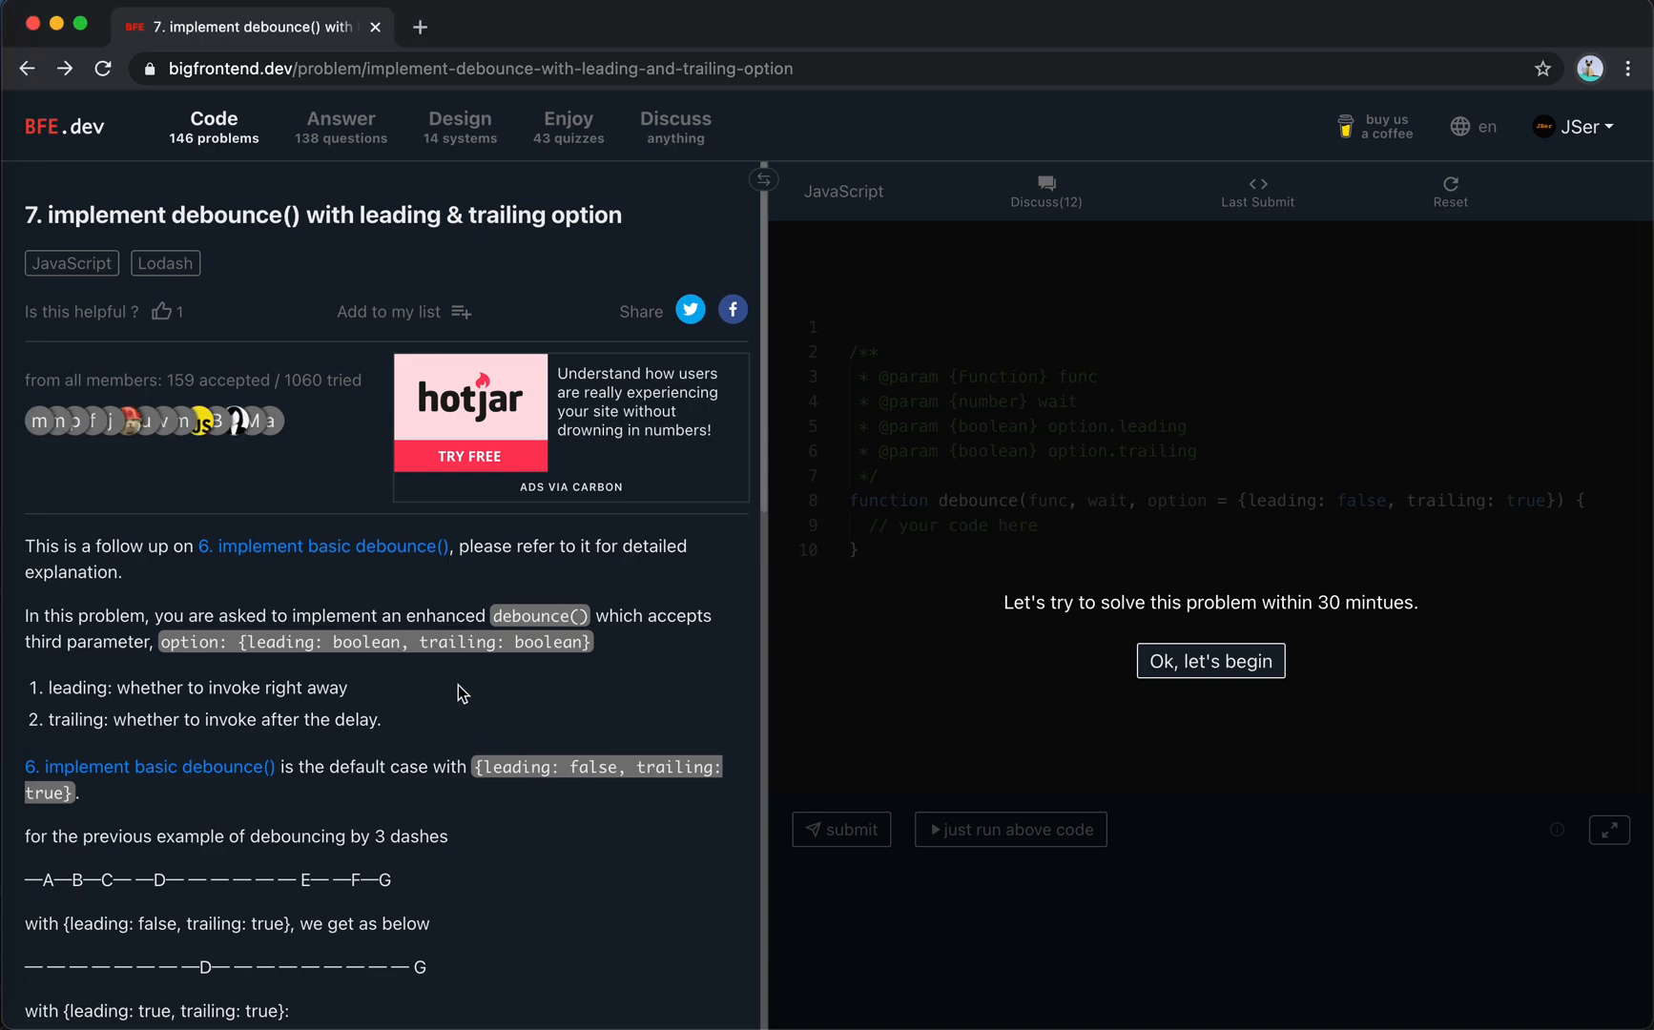
mouse_move(273, 569)
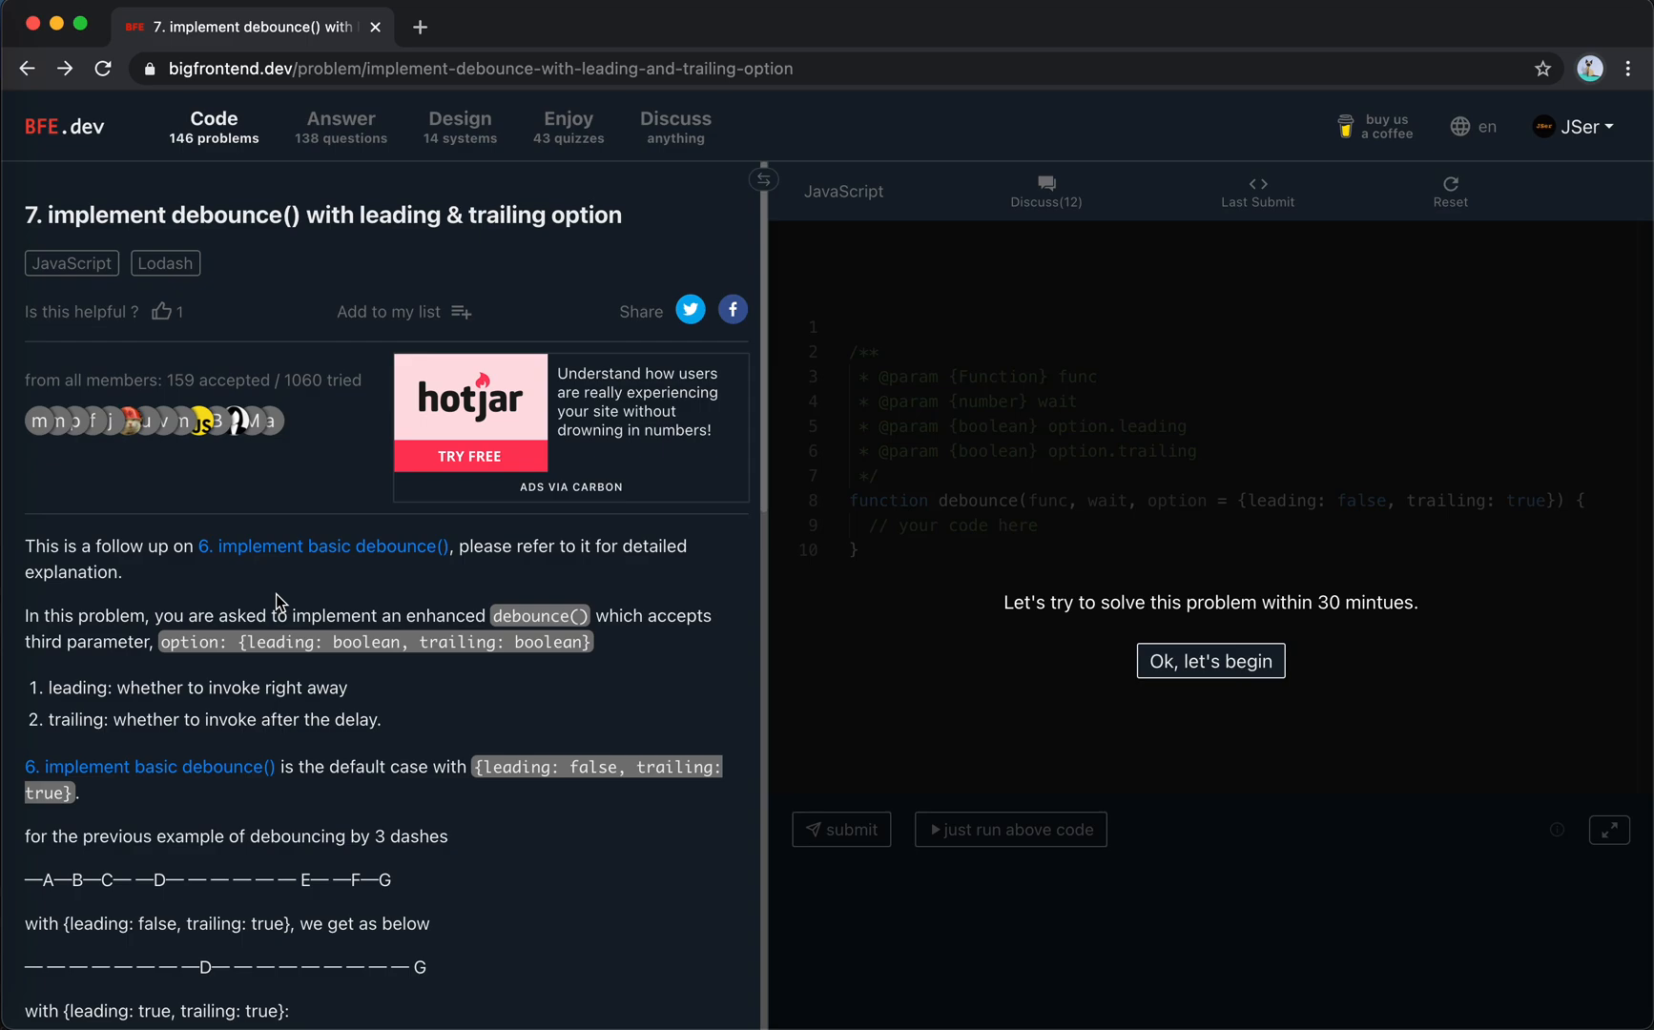
mouse_move(455, 671)
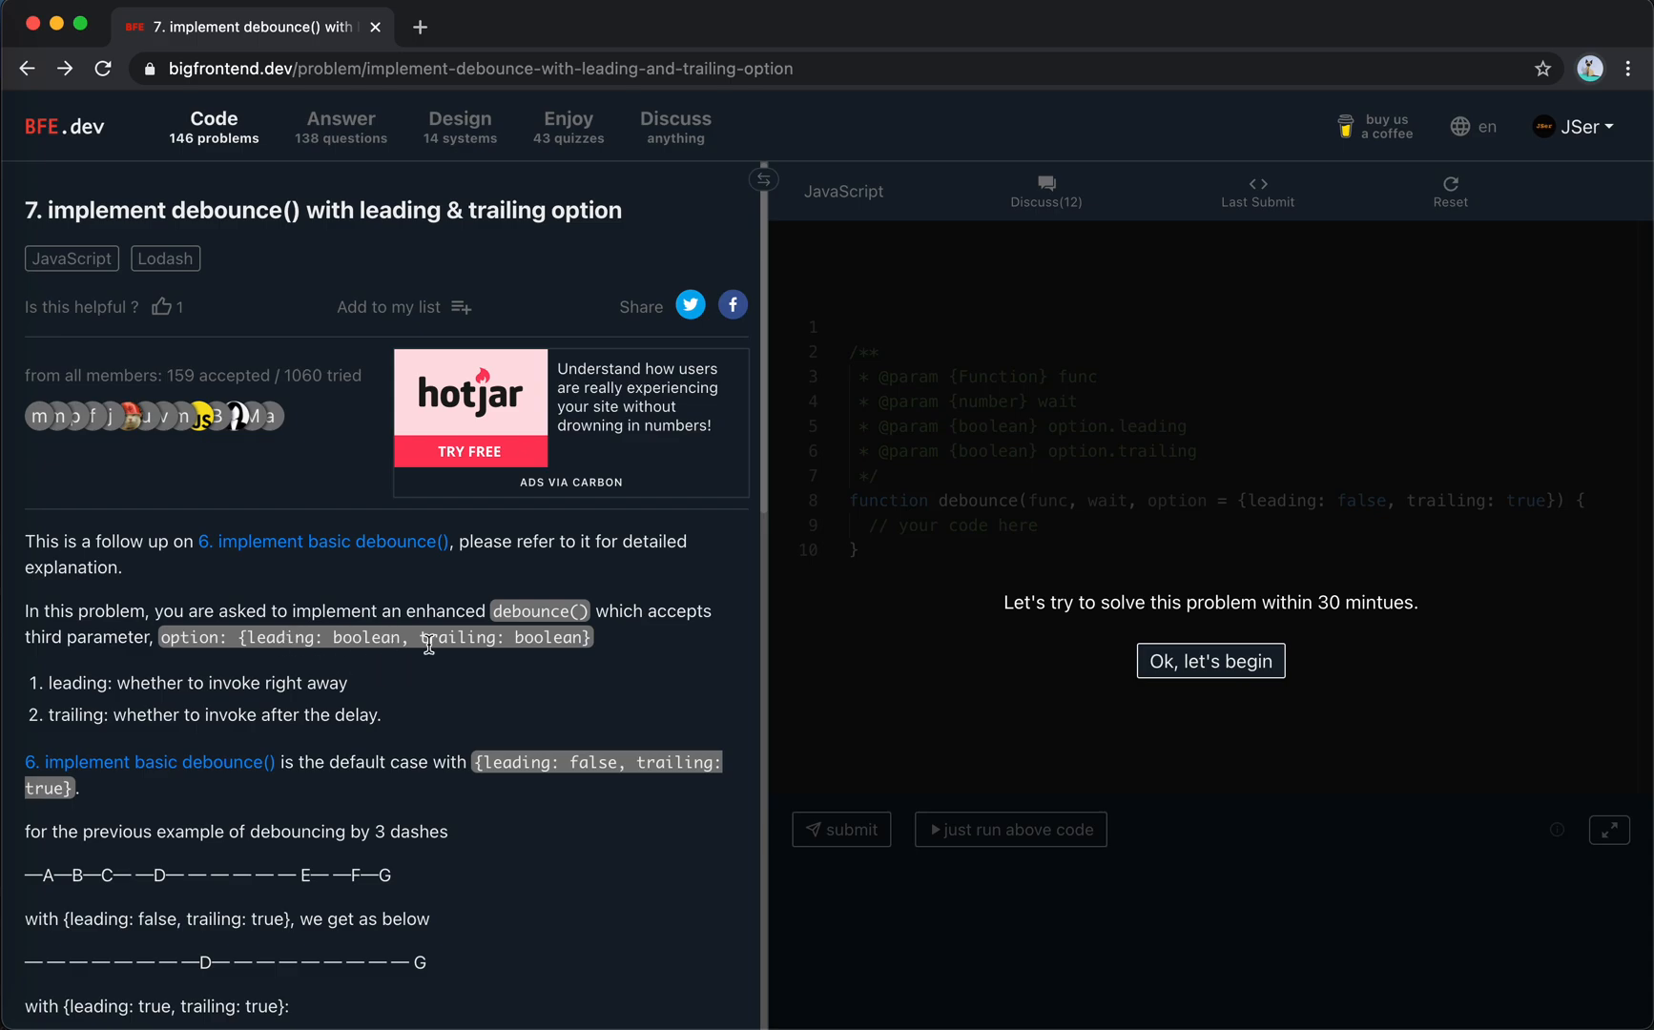
Scroll through the leading/trailing dash-timeline examples down to the notes heading.
scroll("down", 3)
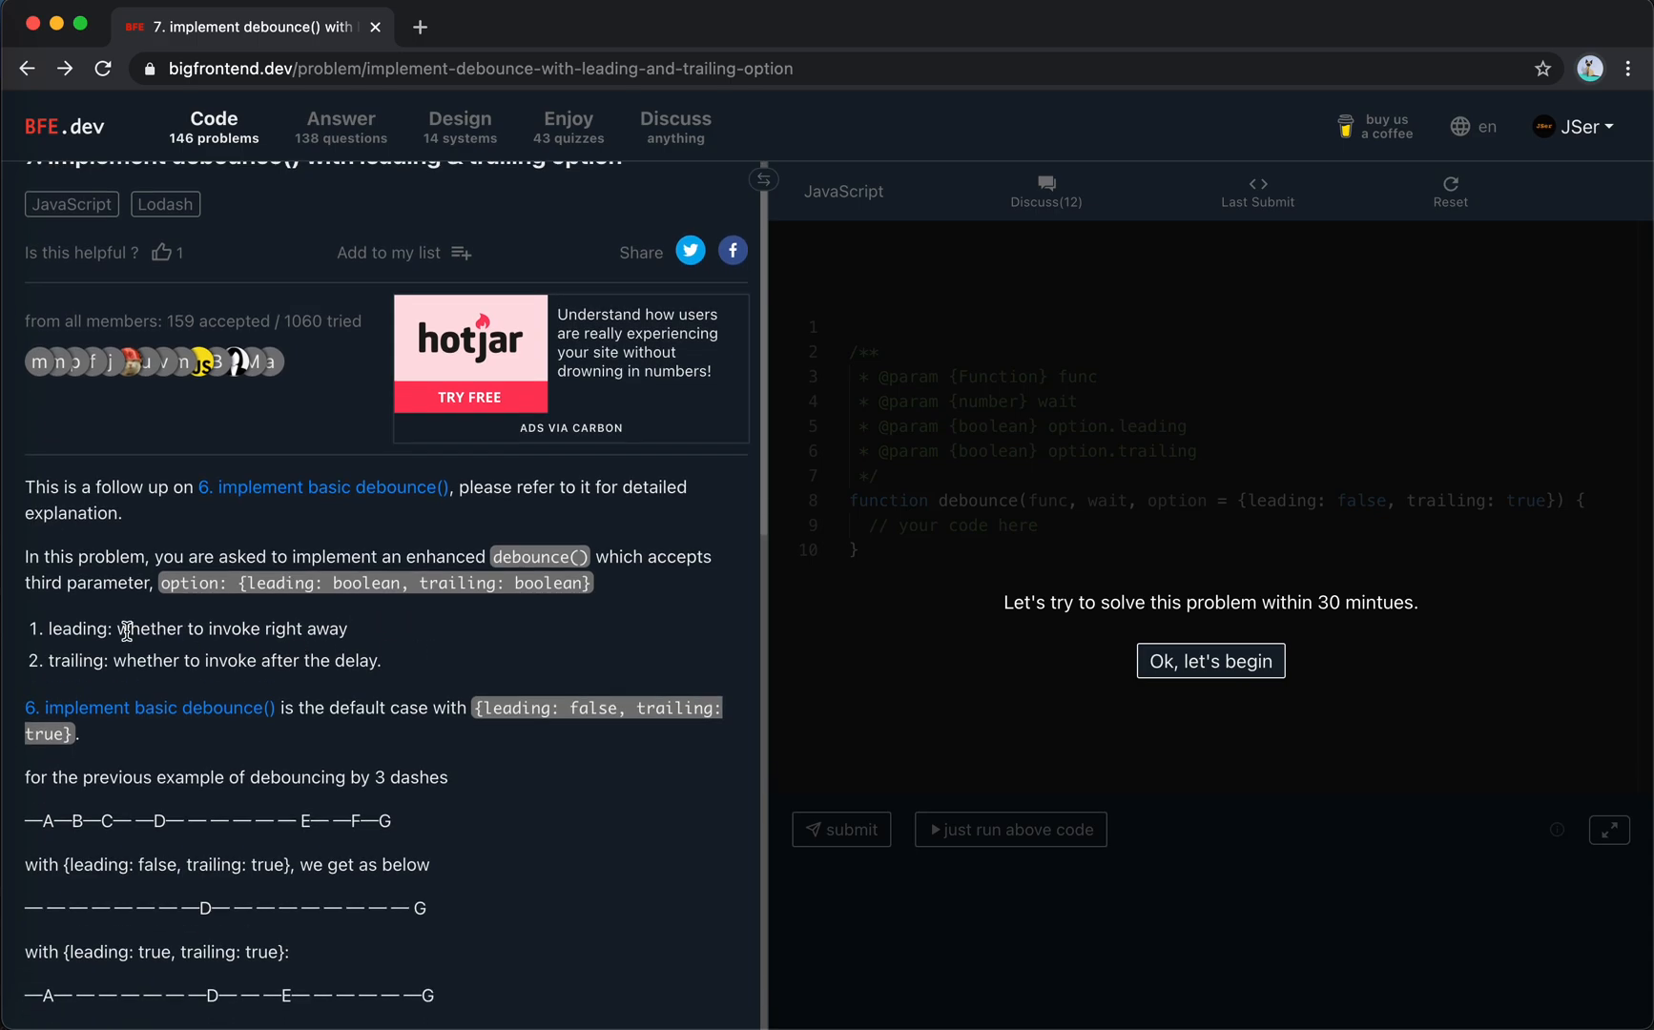
scroll("down", 3)
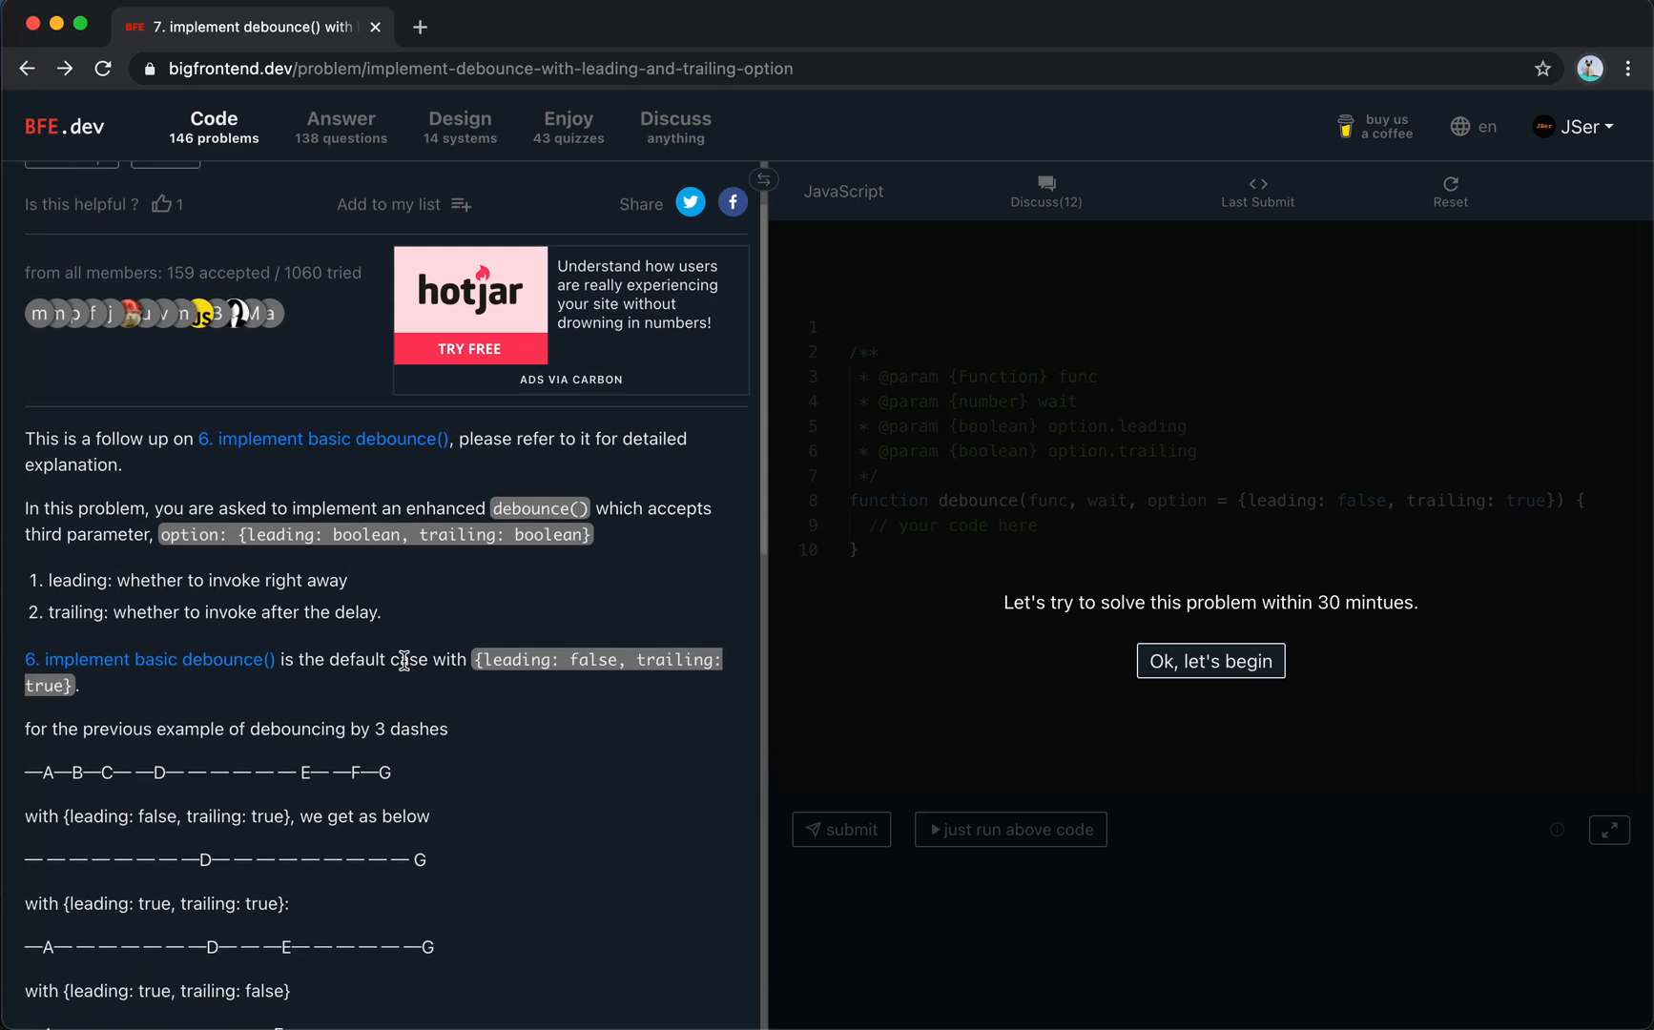
mouse_move(325, 630)
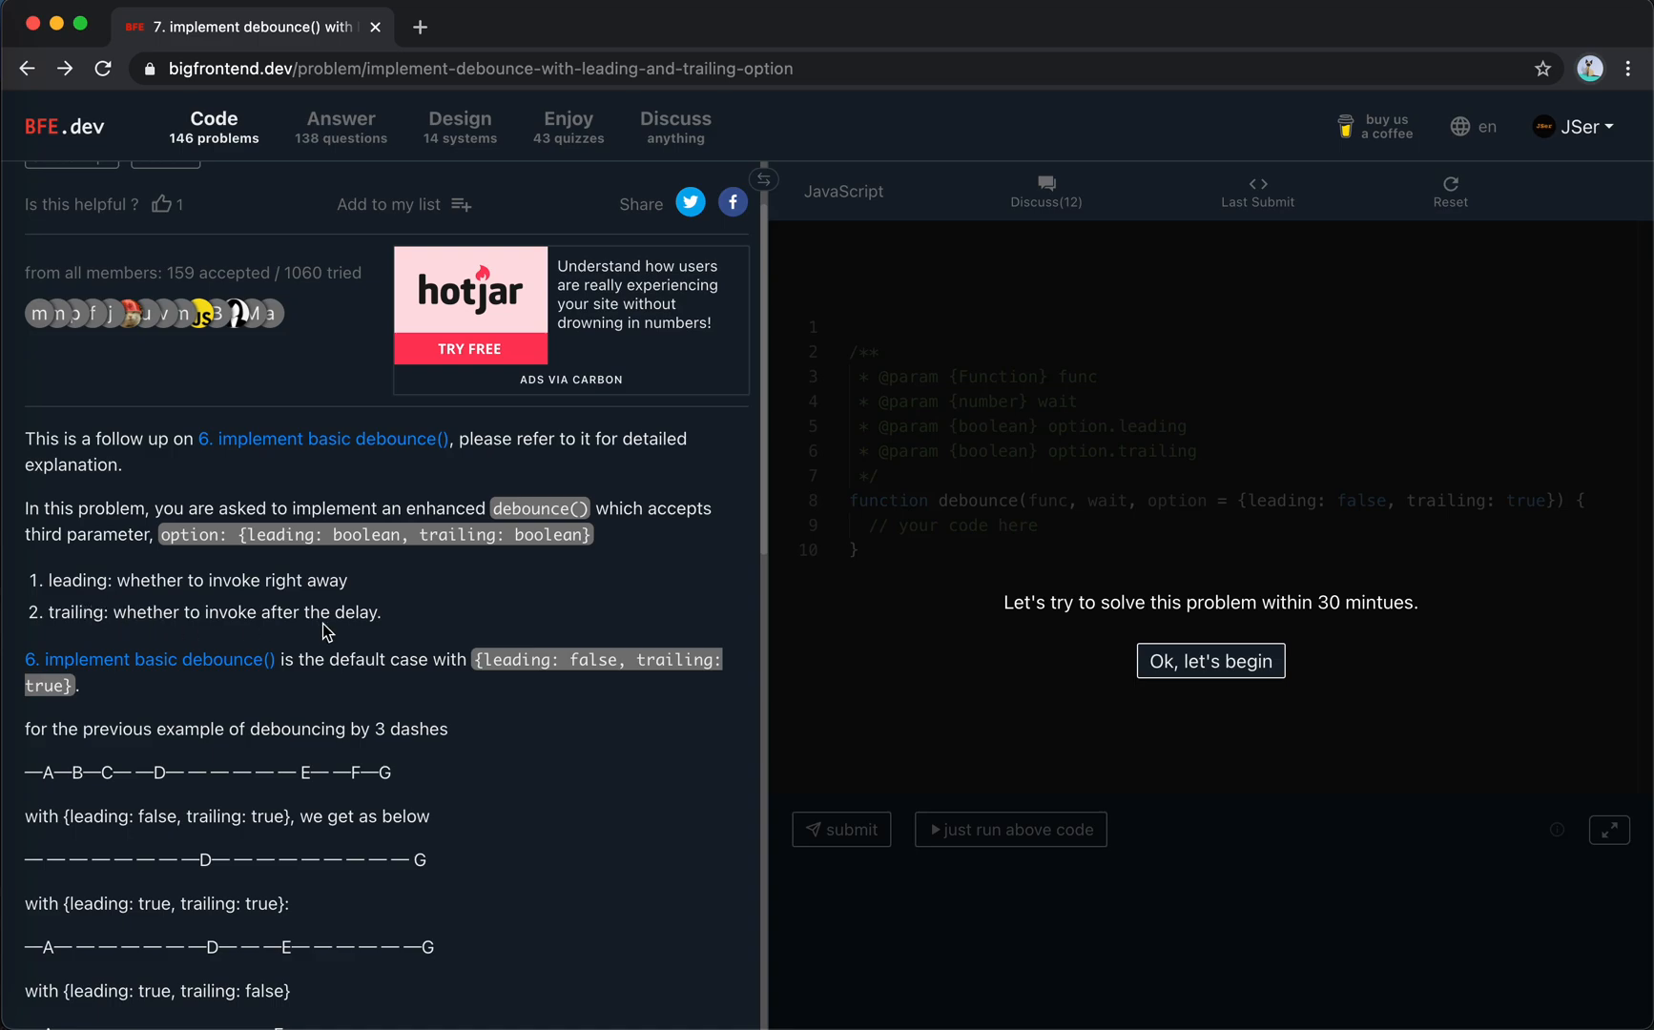
scroll("down", 3)
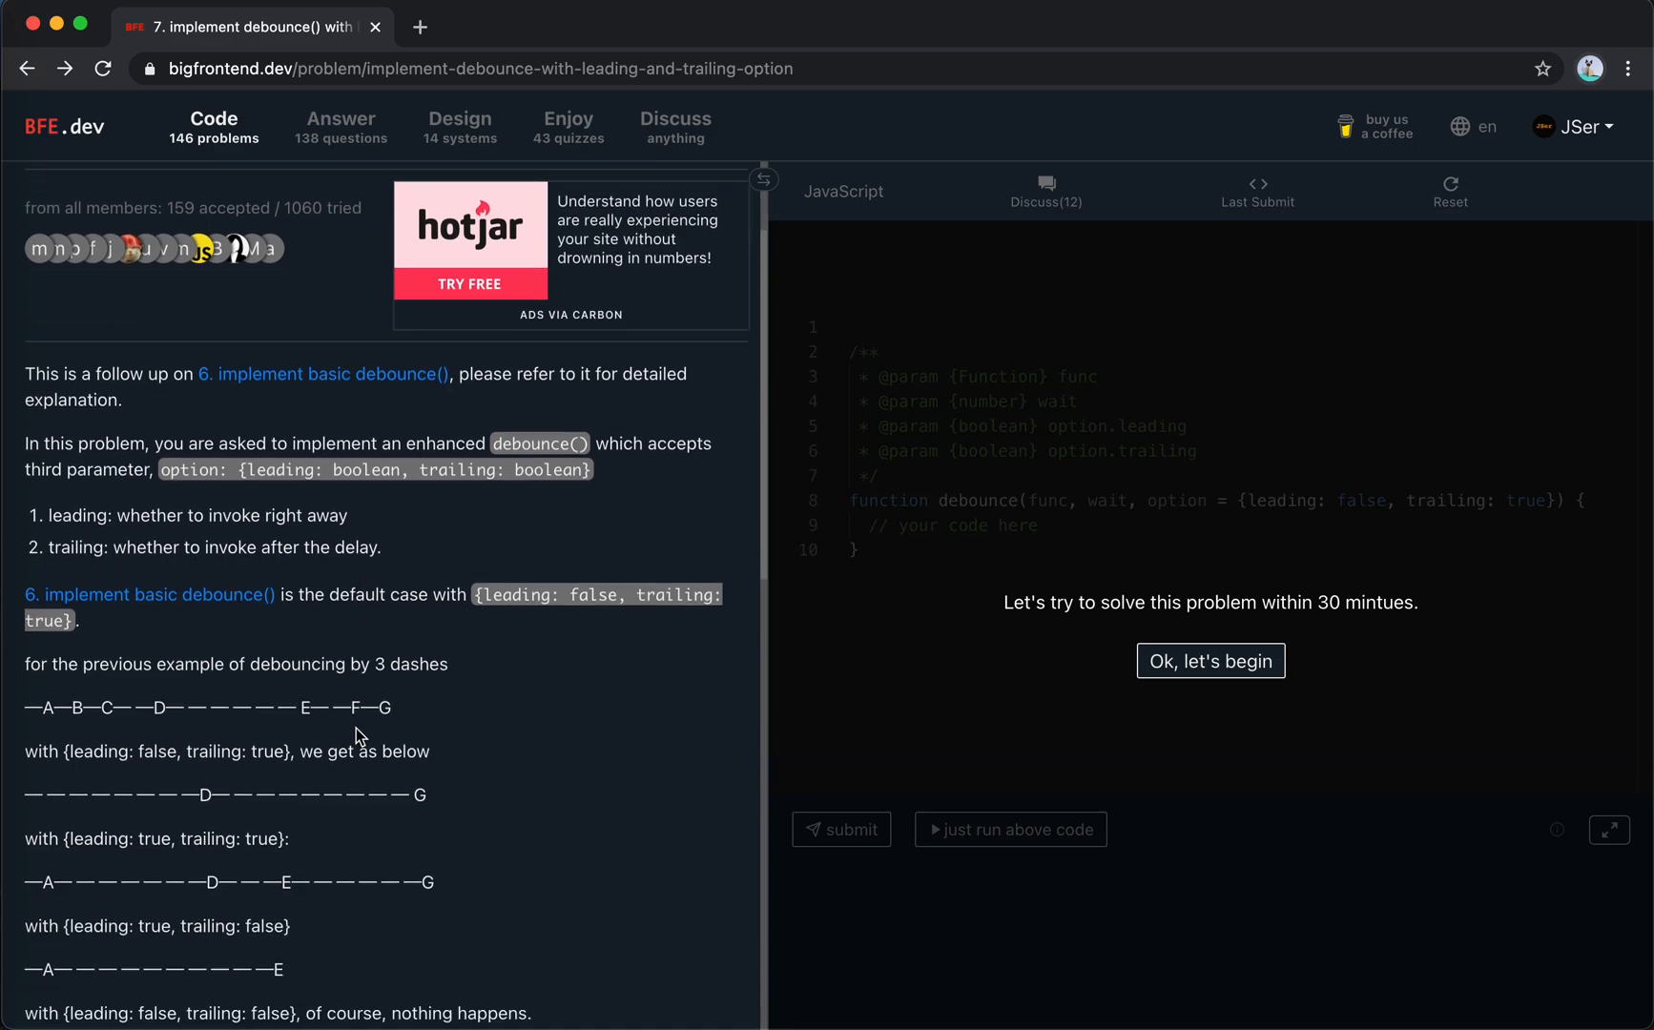
scroll("down", 3)
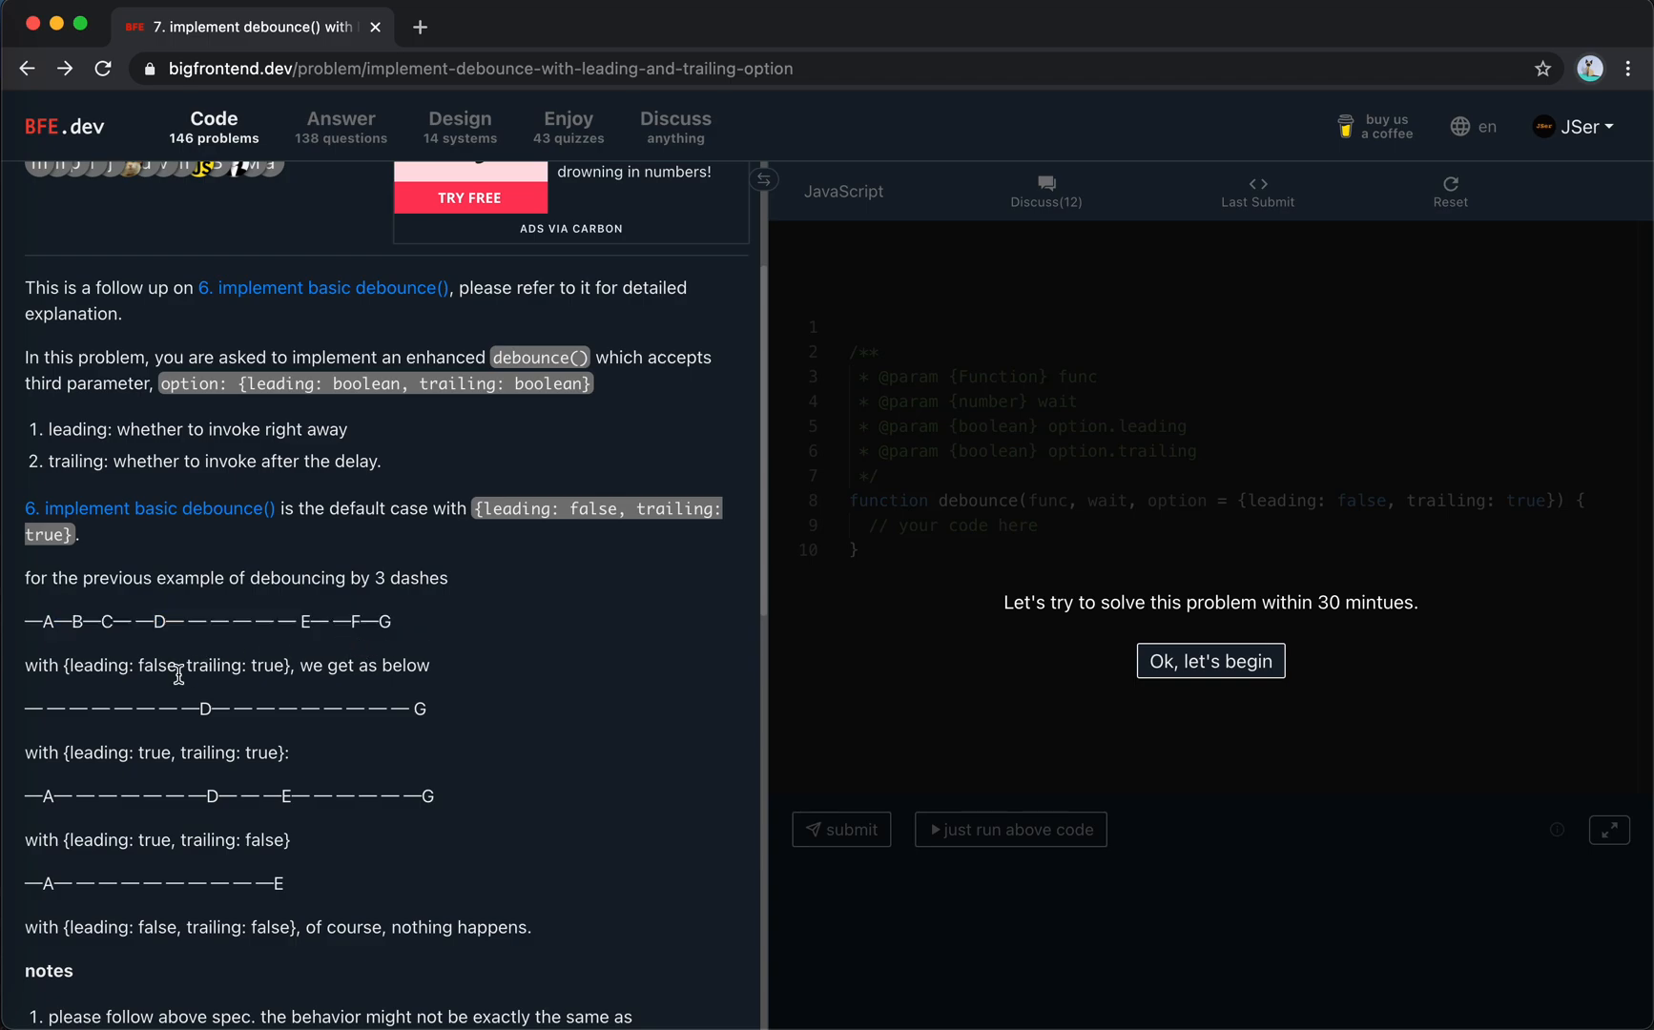
mouse_move(170, 666)
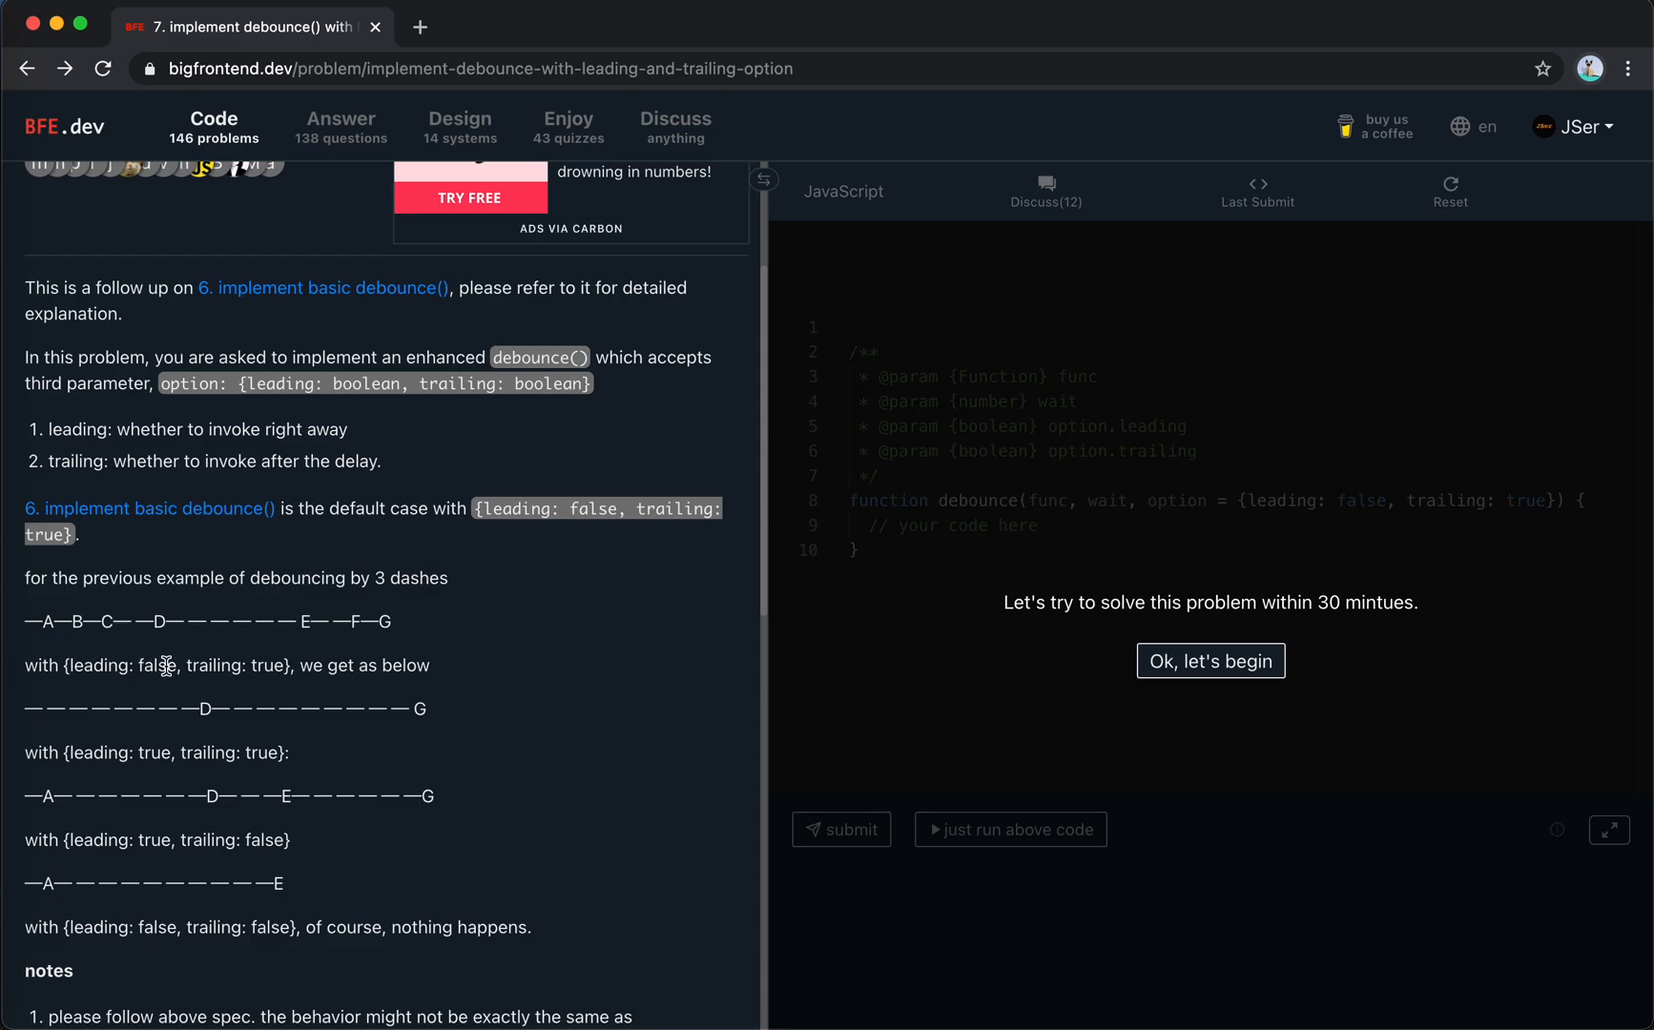
mouse_move(271, 667)
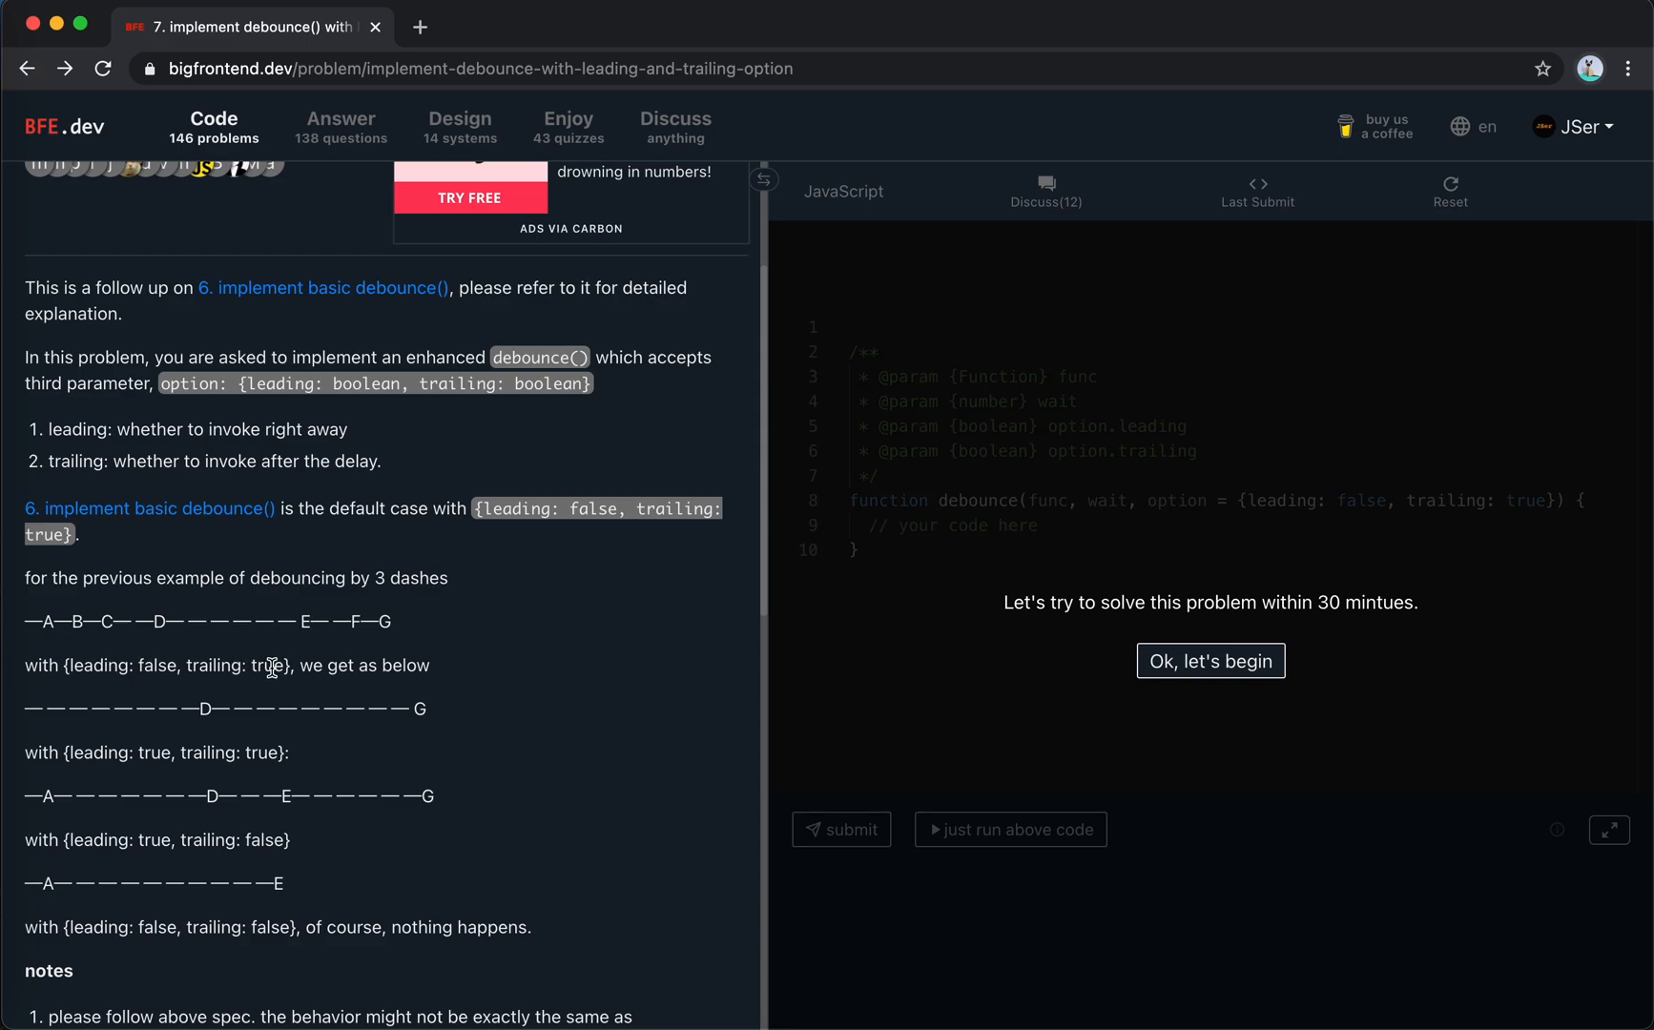
mouse_move(361, 517)
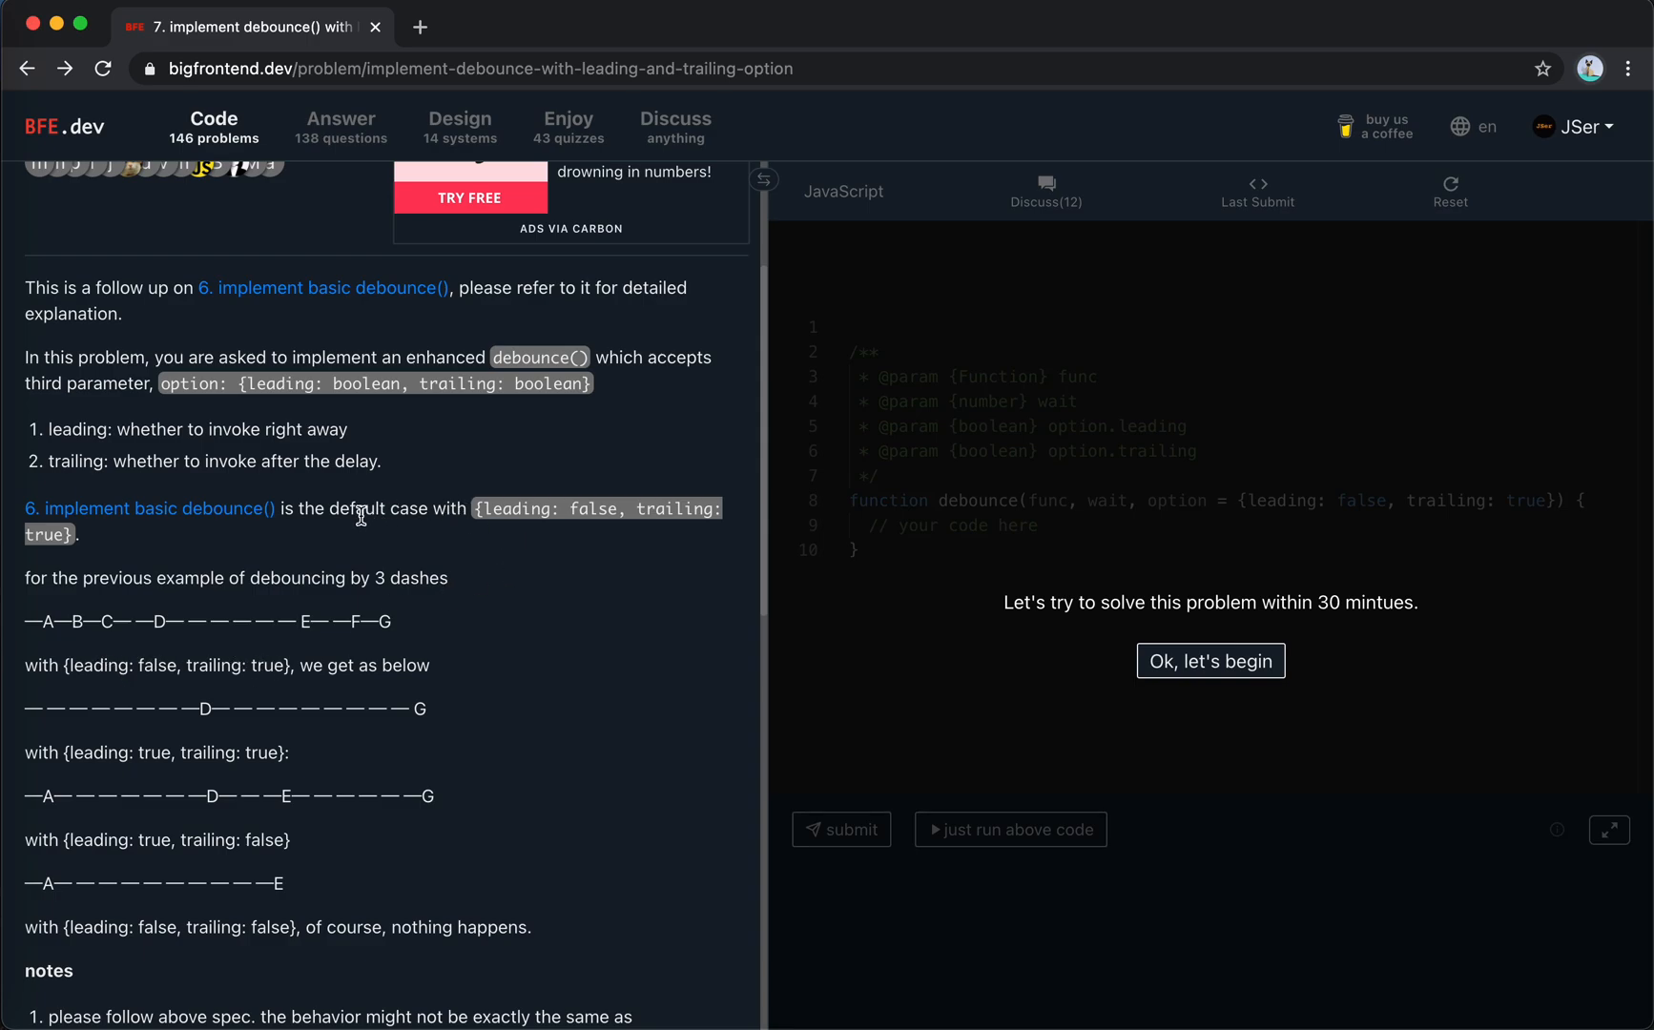
mouse_move(73, 663)
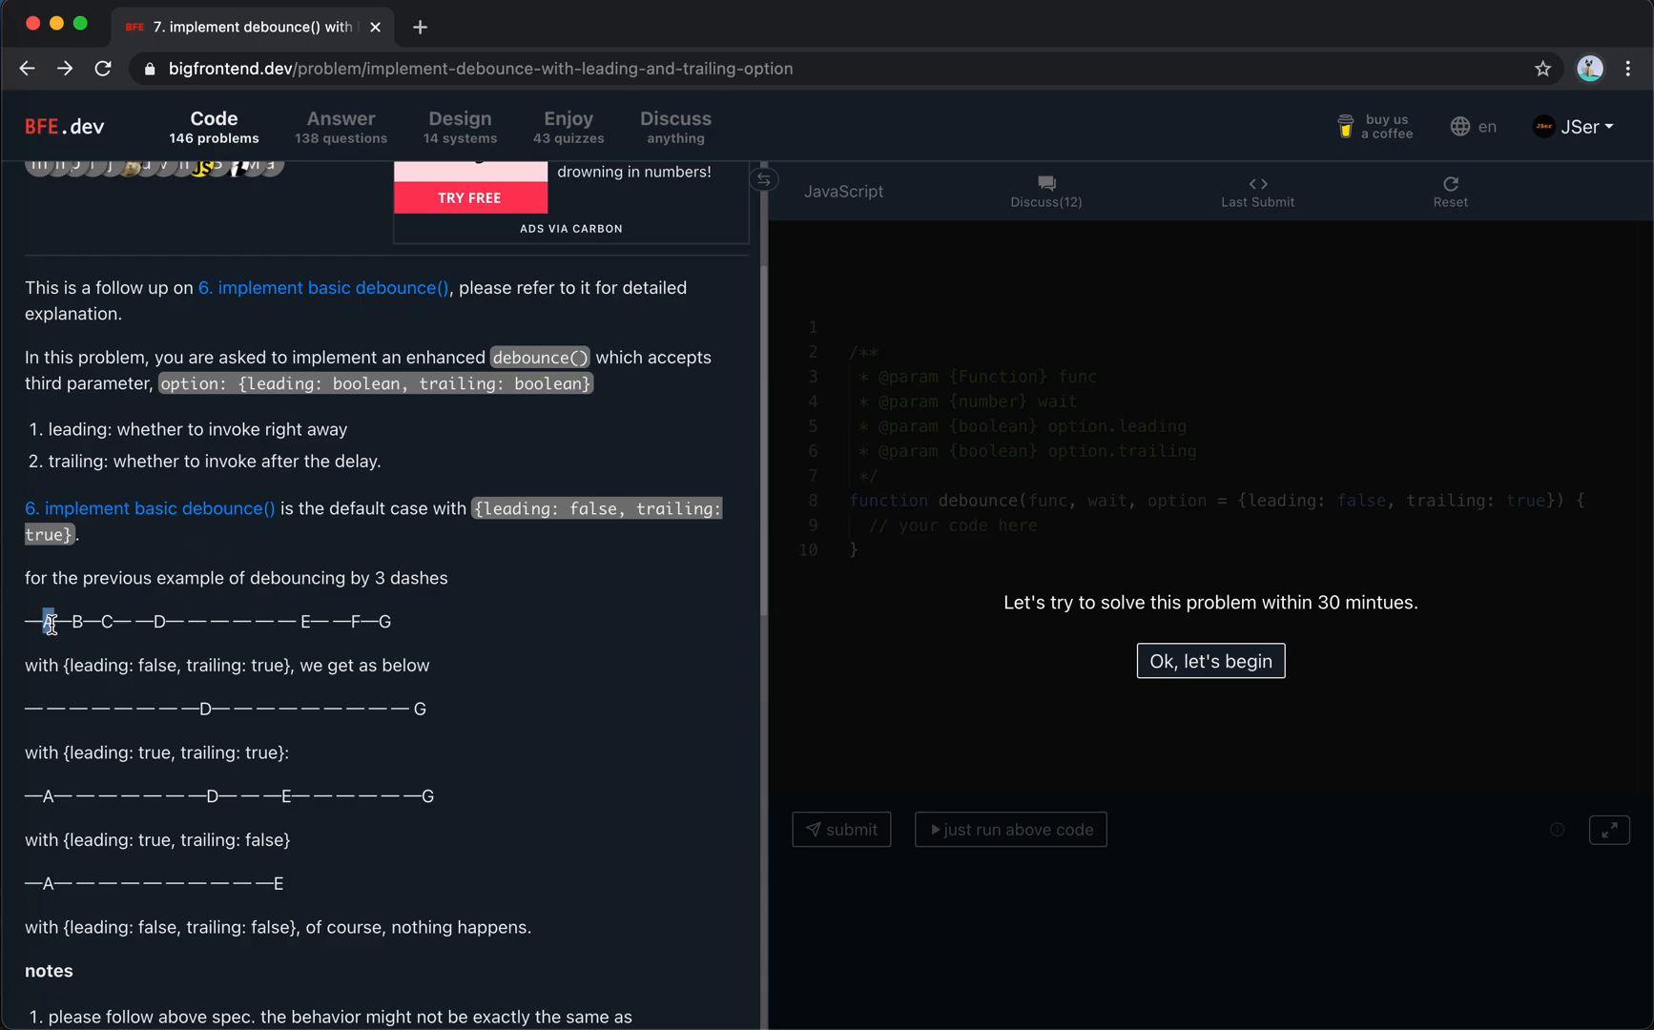
mouse_move(46, 707)
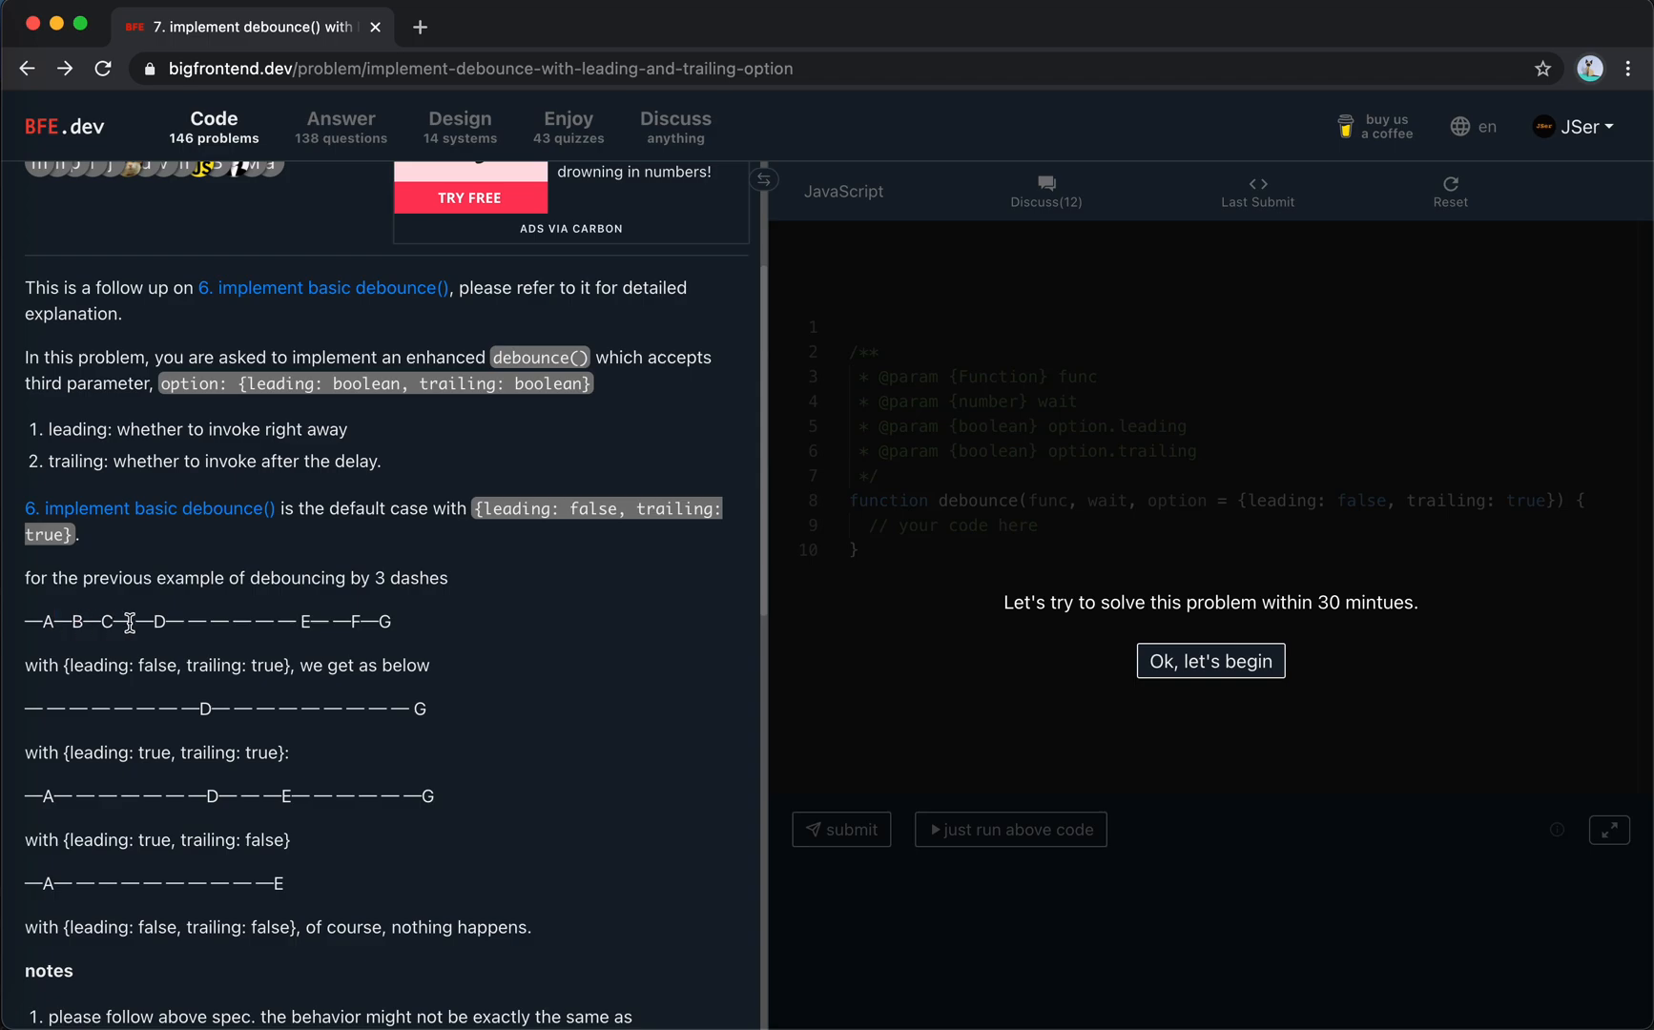
mouse_move(120, 622)
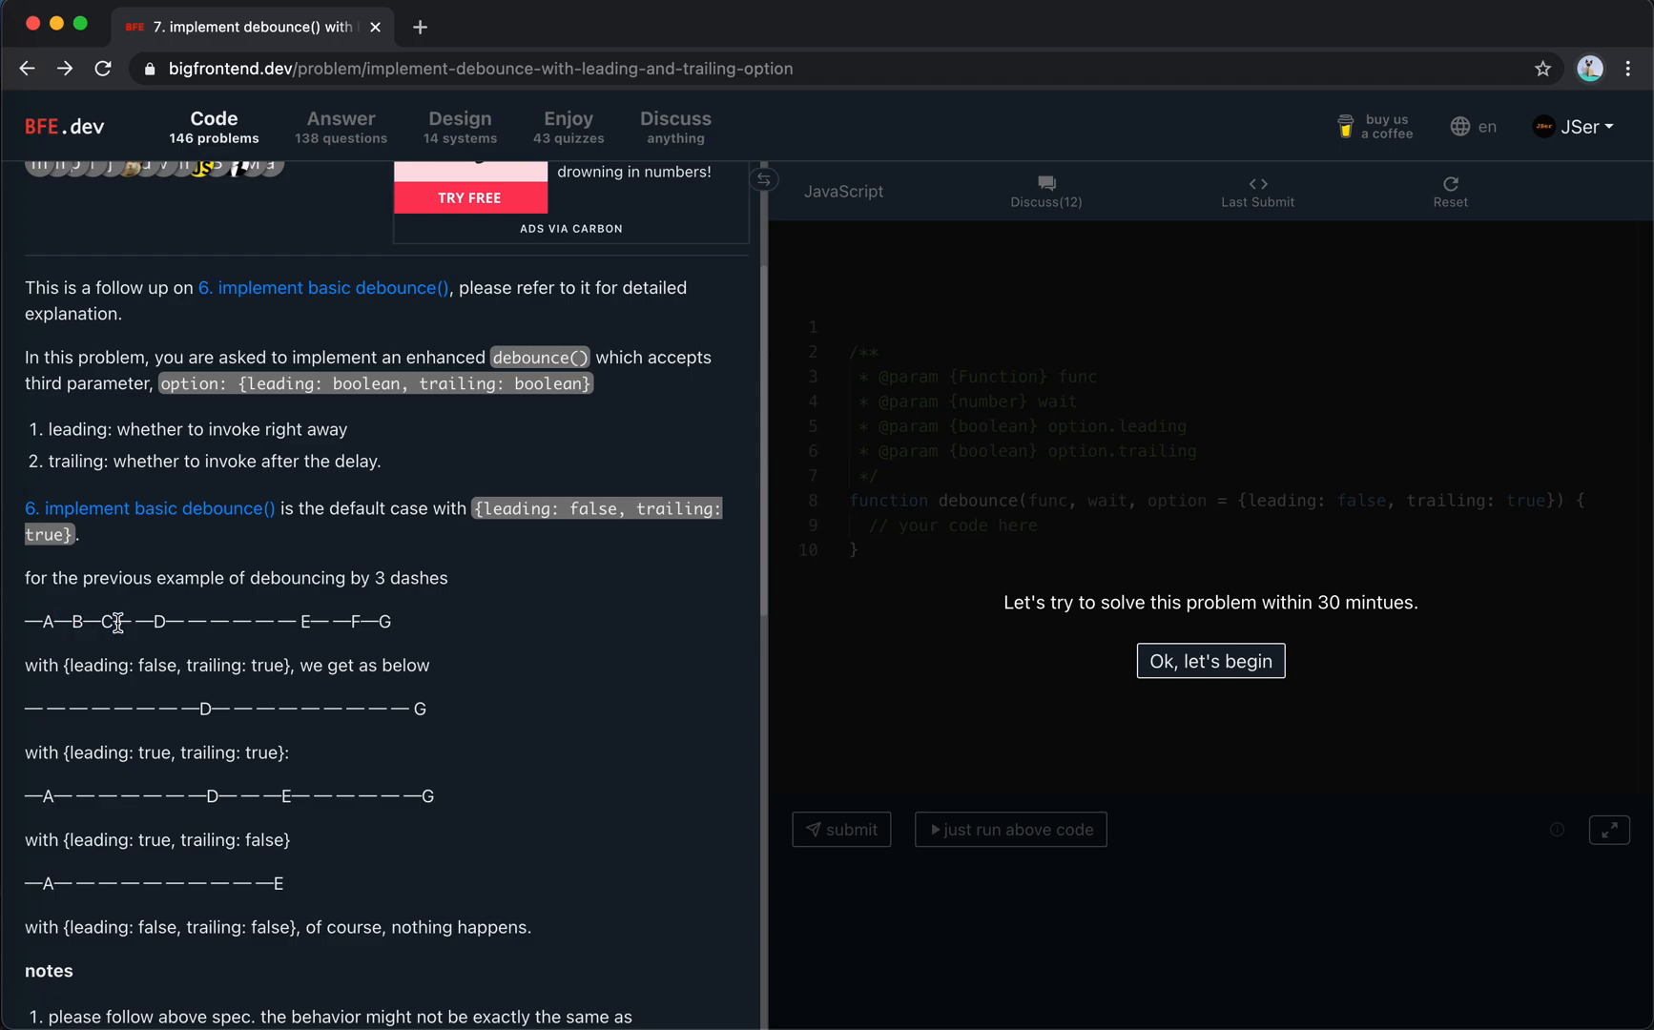
mouse_move(86, 621)
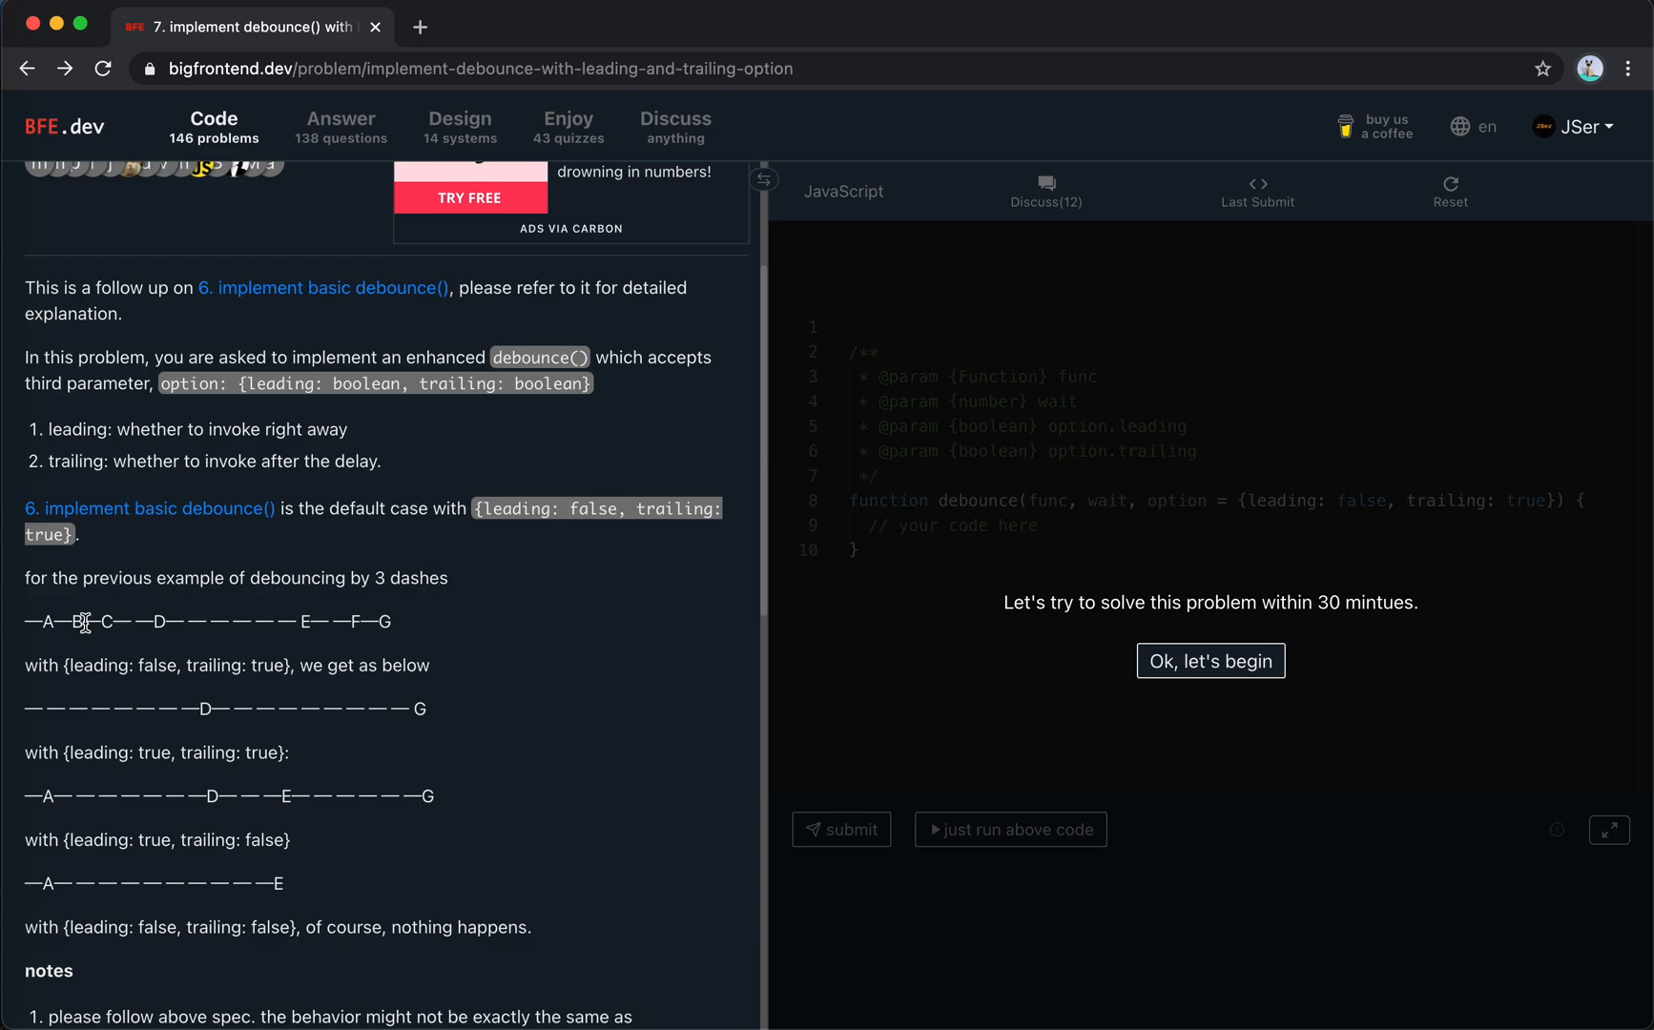
mouse_move(102, 622)
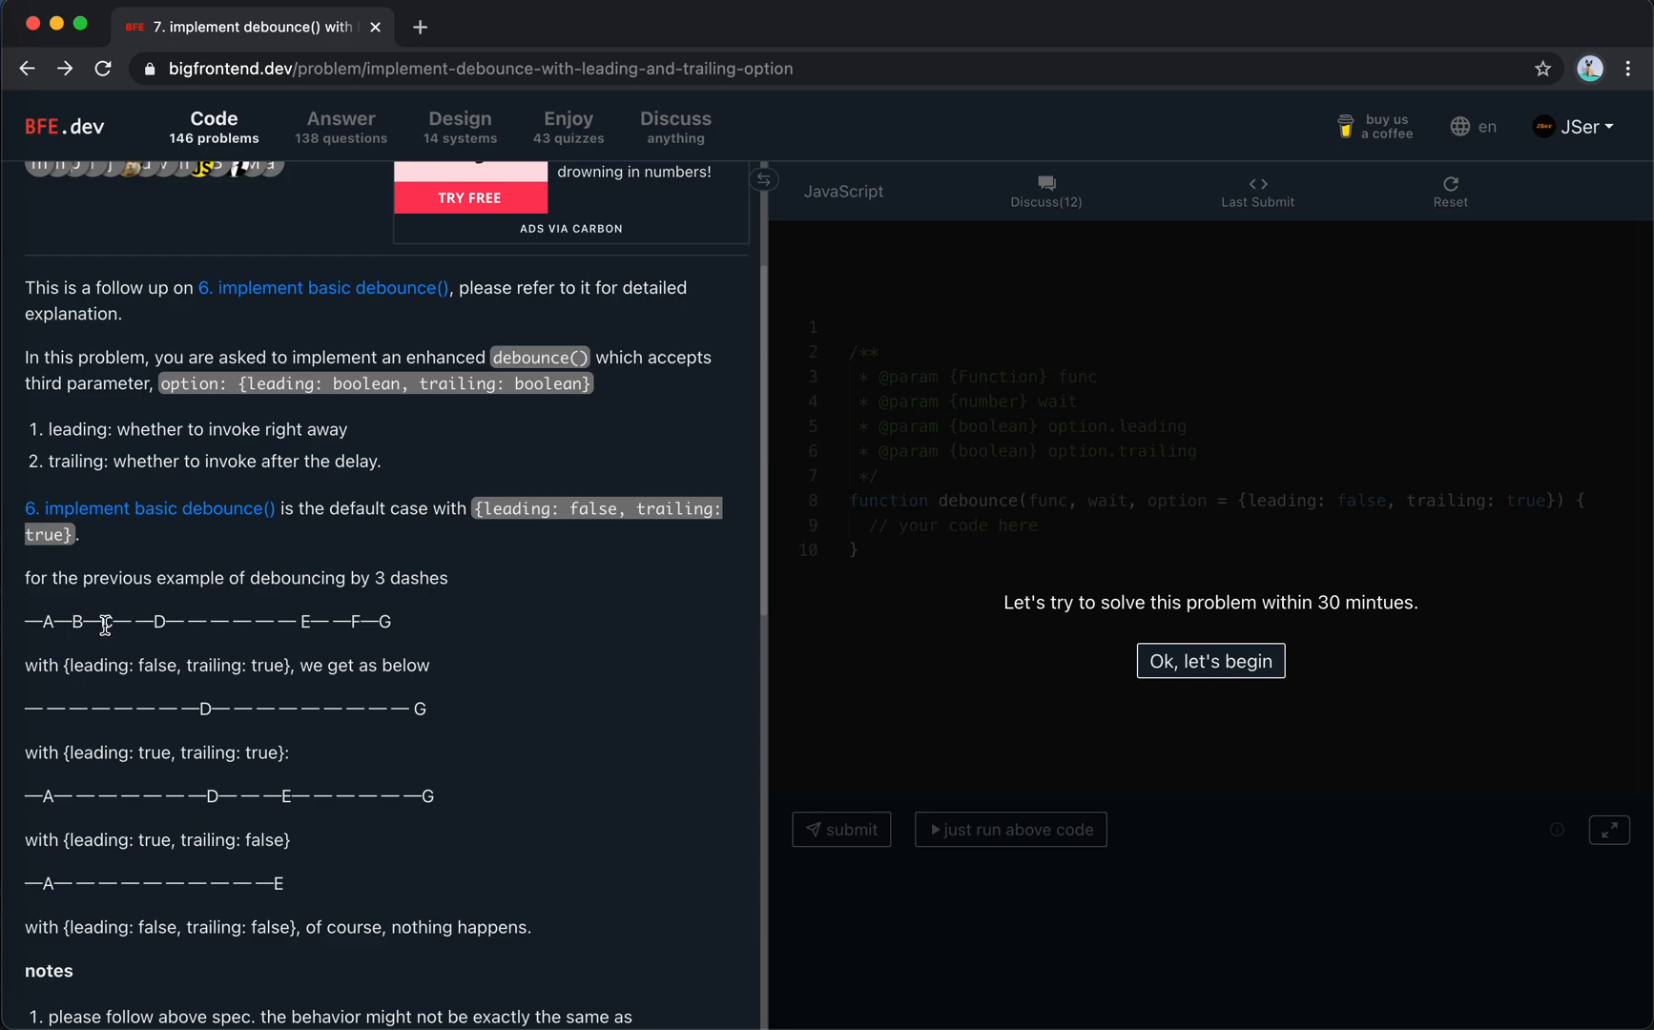
mouse_move(188, 623)
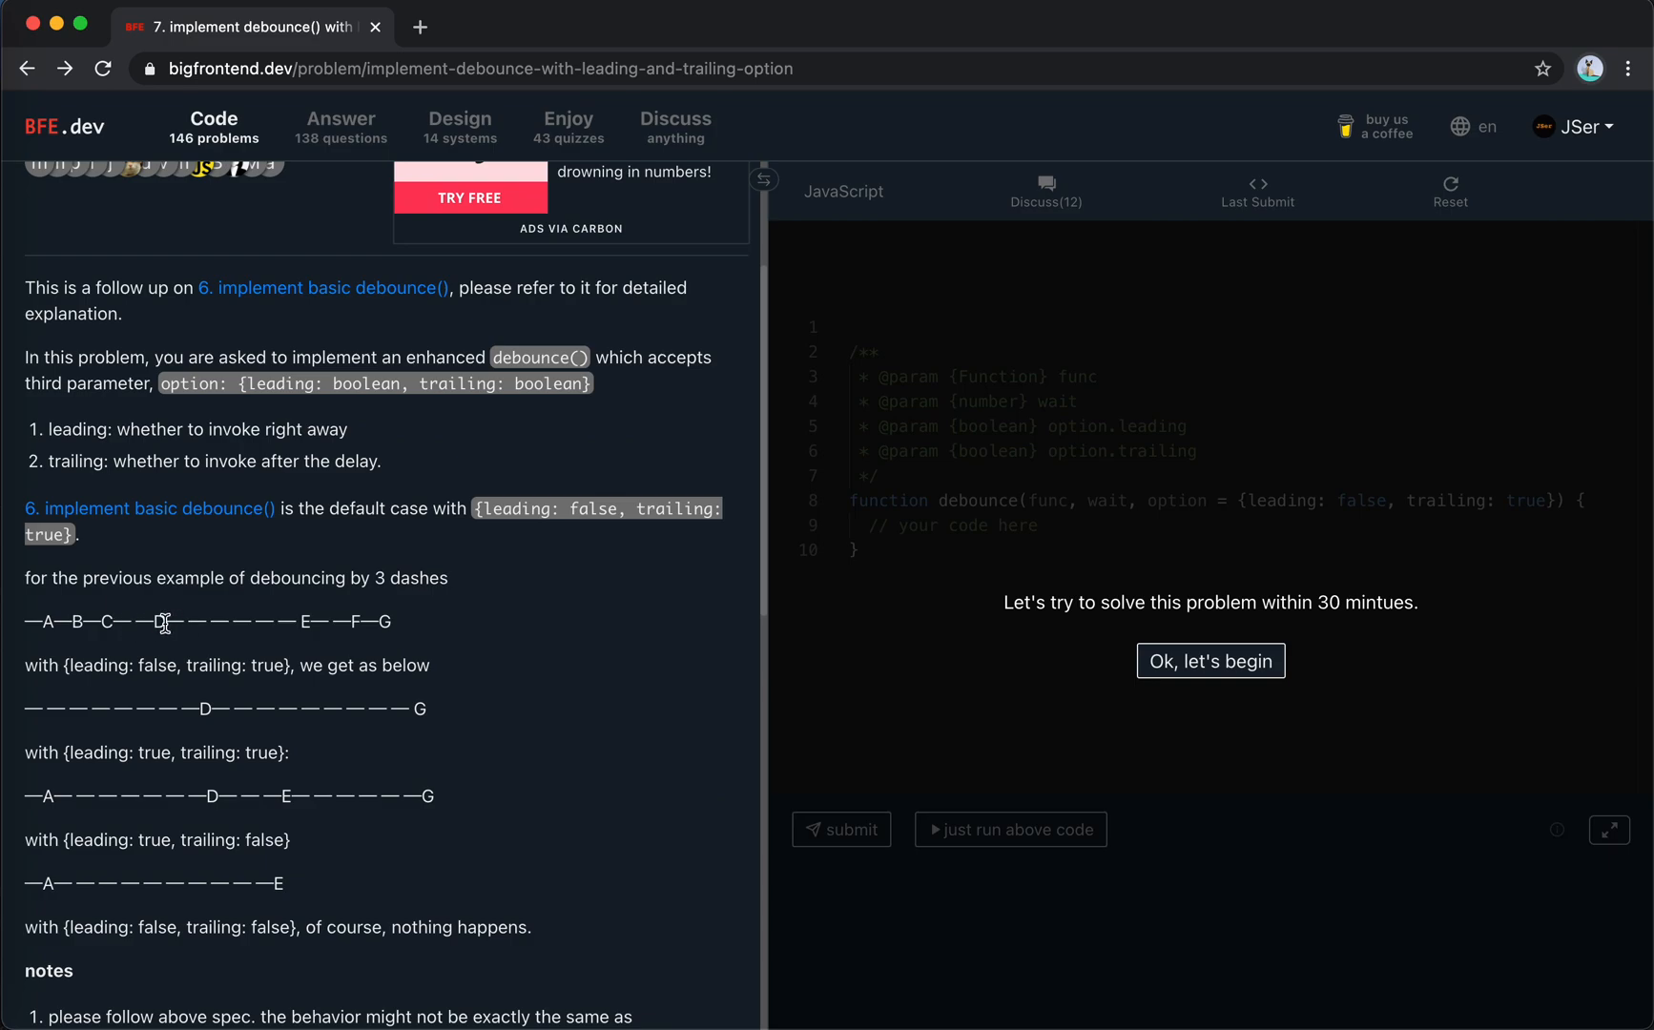
mouse_move(201, 707)
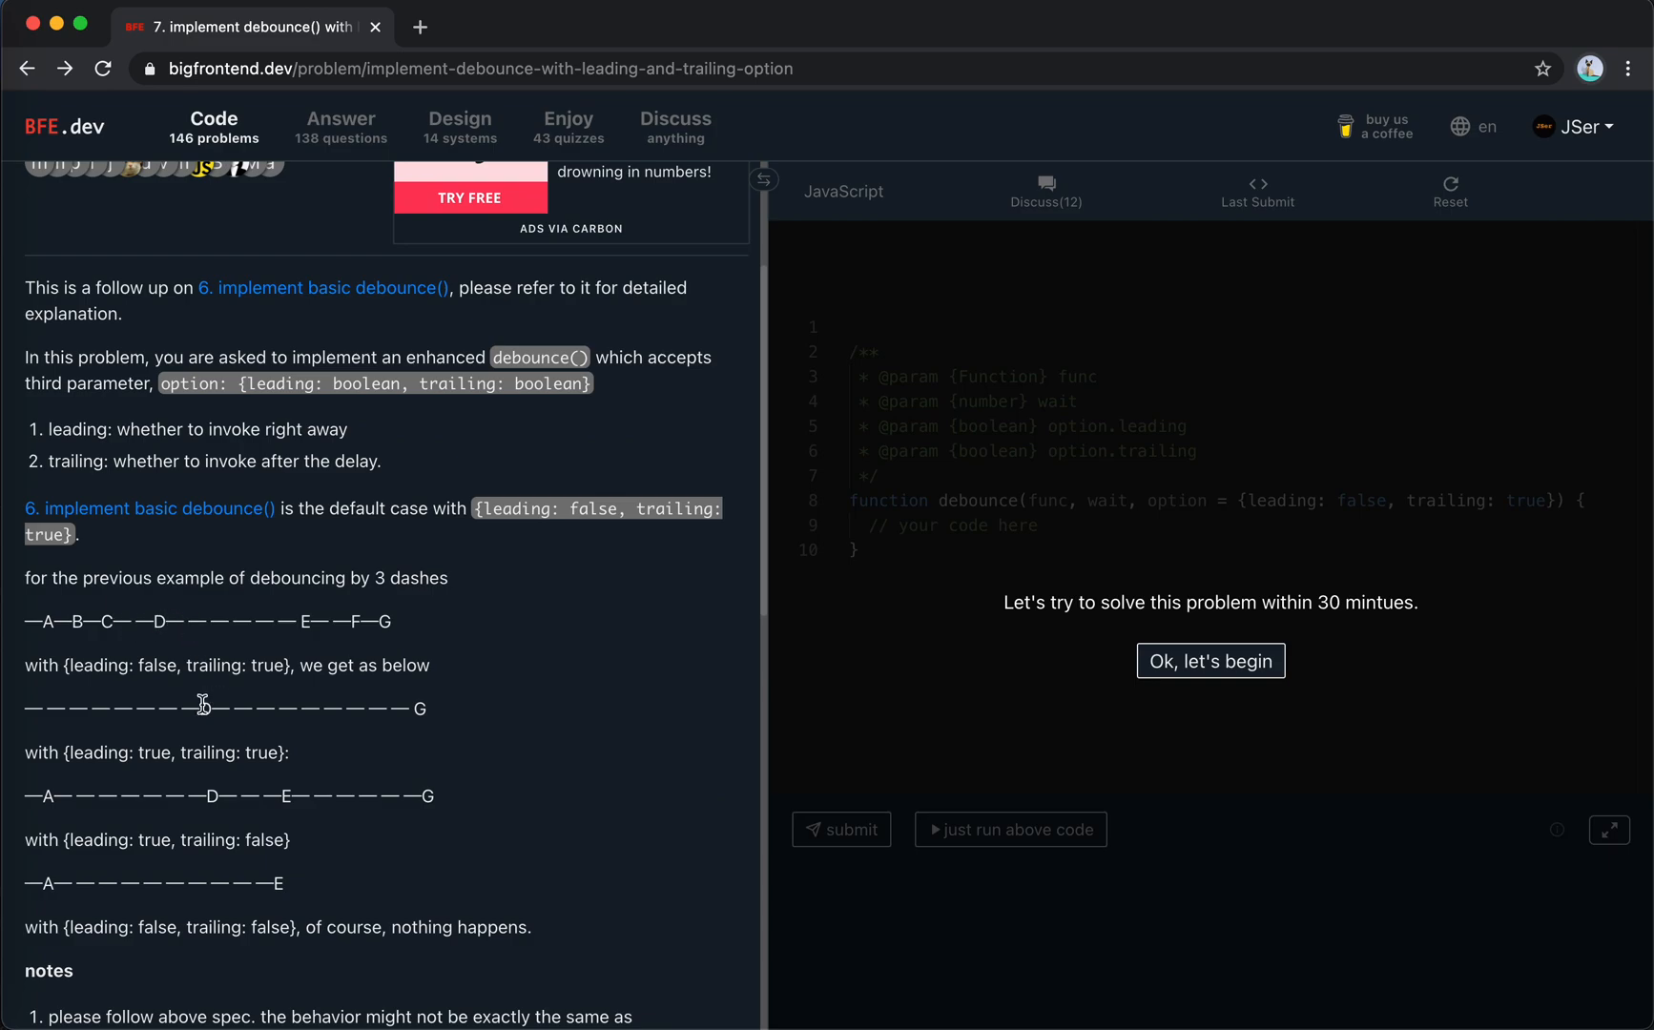
mouse_move(116, 643)
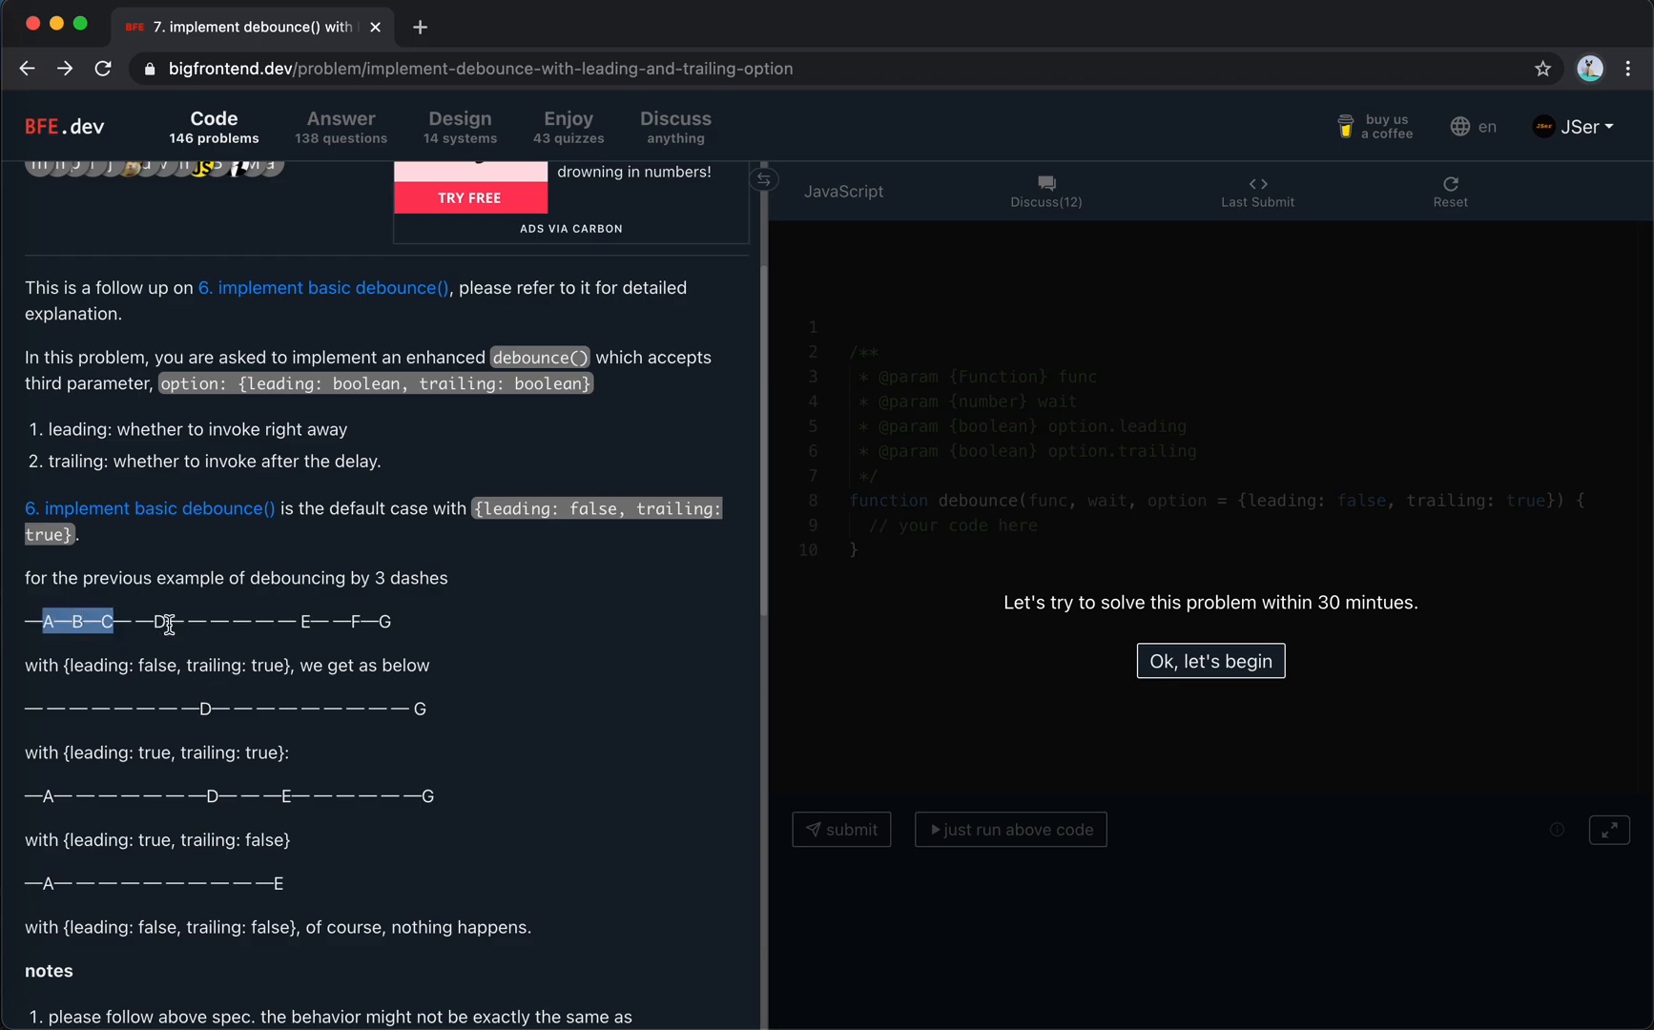
mouse_move(240, 626)
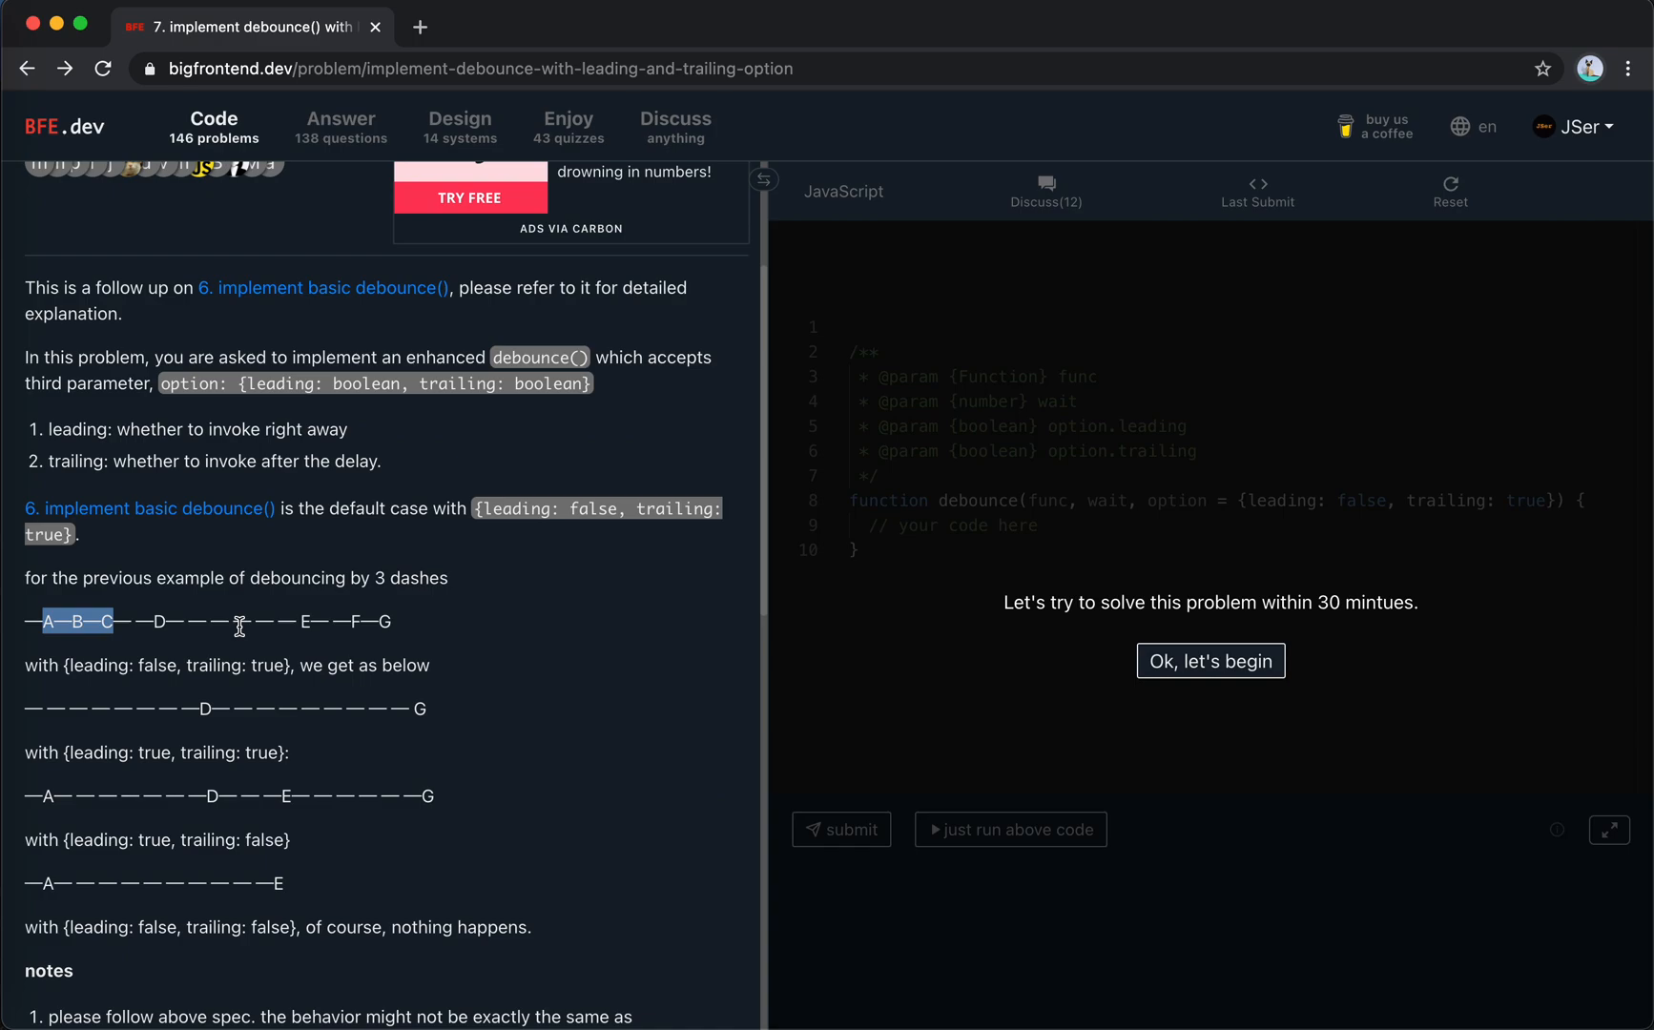
mouse_move(295, 623)
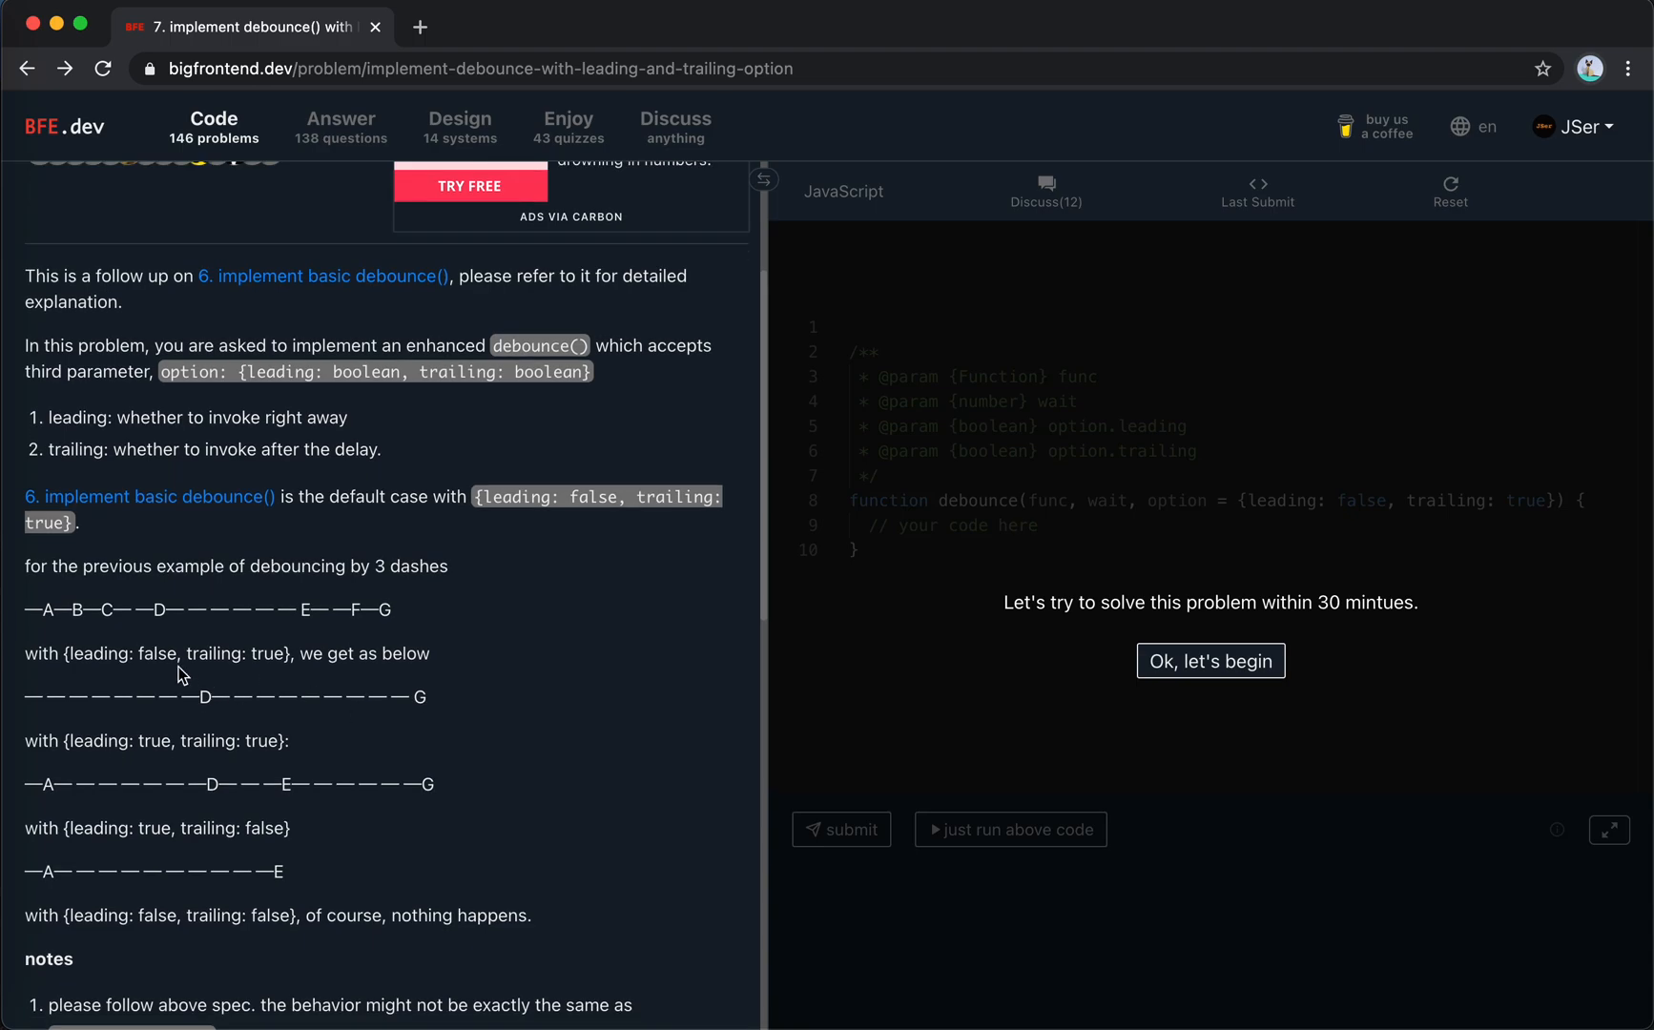
mouse_move(110, 728)
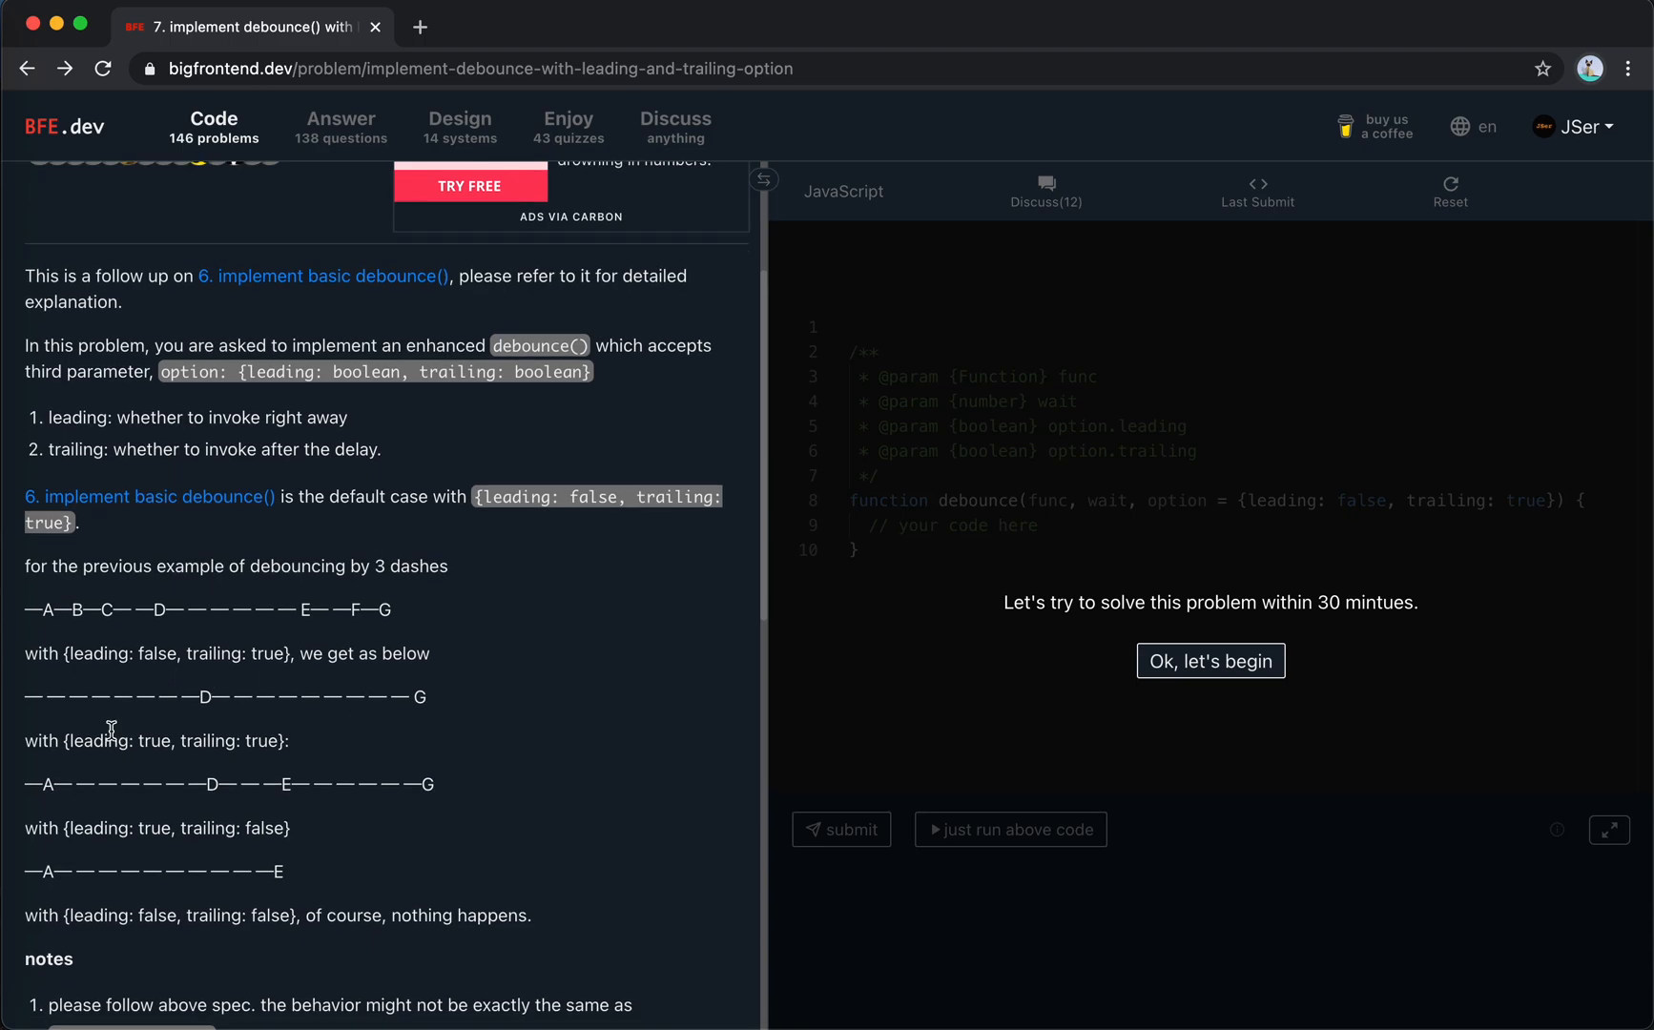
mouse_move(225, 739)
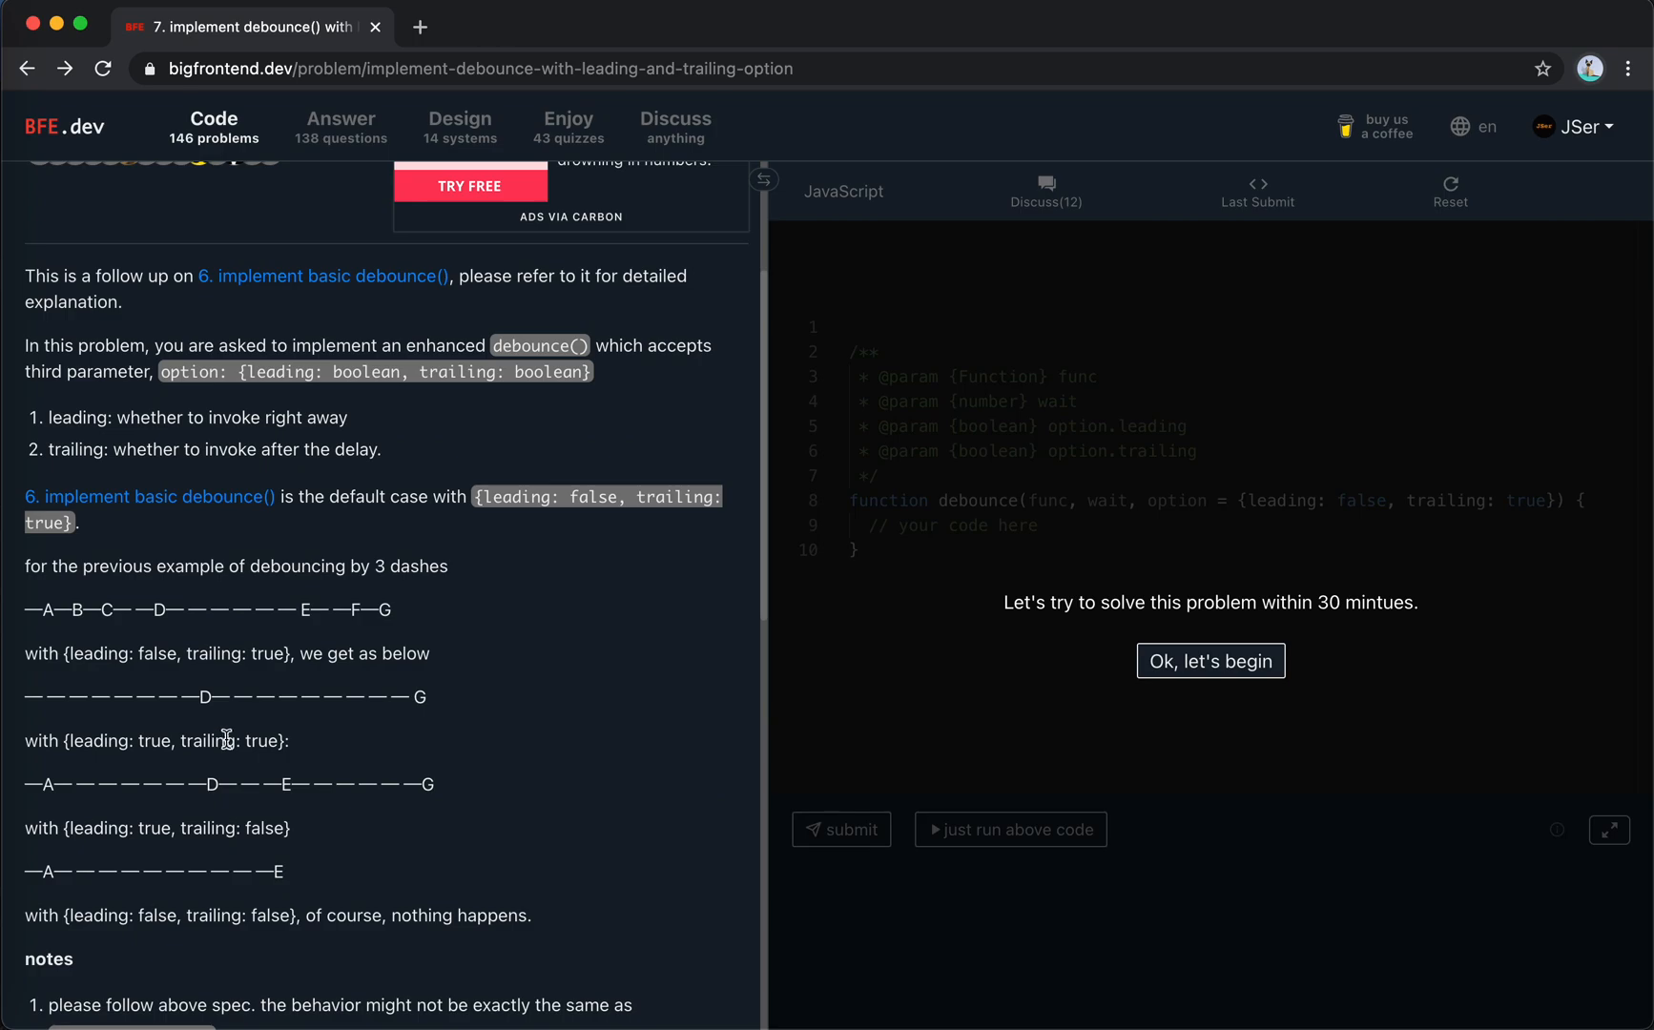
mouse_move(235, 757)
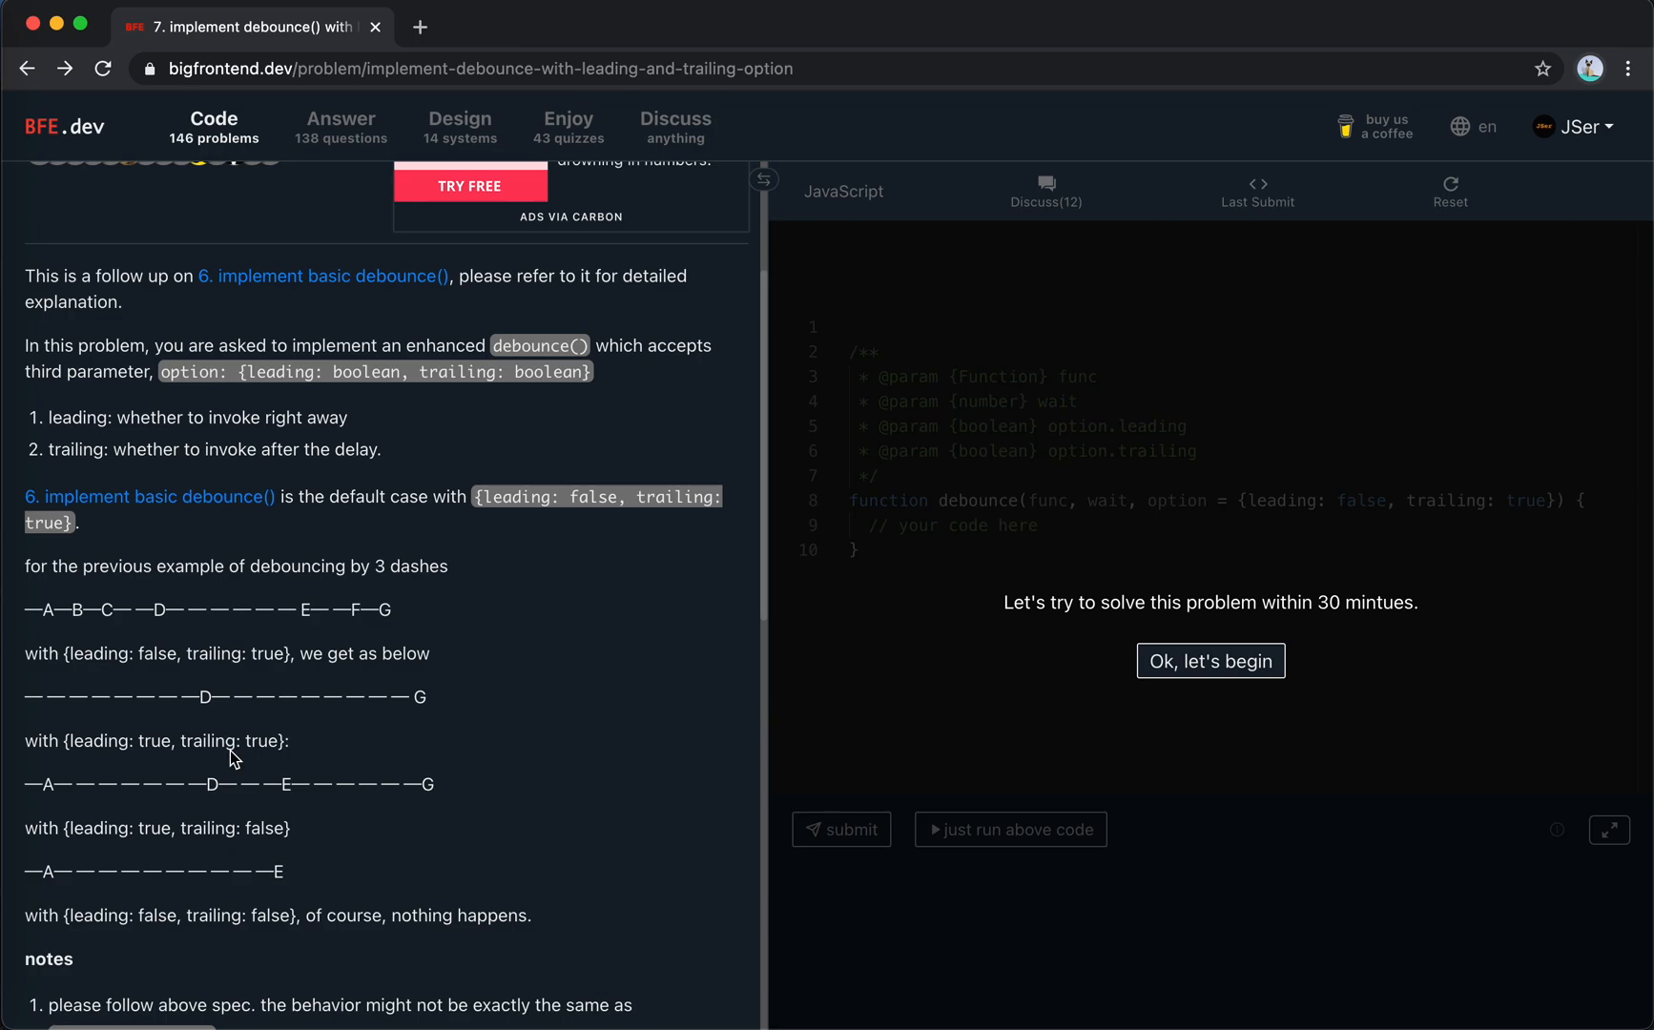
mouse_move(58, 632)
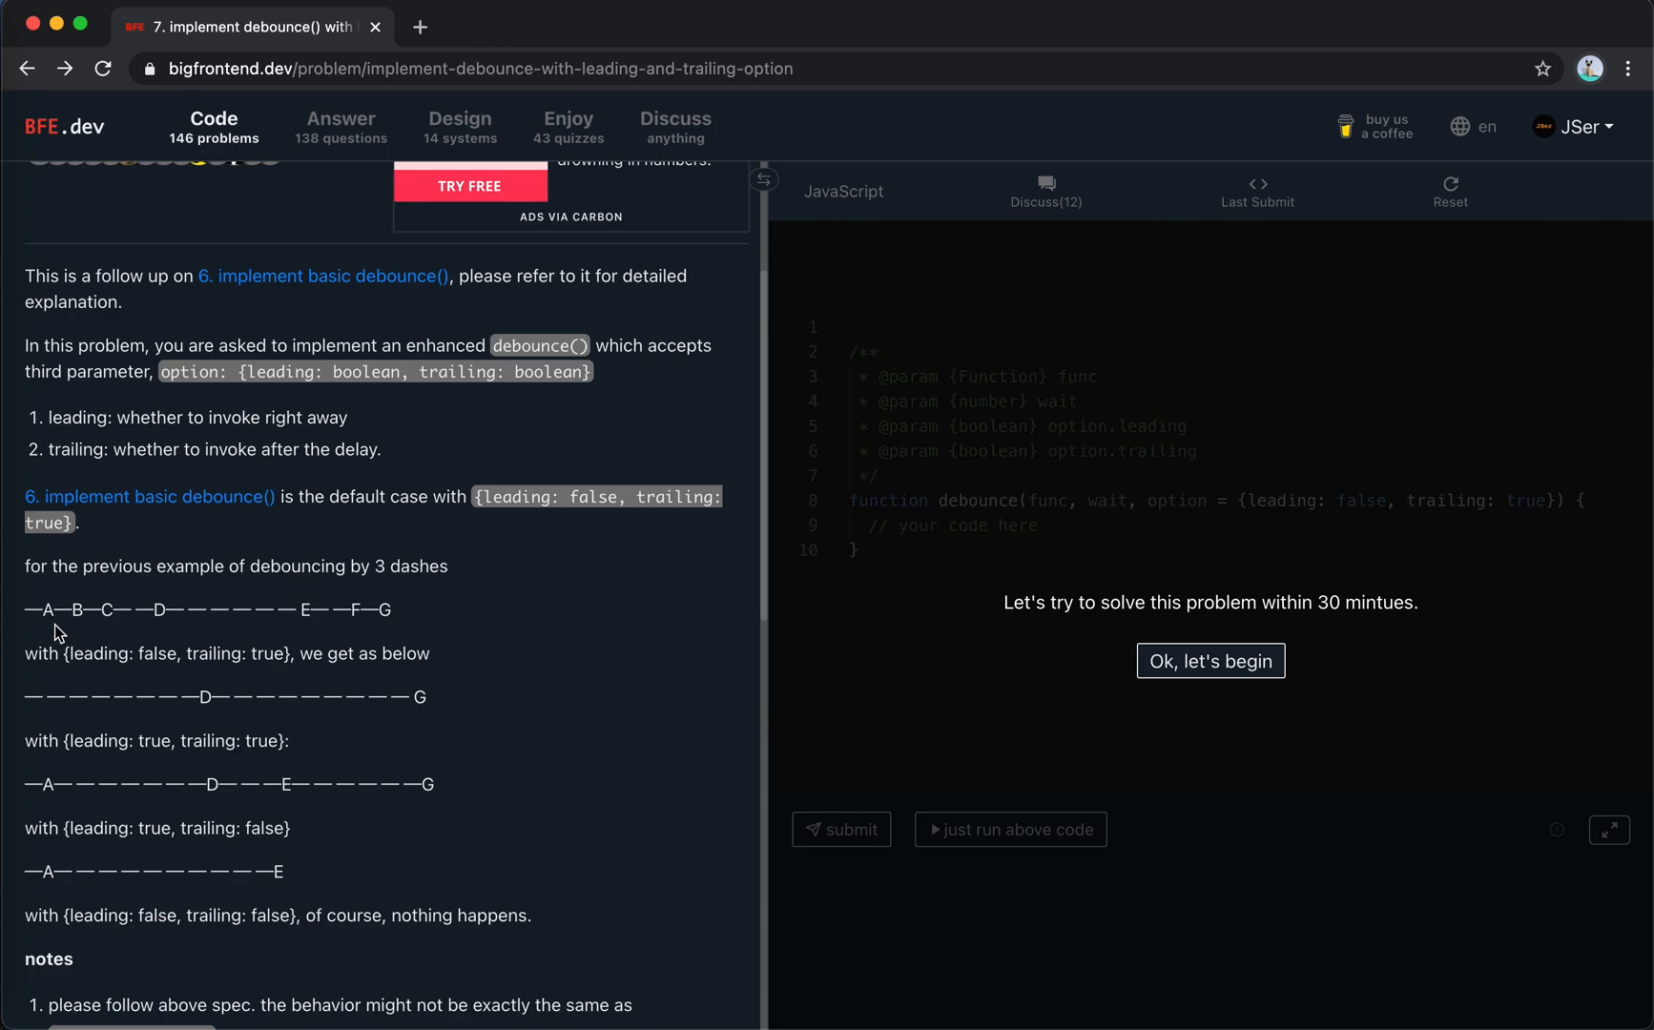
mouse_move(49, 609)
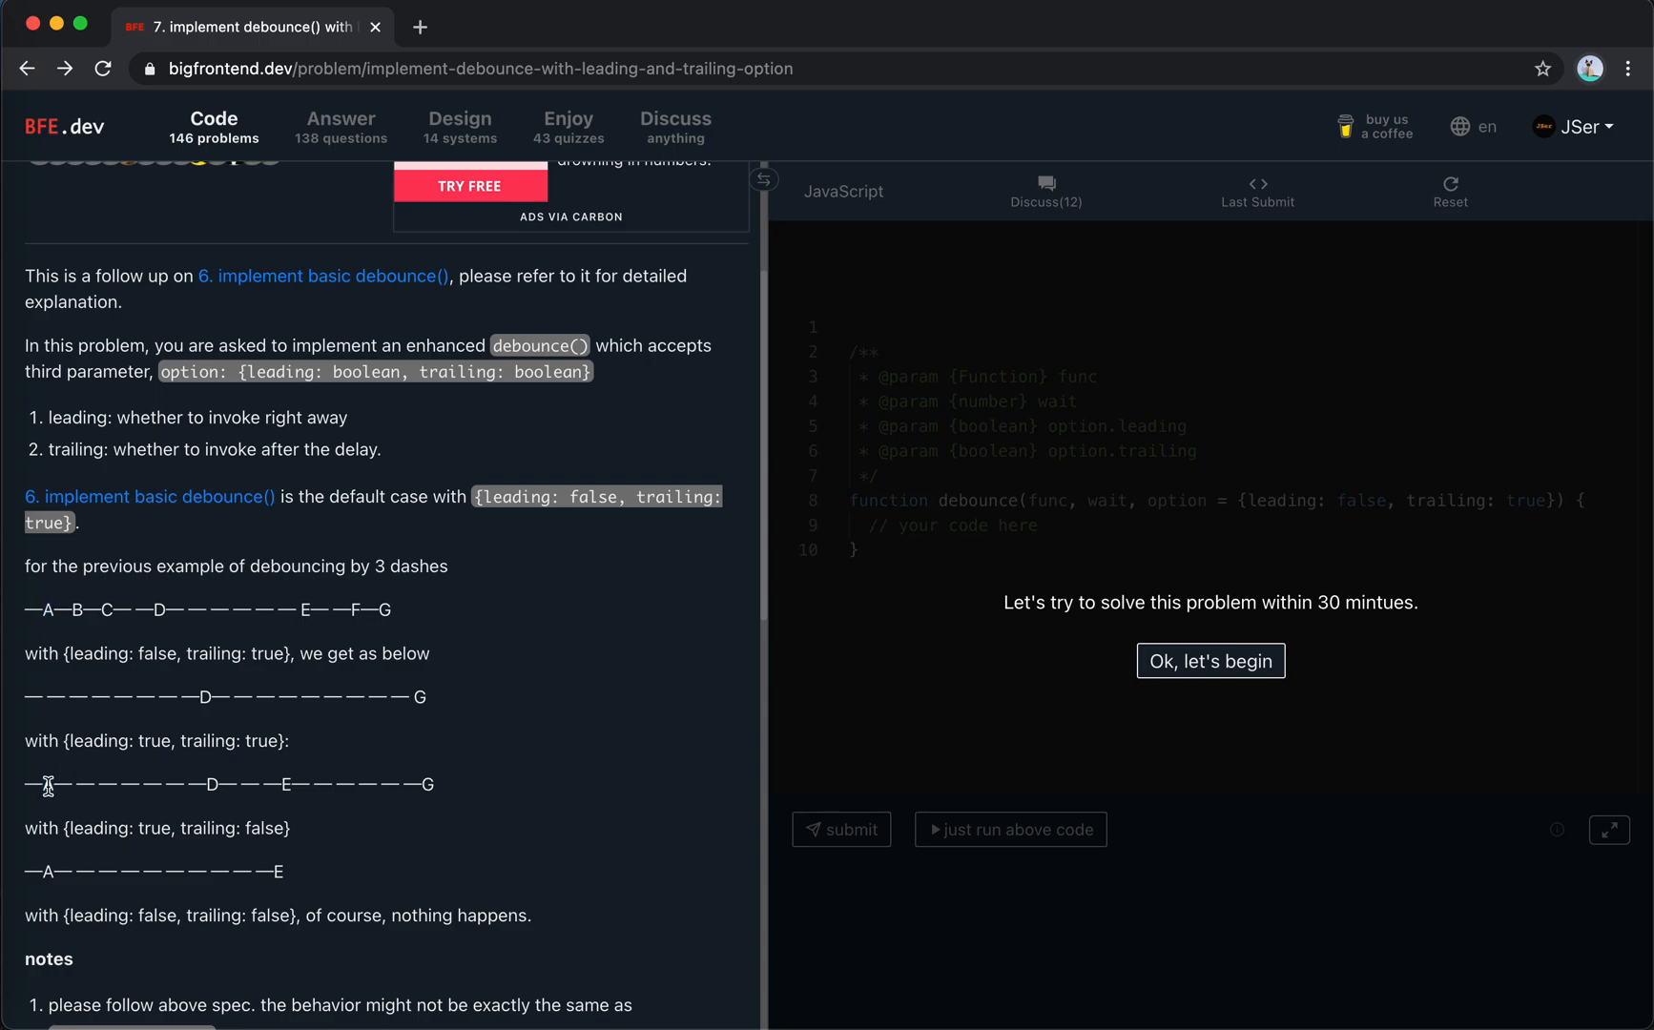
mouse_move(116, 787)
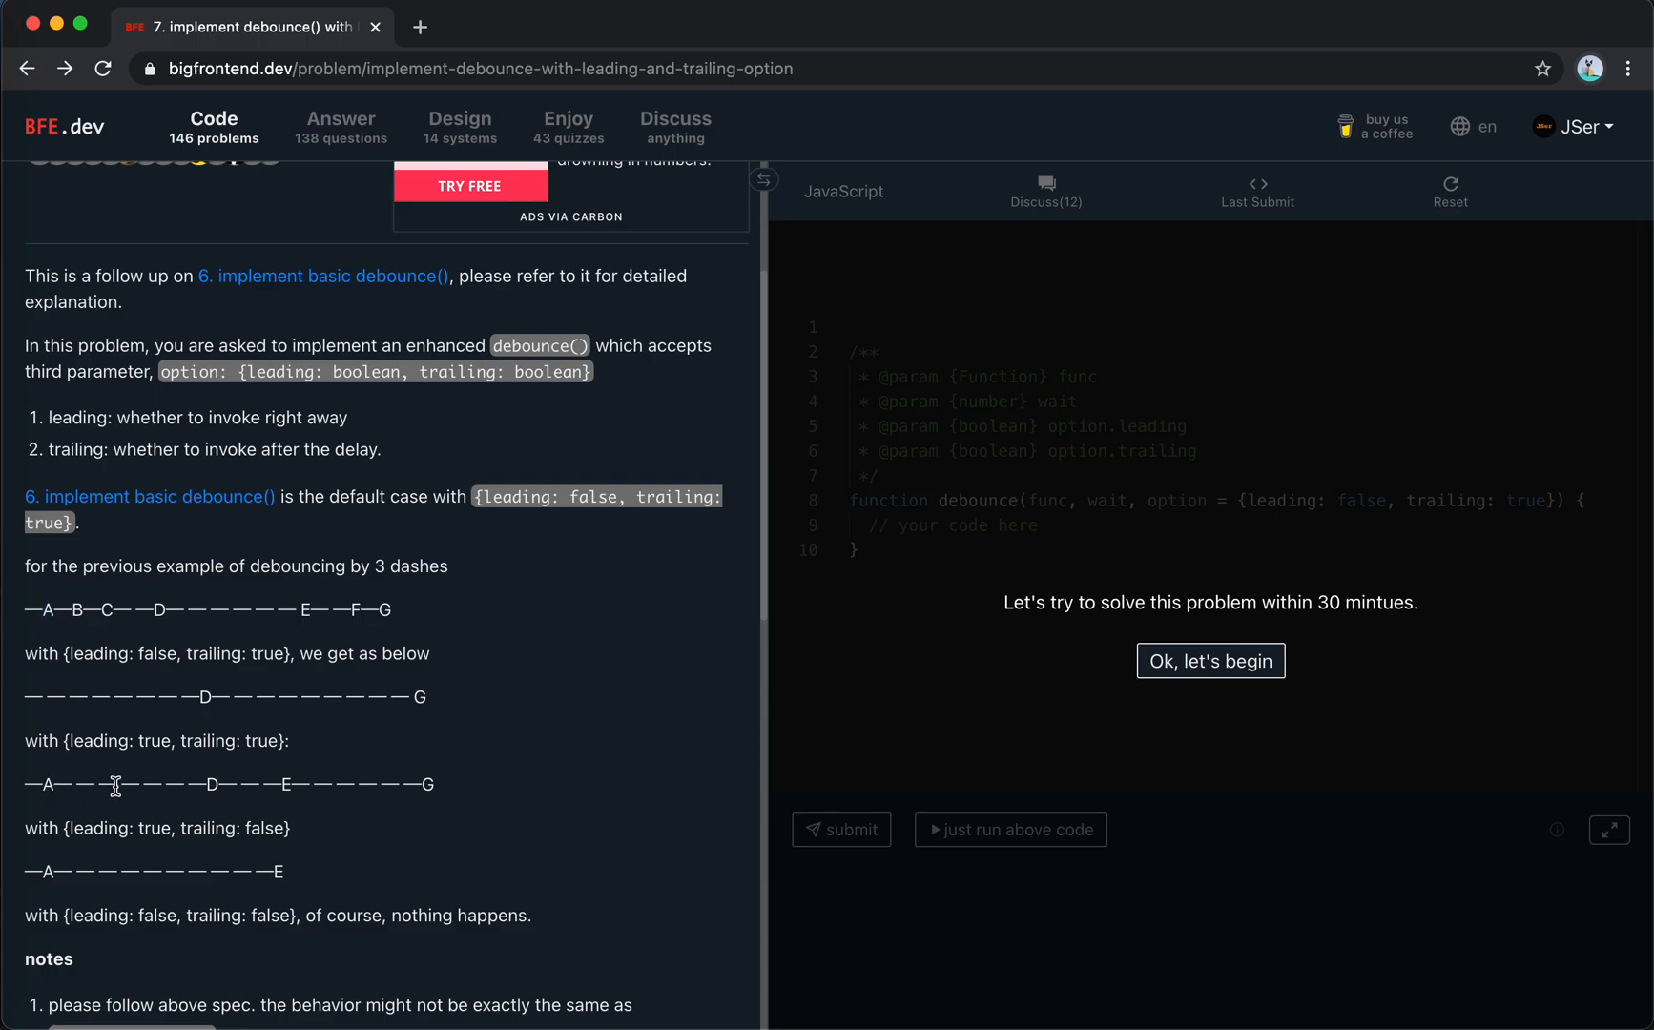
mouse_move(81, 612)
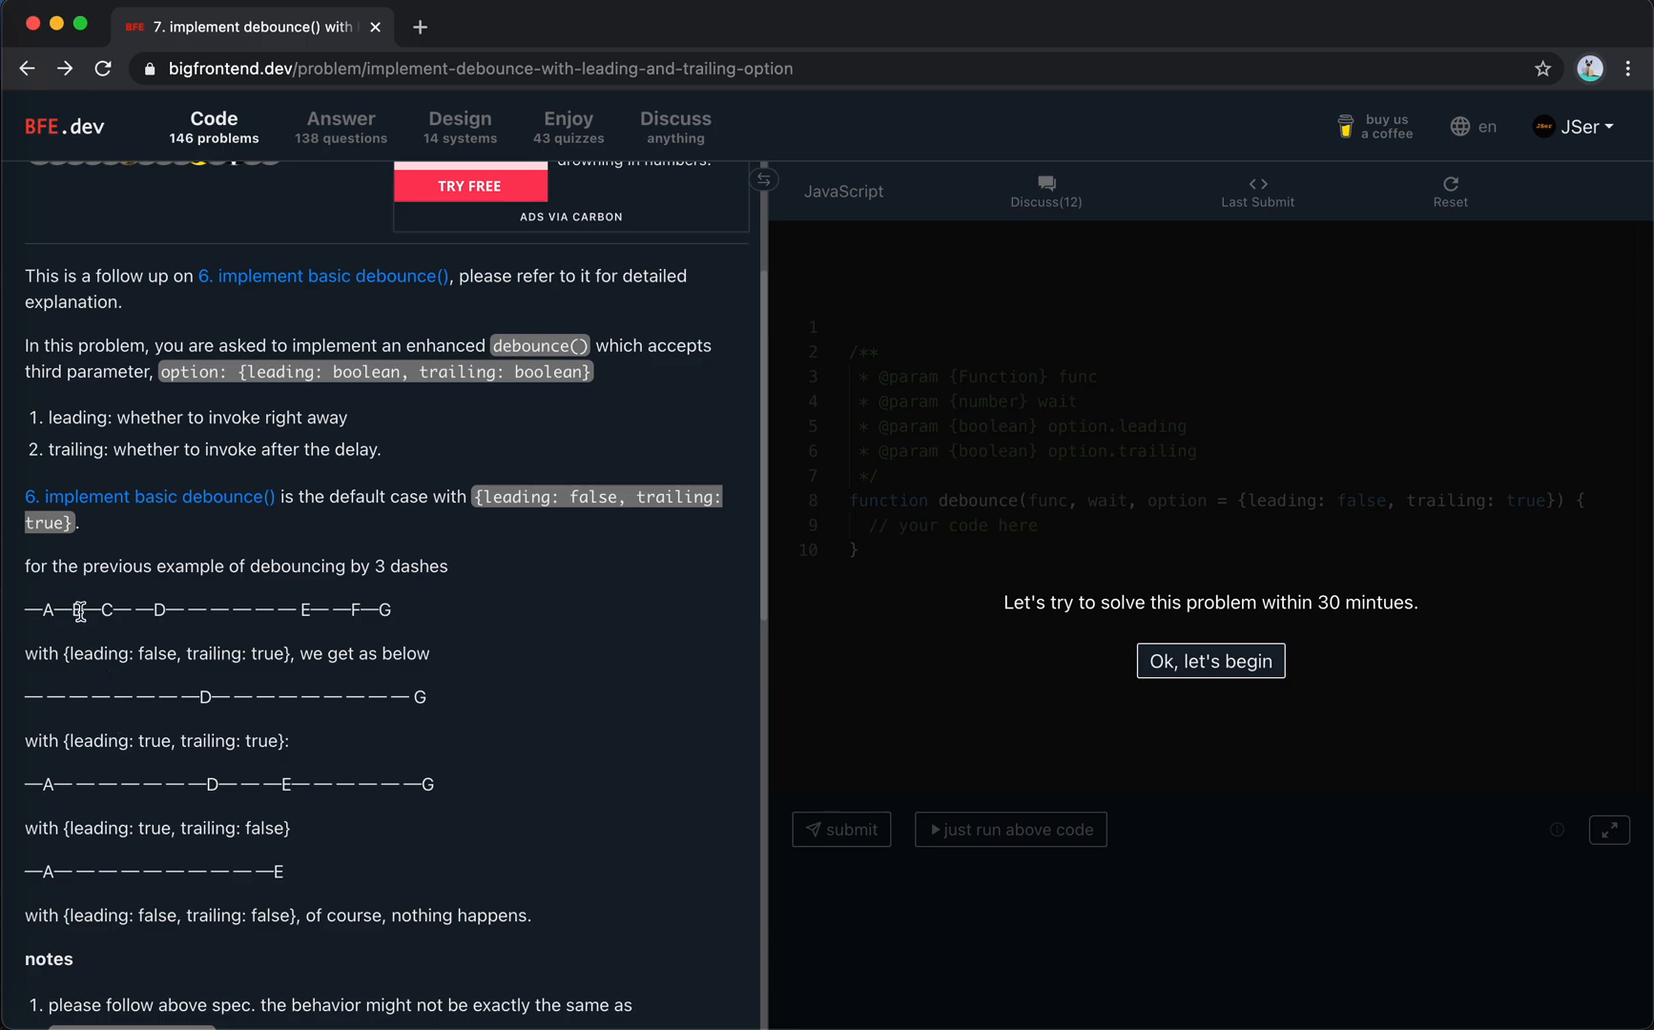
mouse_move(119, 614)
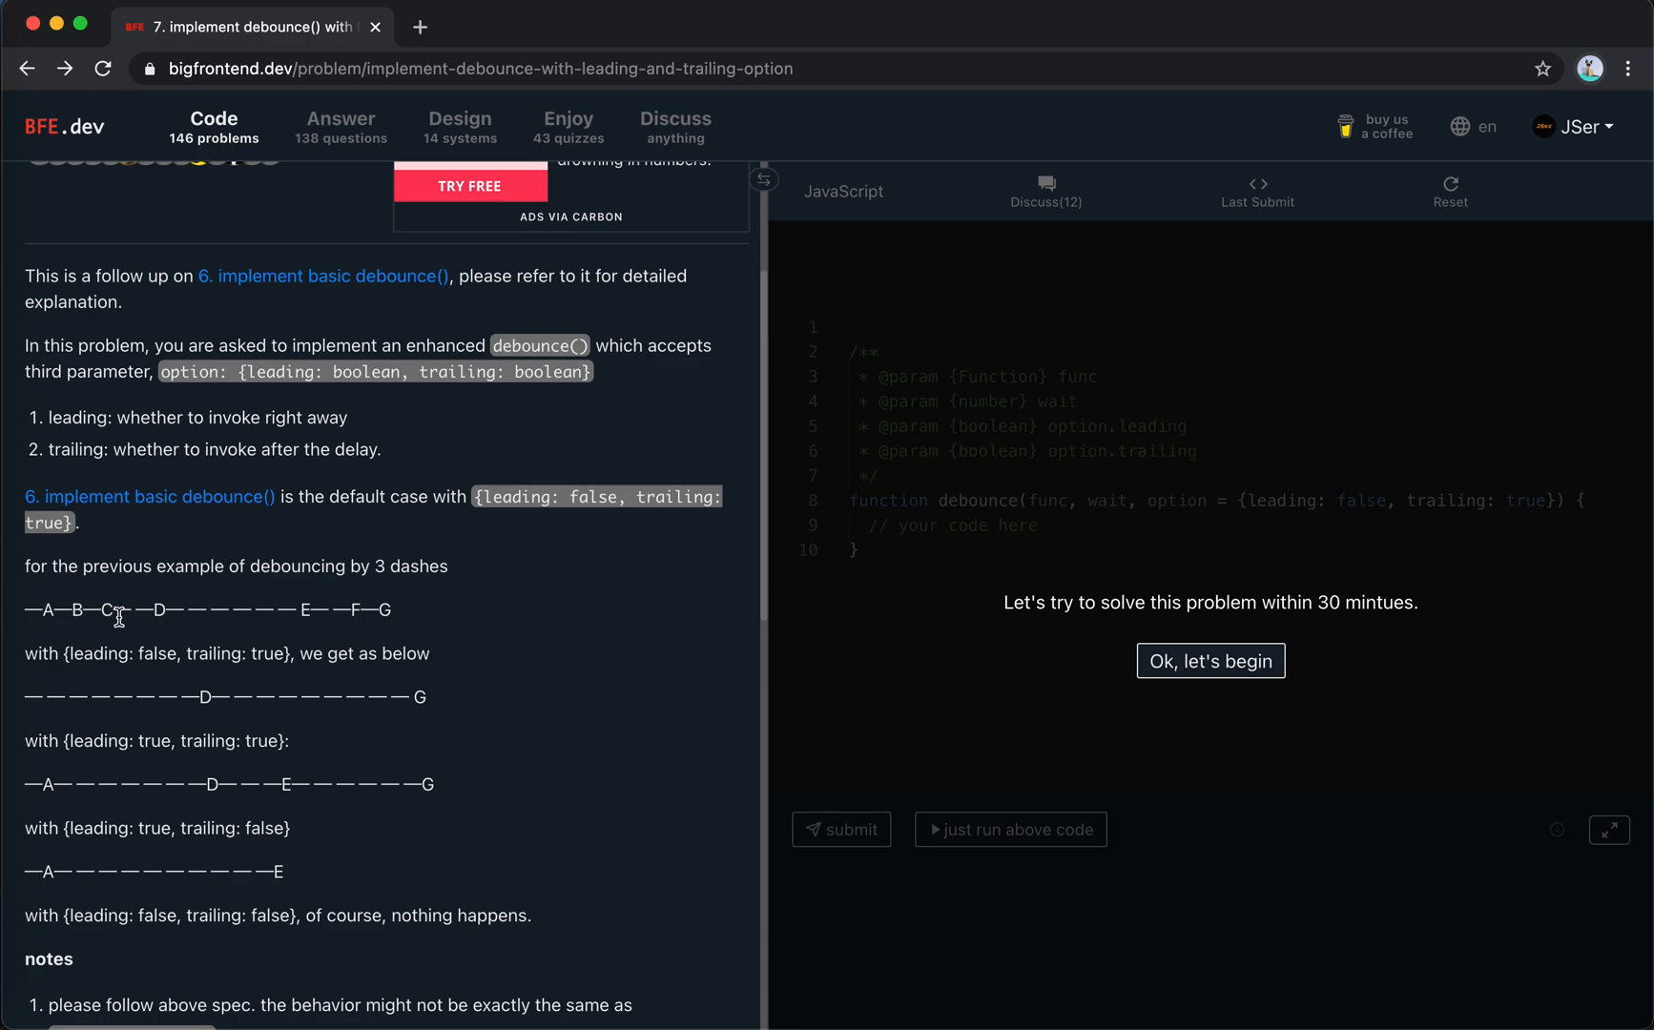
double_click(159, 609)
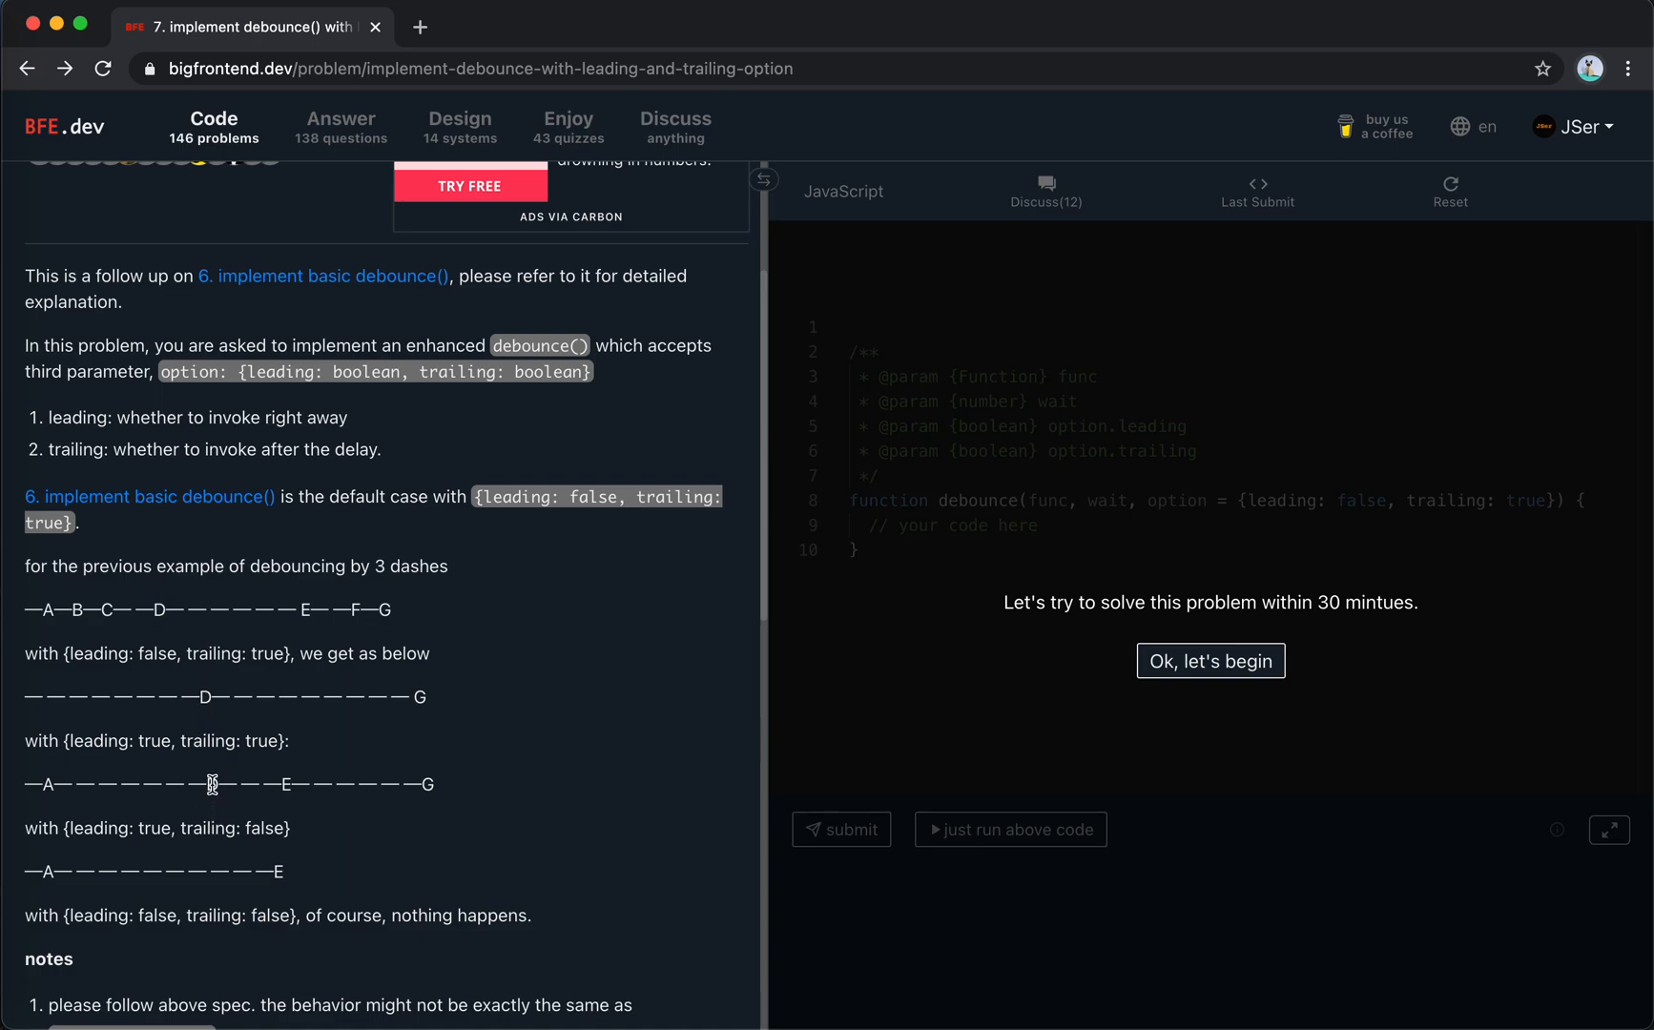
mouse_move(275, 688)
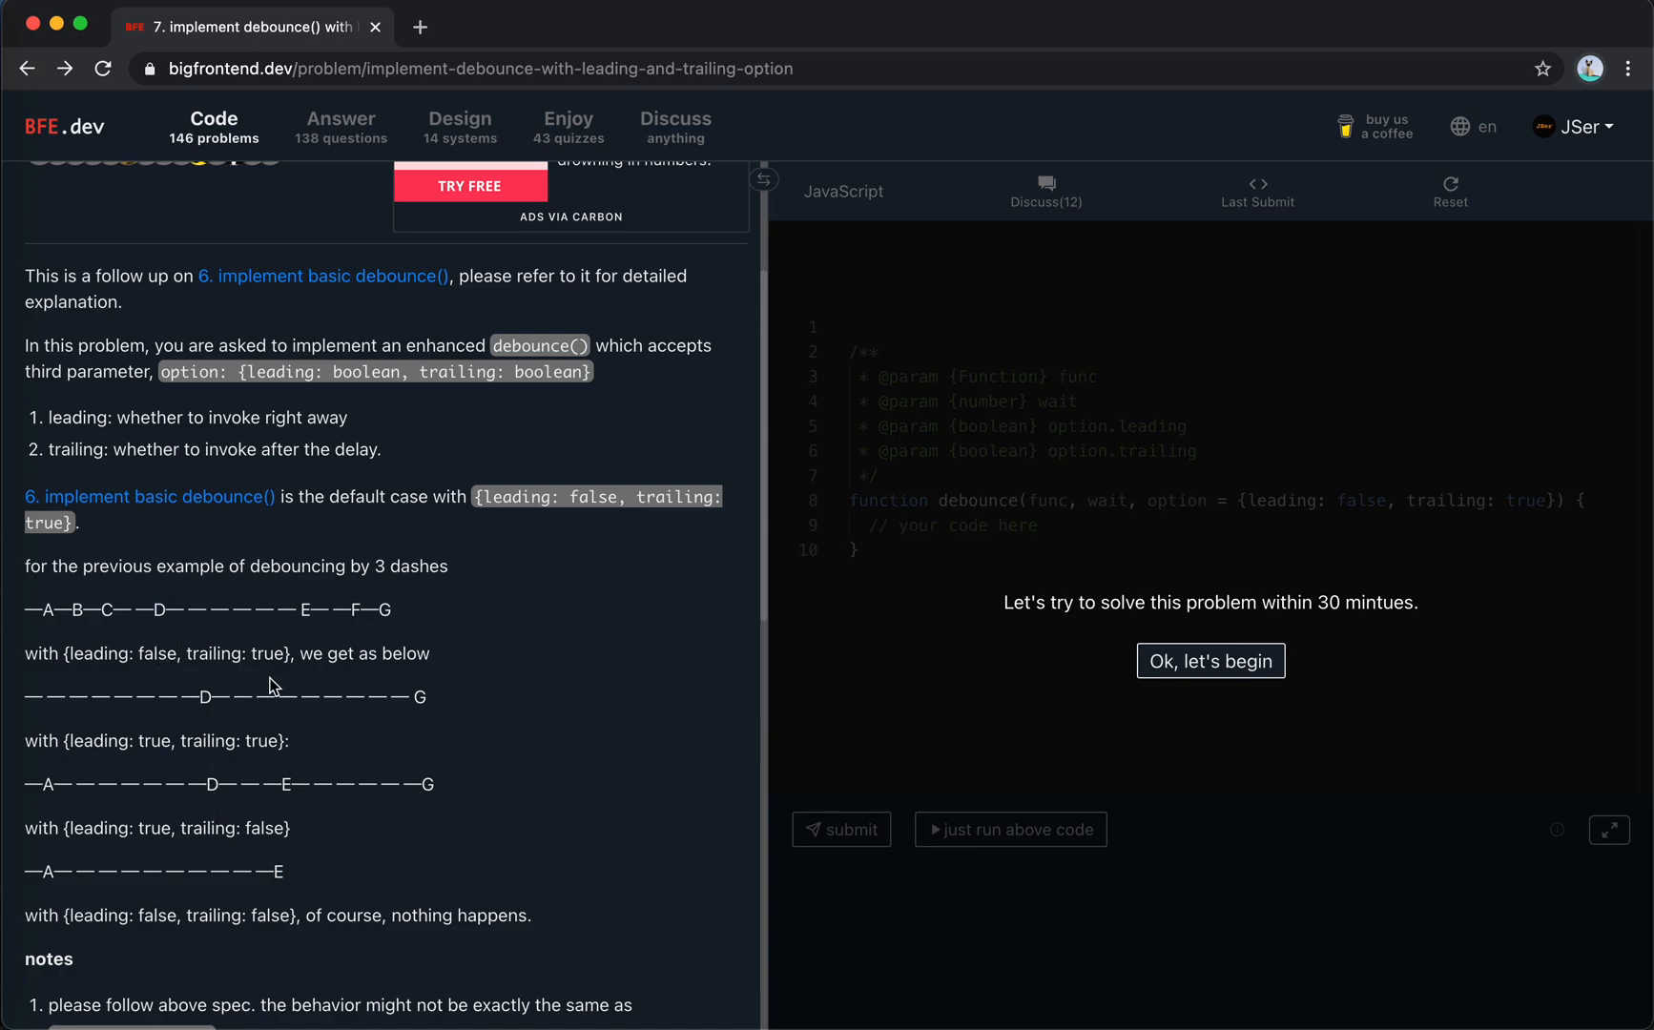
mouse_move(298, 614)
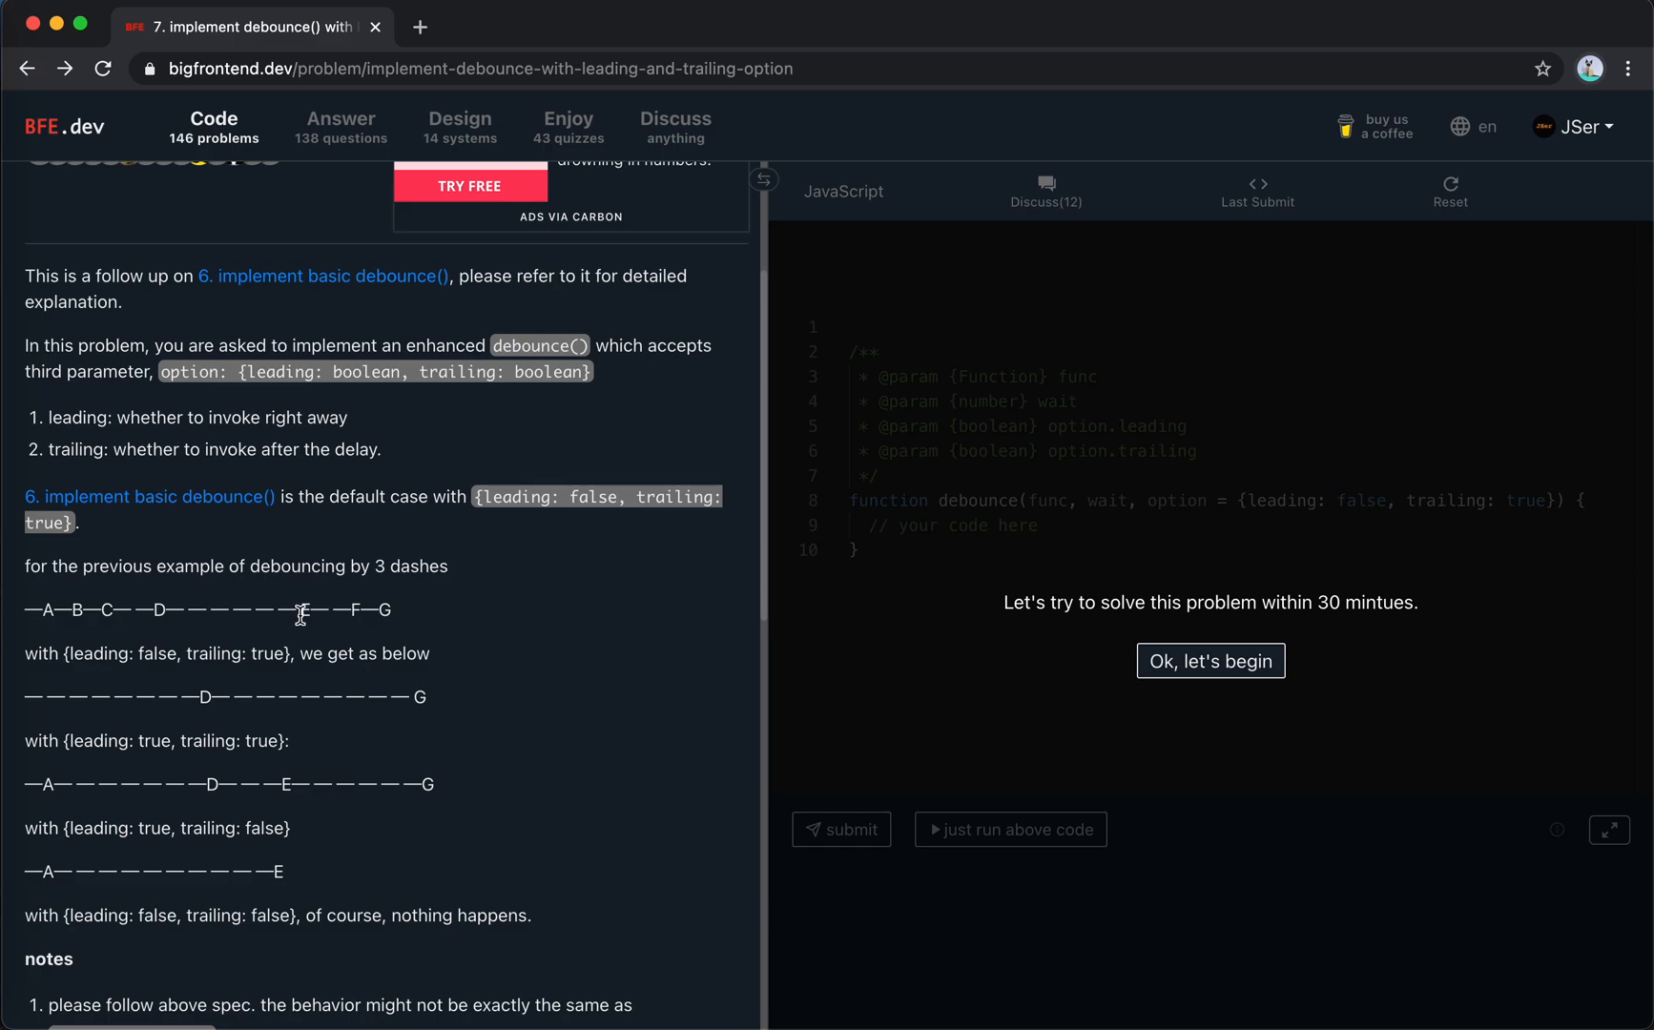
mouse_move(113, 736)
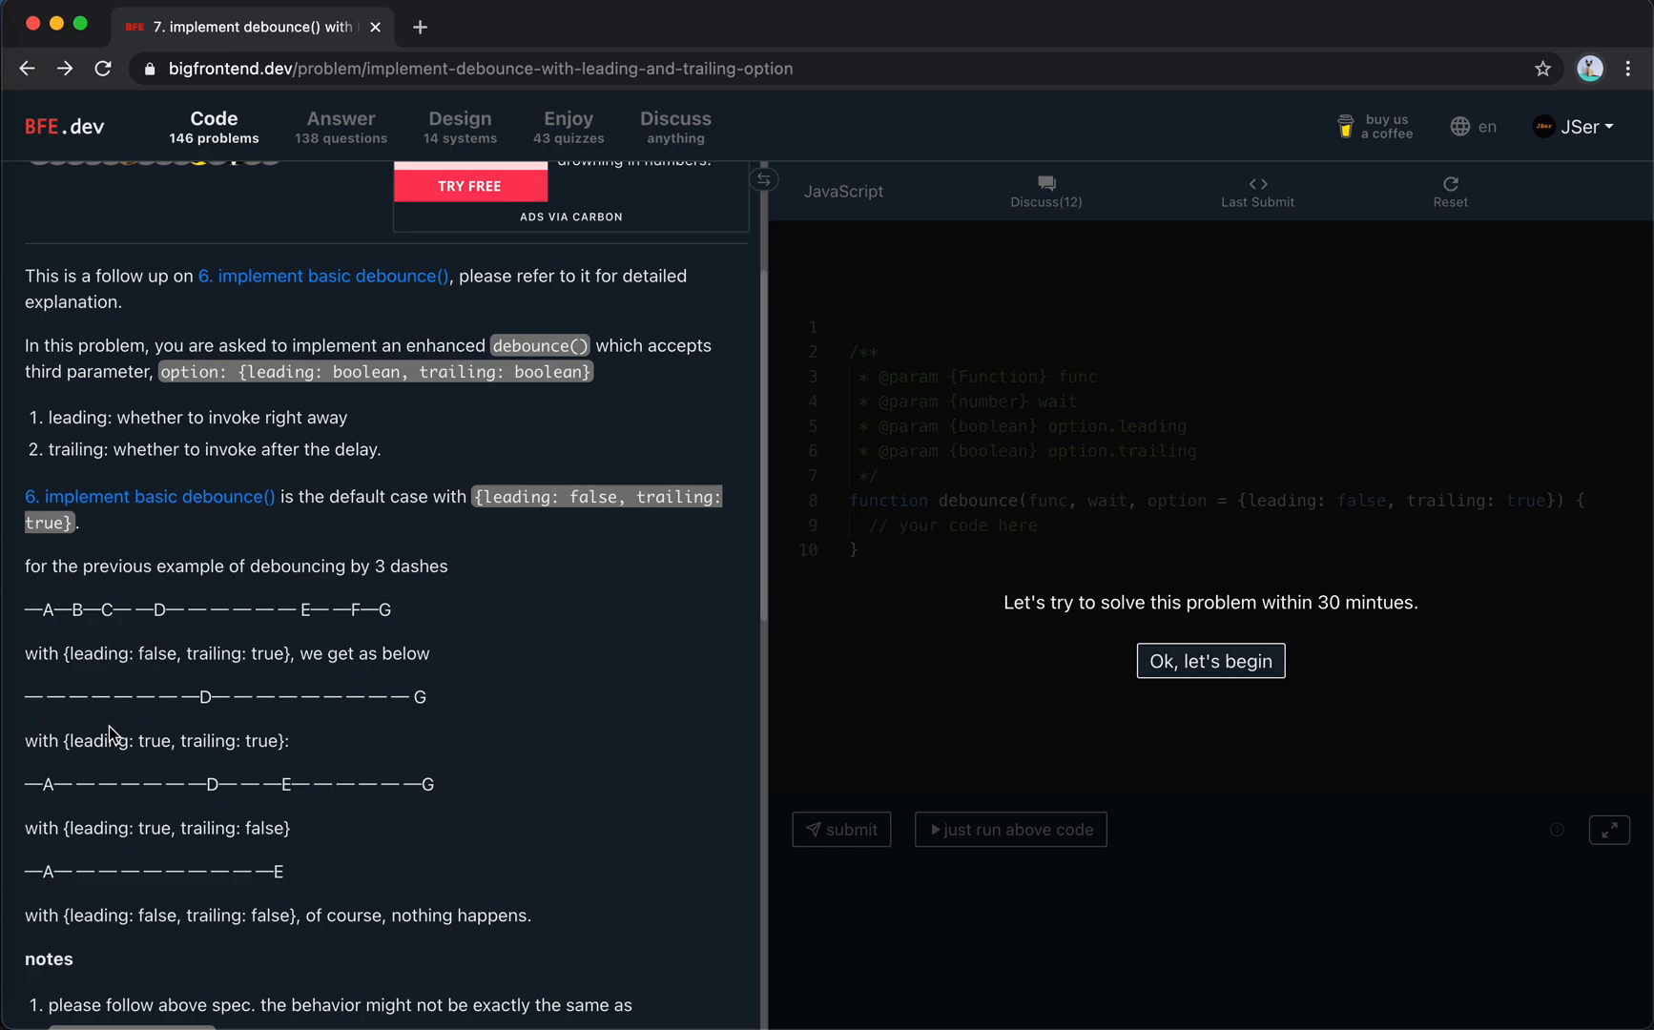
Scroll to the notes and accept 'Ok, let's begin' to start the 30-minute timer.
scroll("down", 3)
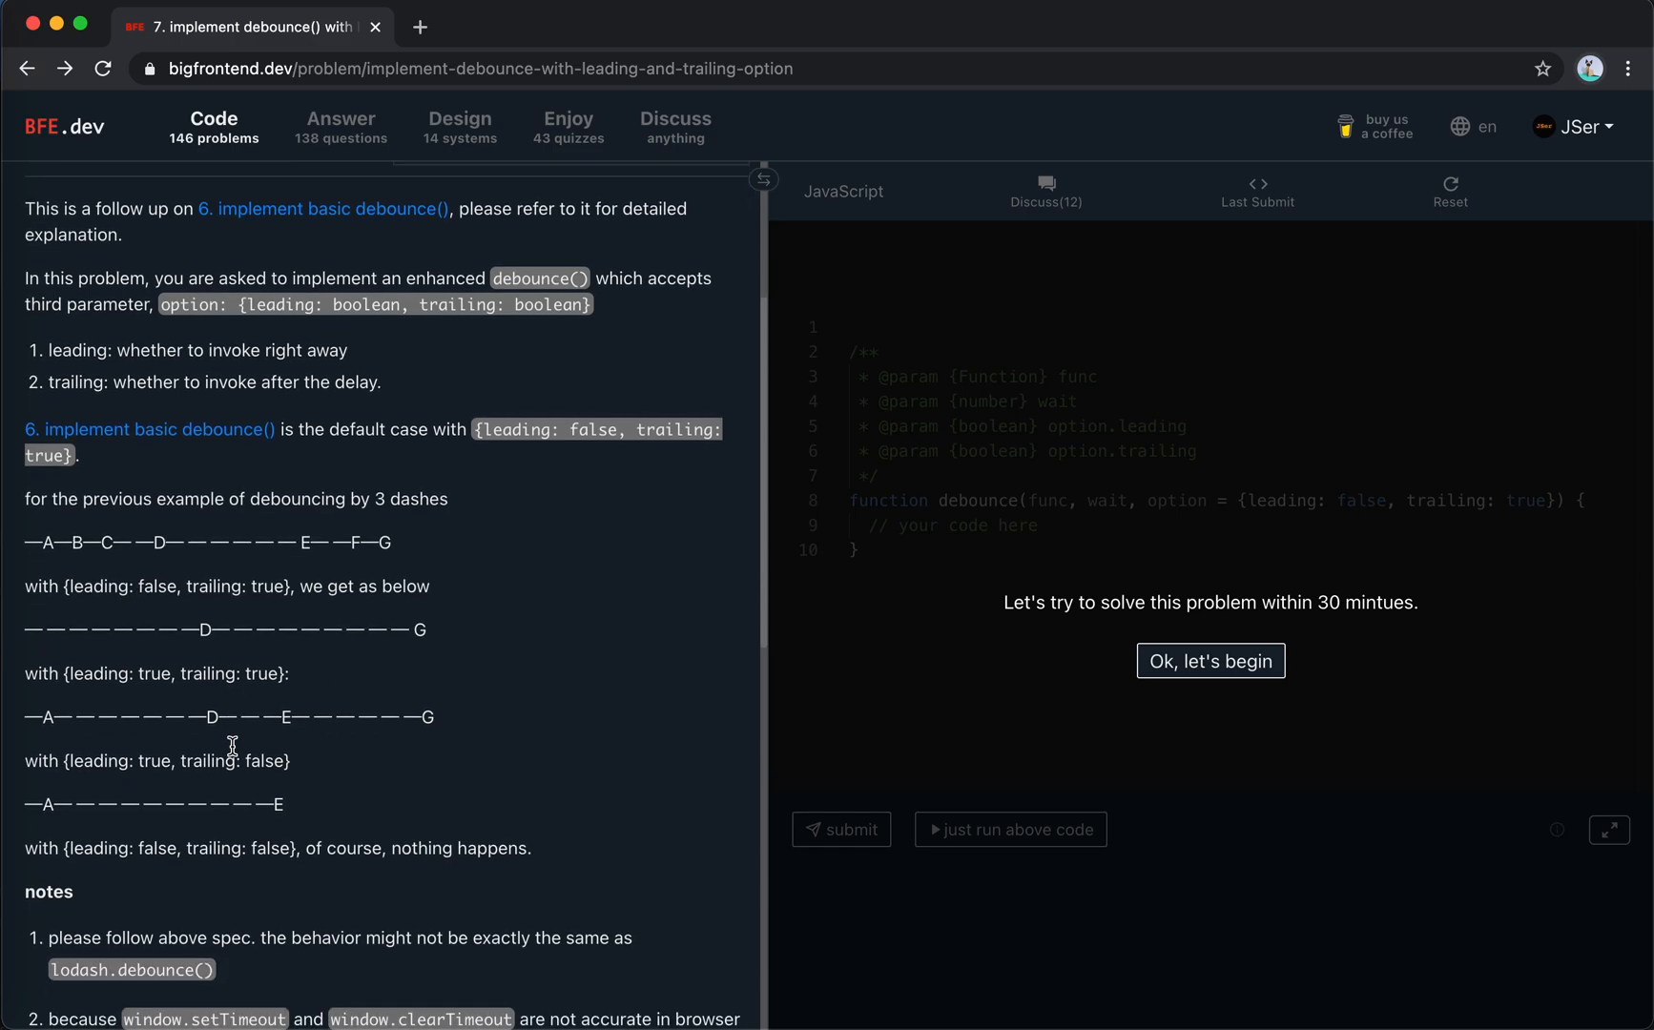
mouse_move(102, 763)
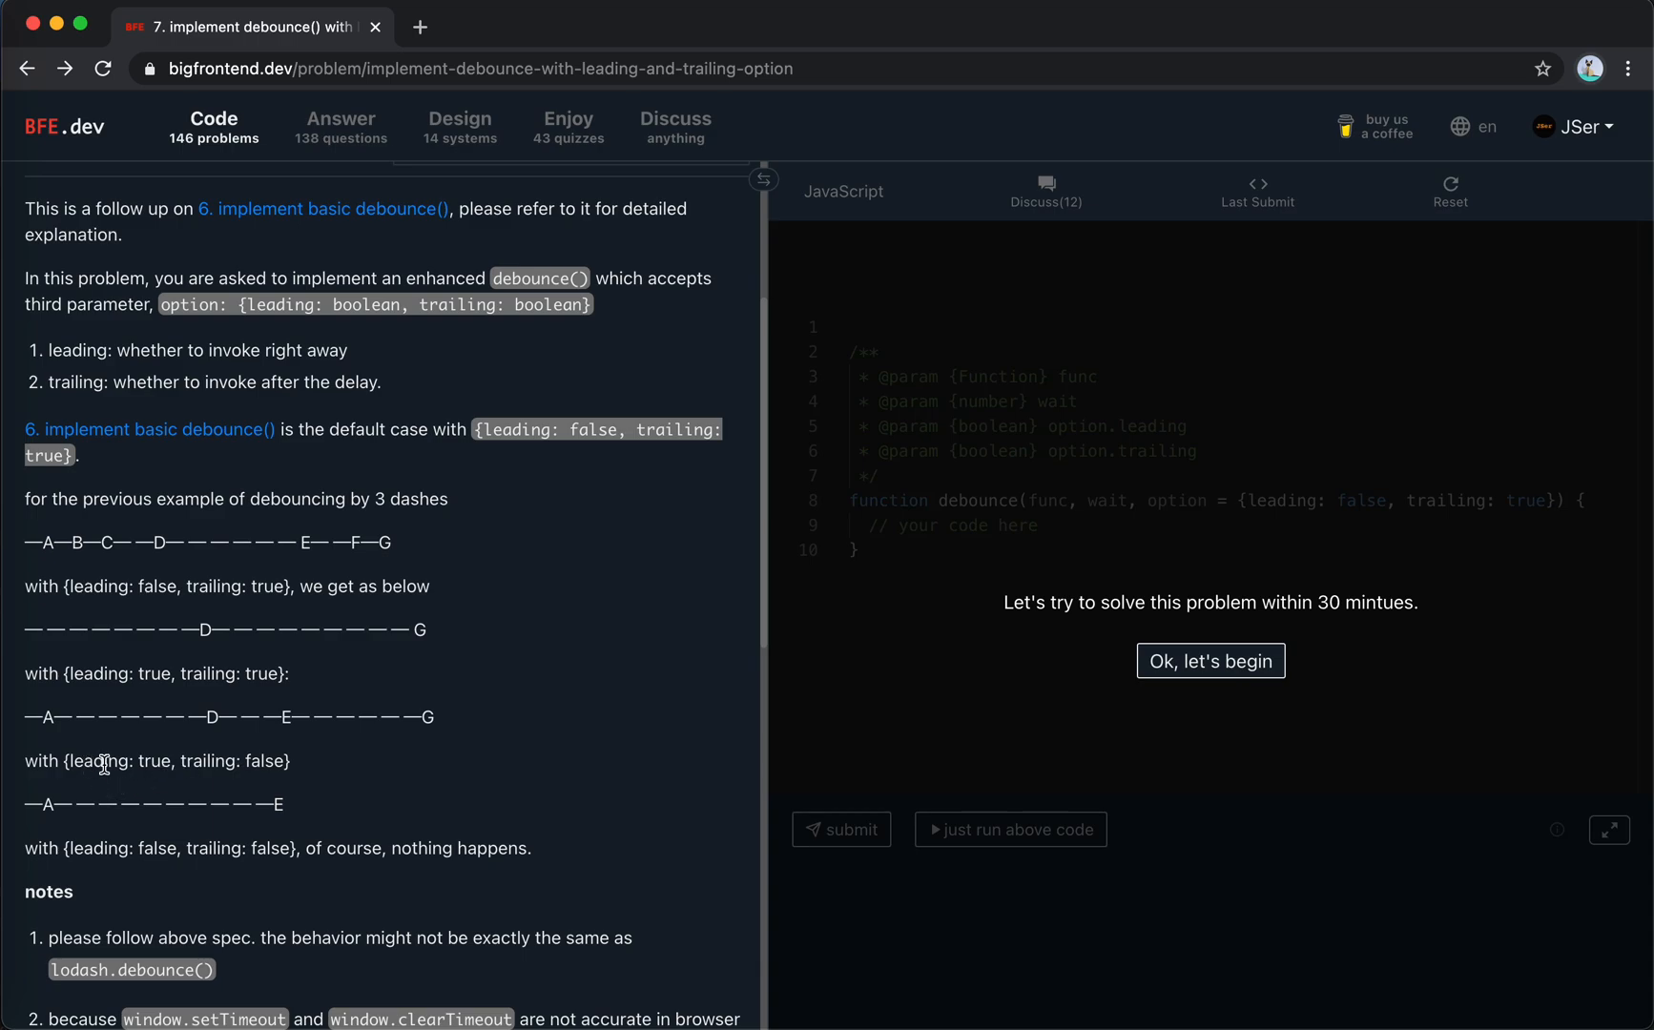
mouse_move(122, 726)
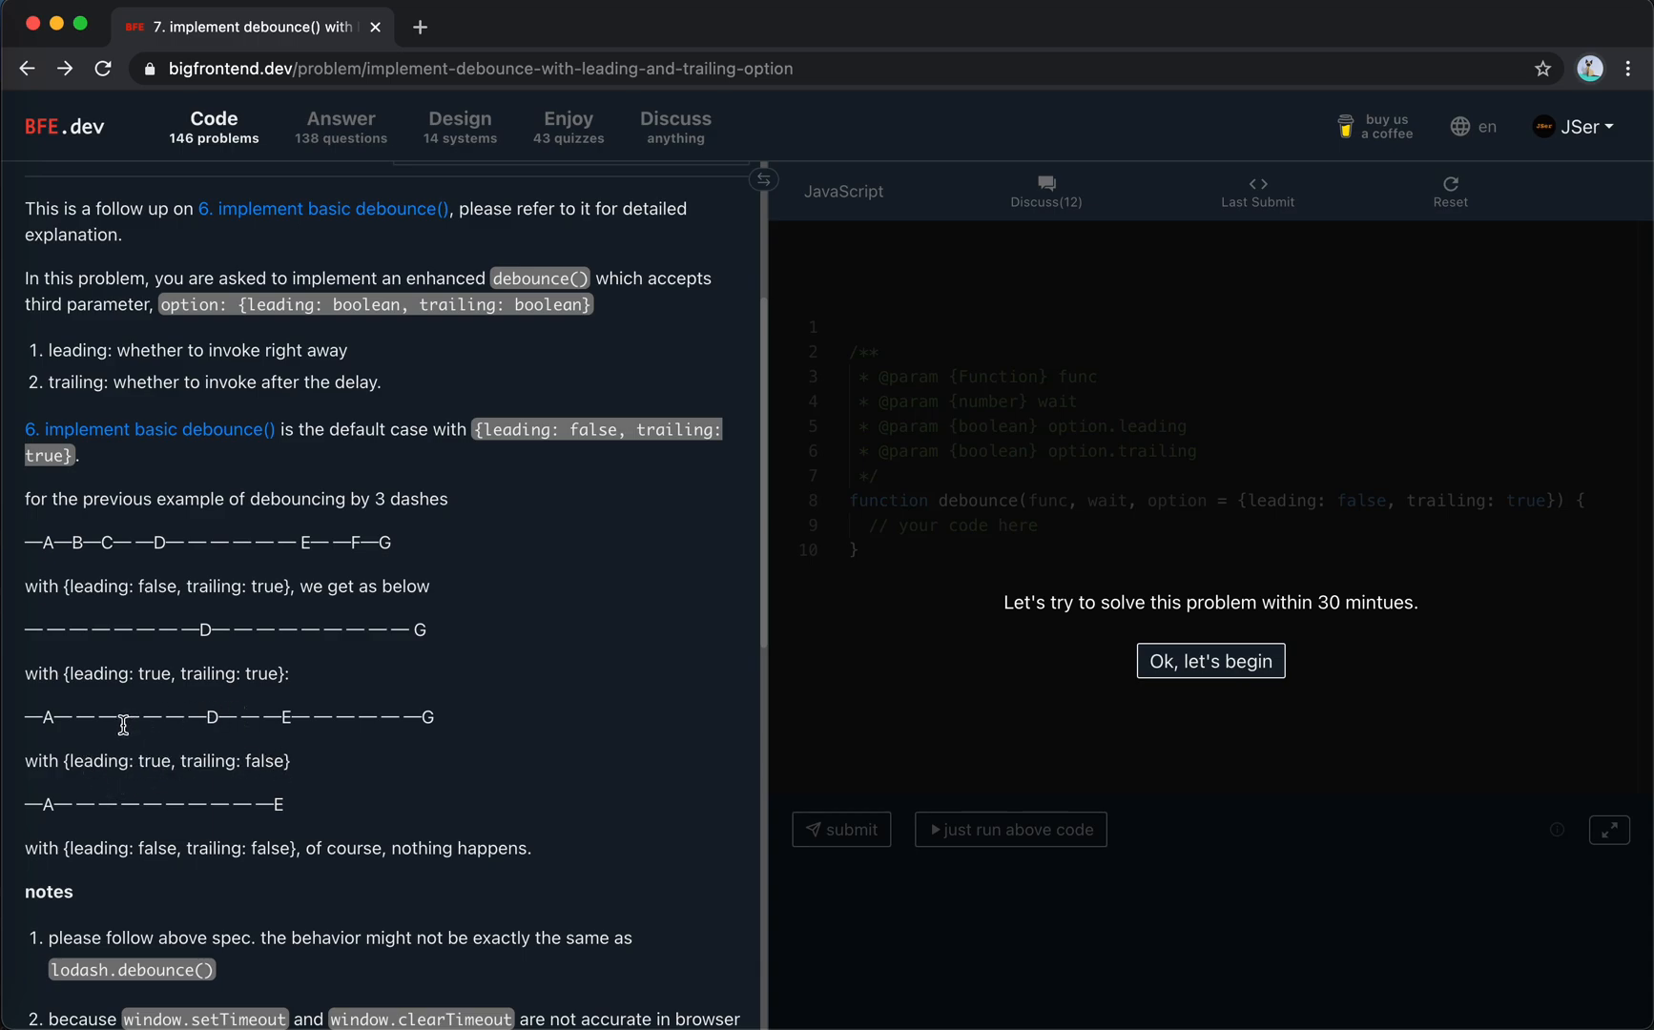
mouse_move(279, 714)
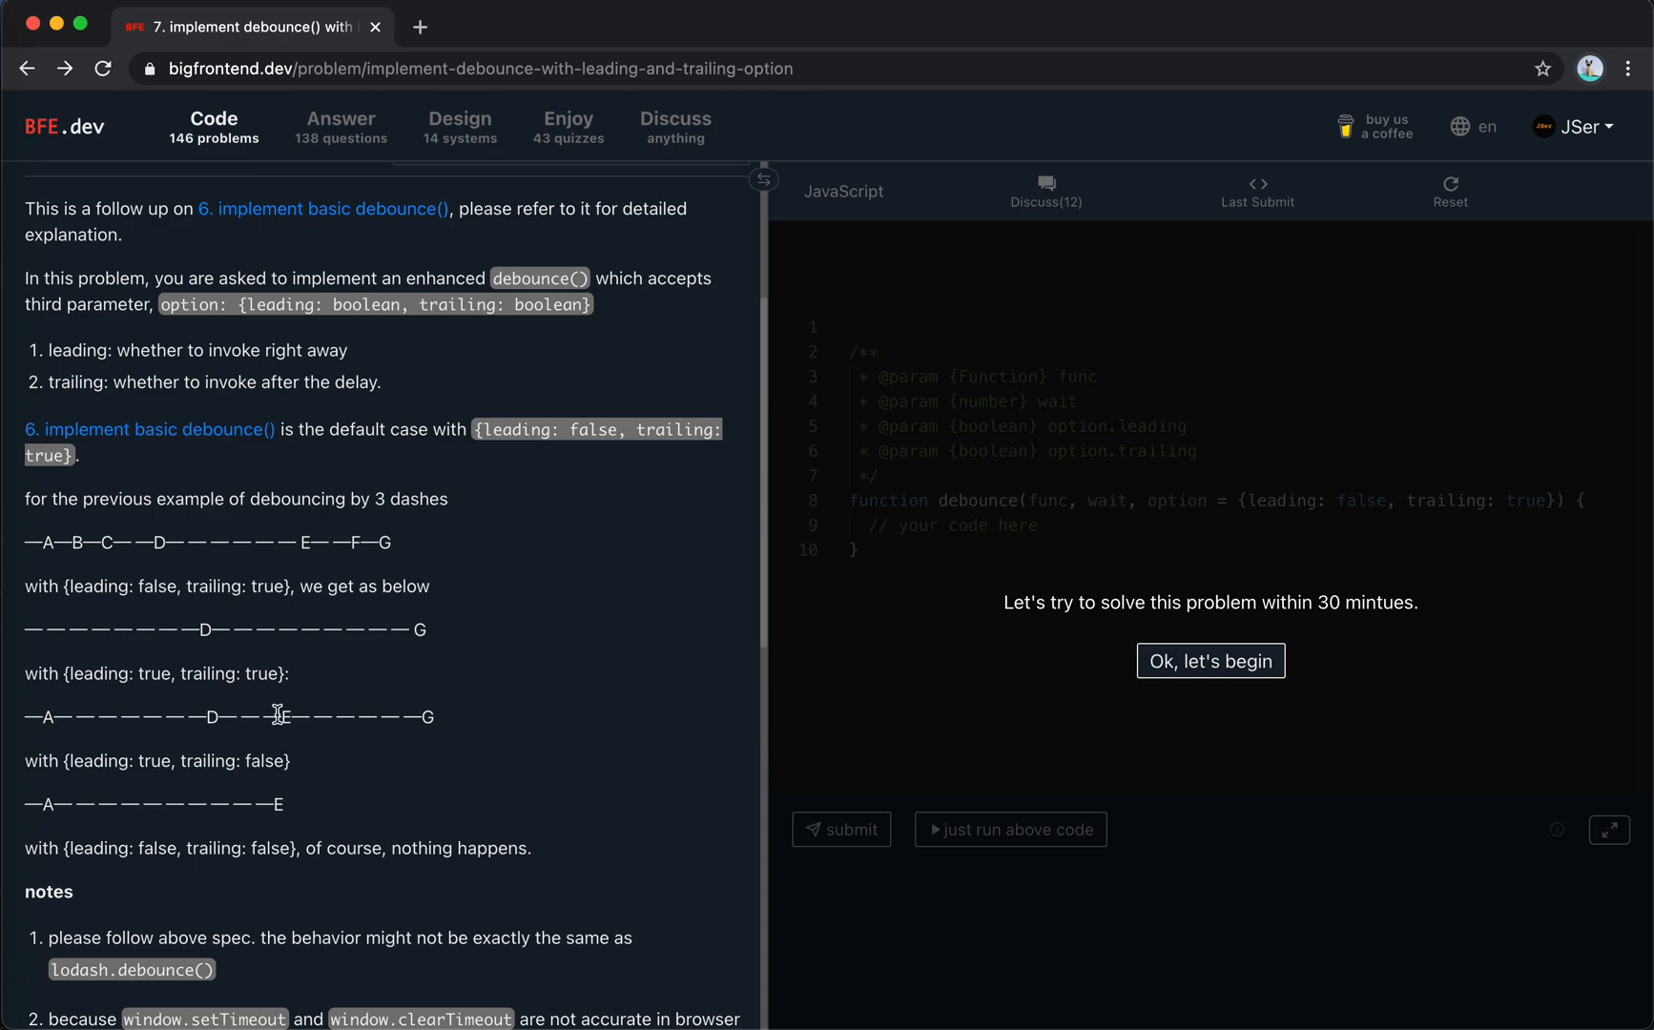
mouse_move(142, 854)
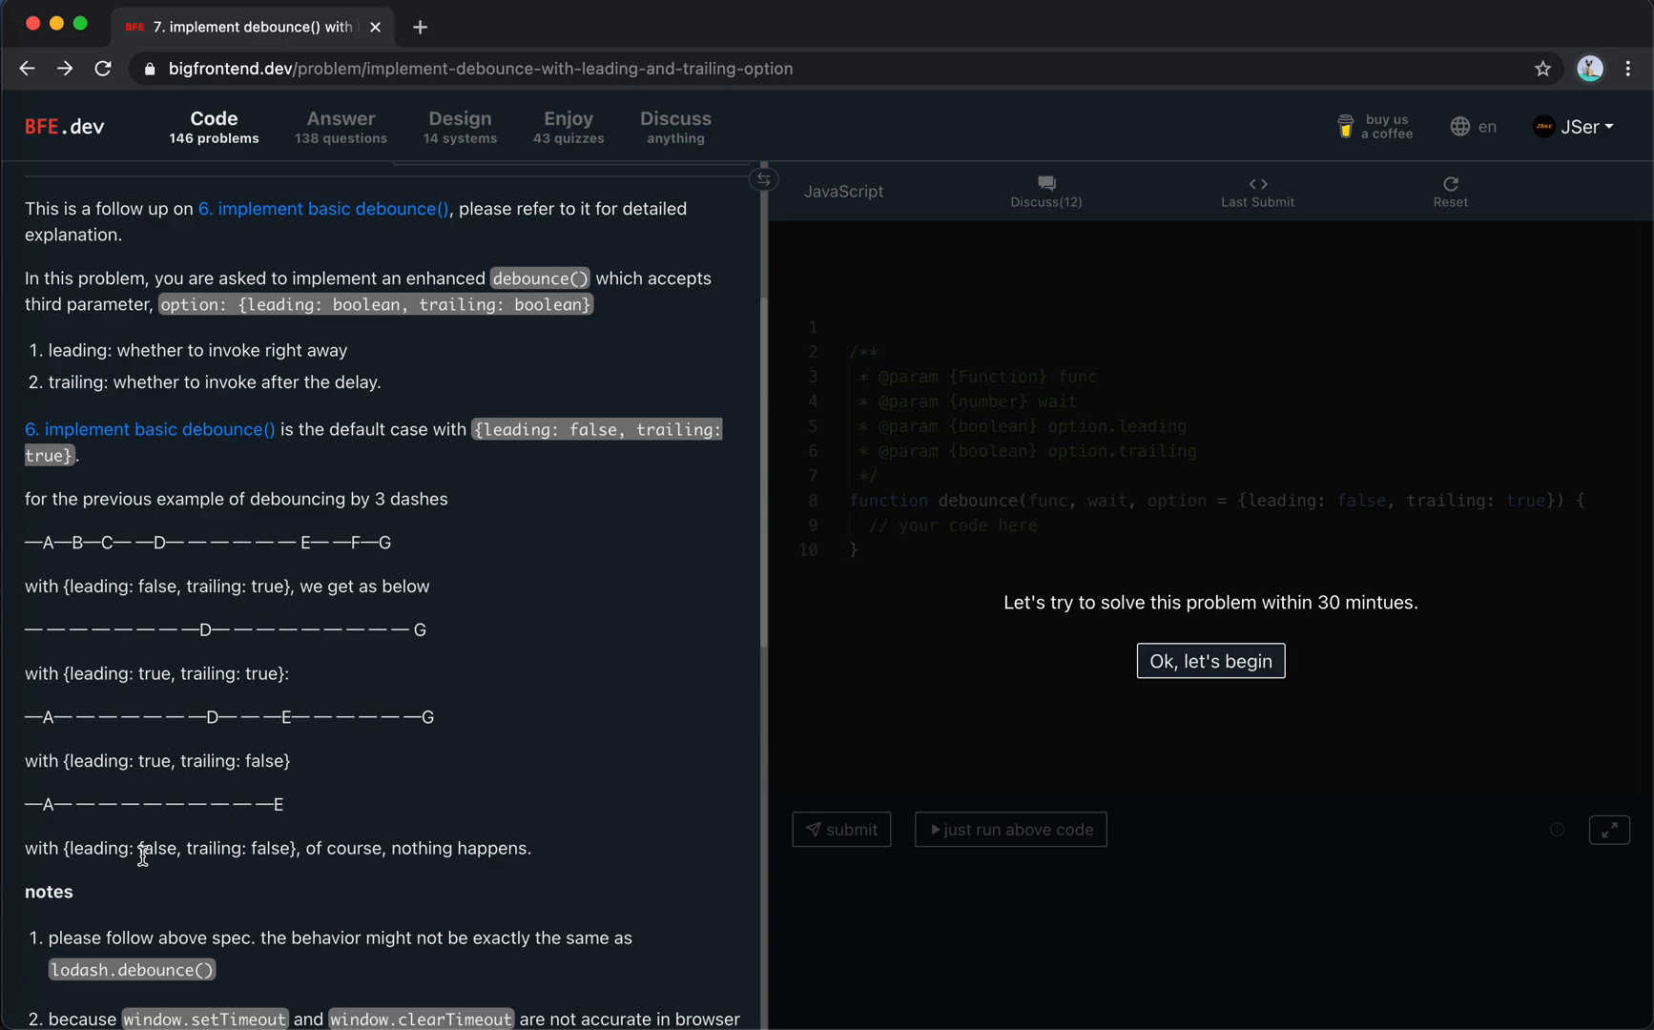
mouse_move(169, 847)
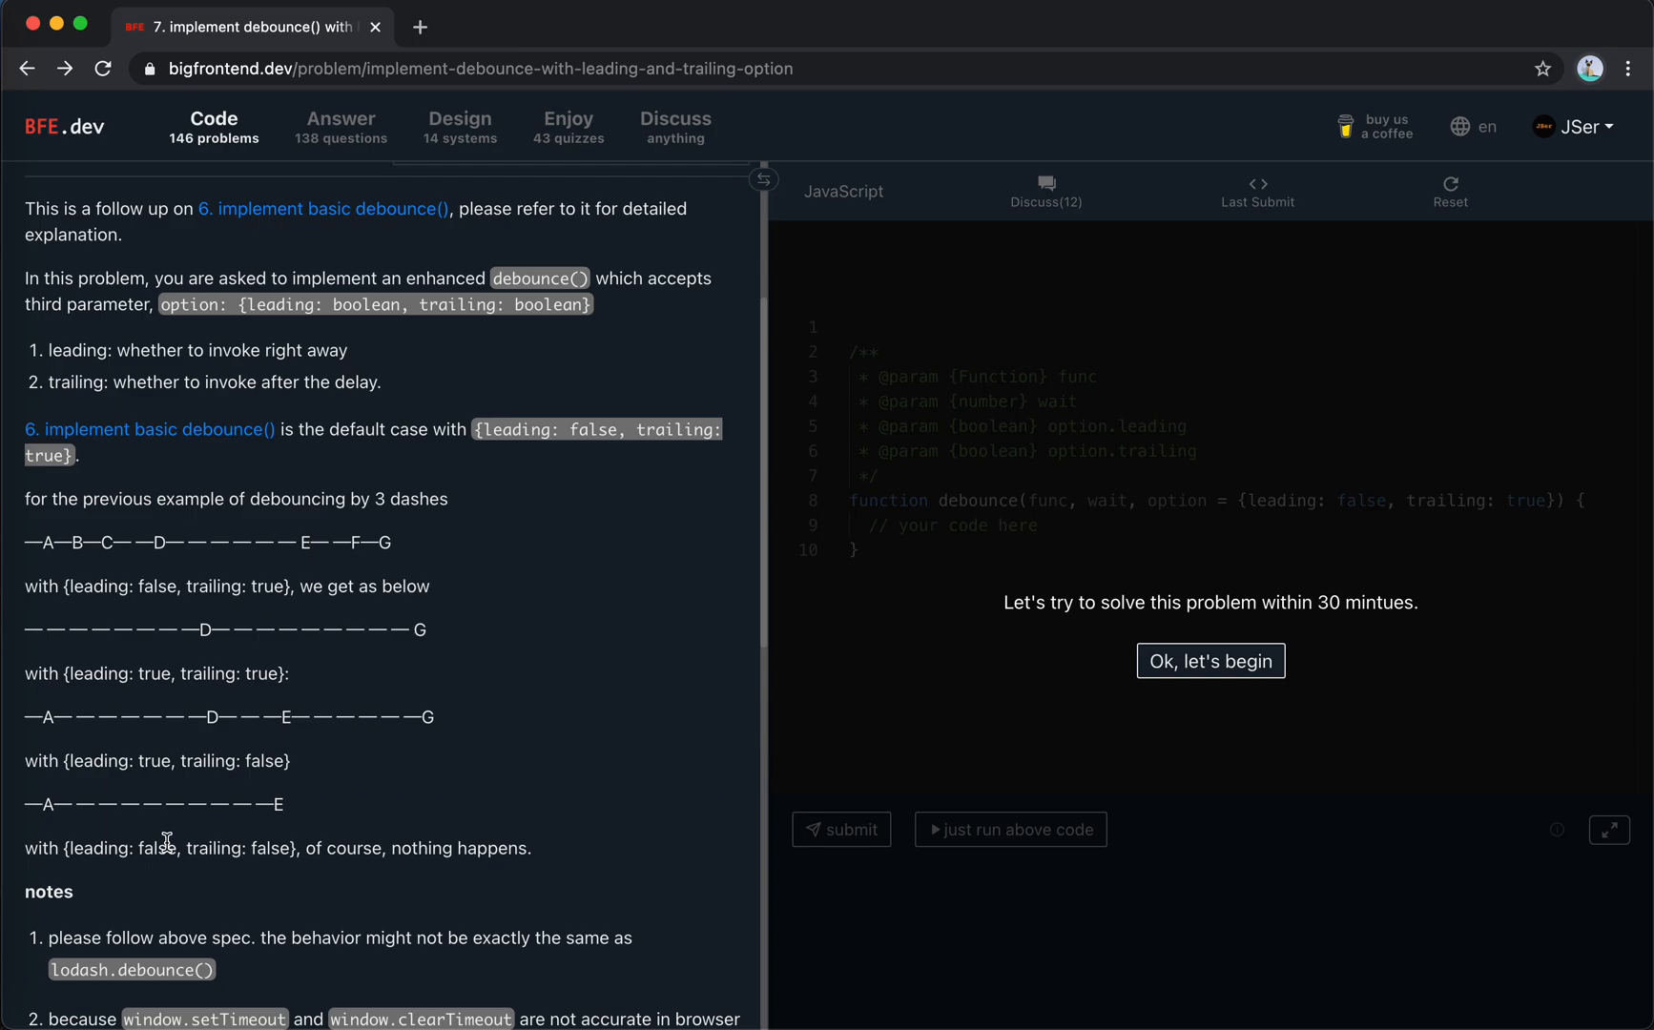
scroll("down", 3)
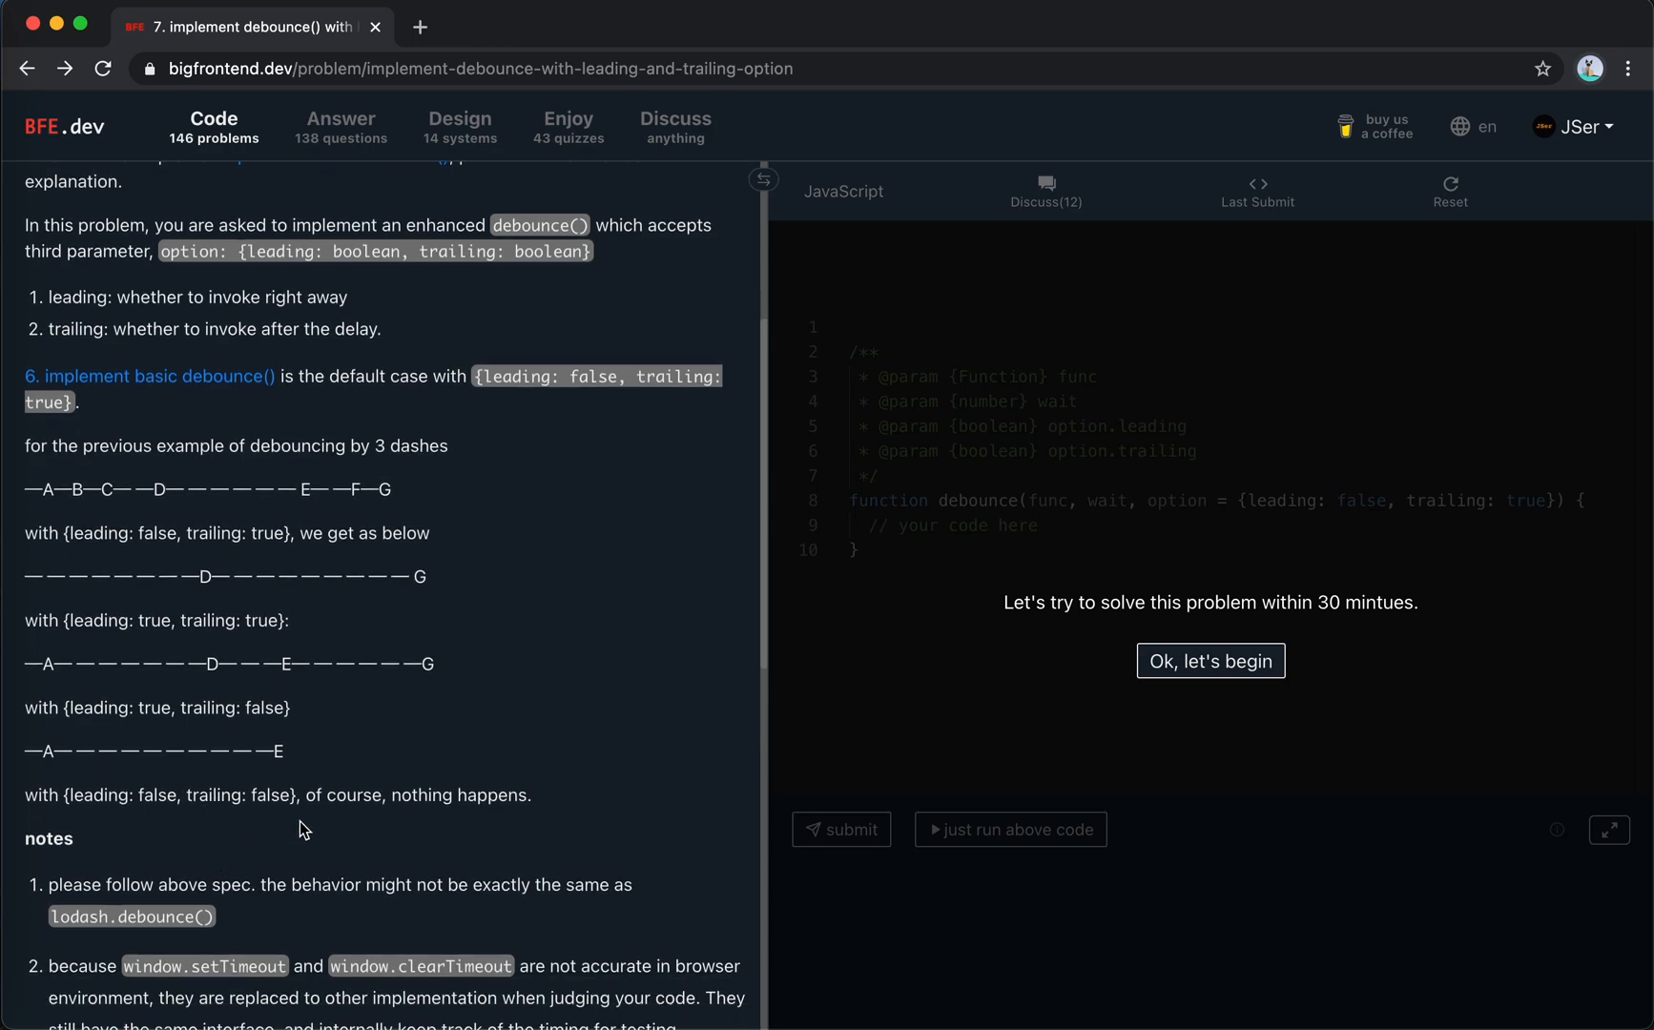
scroll("up", 3)
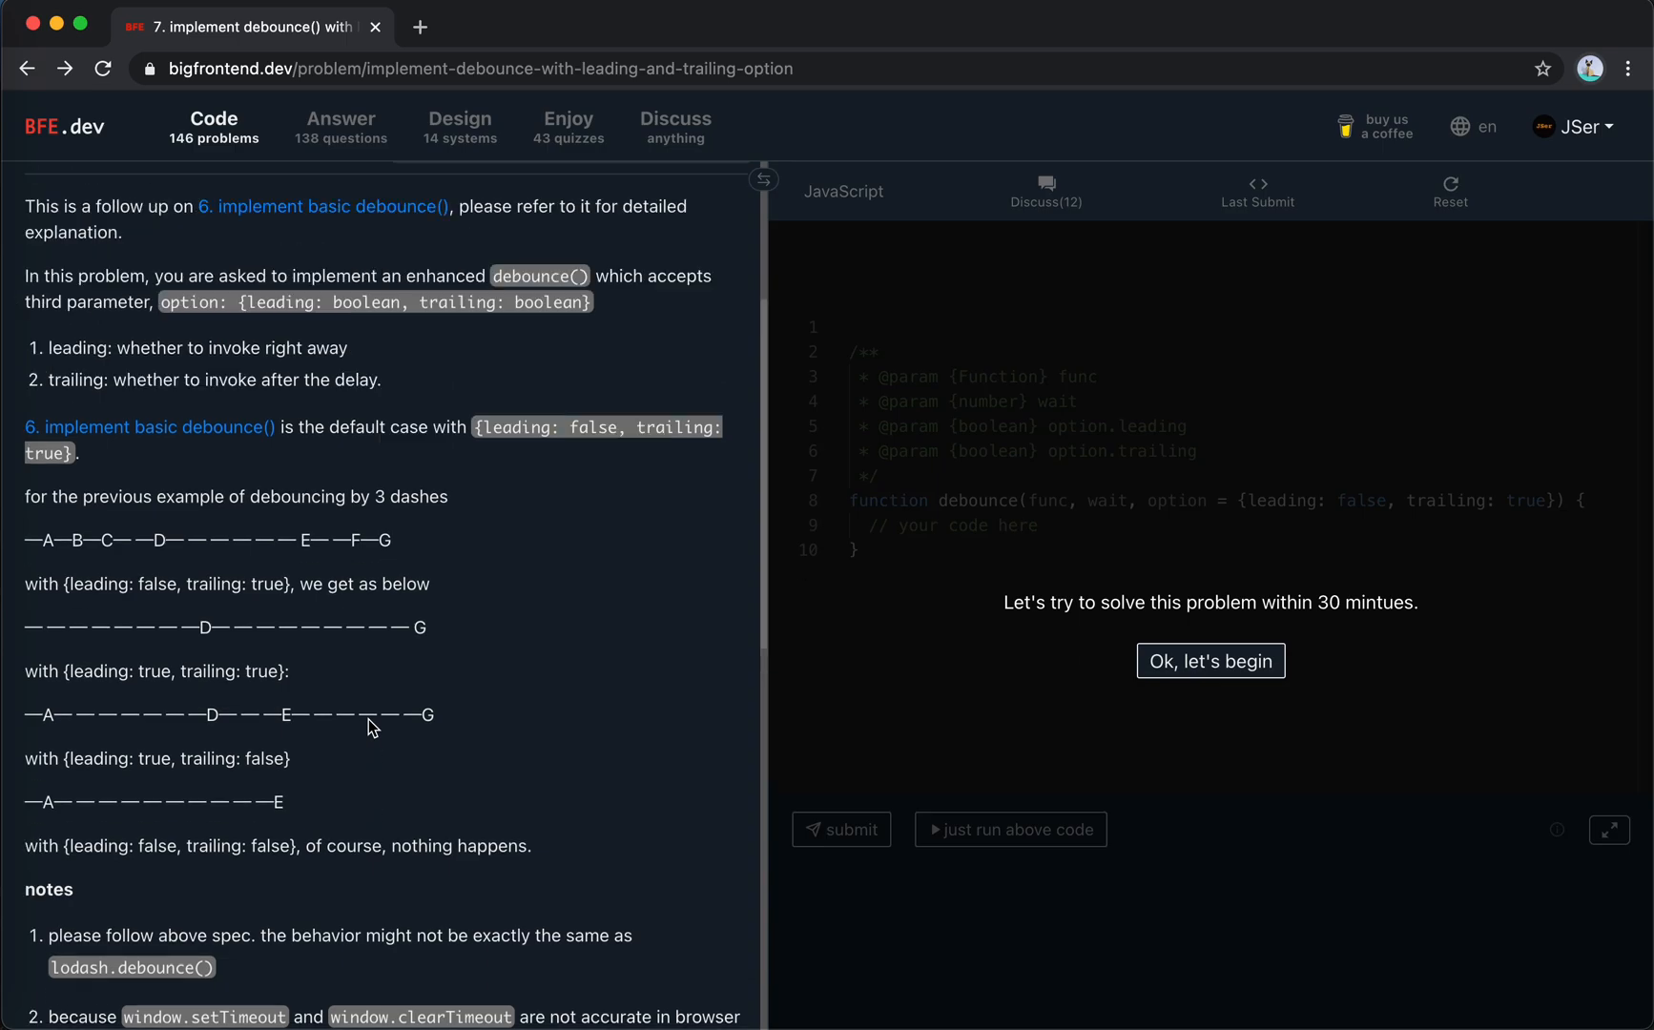
left_click(1209, 661)
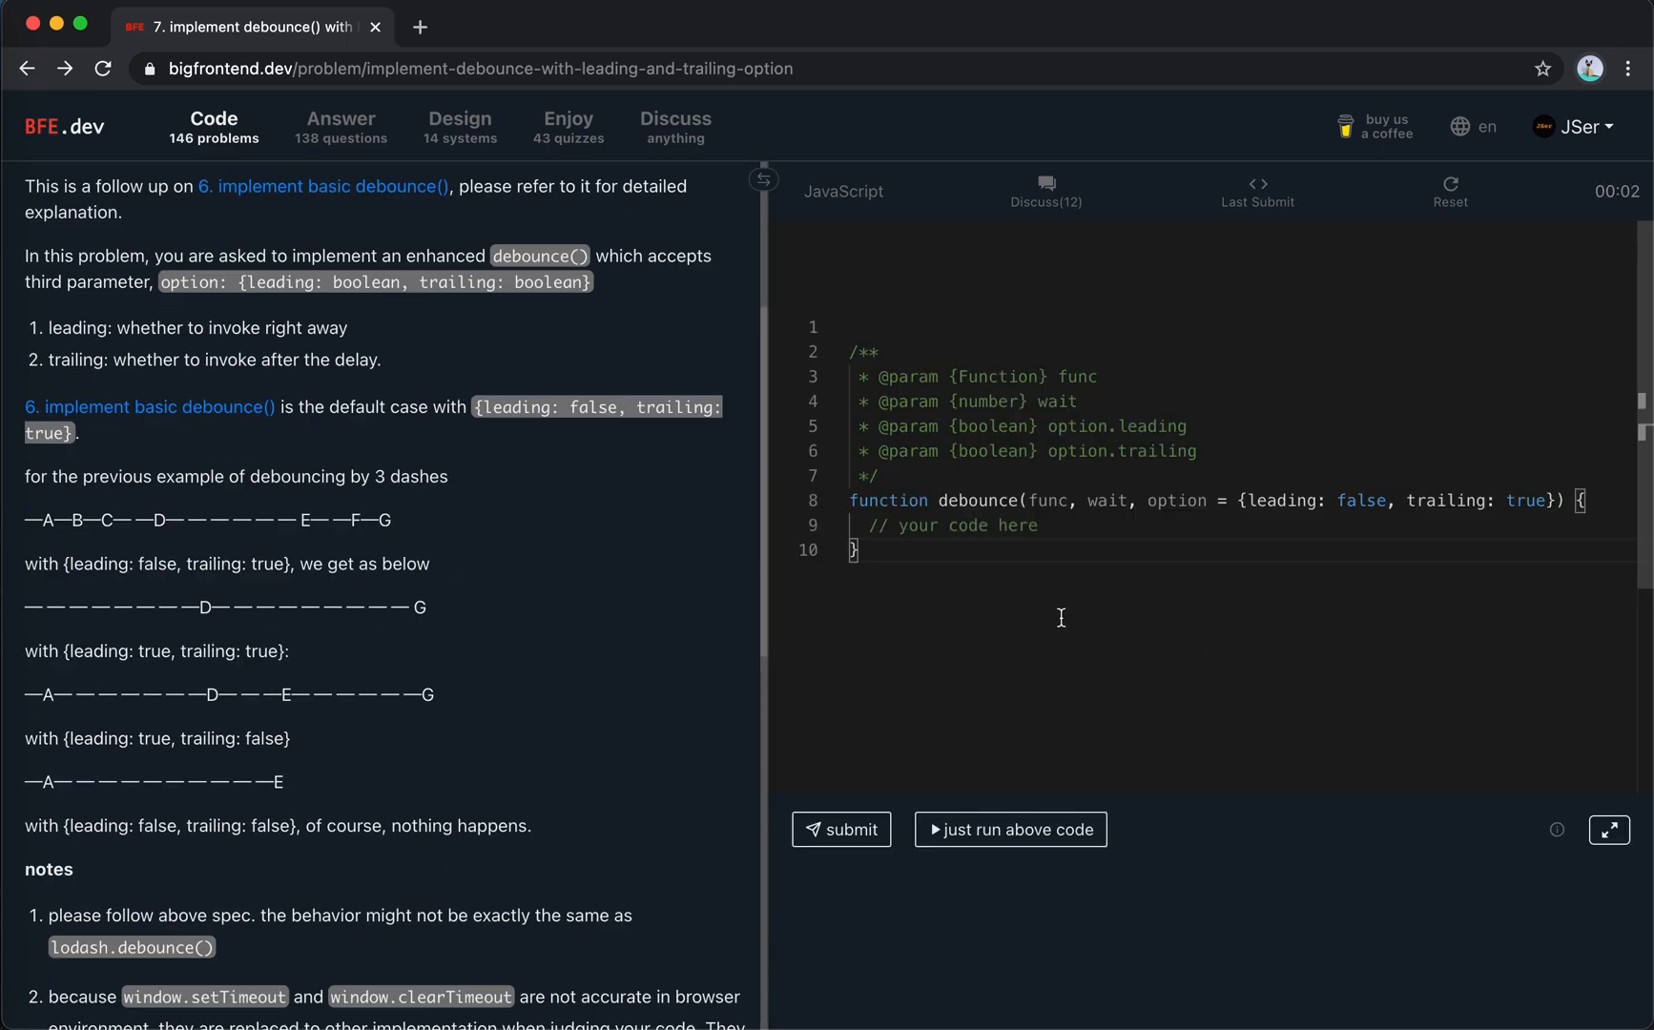
mouse_move(112, 614)
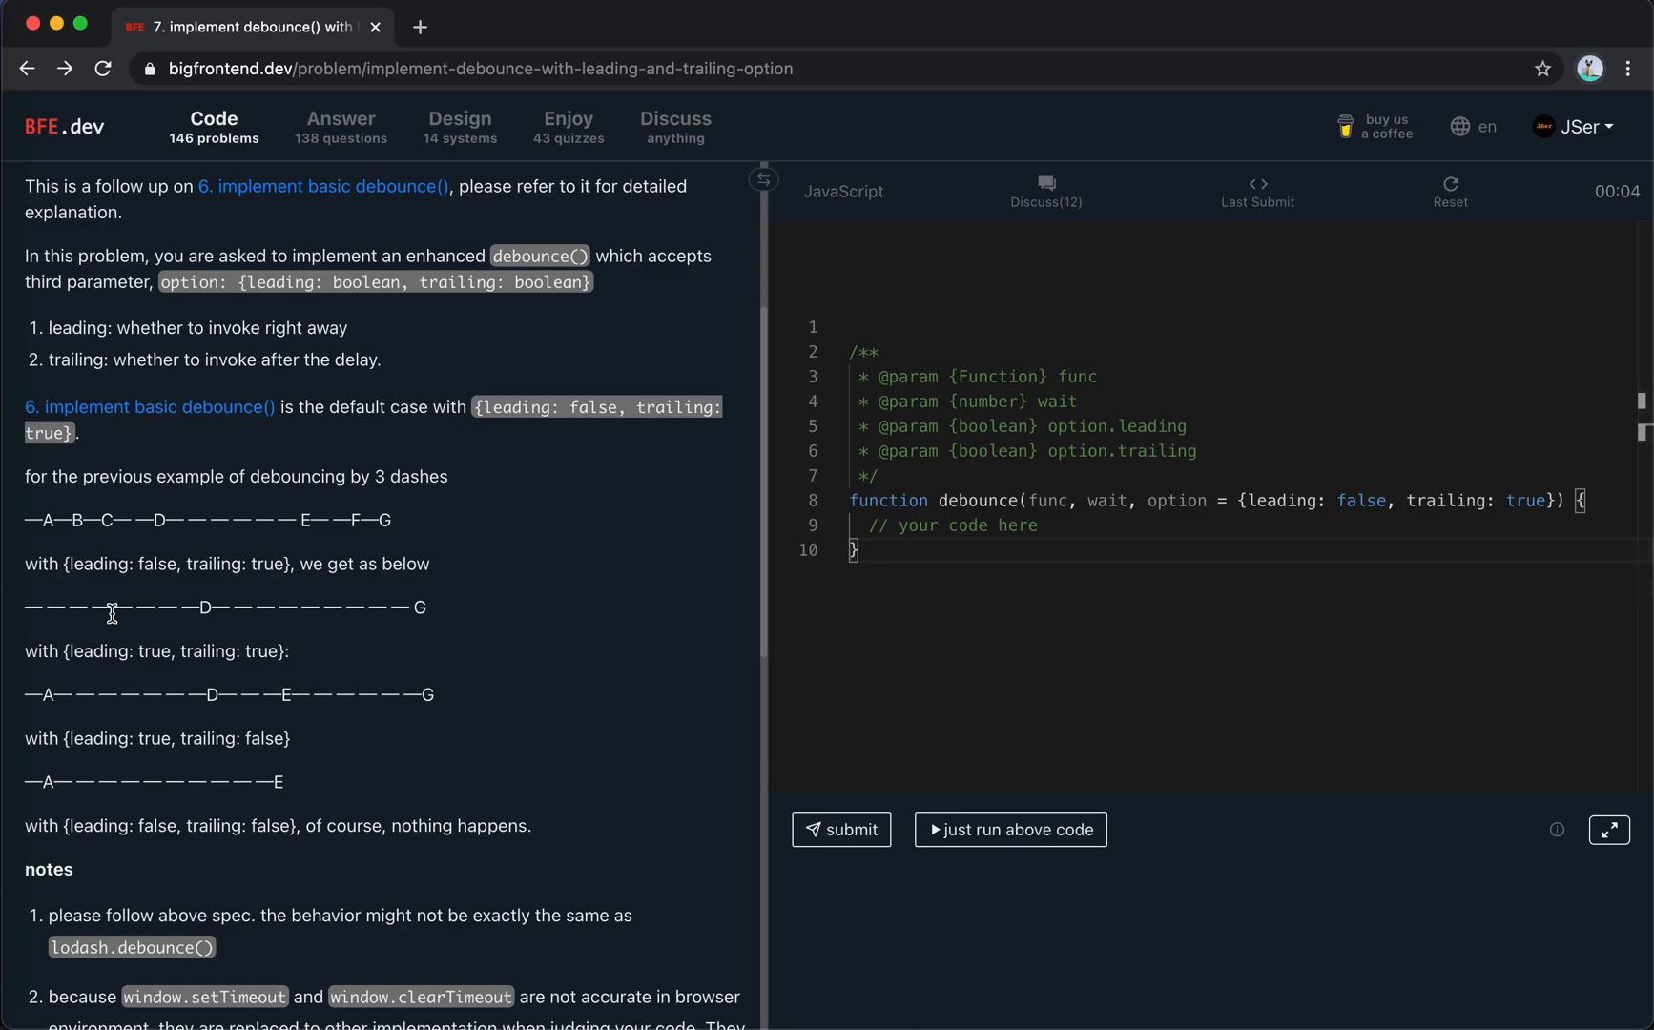
mouse_move(47, 519)
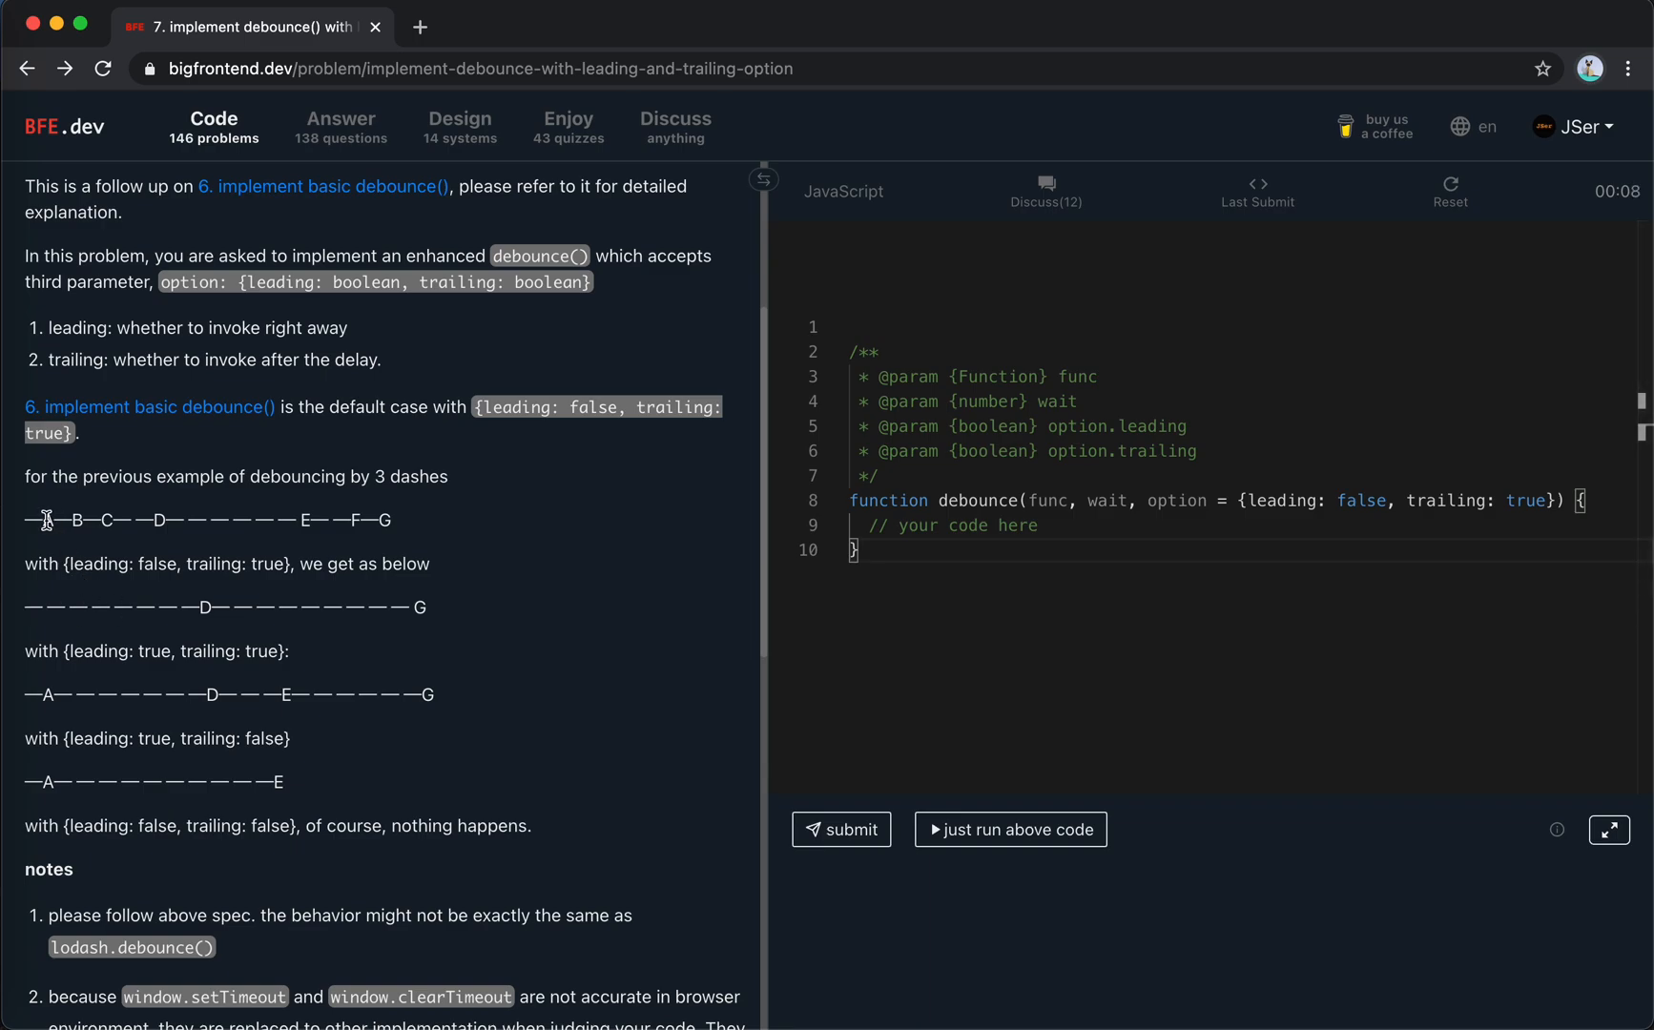
mouse_move(84, 545)
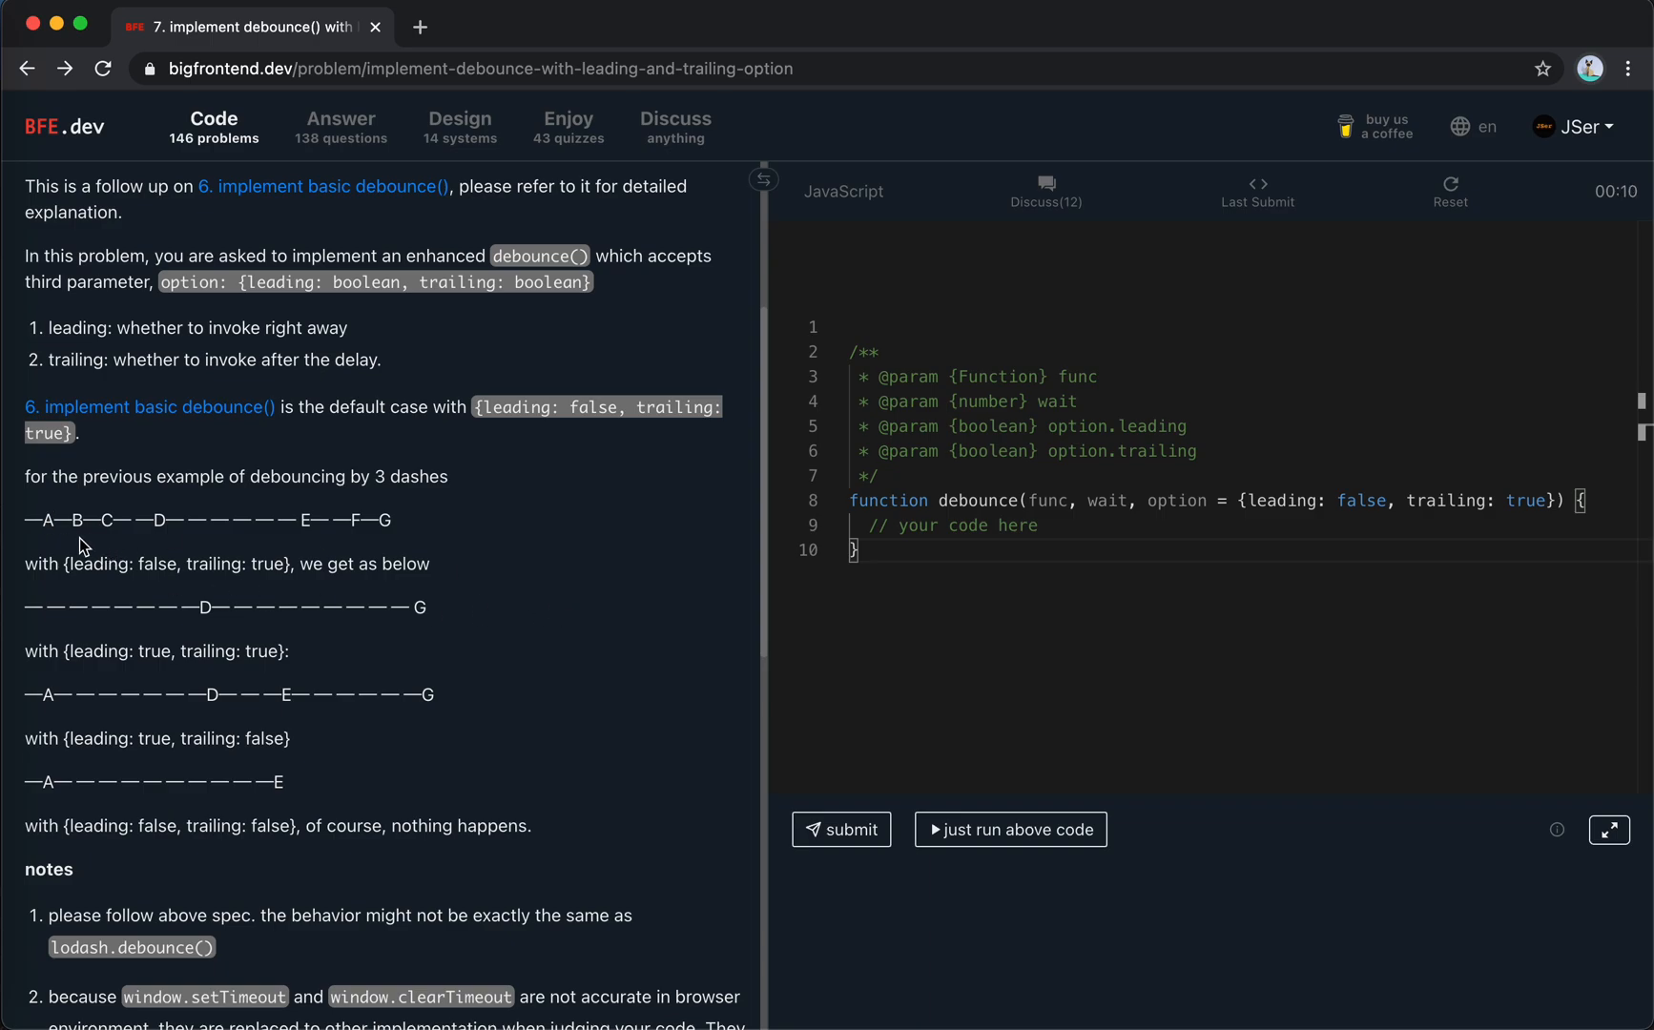
mouse_move(101, 520)
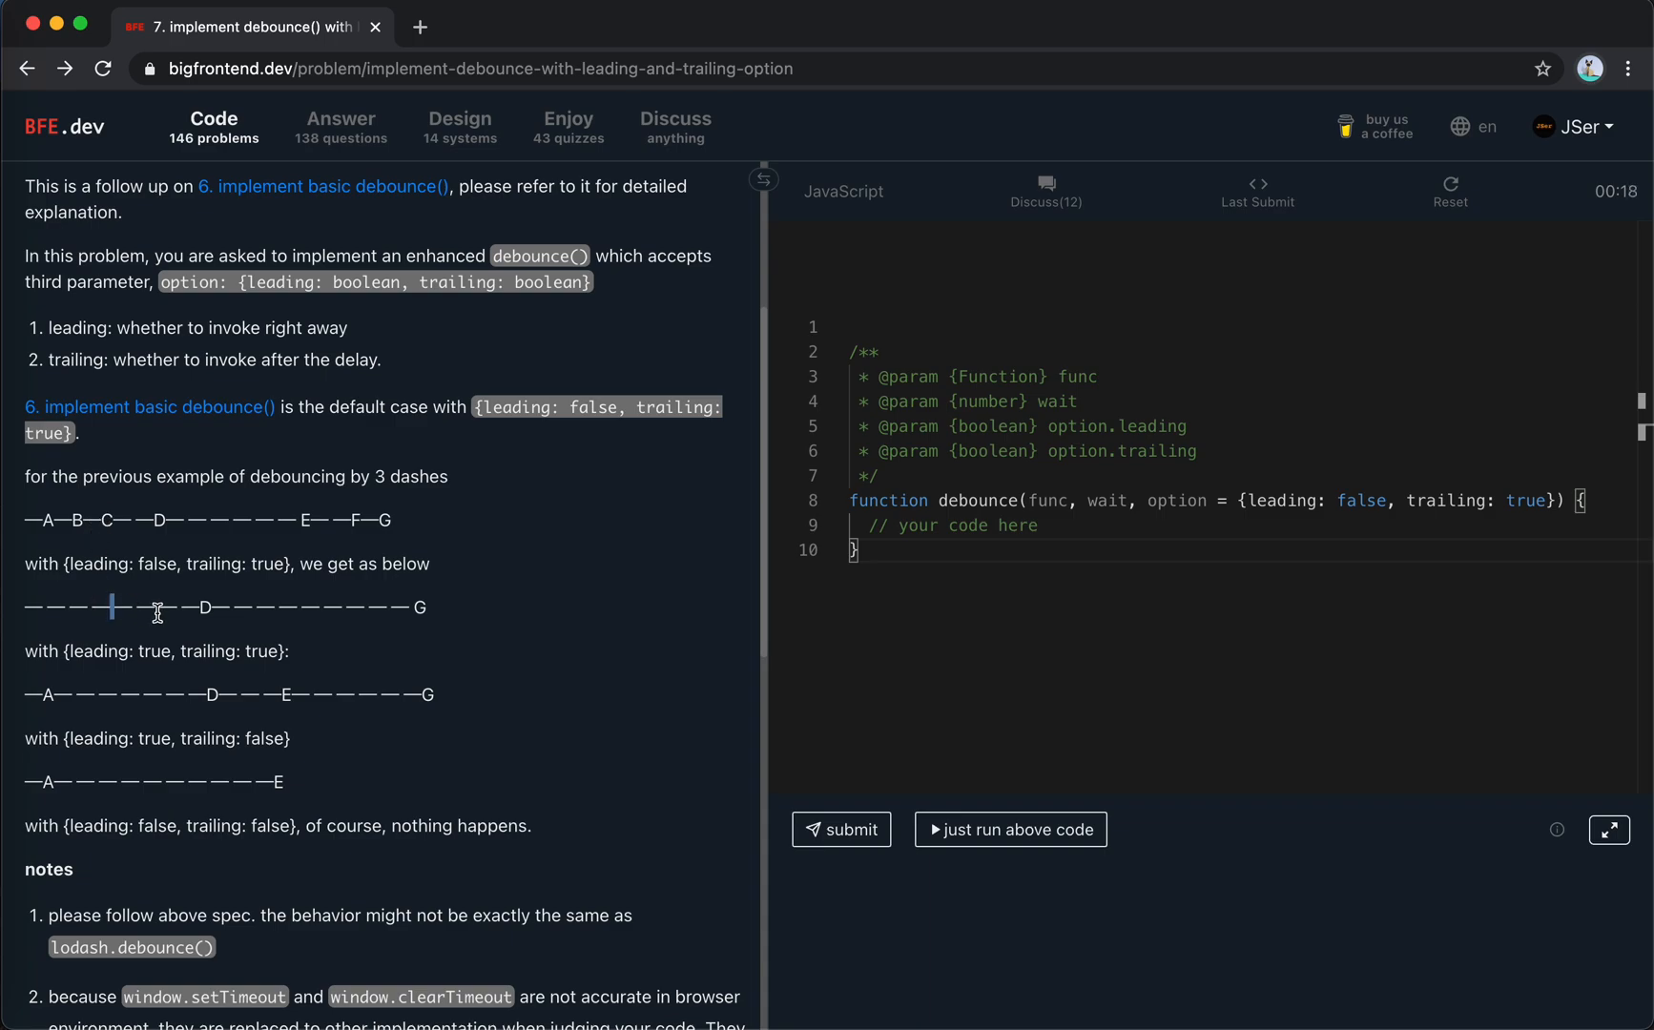
mouse_move(73, 521)
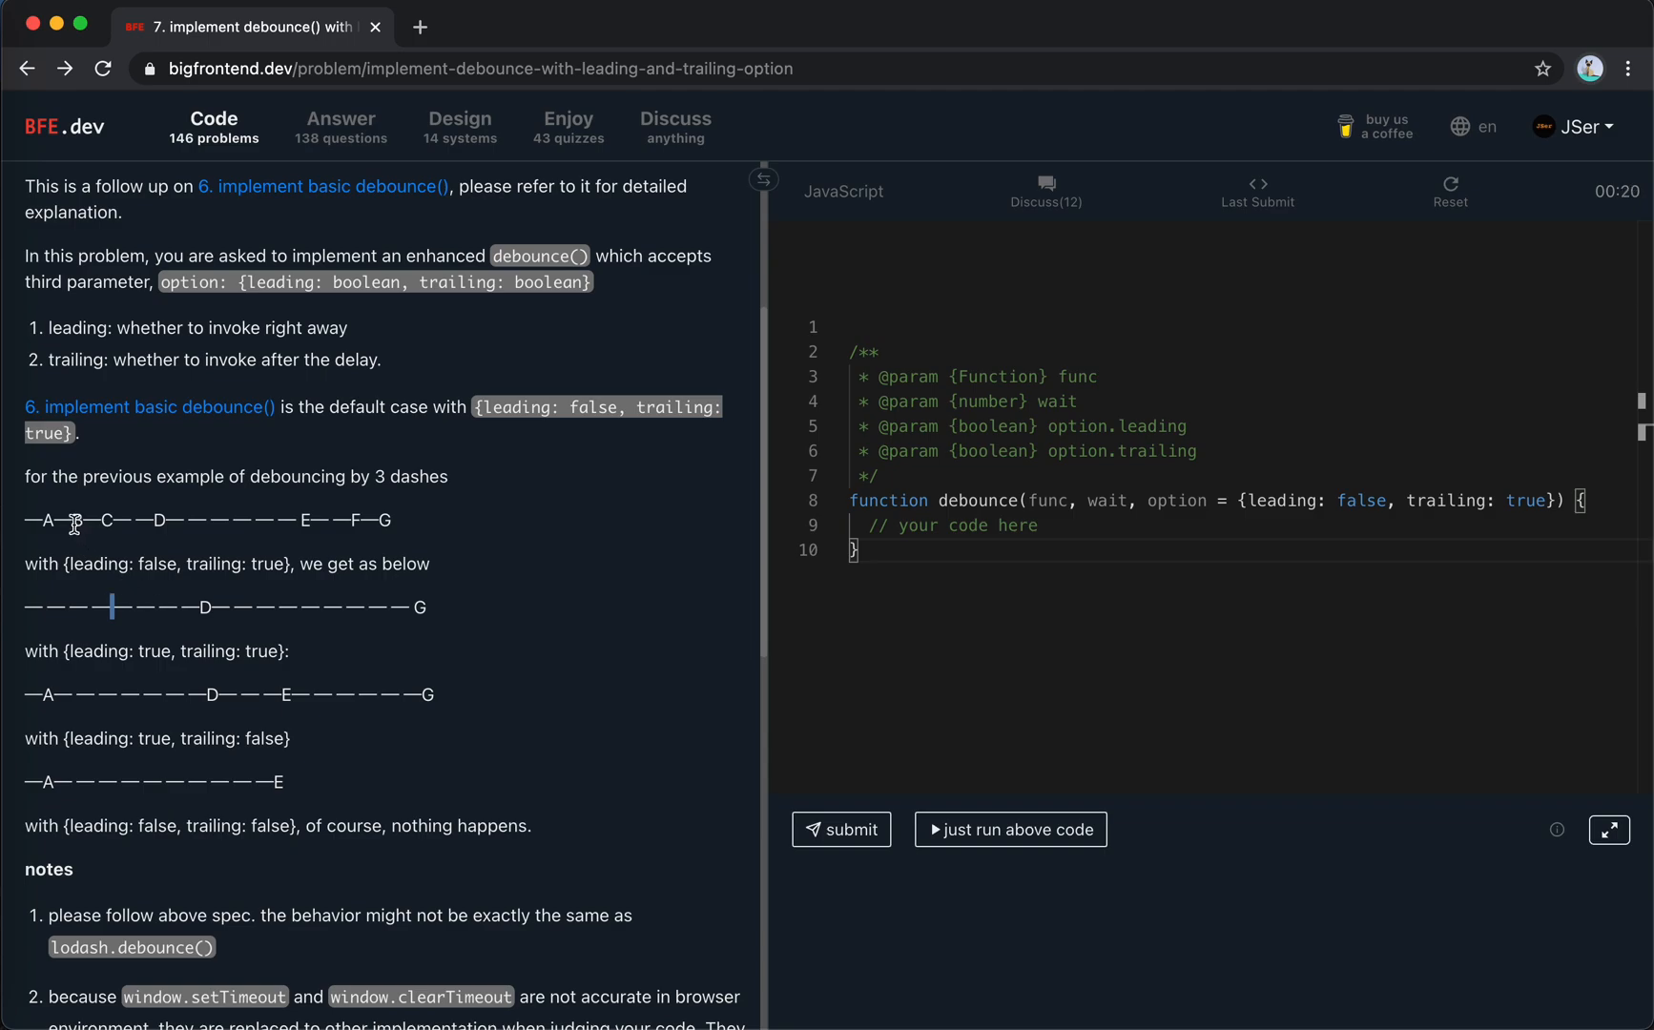
scroll("up", 3)
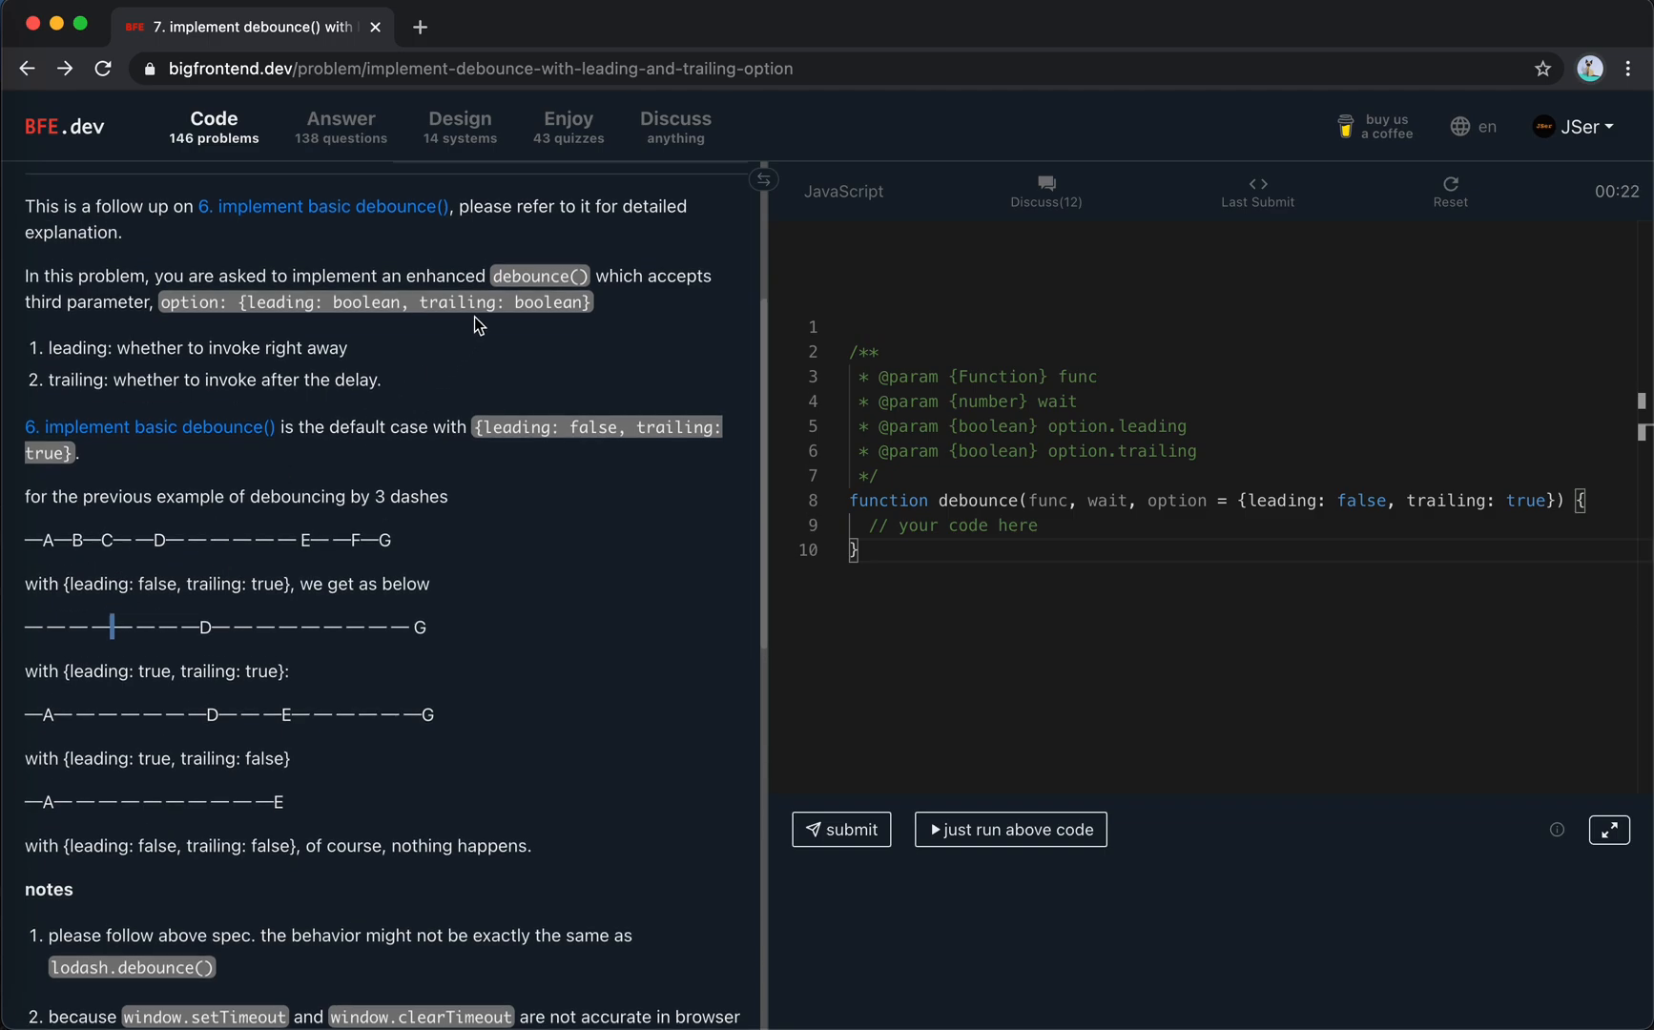
mouse_move(310, 580)
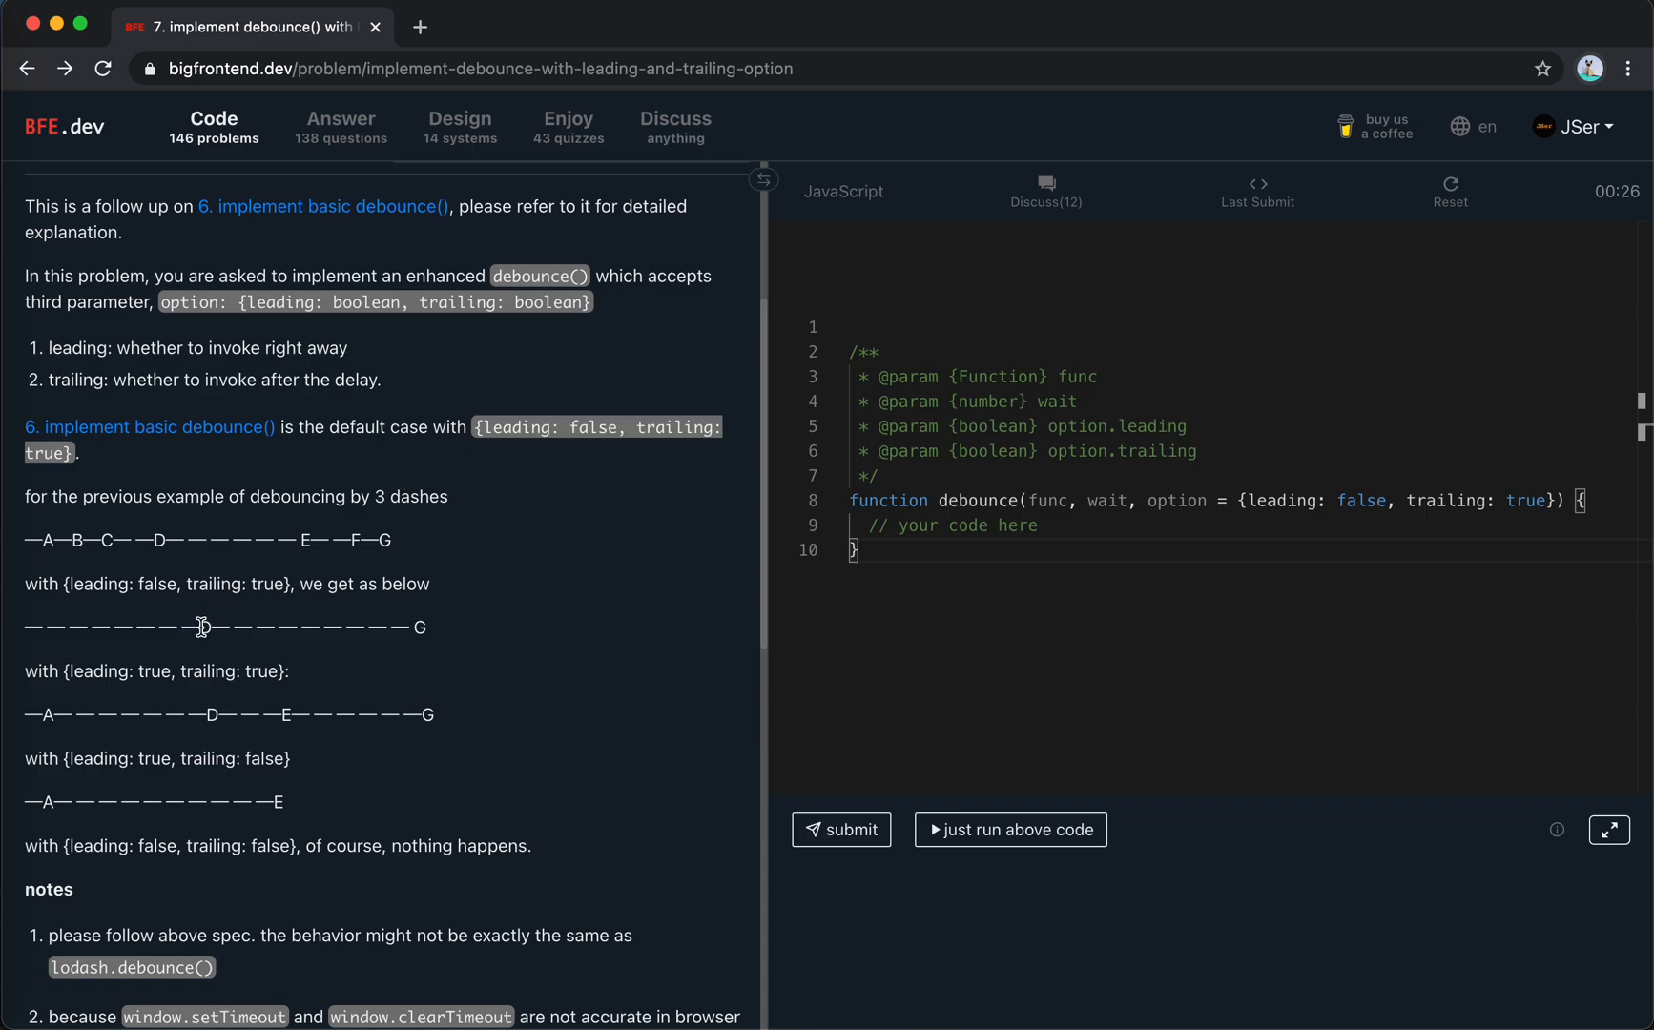
mouse_move(203, 726)
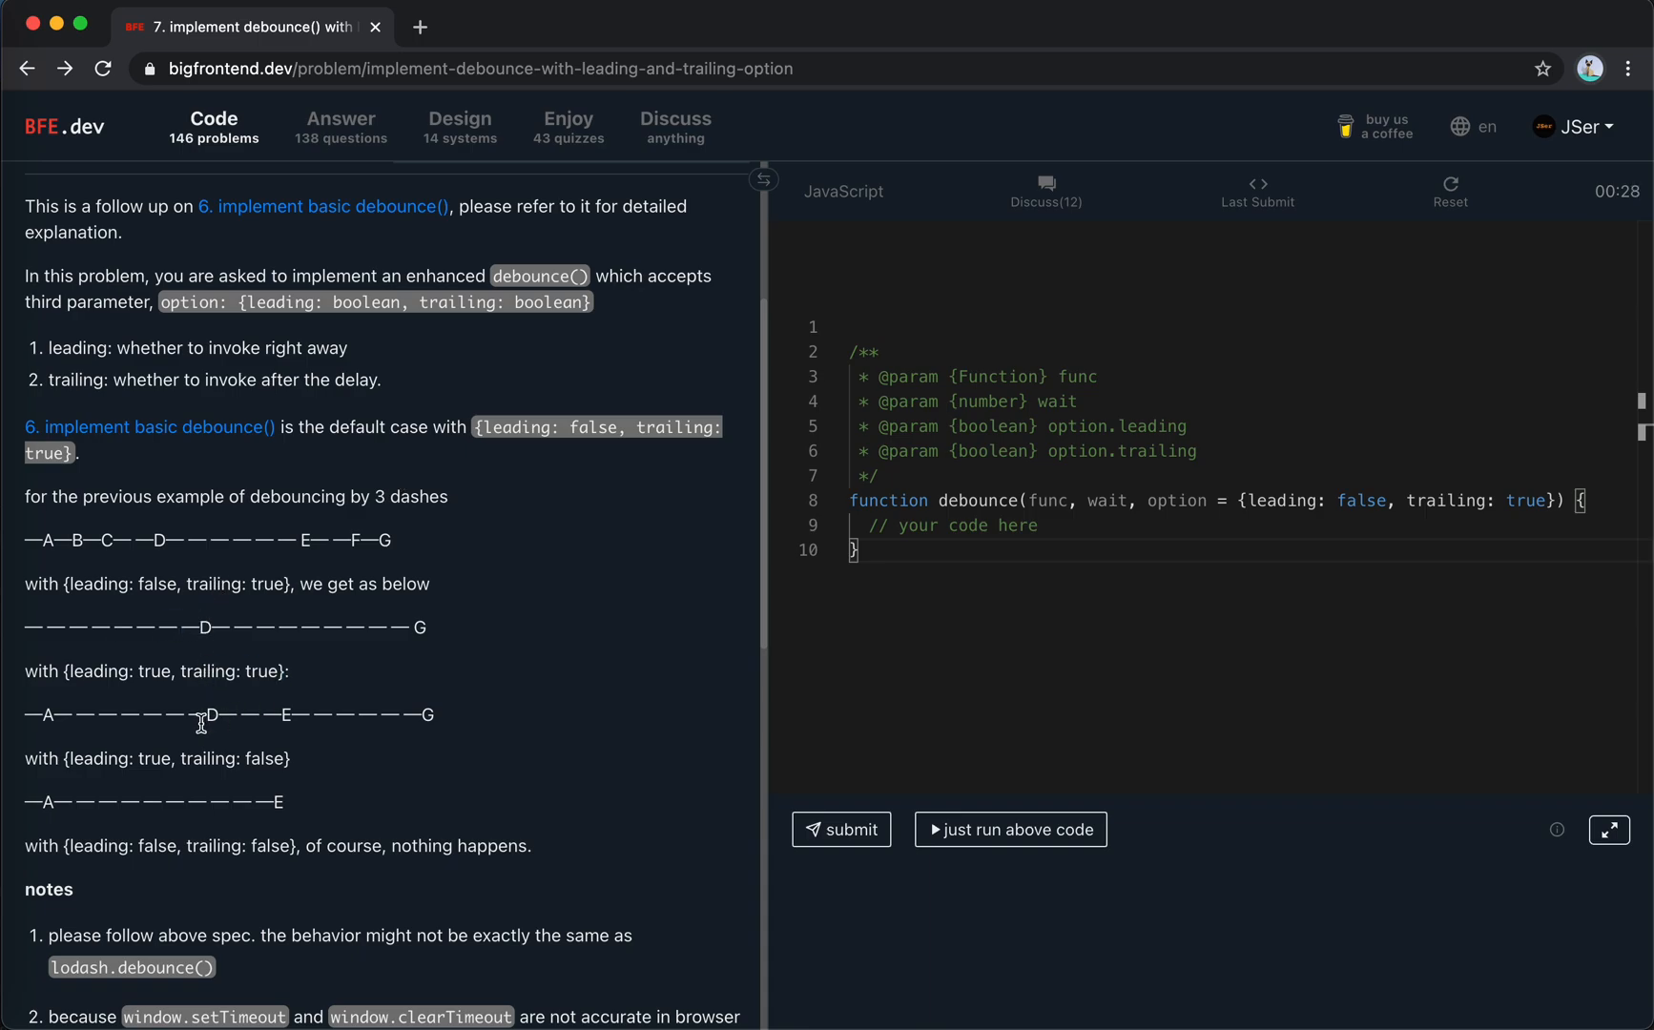
mouse_move(282, 807)
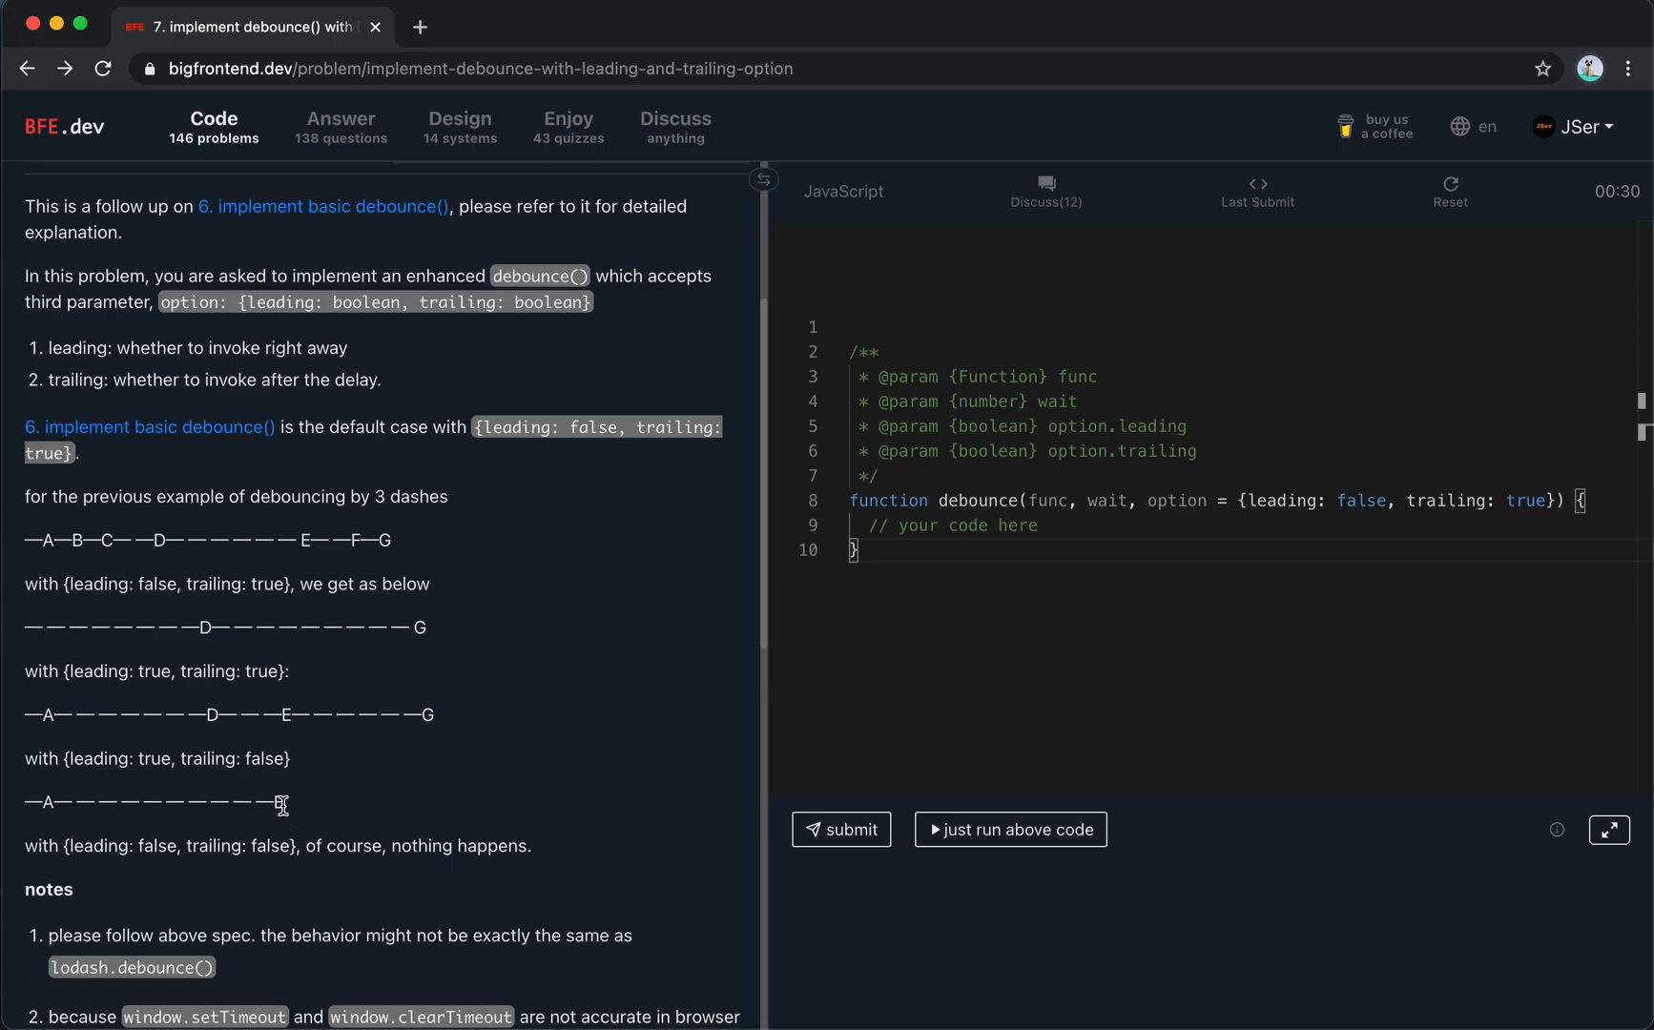
mouse_move(106, 614)
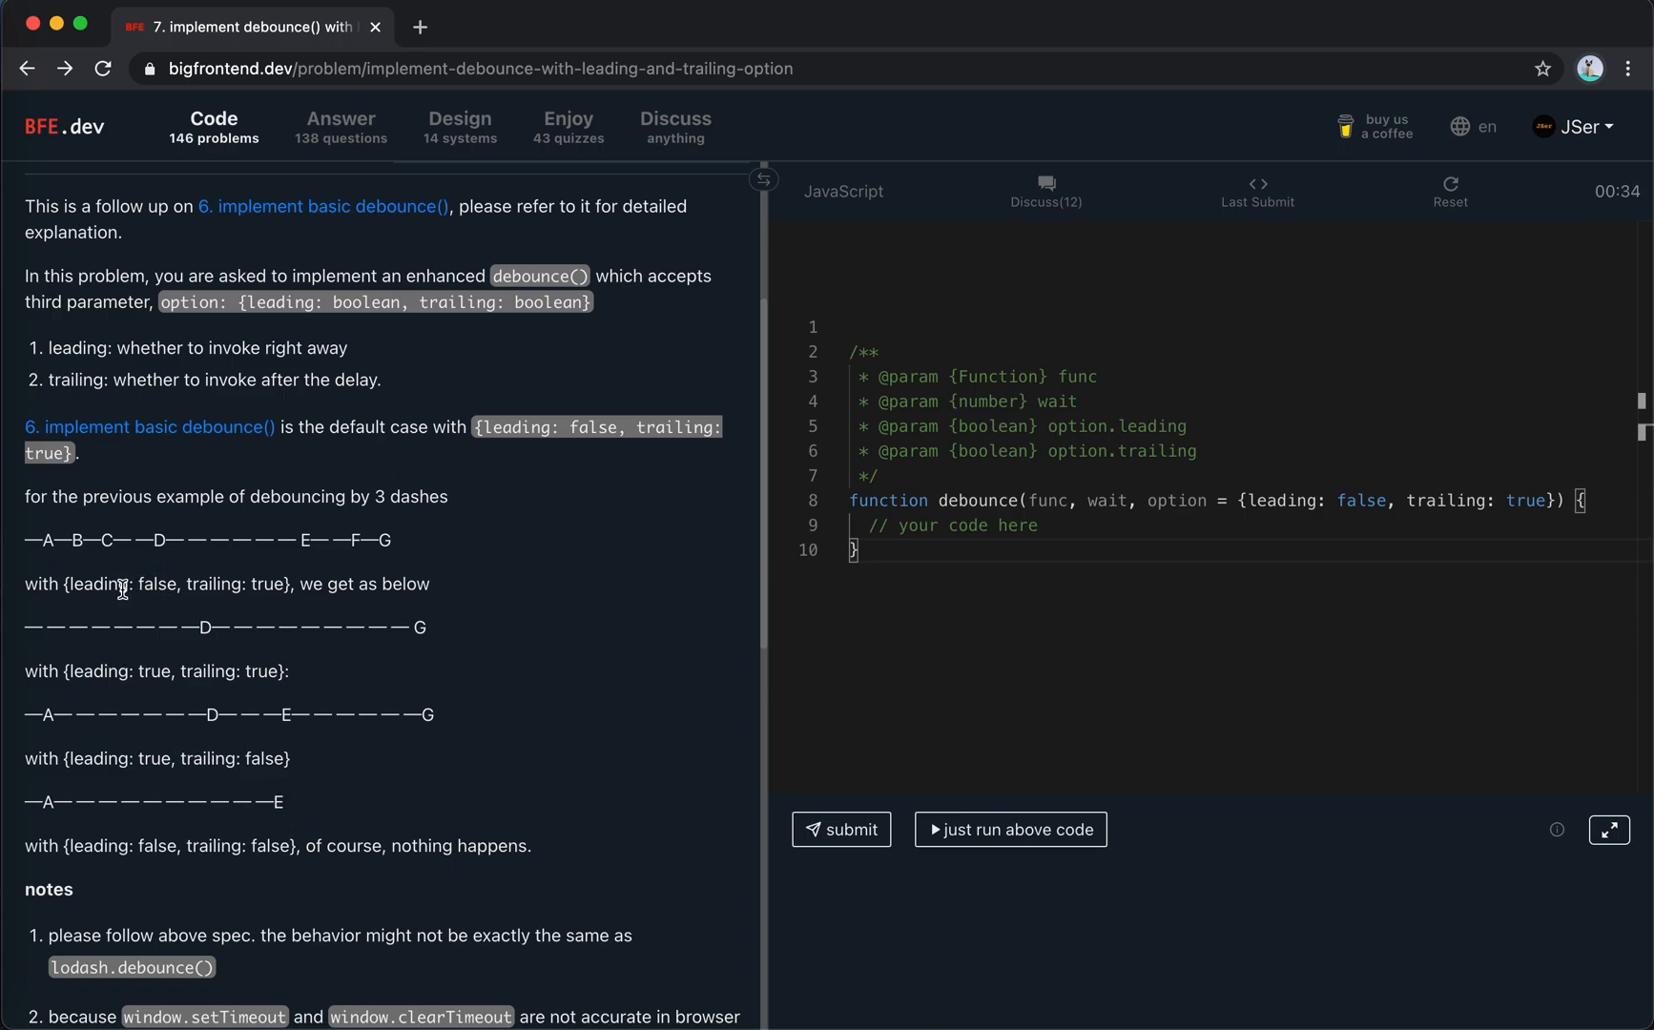
mouse_move(98, 648)
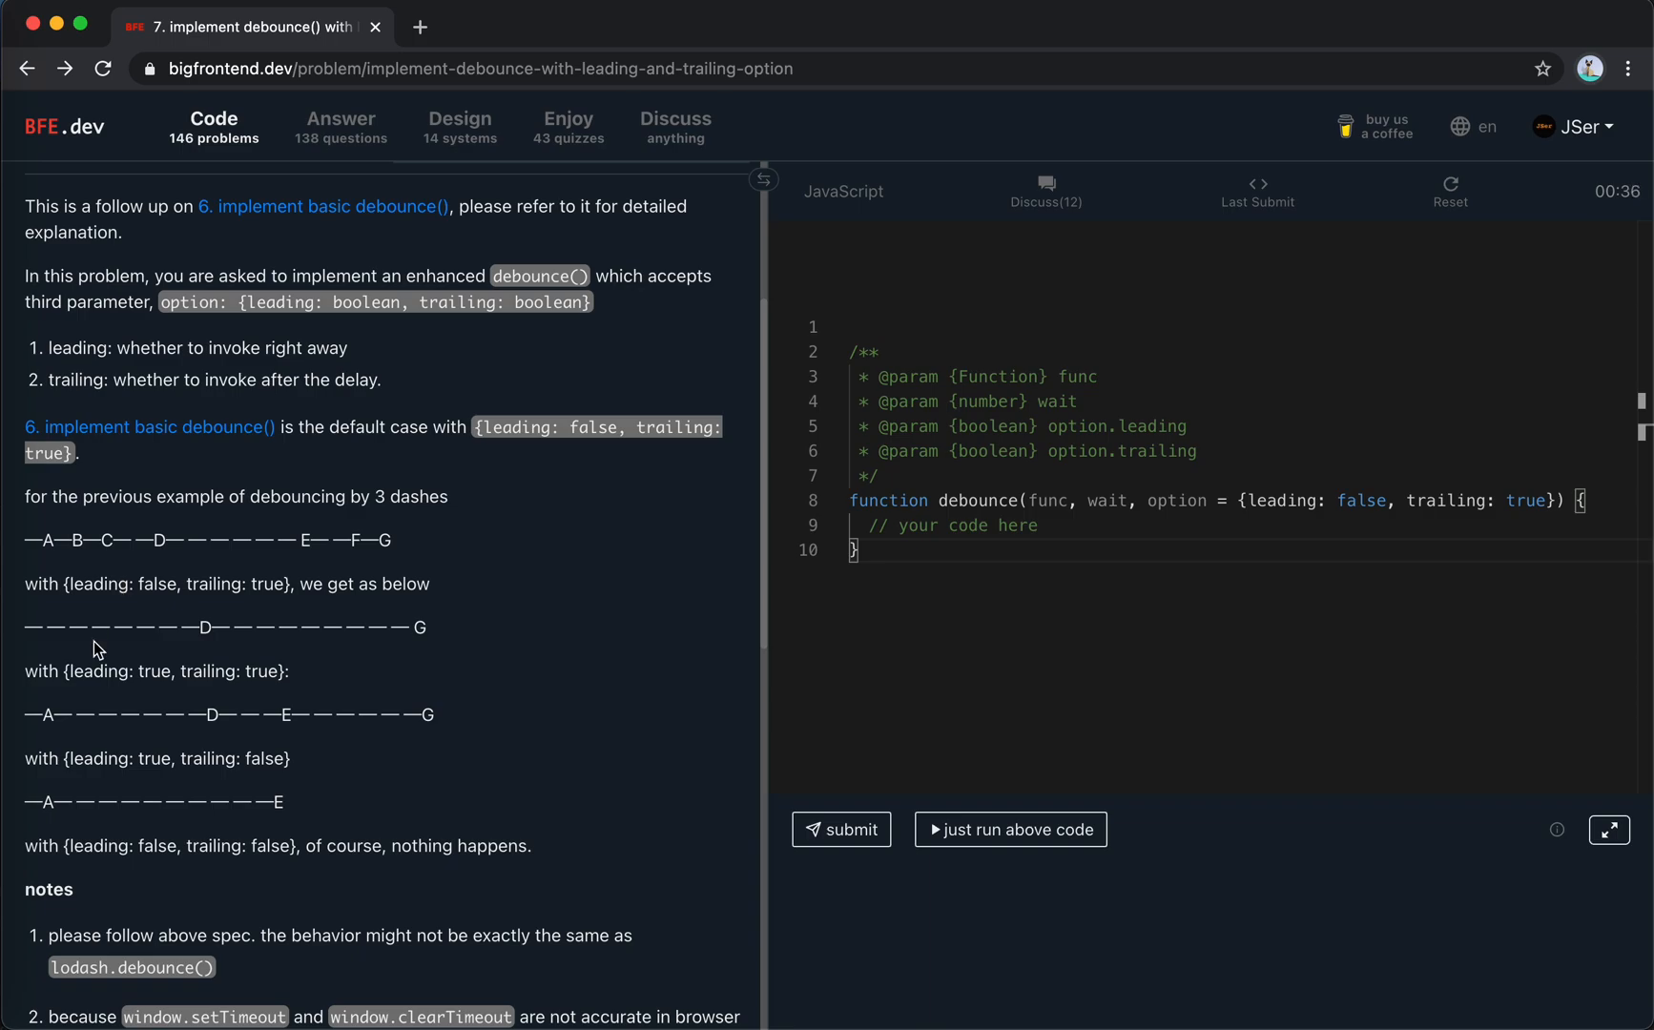
mouse_move(50, 708)
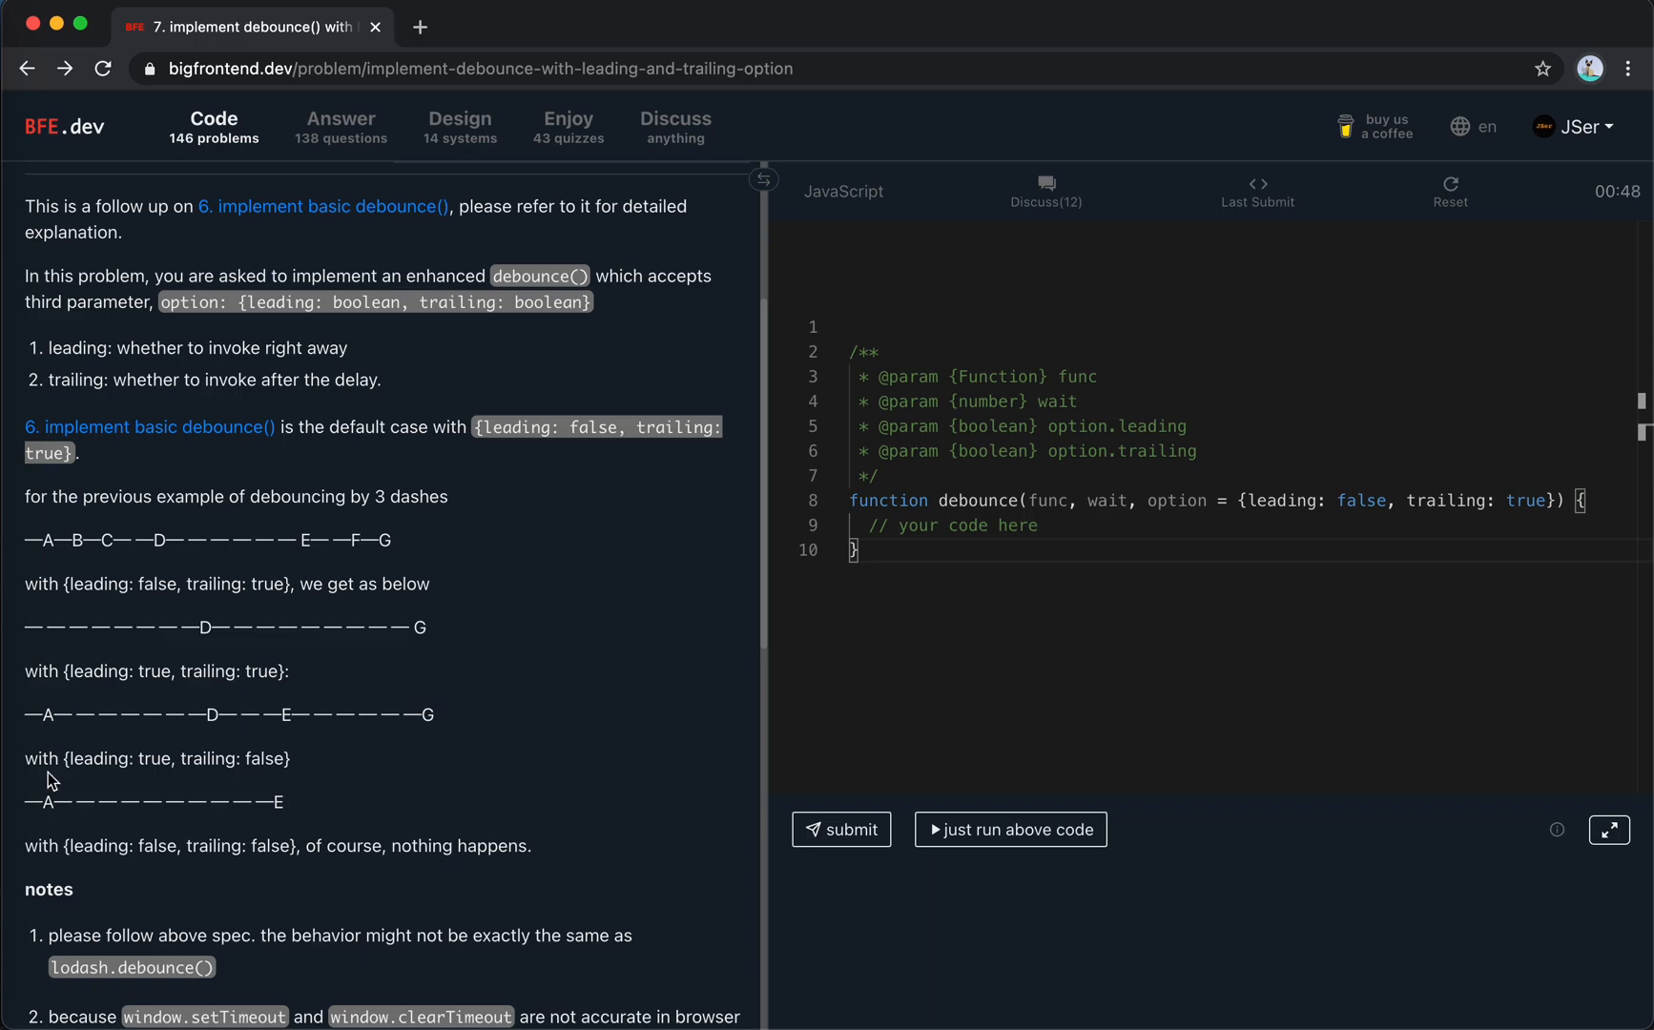
mouse_move(48, 803)
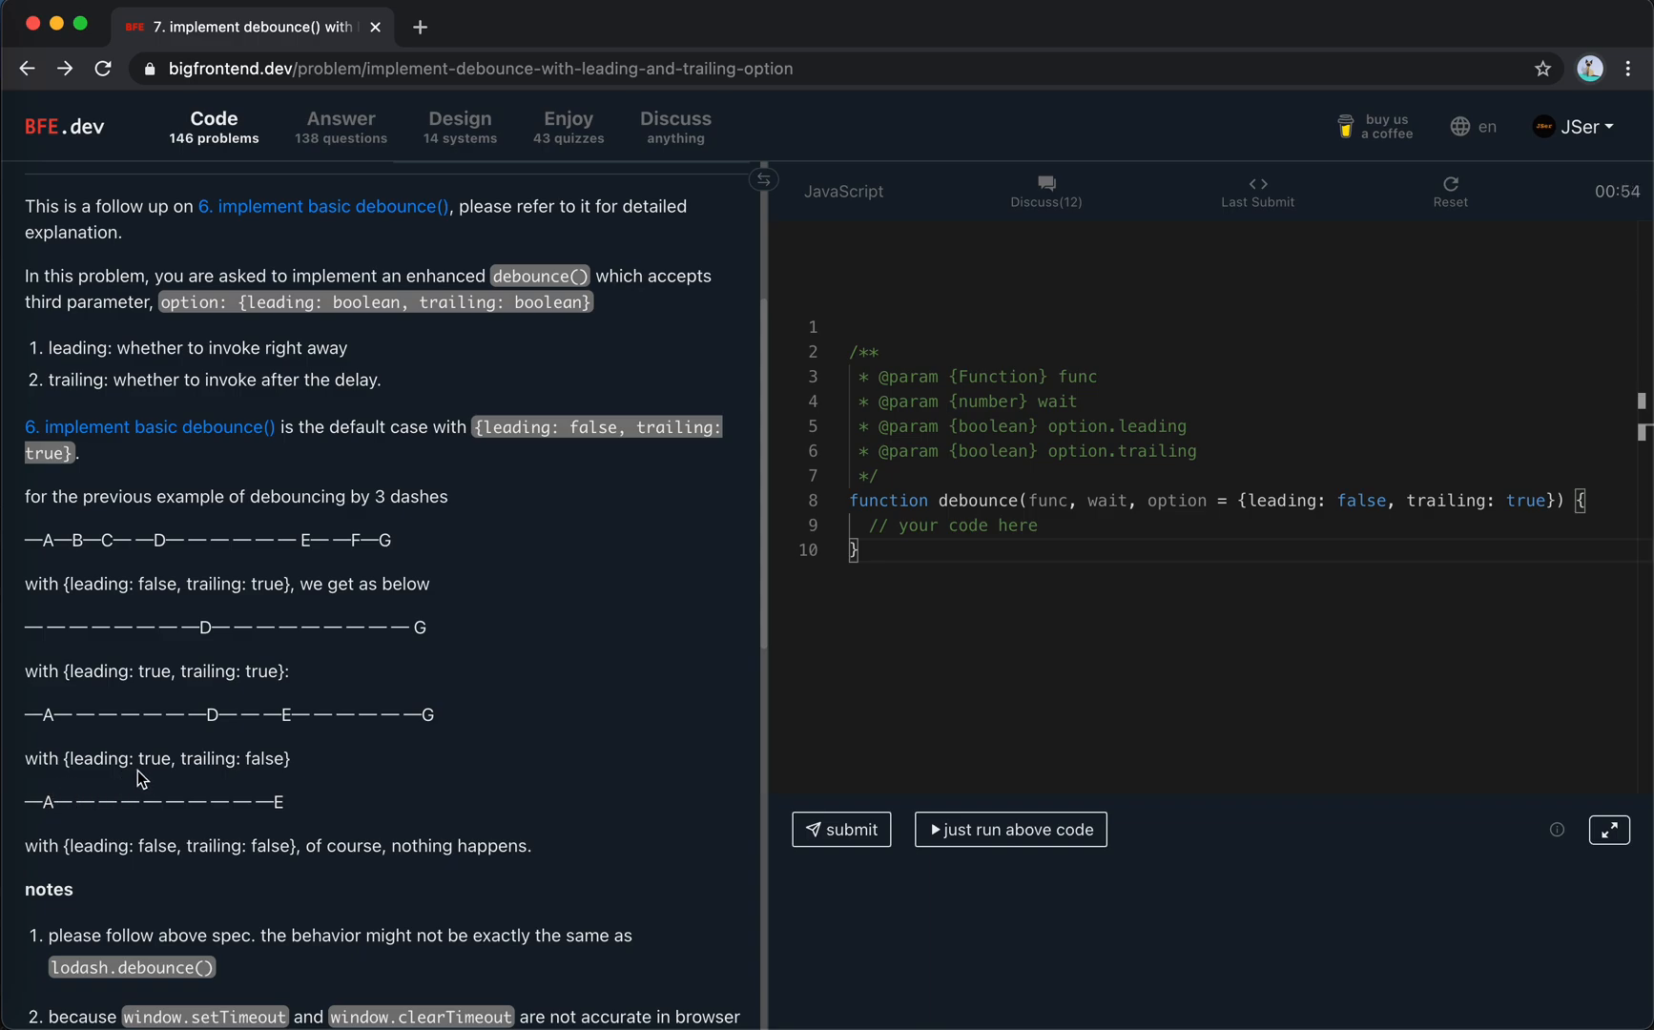
mouse_move(66, 705)
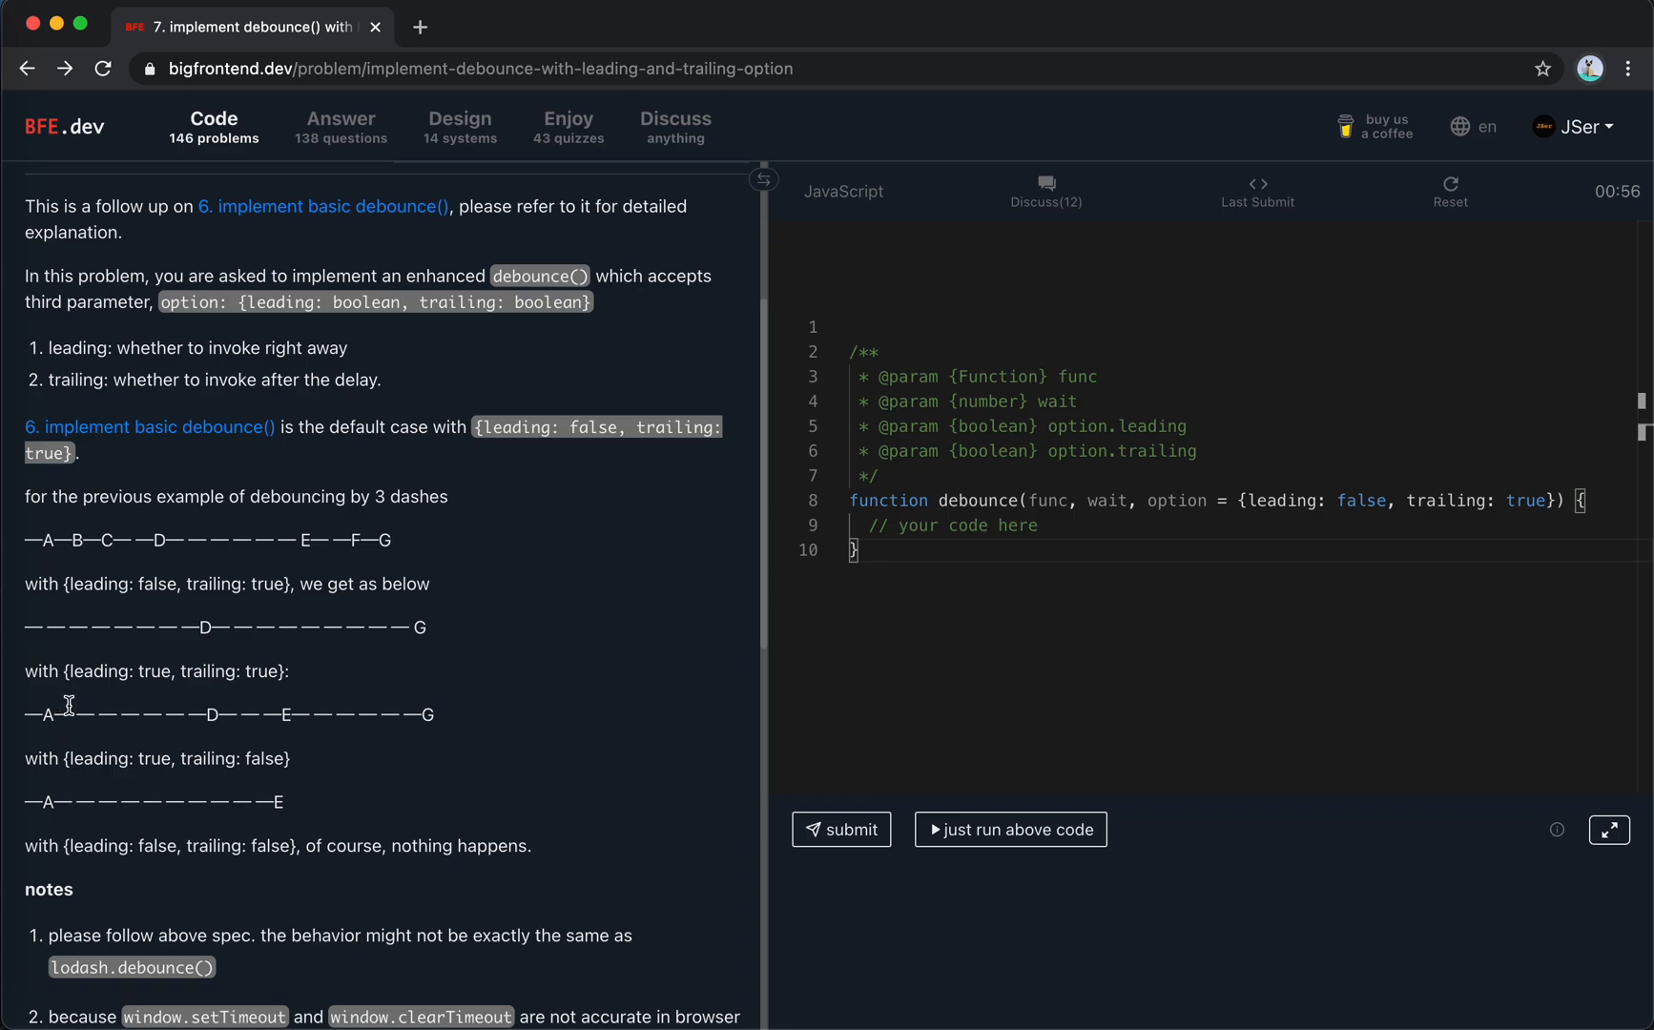
mouse_move(47, 801)
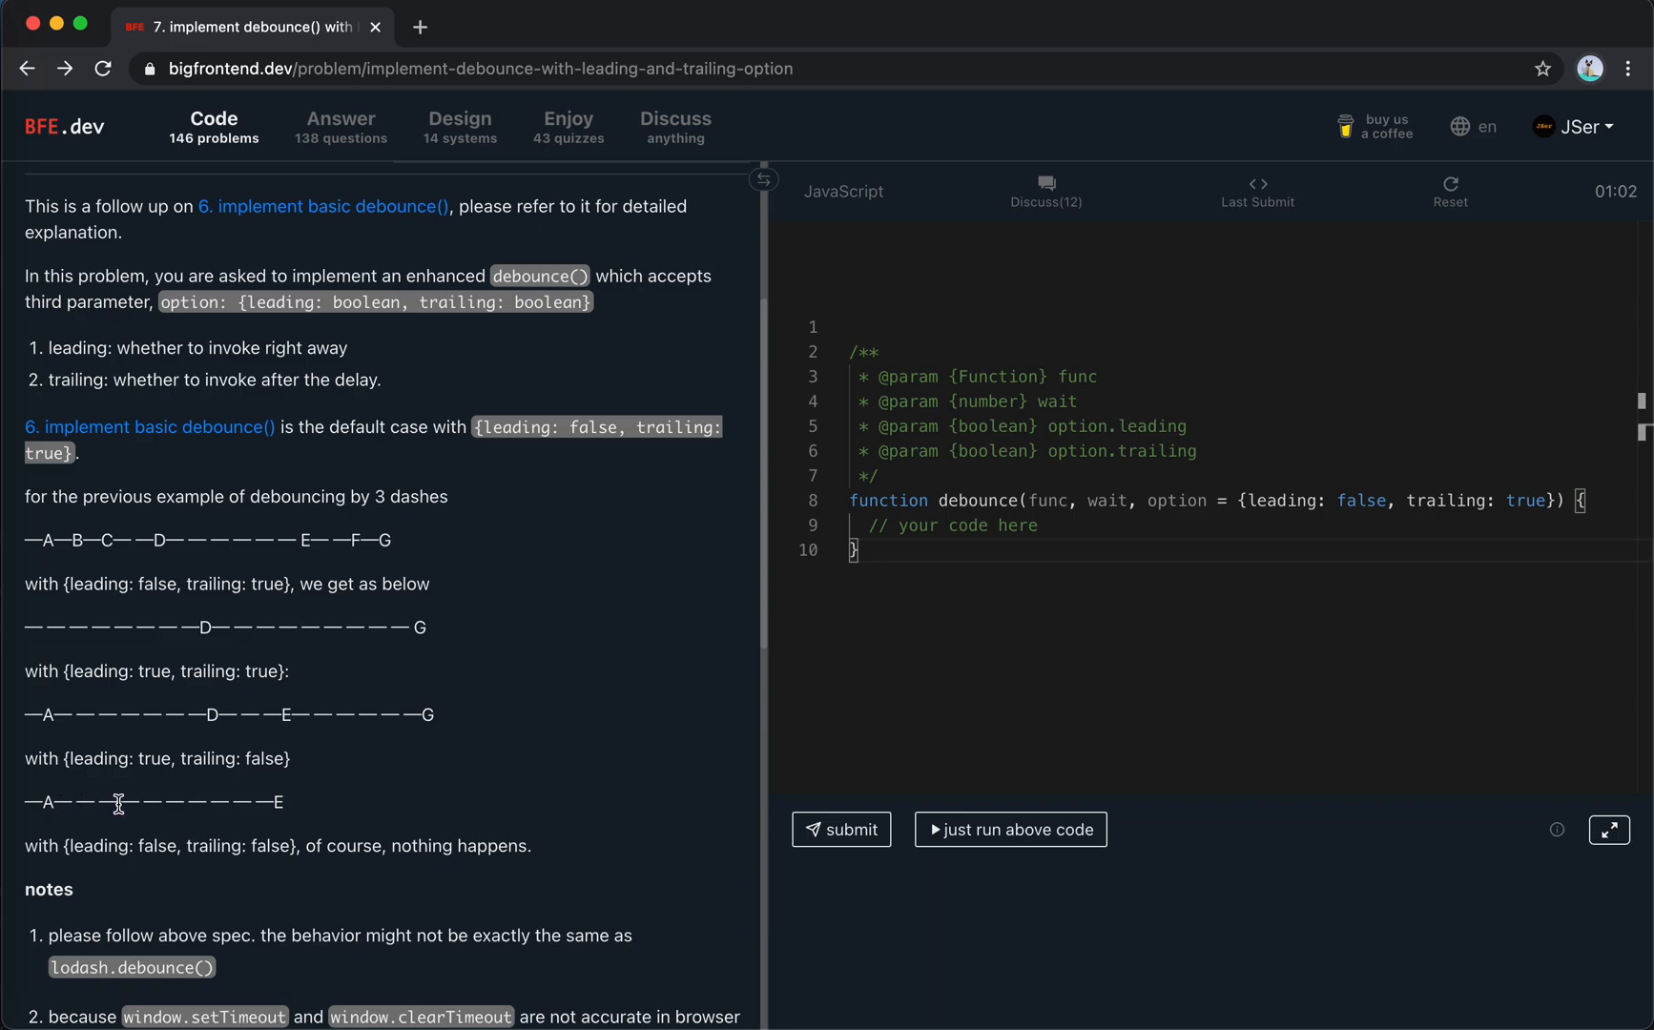
mouse_move(58, 820)
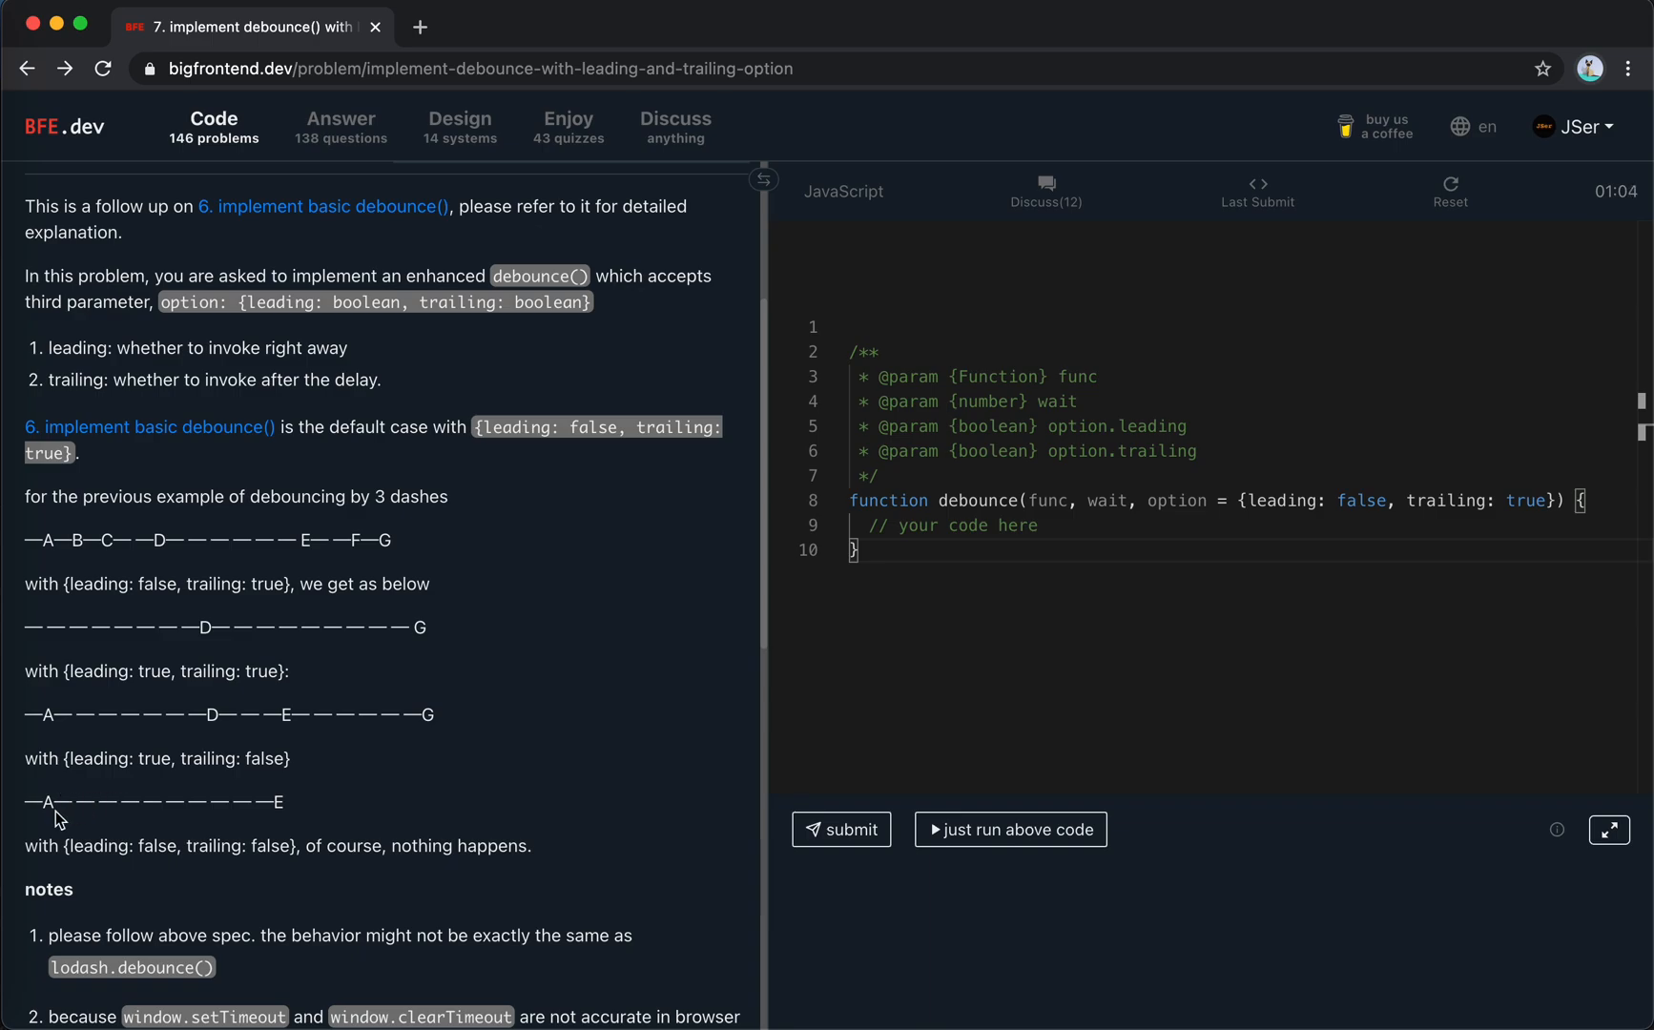
mouse_move(48, 804)
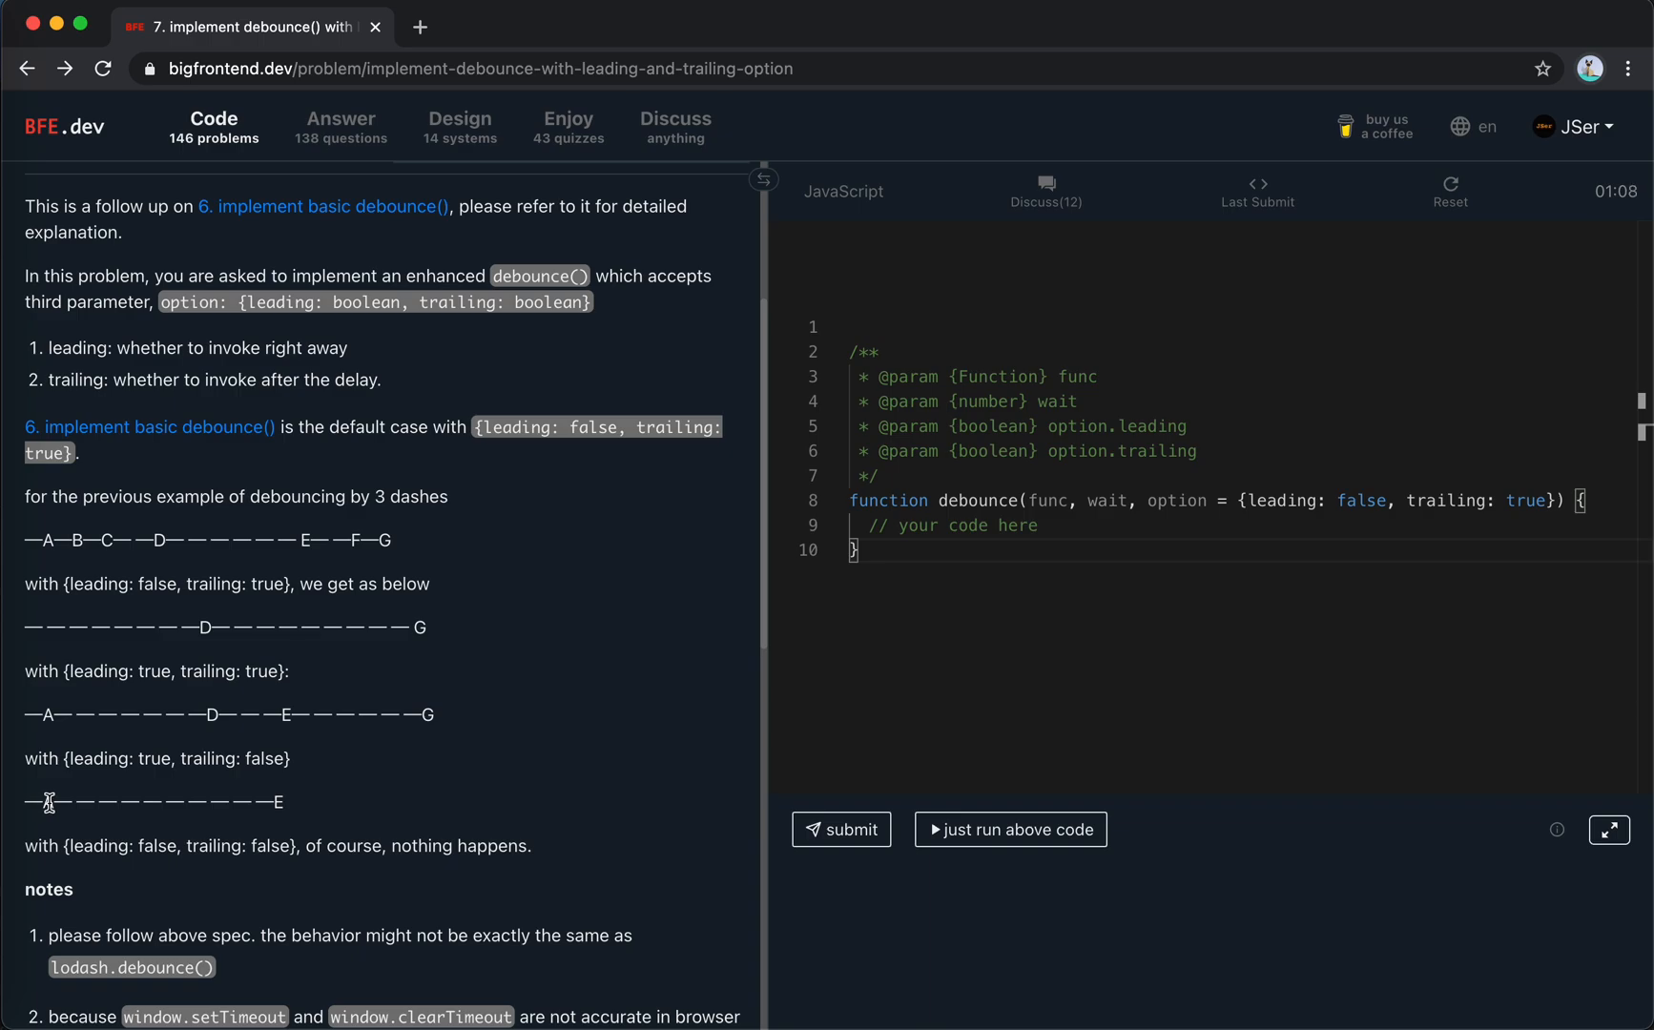
mouse_move(89, 802)
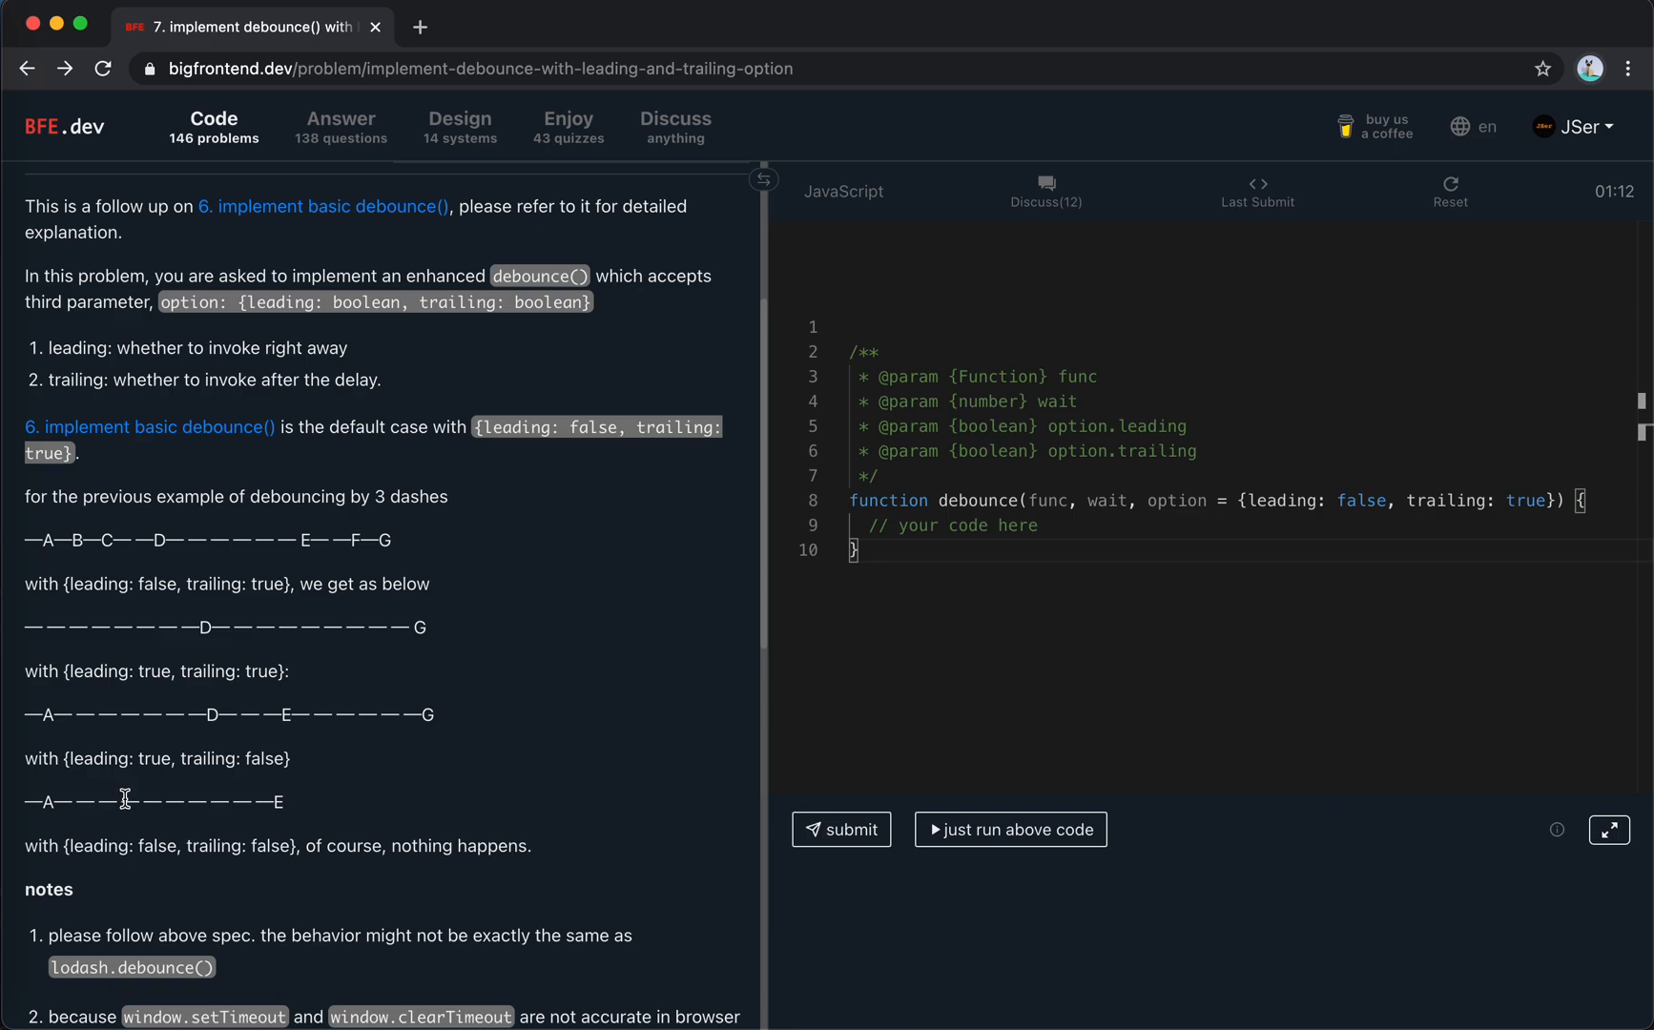
mouse_move(68, 824)
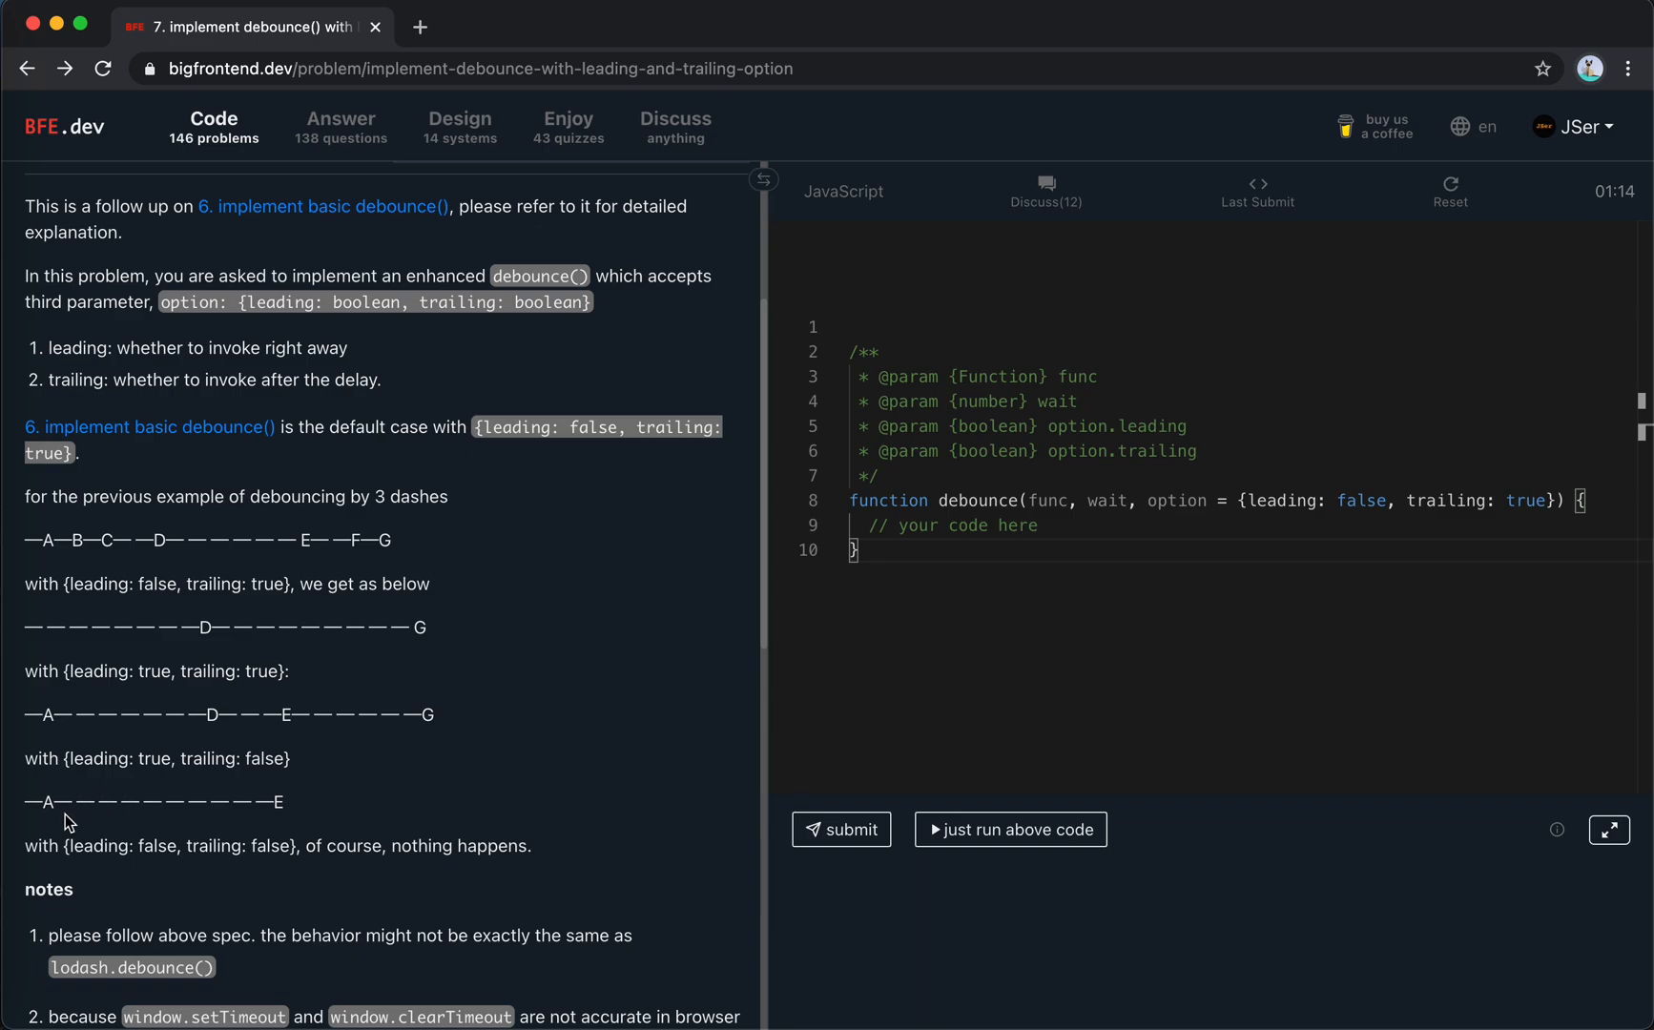
mouse_move(47, 802)
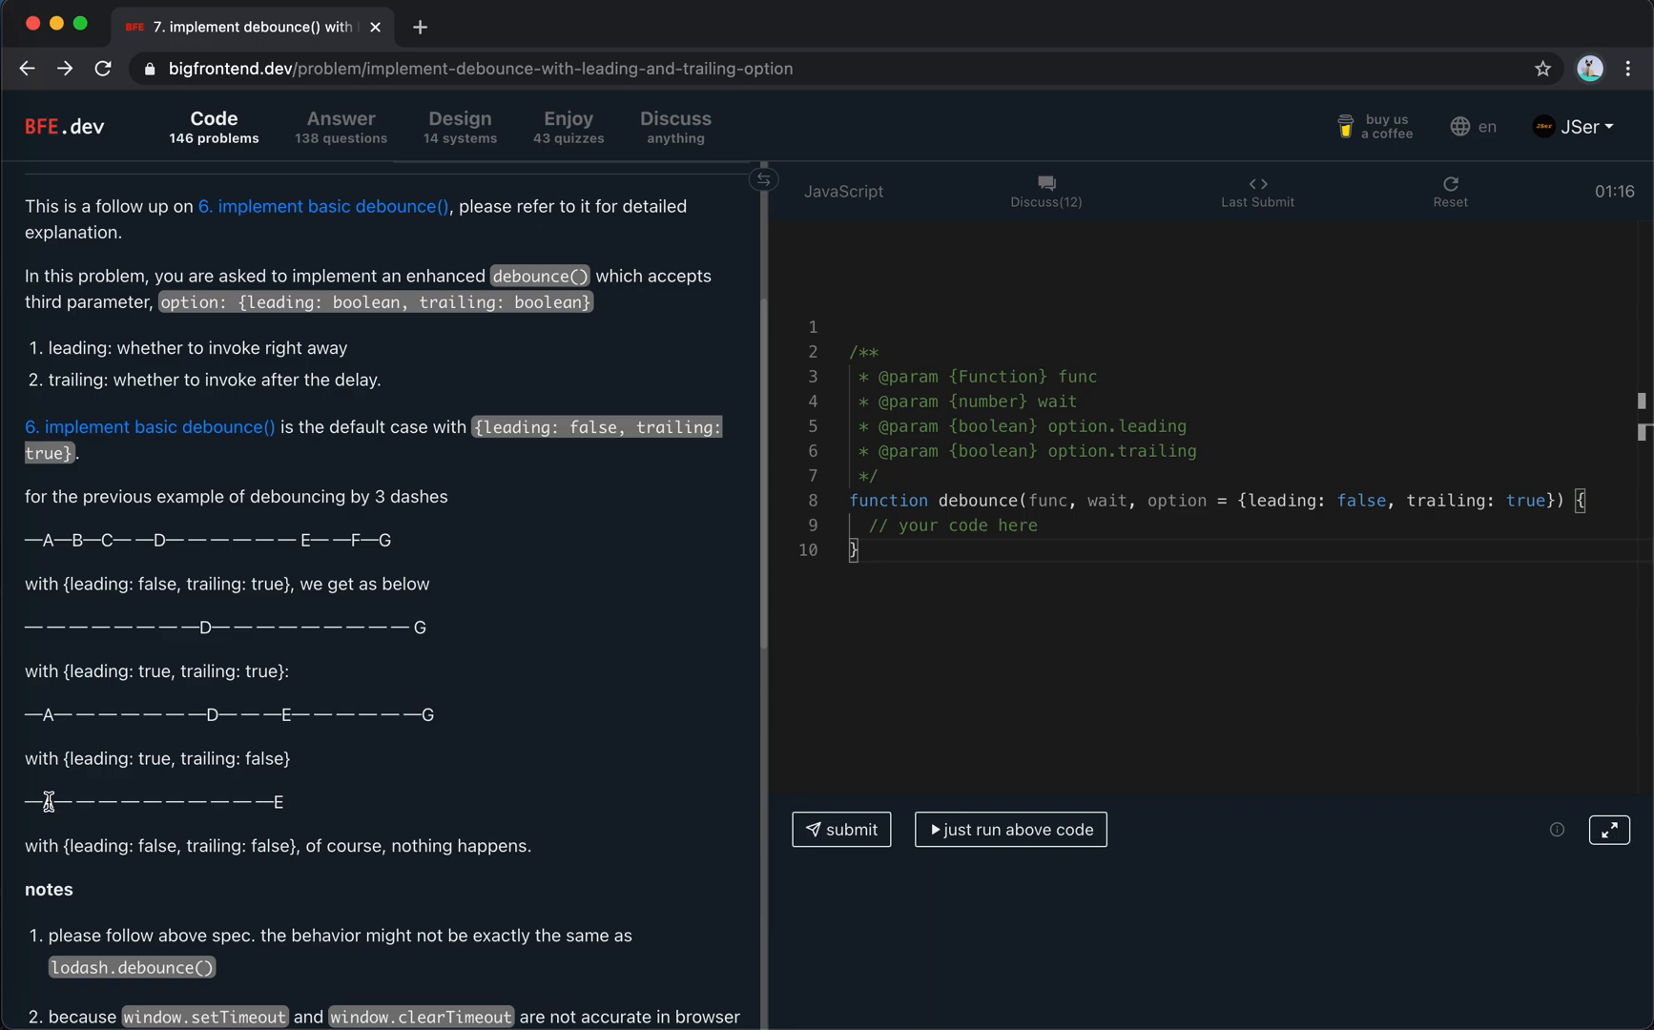
mouse_move(87, 778)
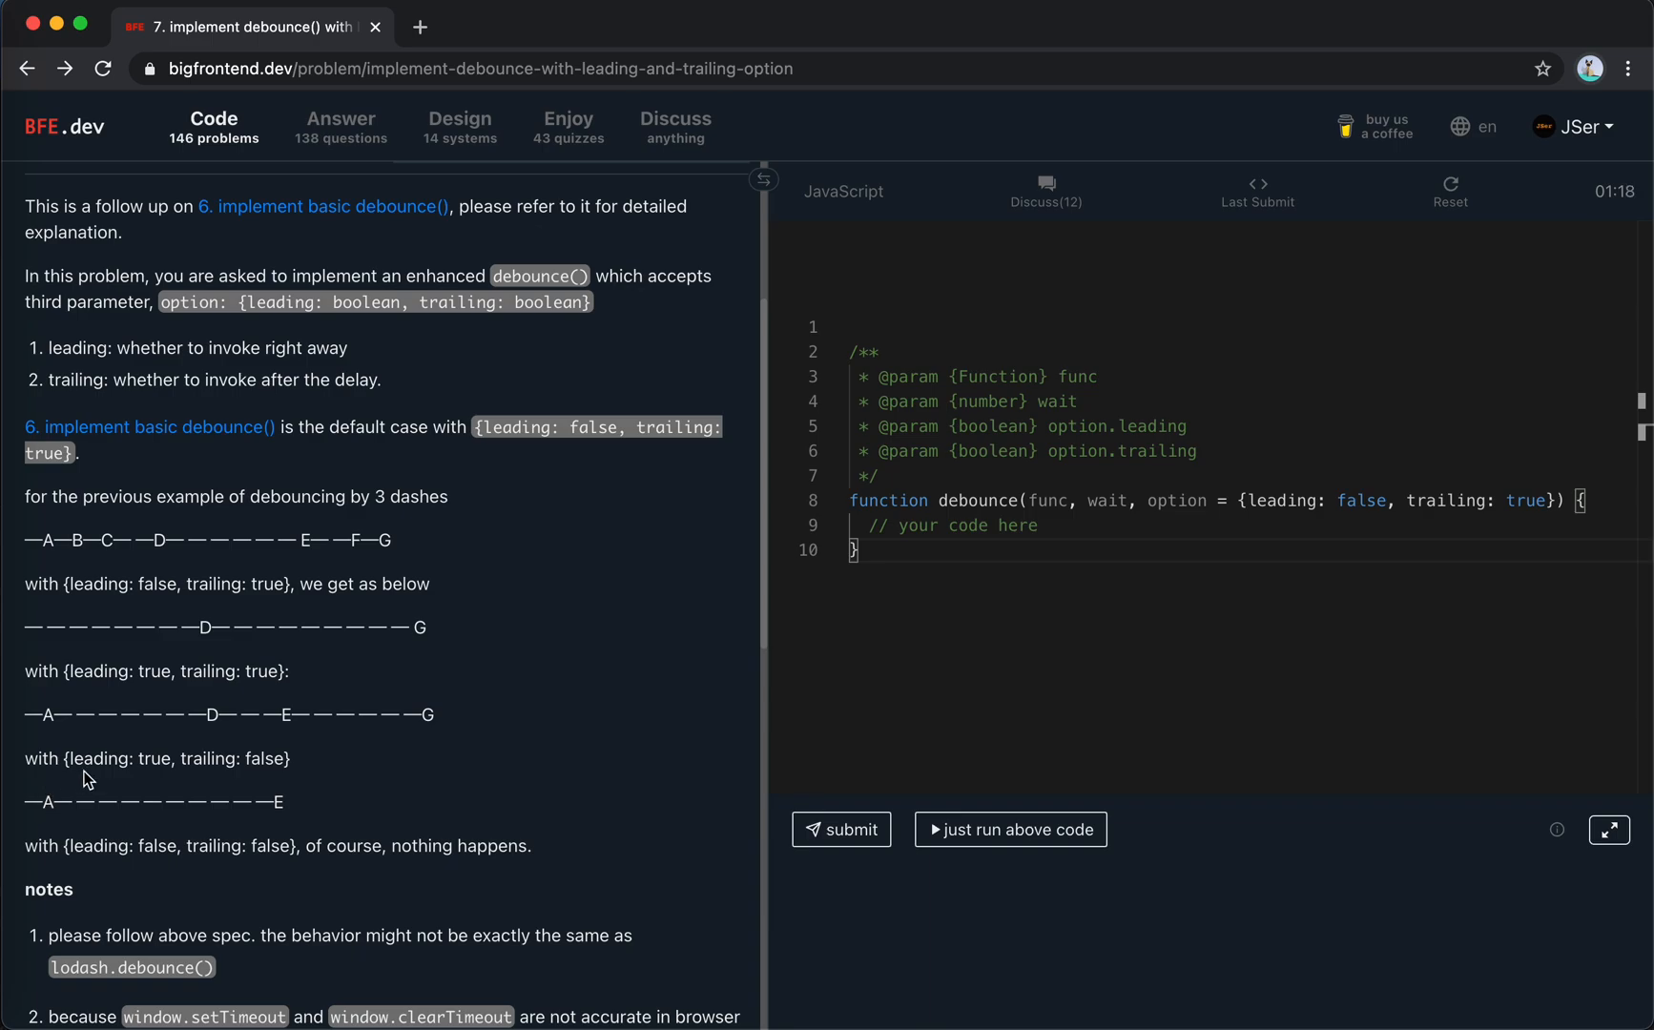
mouse_move(1187, 641)
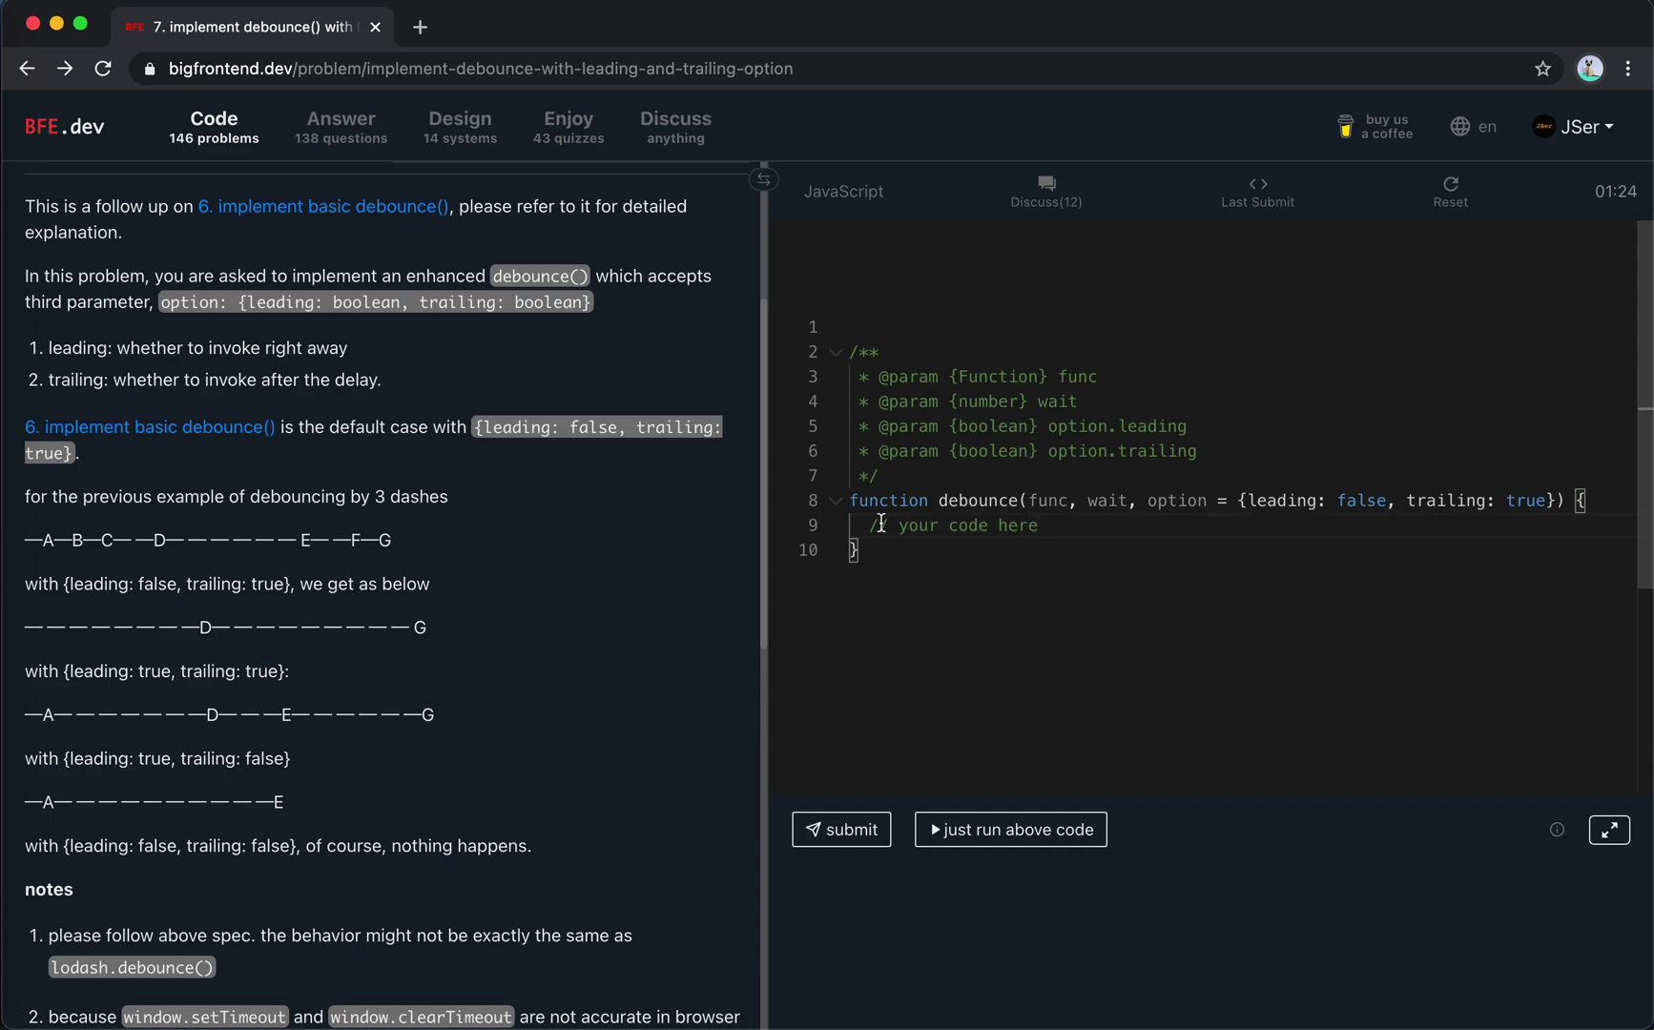
Replace '// your code here' with 'let timer = null' and 'return function(...args) {}'.
type("j")
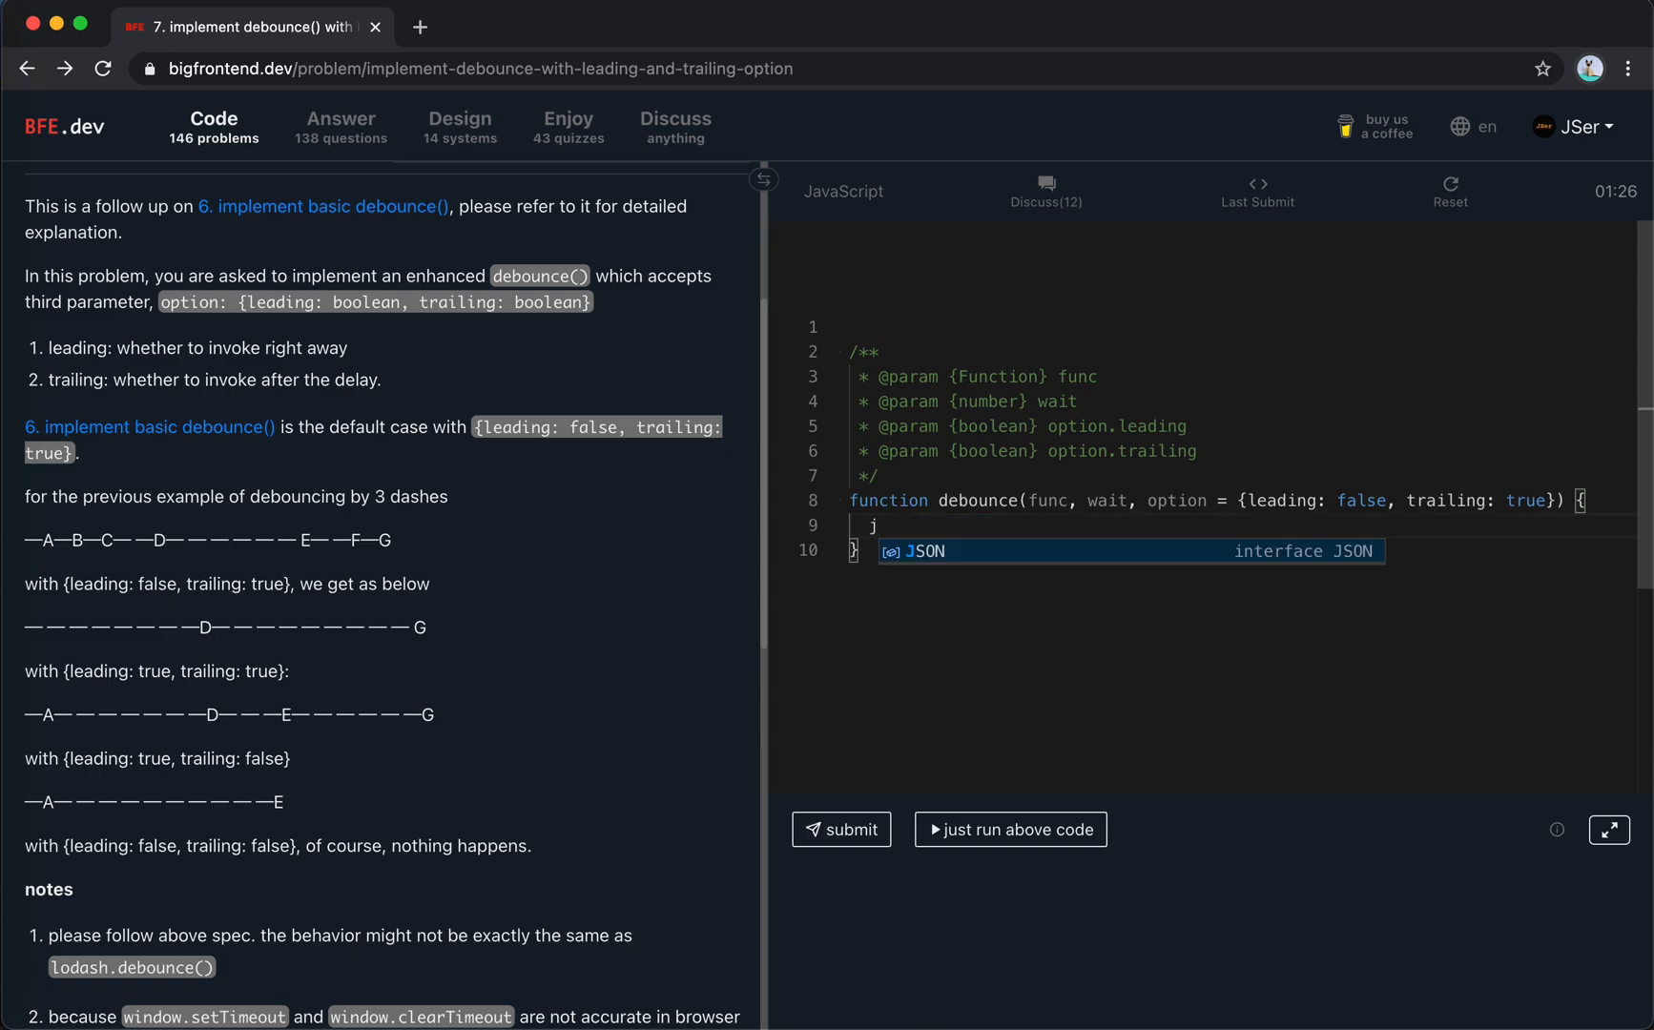
type("let timer = null")
type("return f")
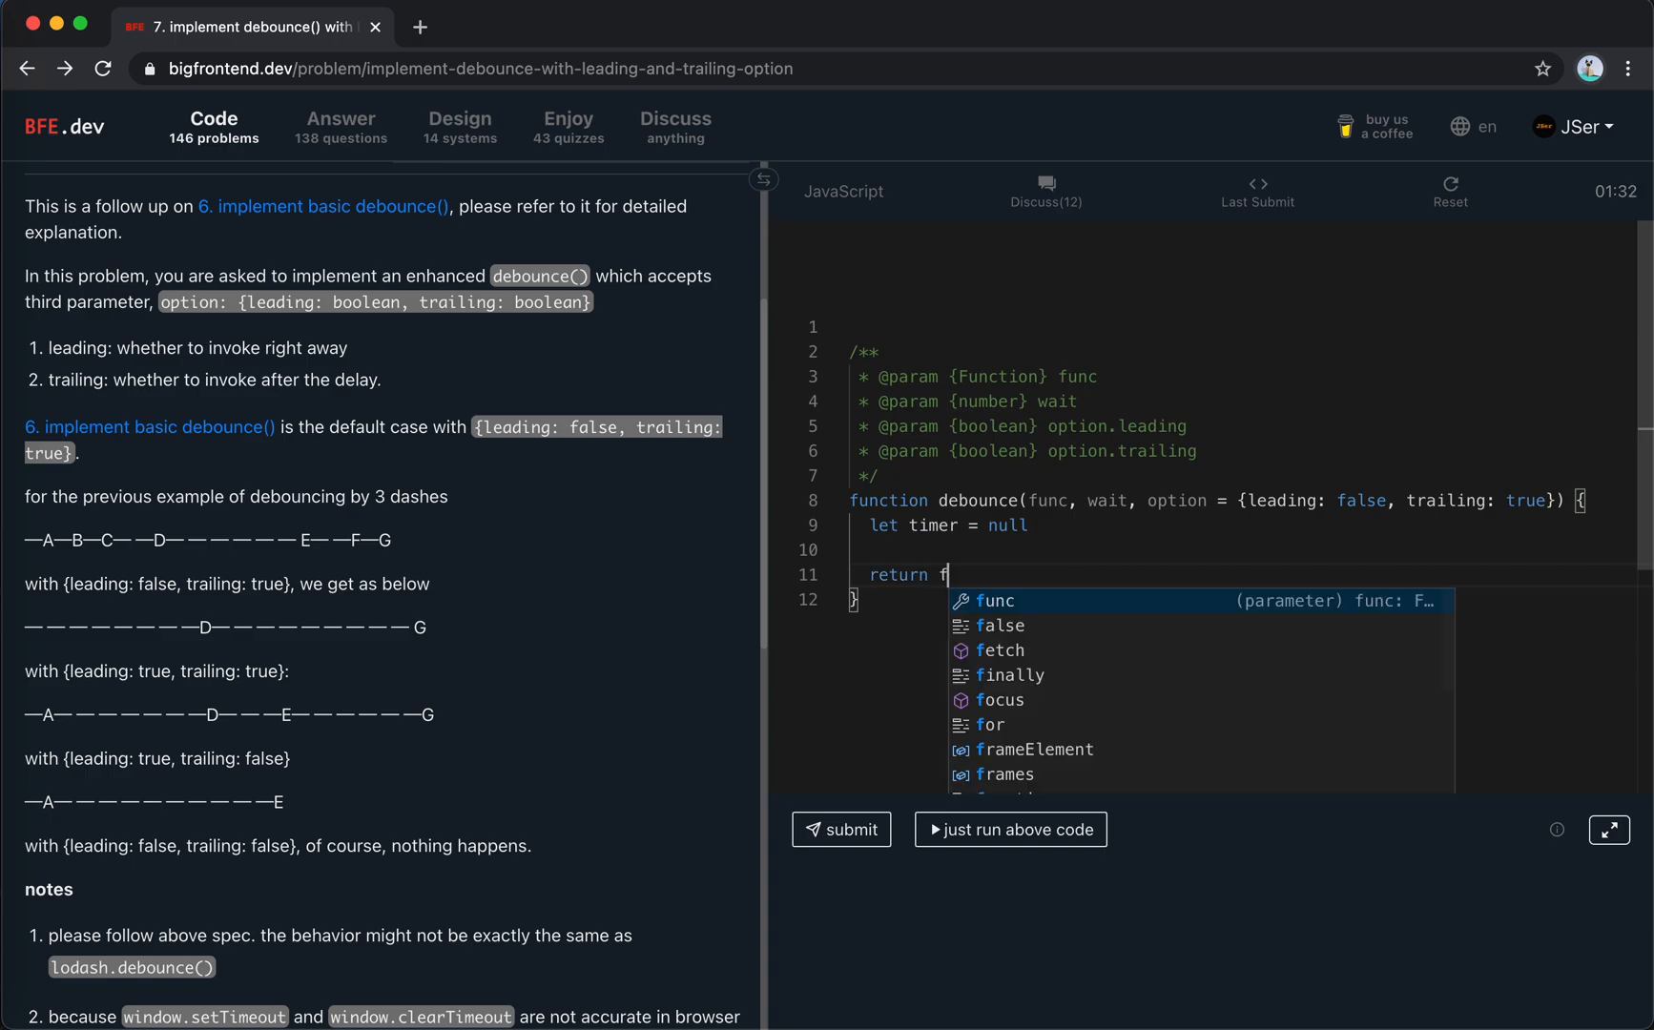
type("unction")
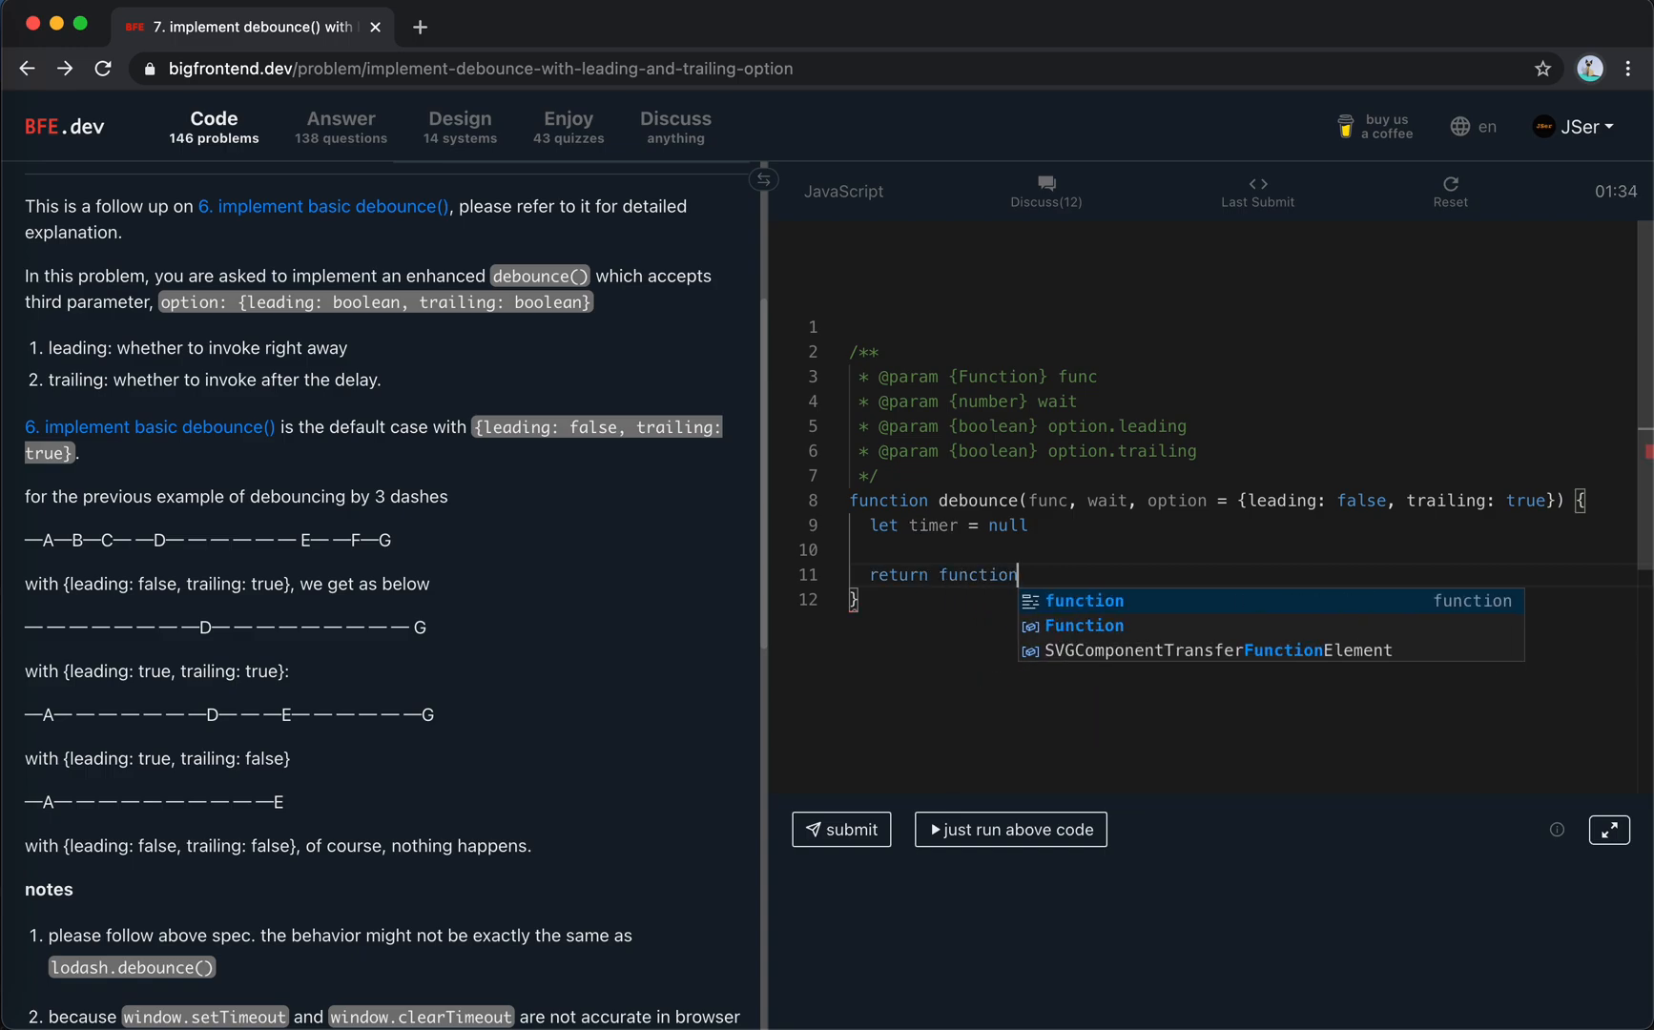
type("(...a)")
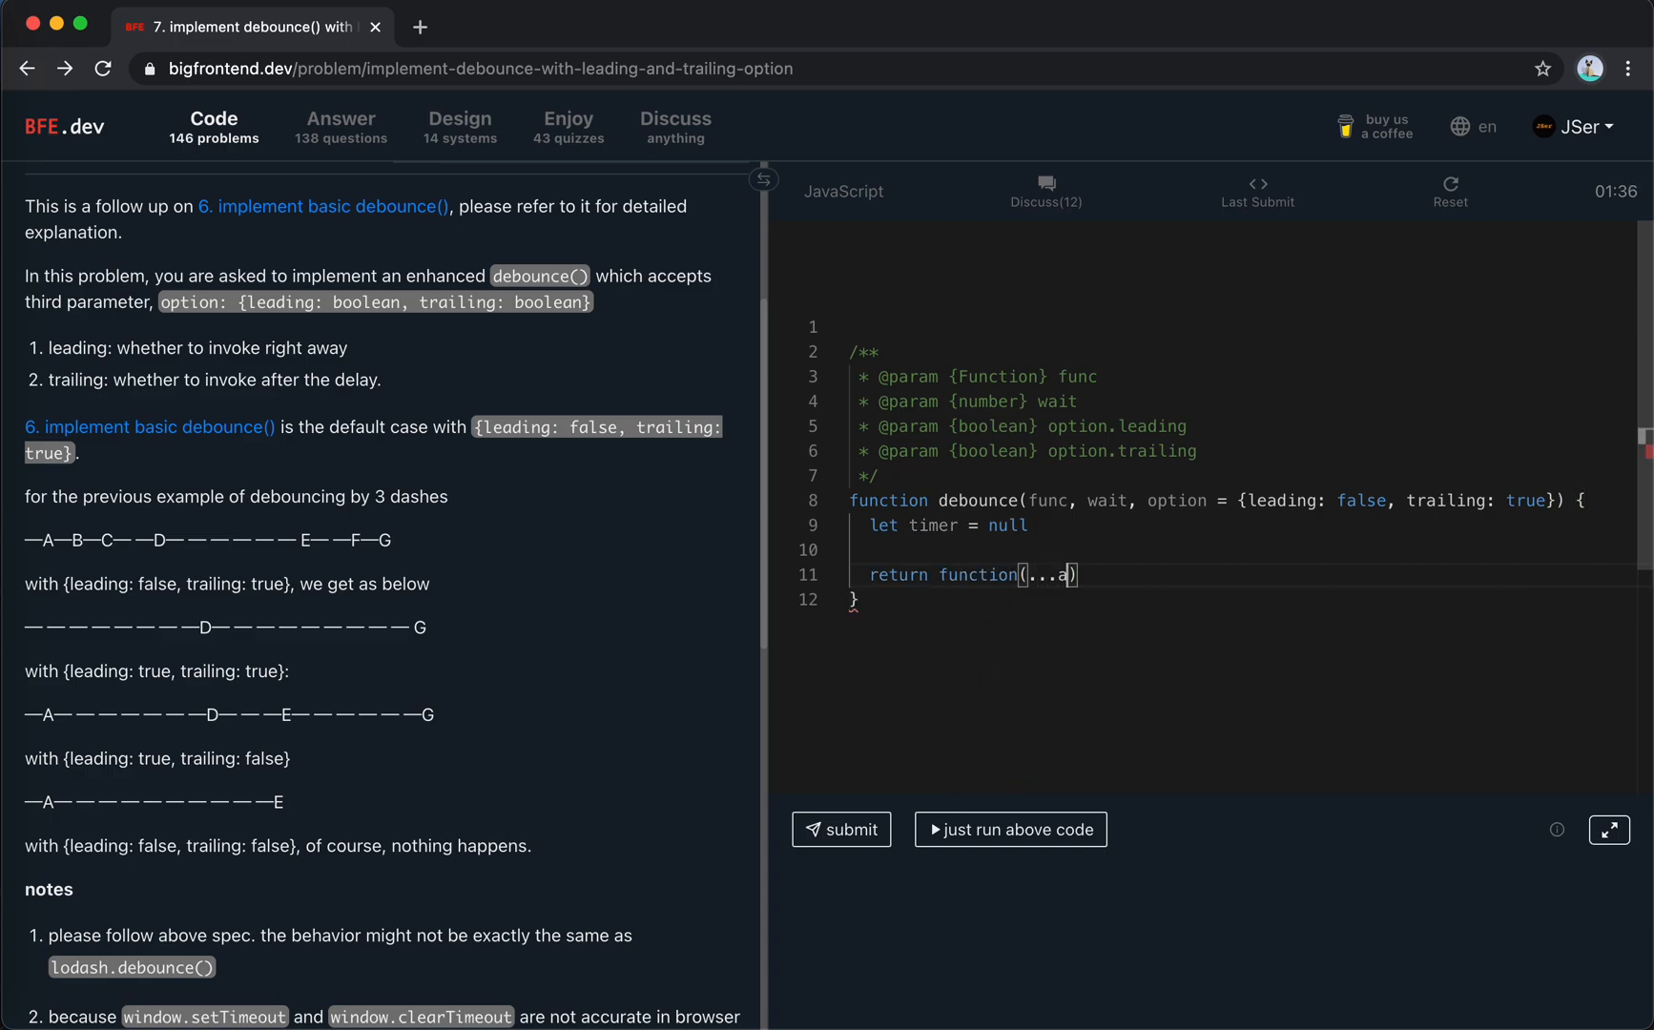
type("rgs")
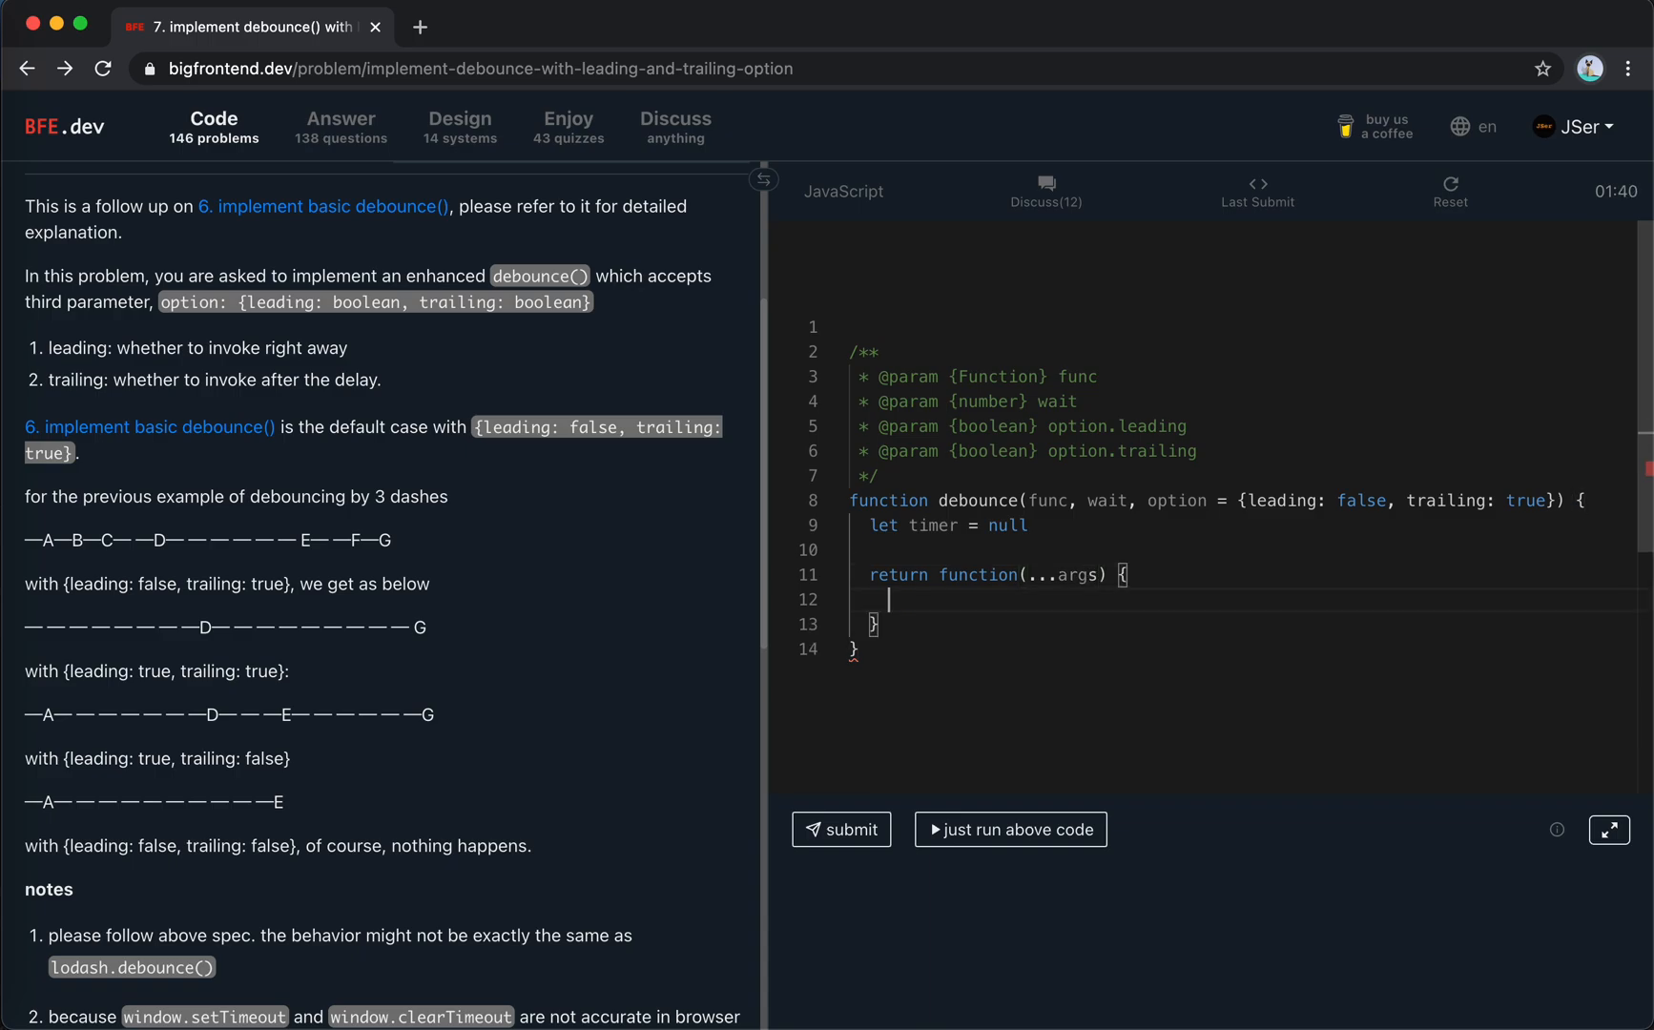
Add a timer-reset comment, clear the existing timer, and start assigning a new setTimeout.
key("Enter")
type("// no m")
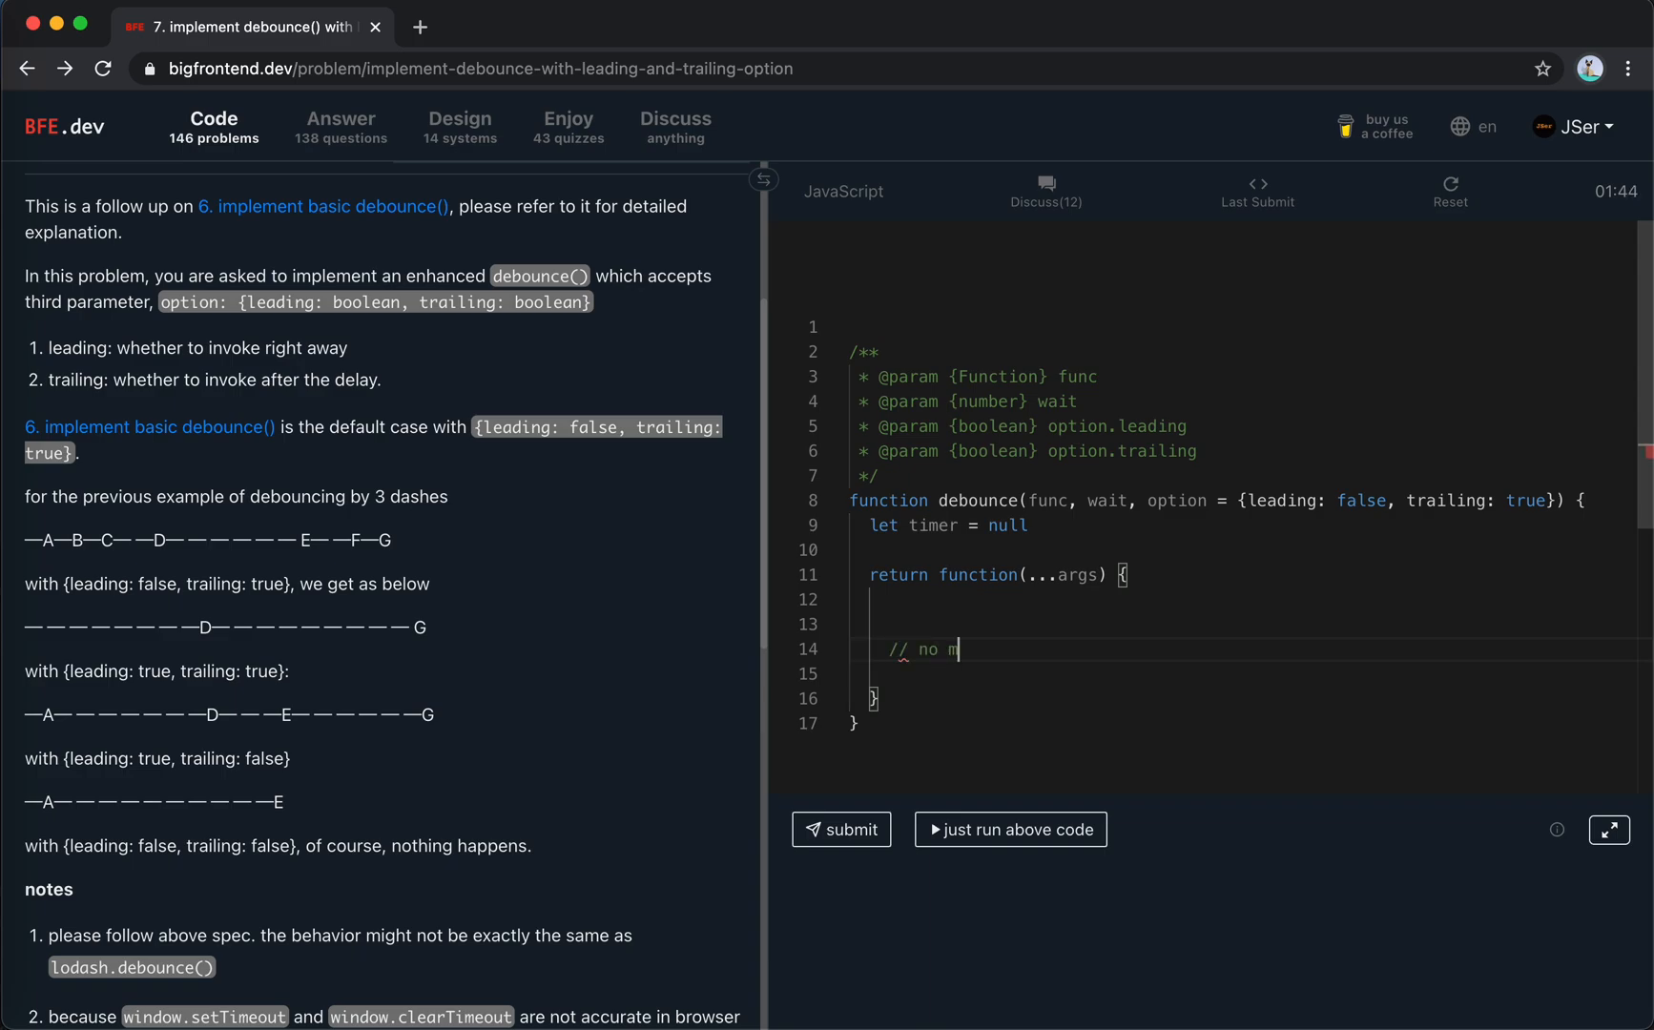
type("atte")
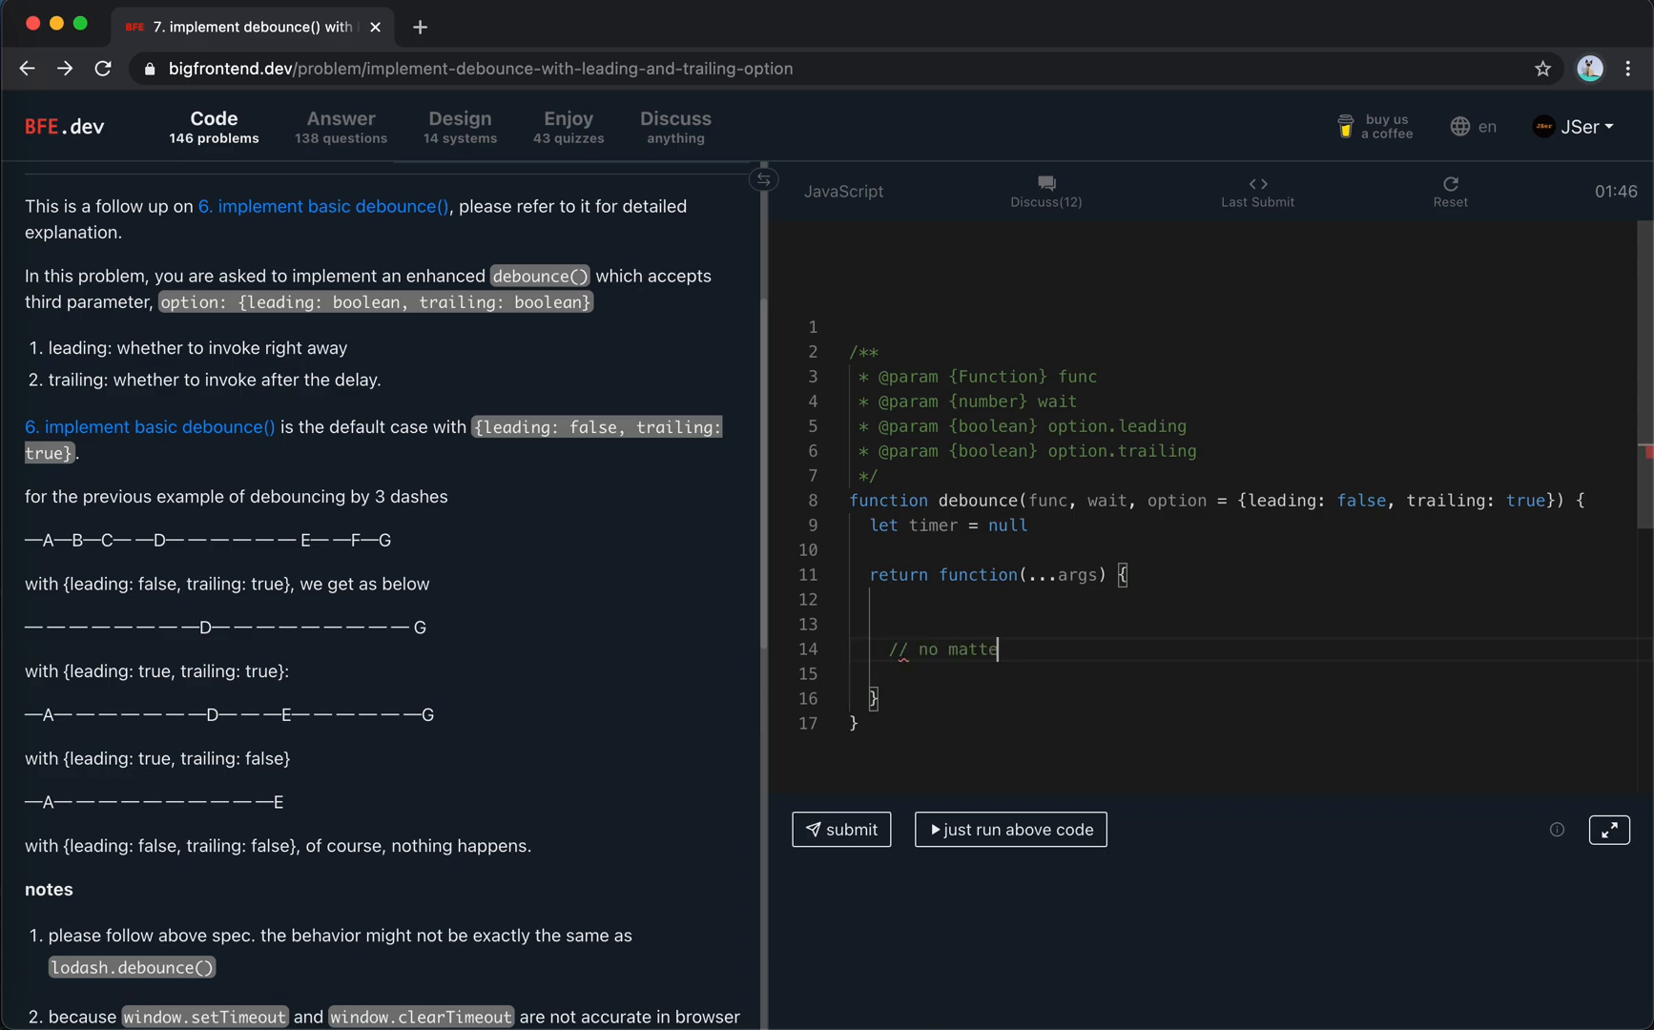
type("r what")
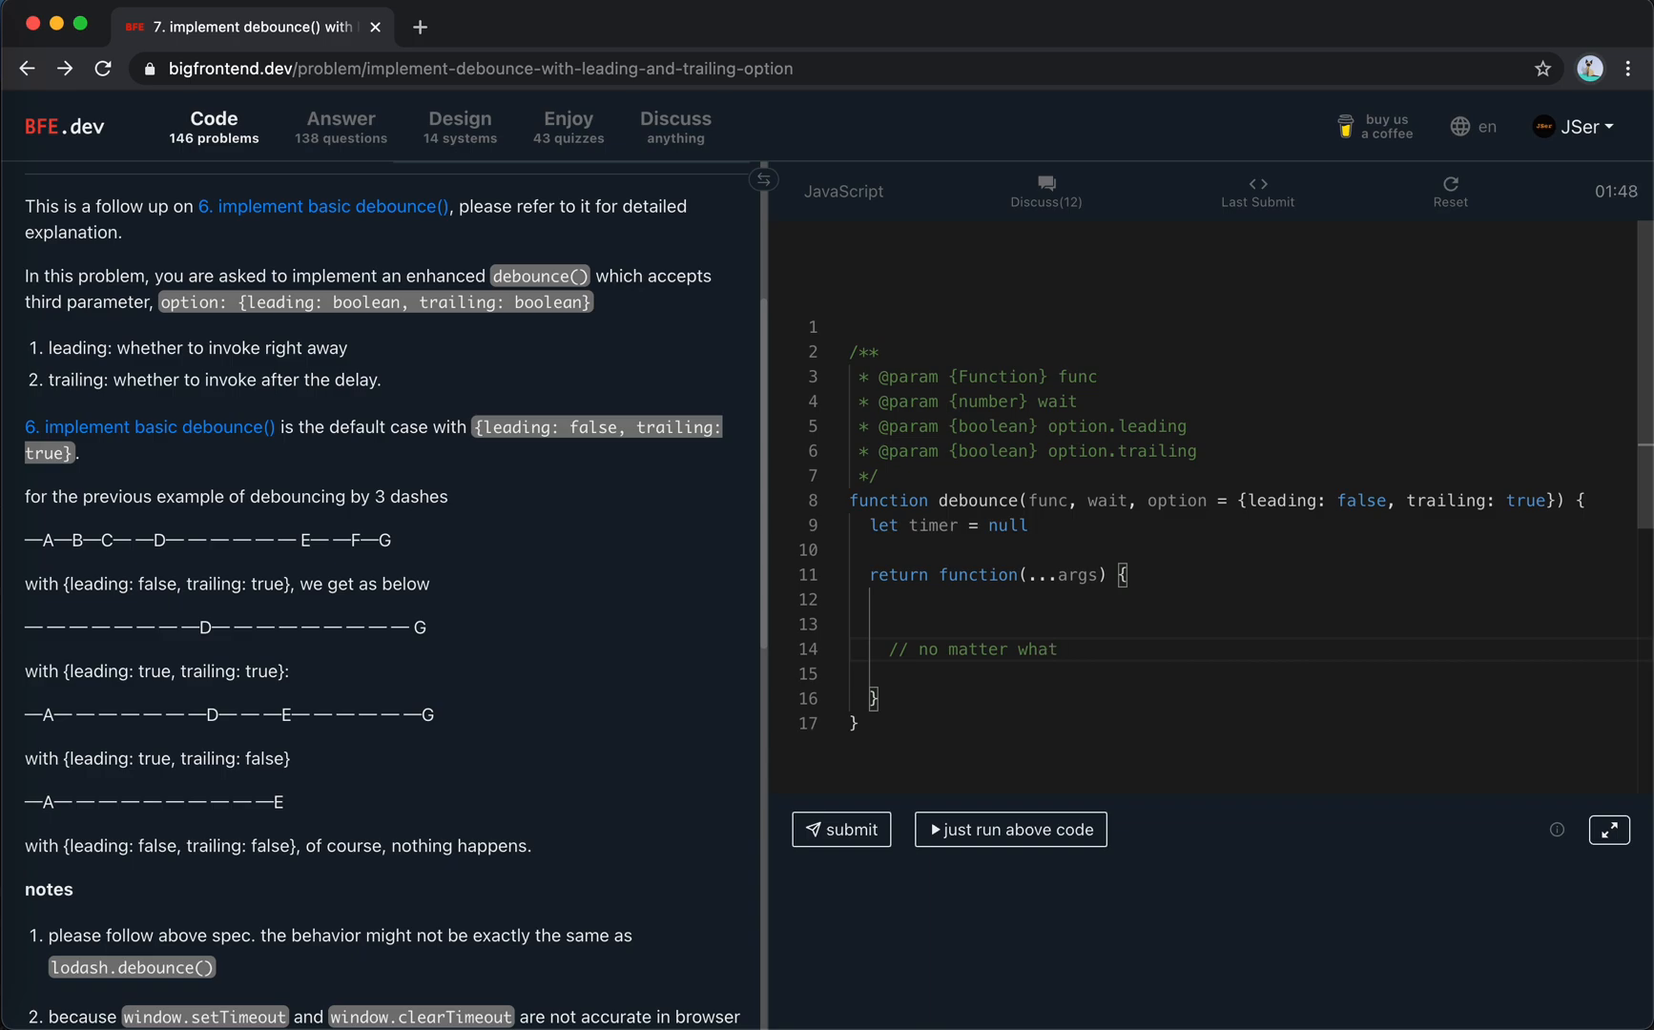
type(", timer n")
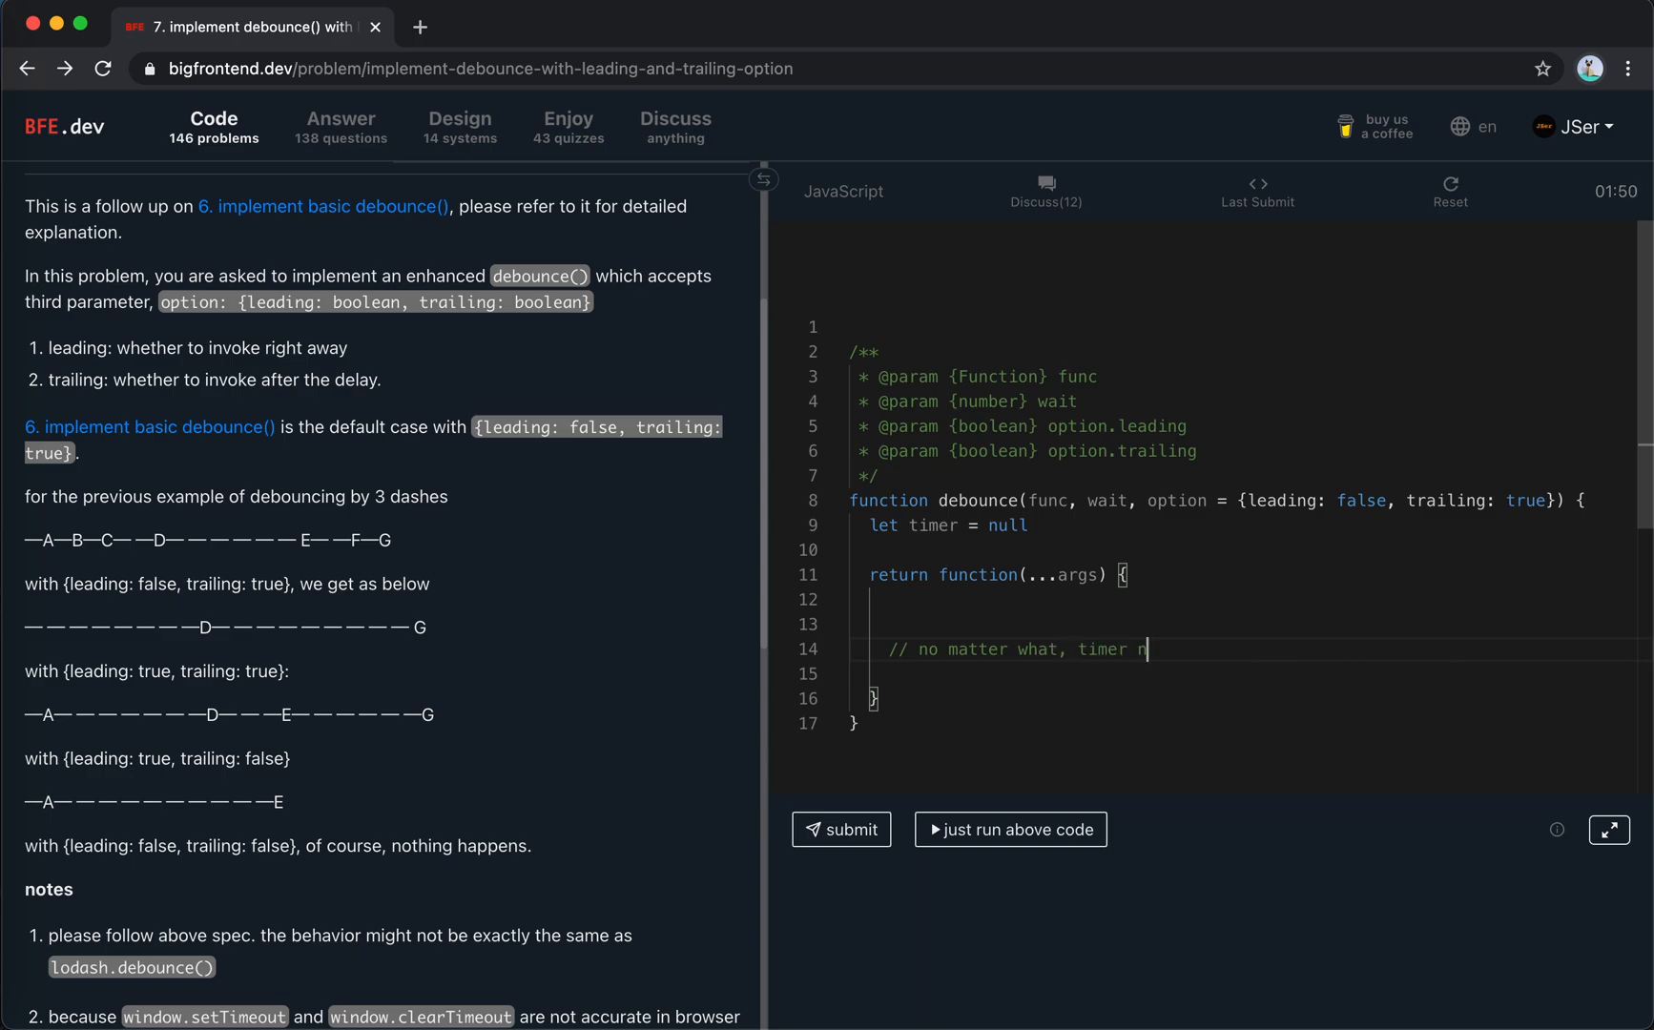
type("eeds to be rese")
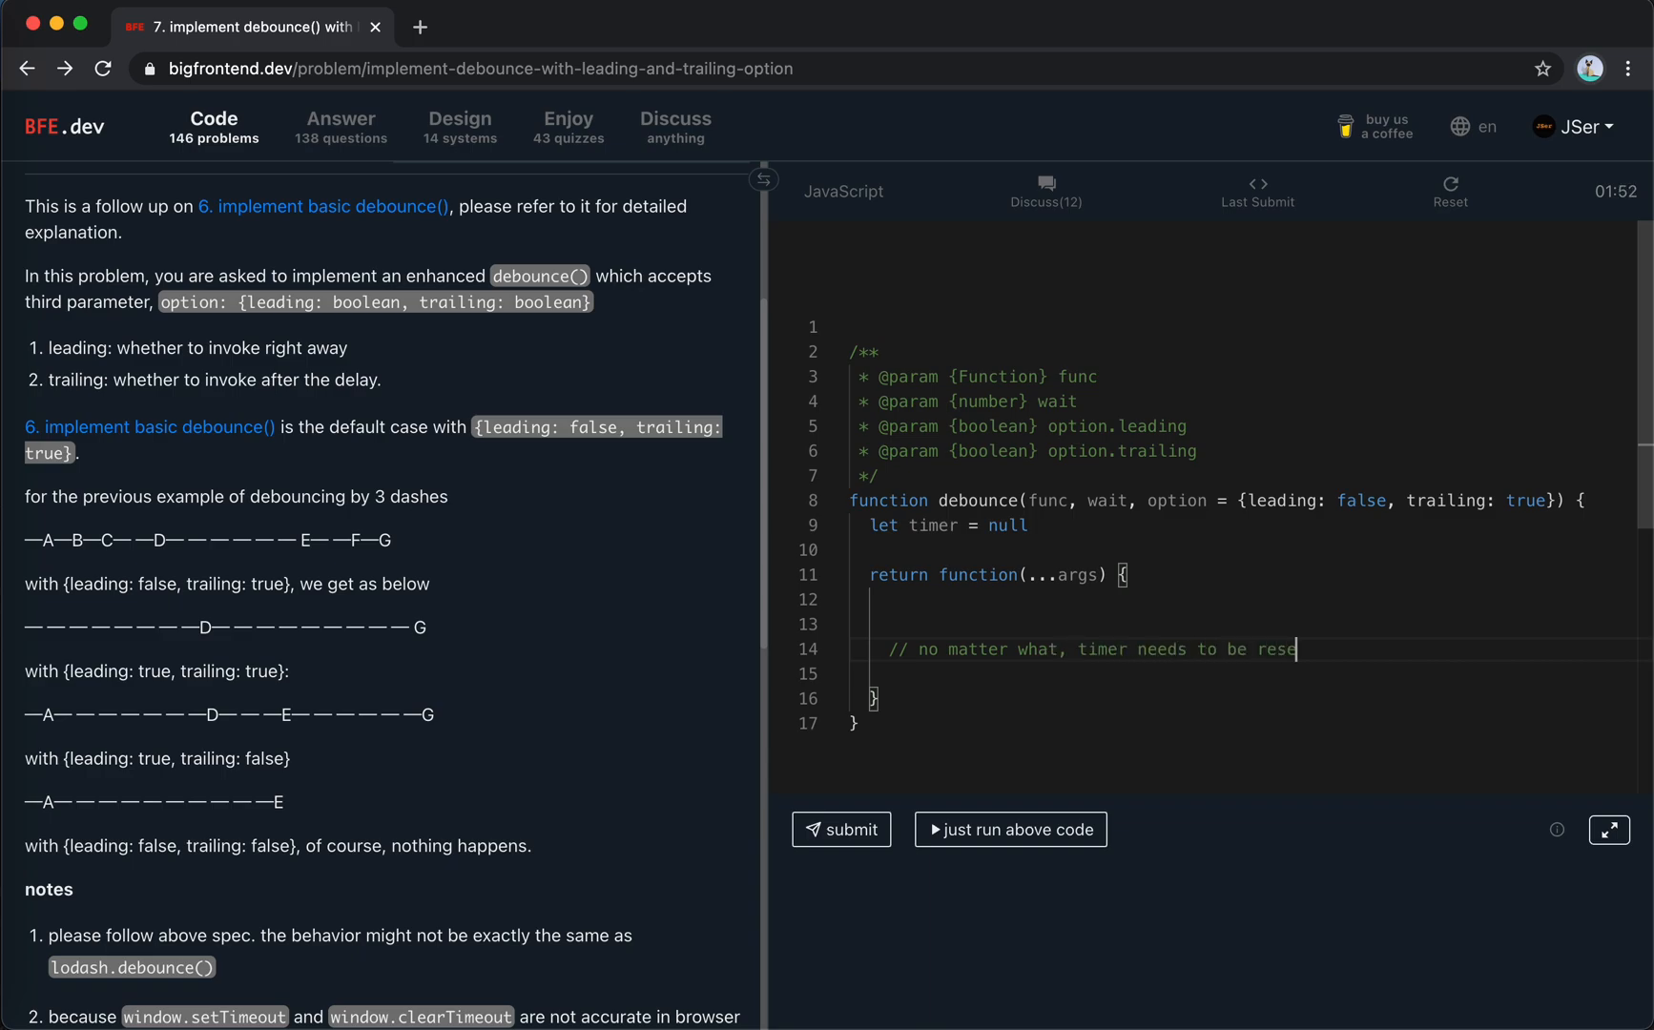
type("window.cle")
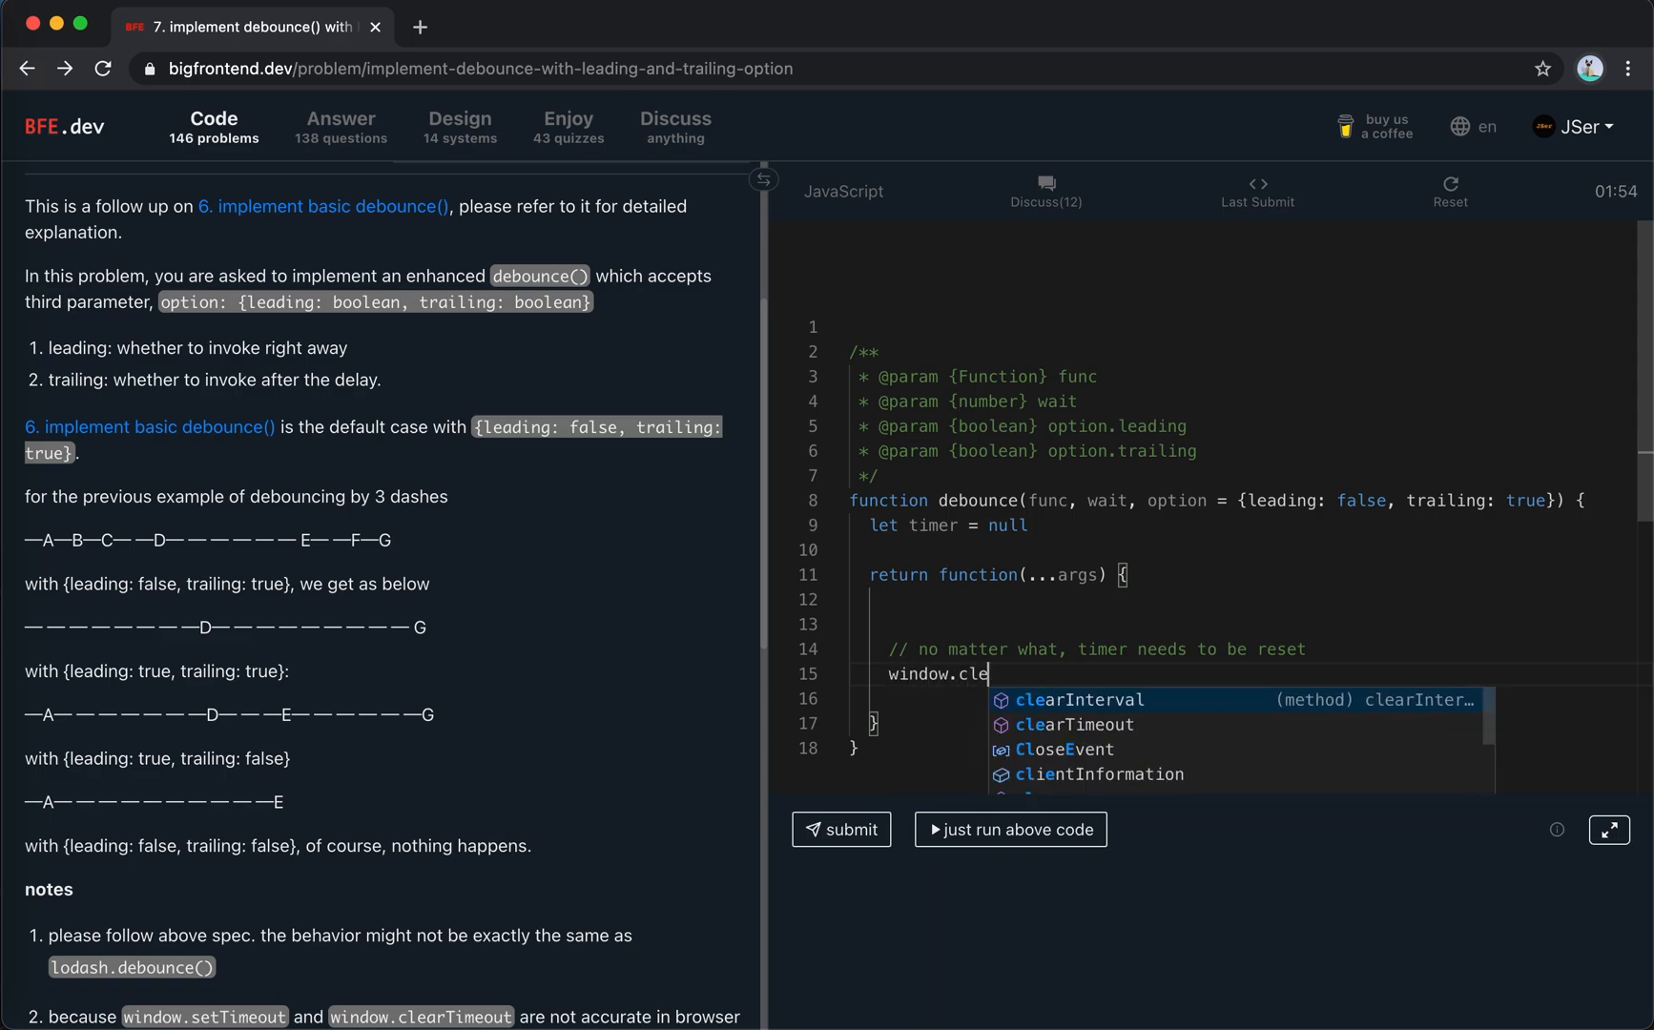
type("In")
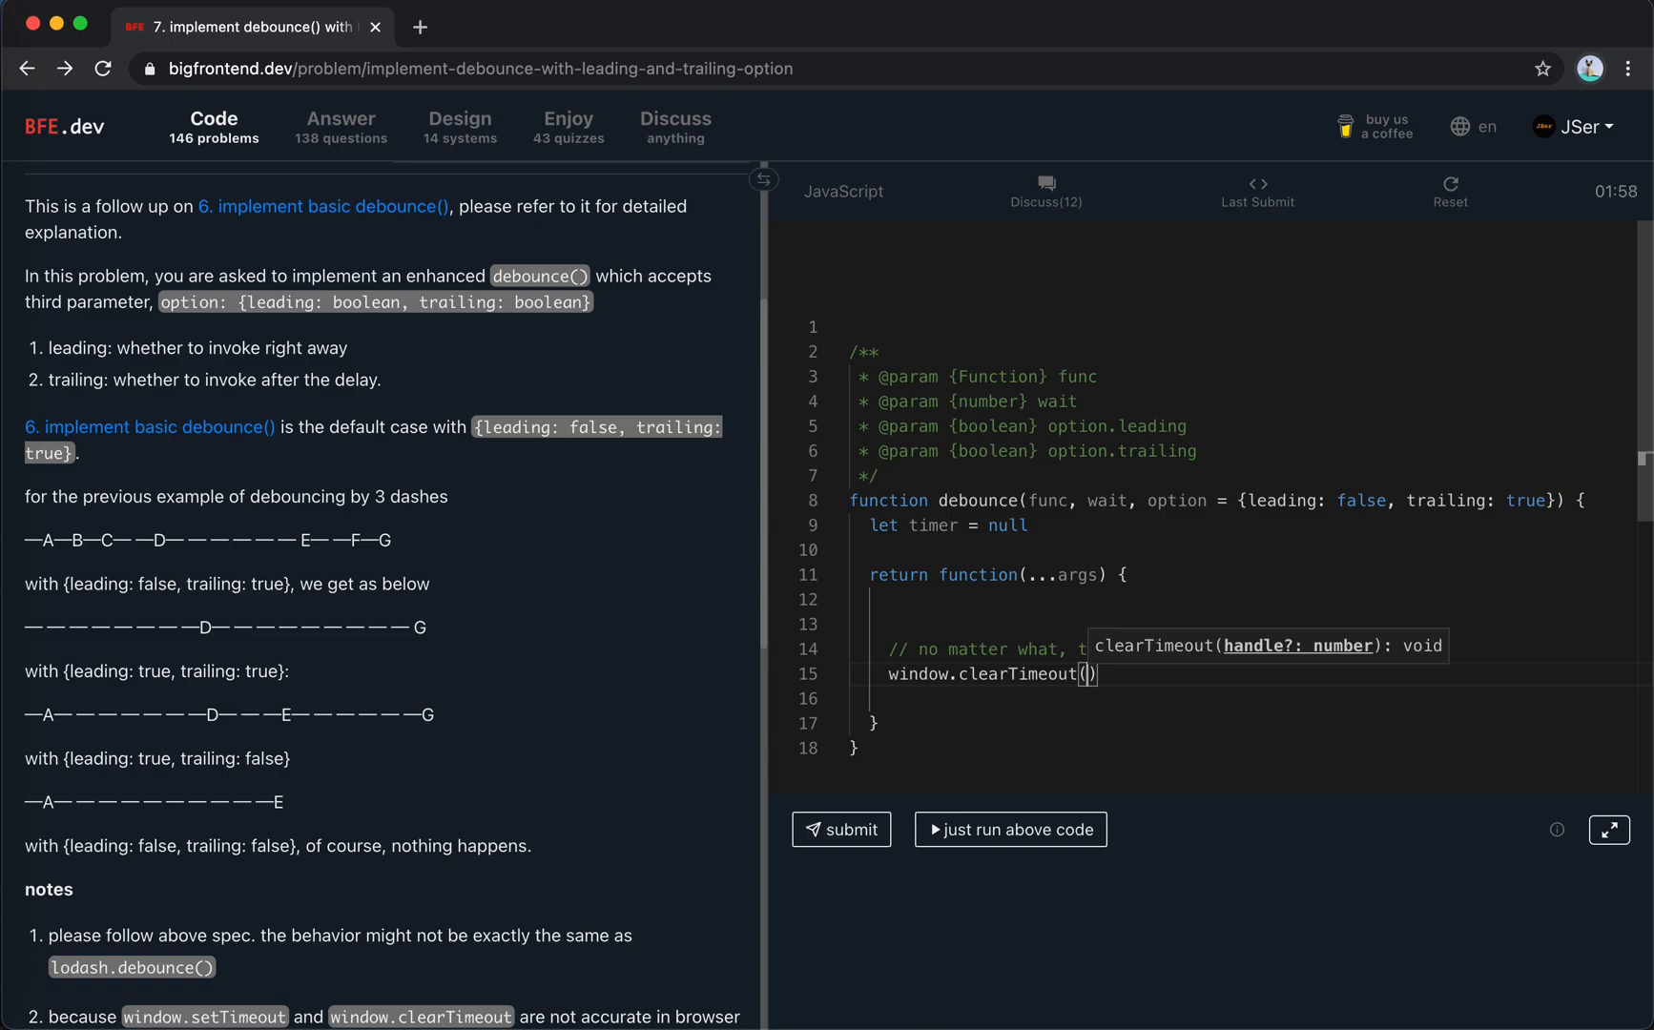
type("timer")
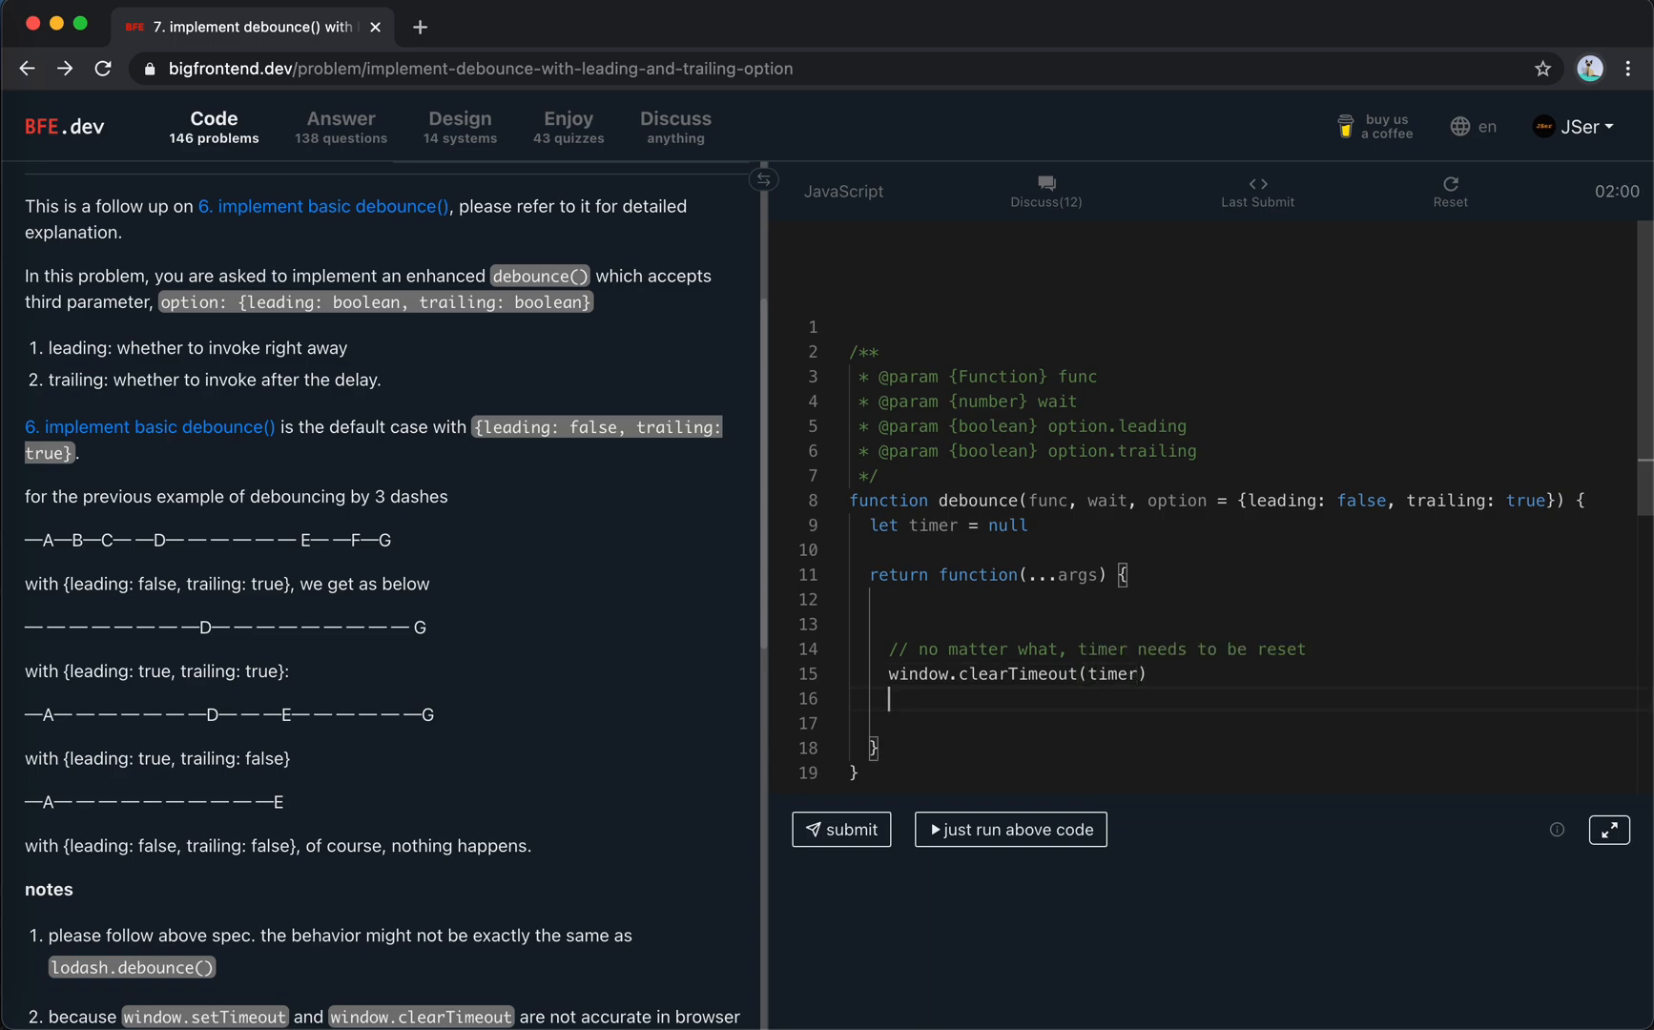
type("timer =")
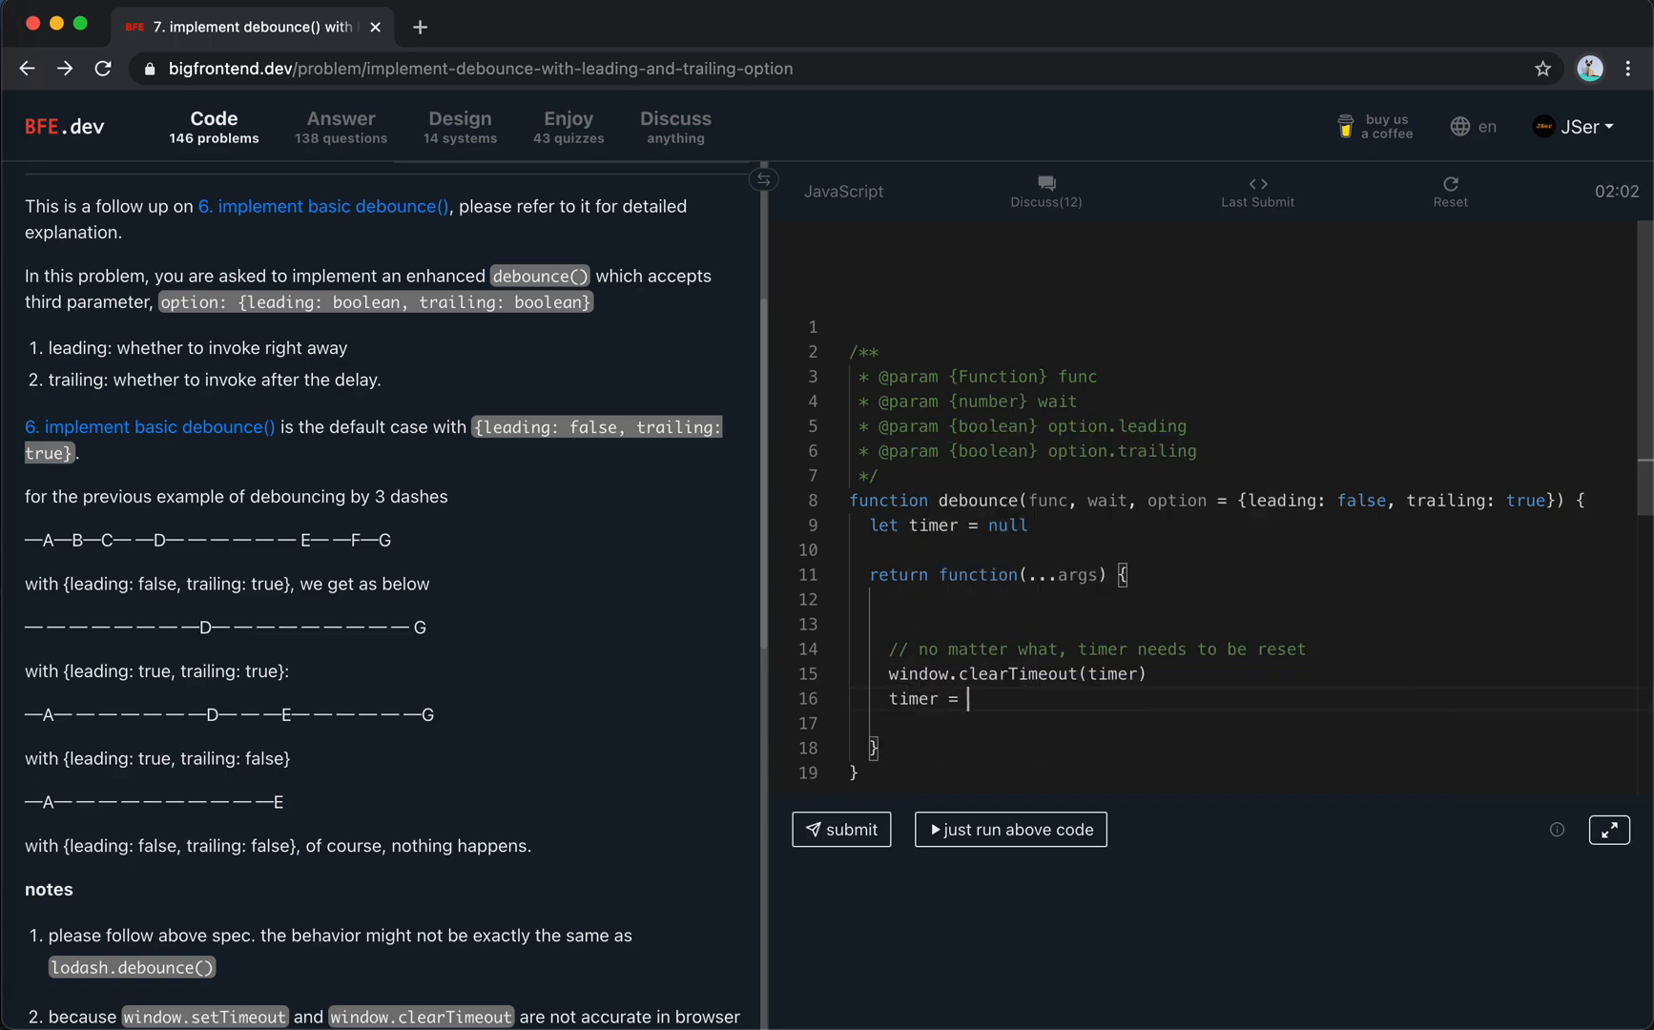
type("setTimeout(() =>")
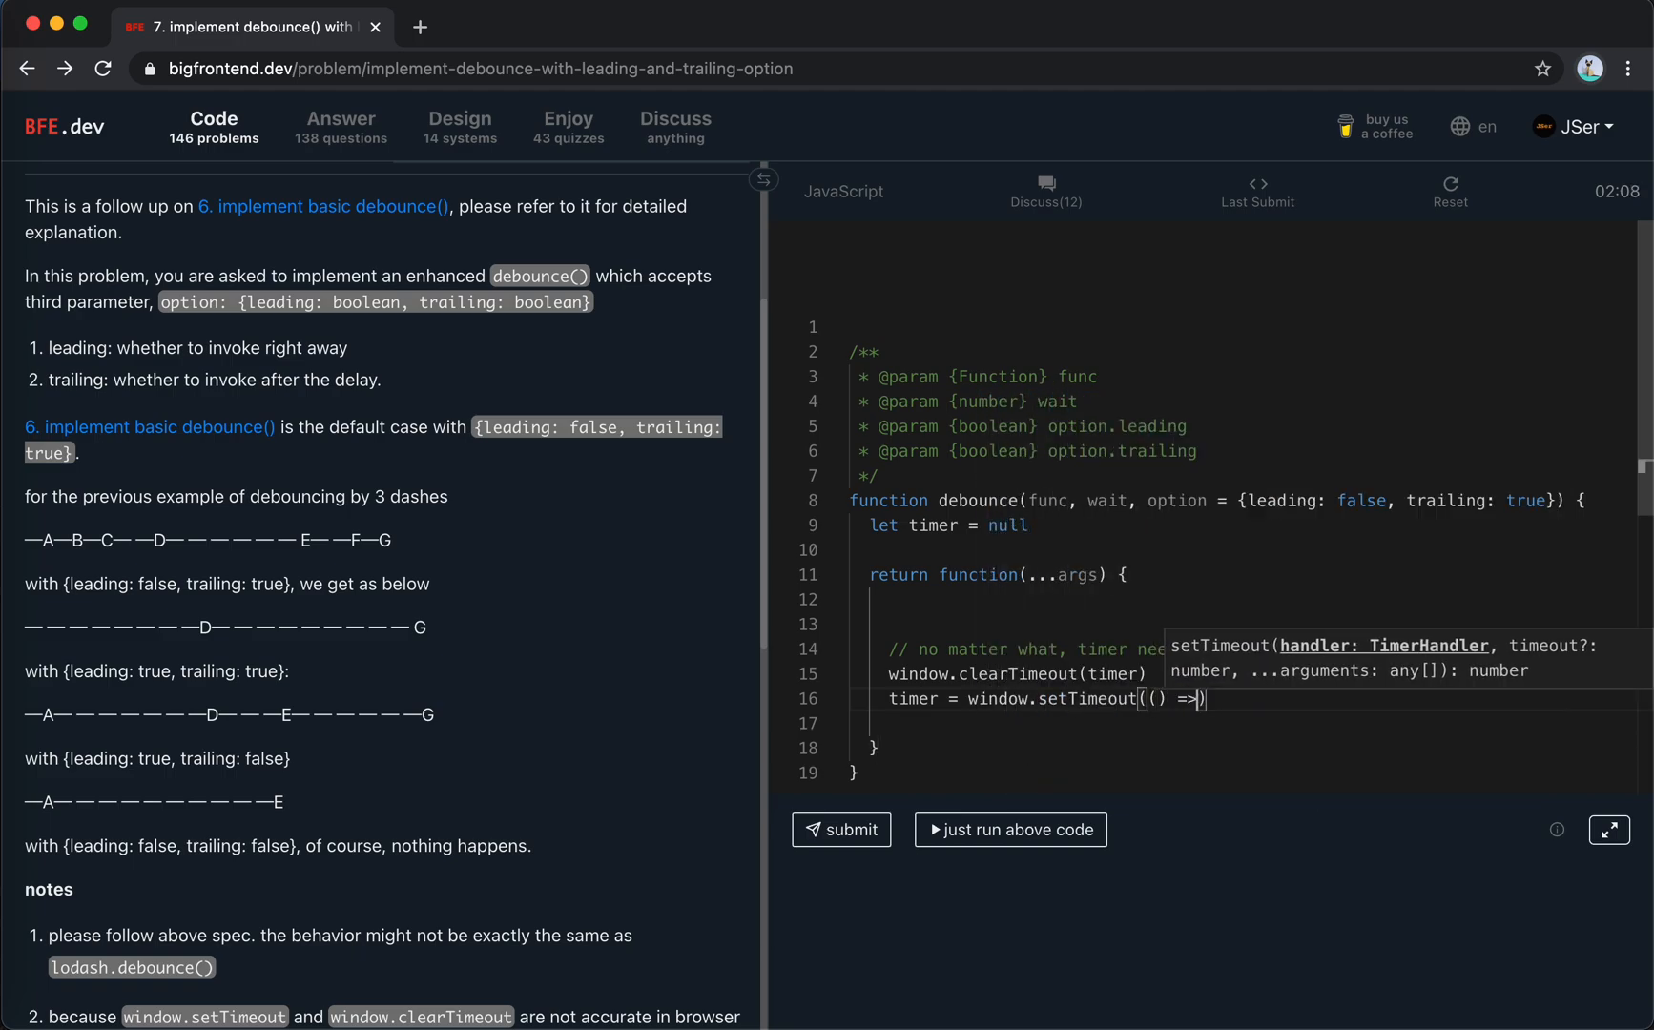
Make the callback call func with args when trailing, null the timer, and use 'wait'.
type("{")
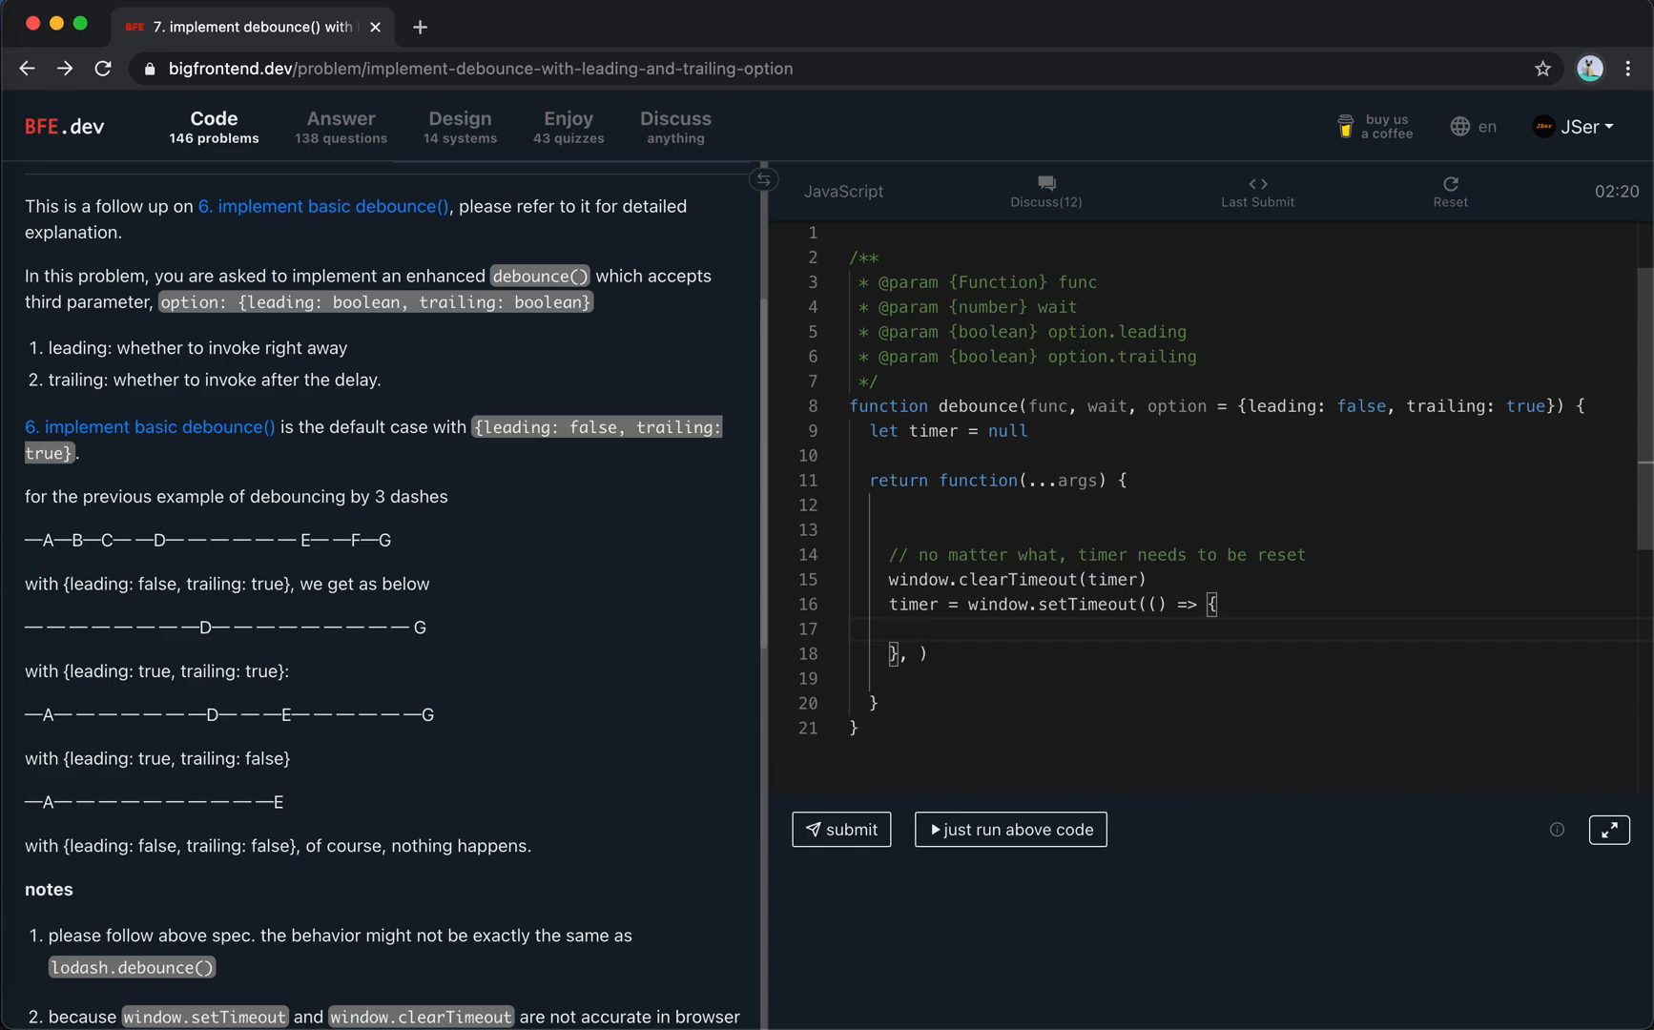
type("if (option.trailing) {")
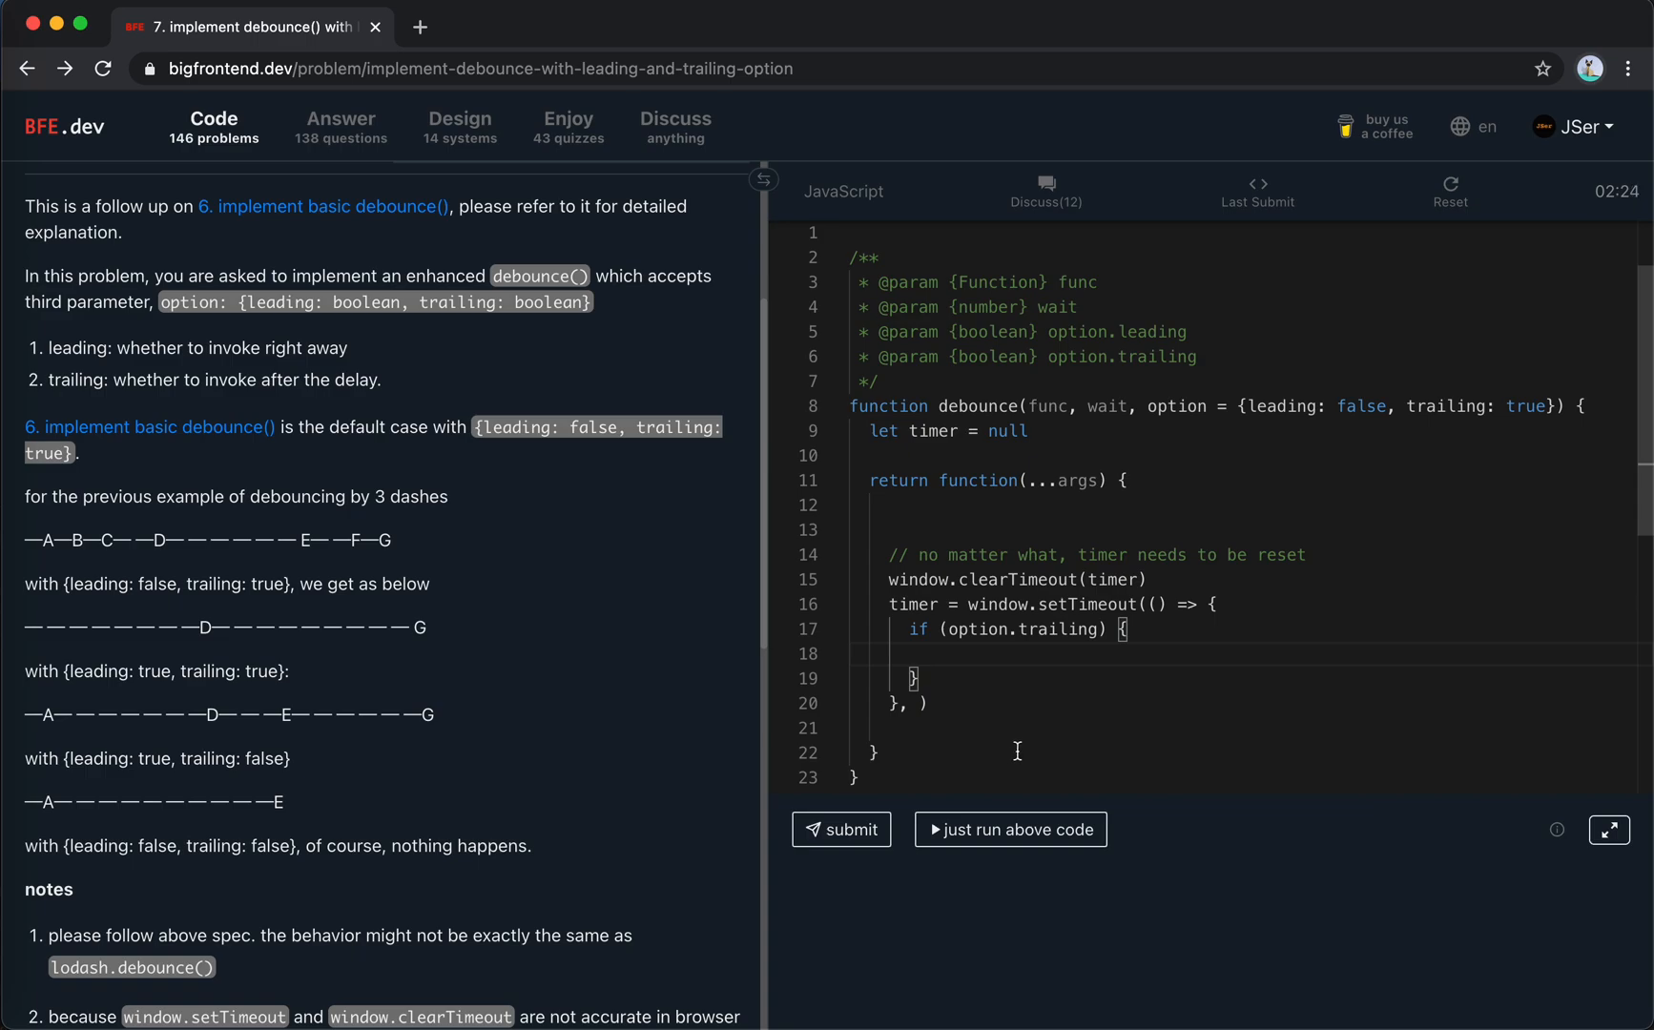
mouse_move(972, 662)
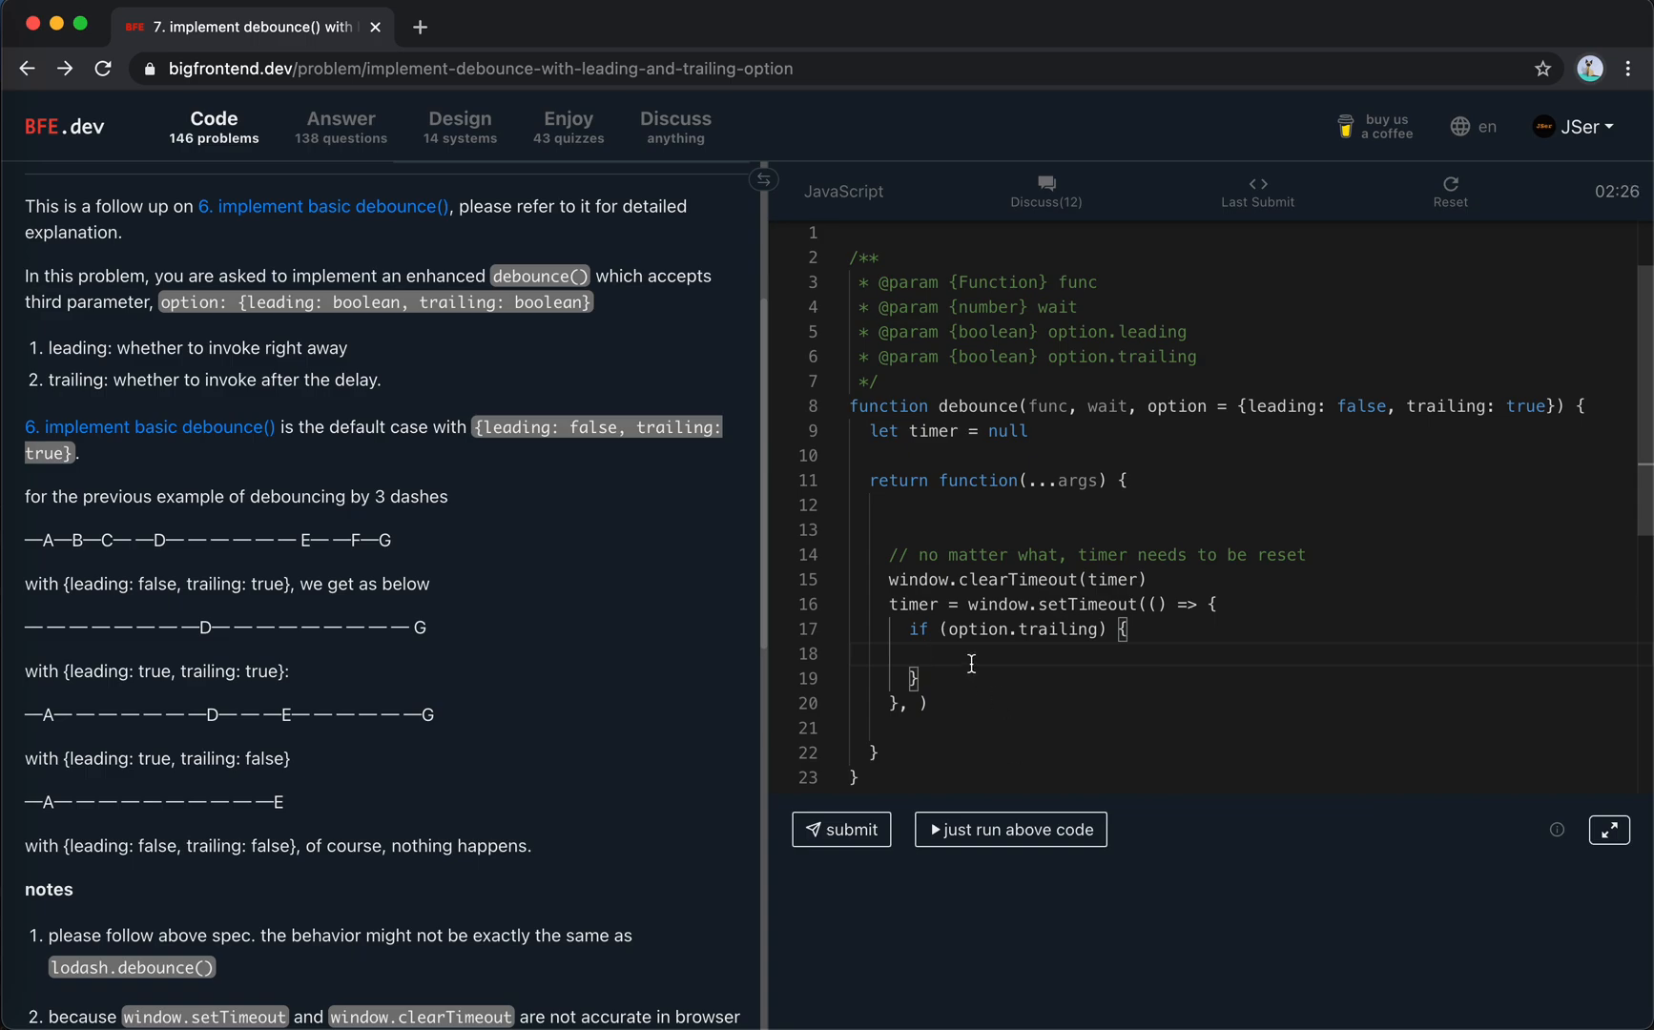
type("func/")
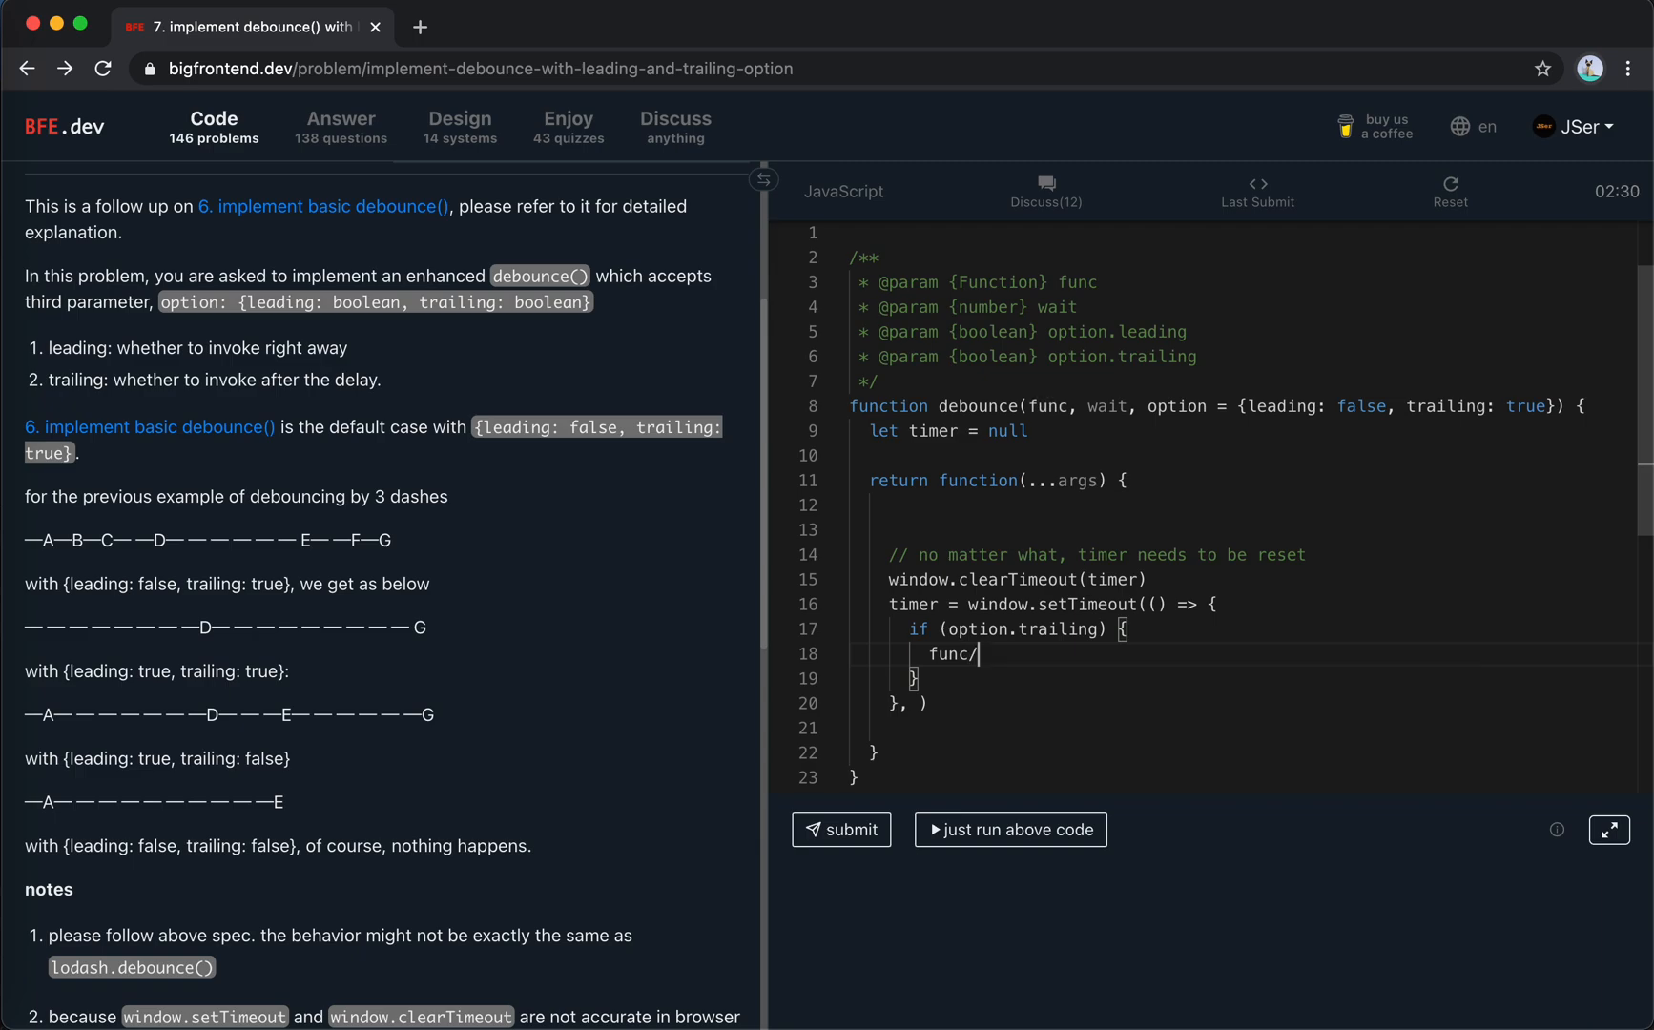
type(".call(this,")
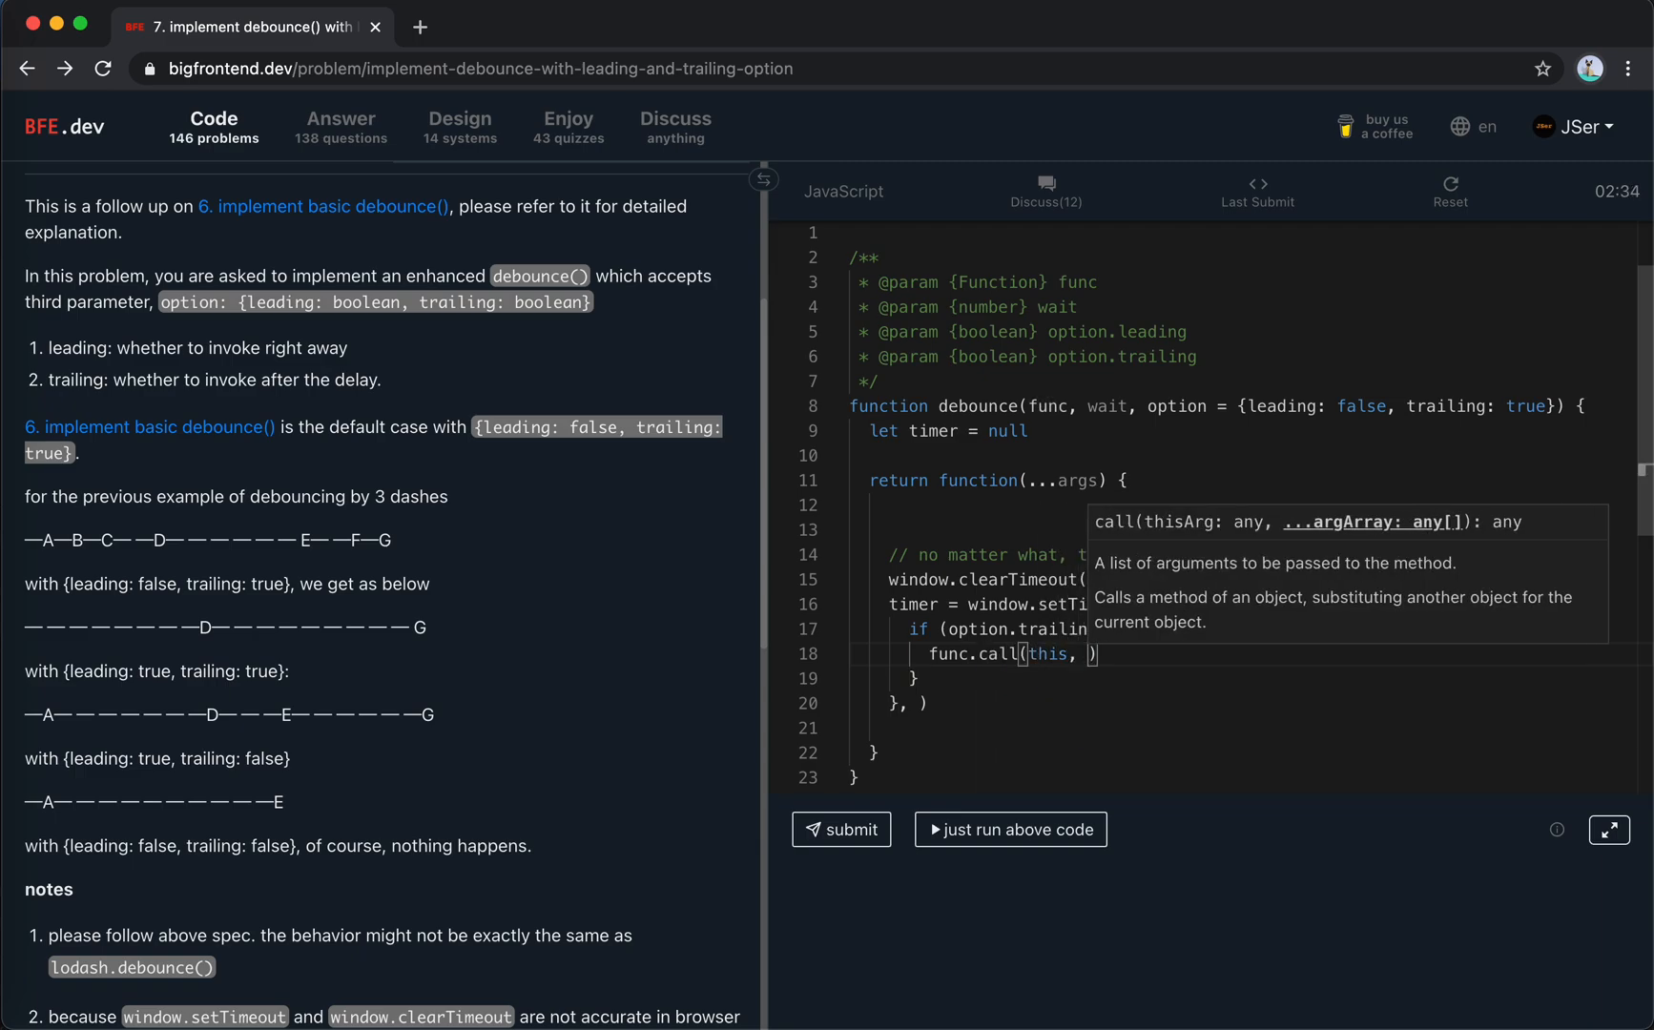
type("a")
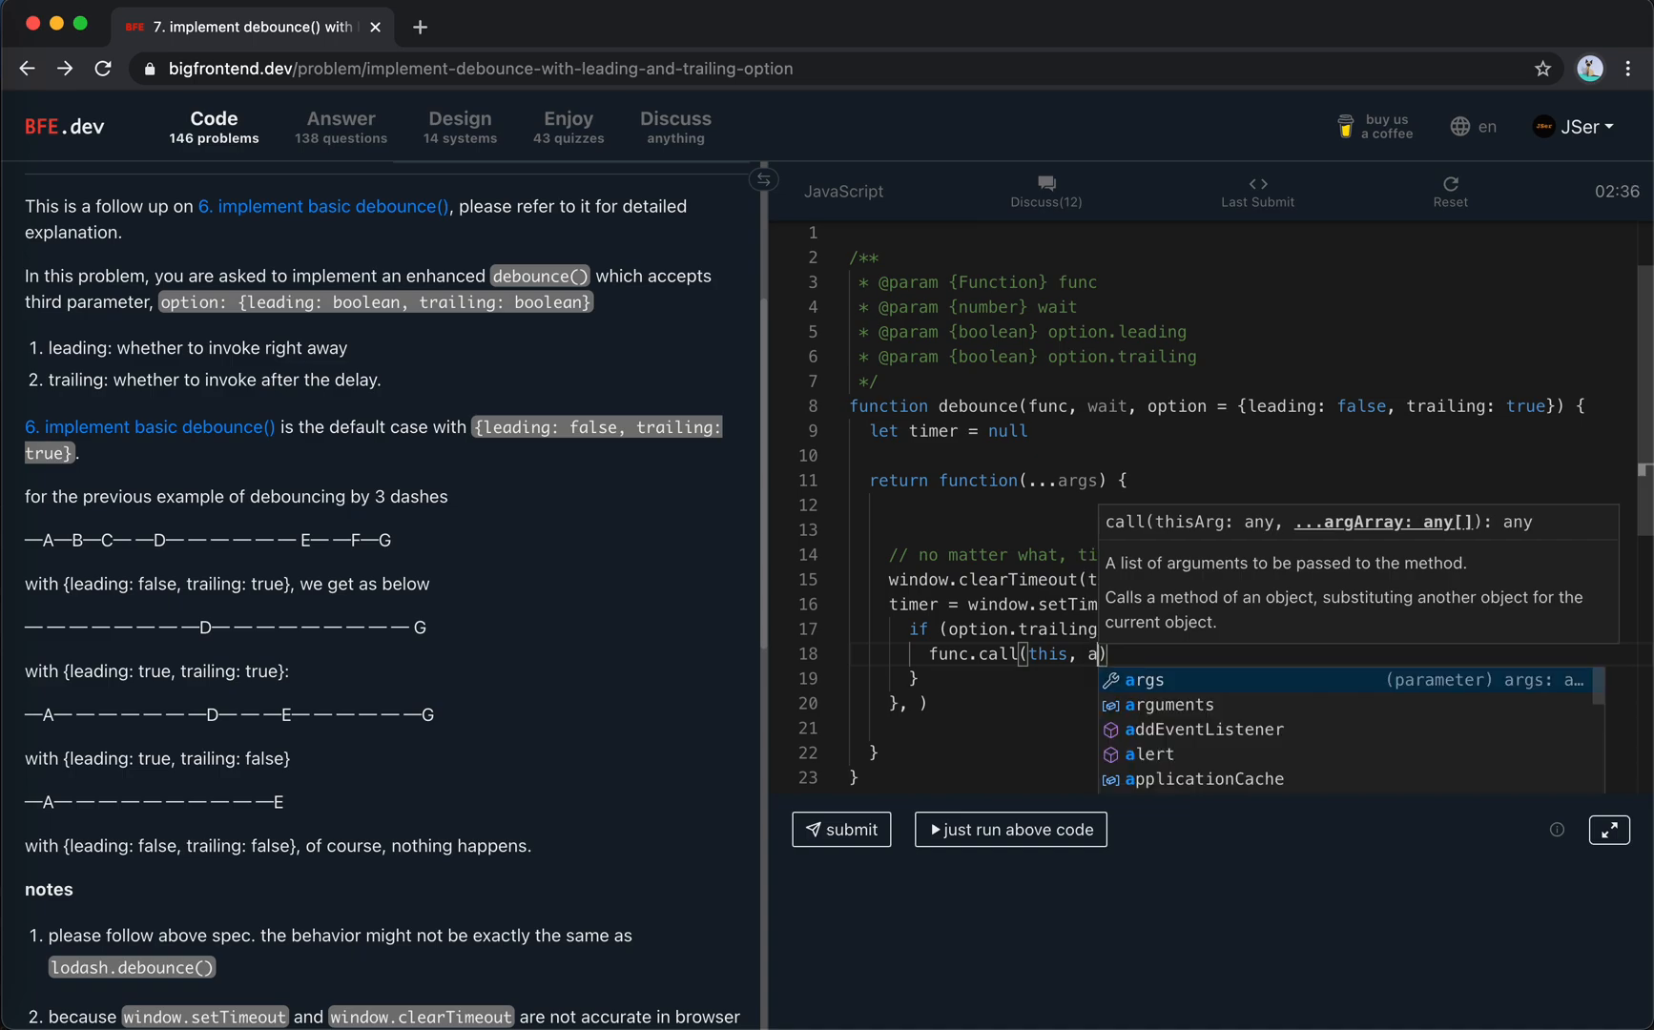
type("...args")
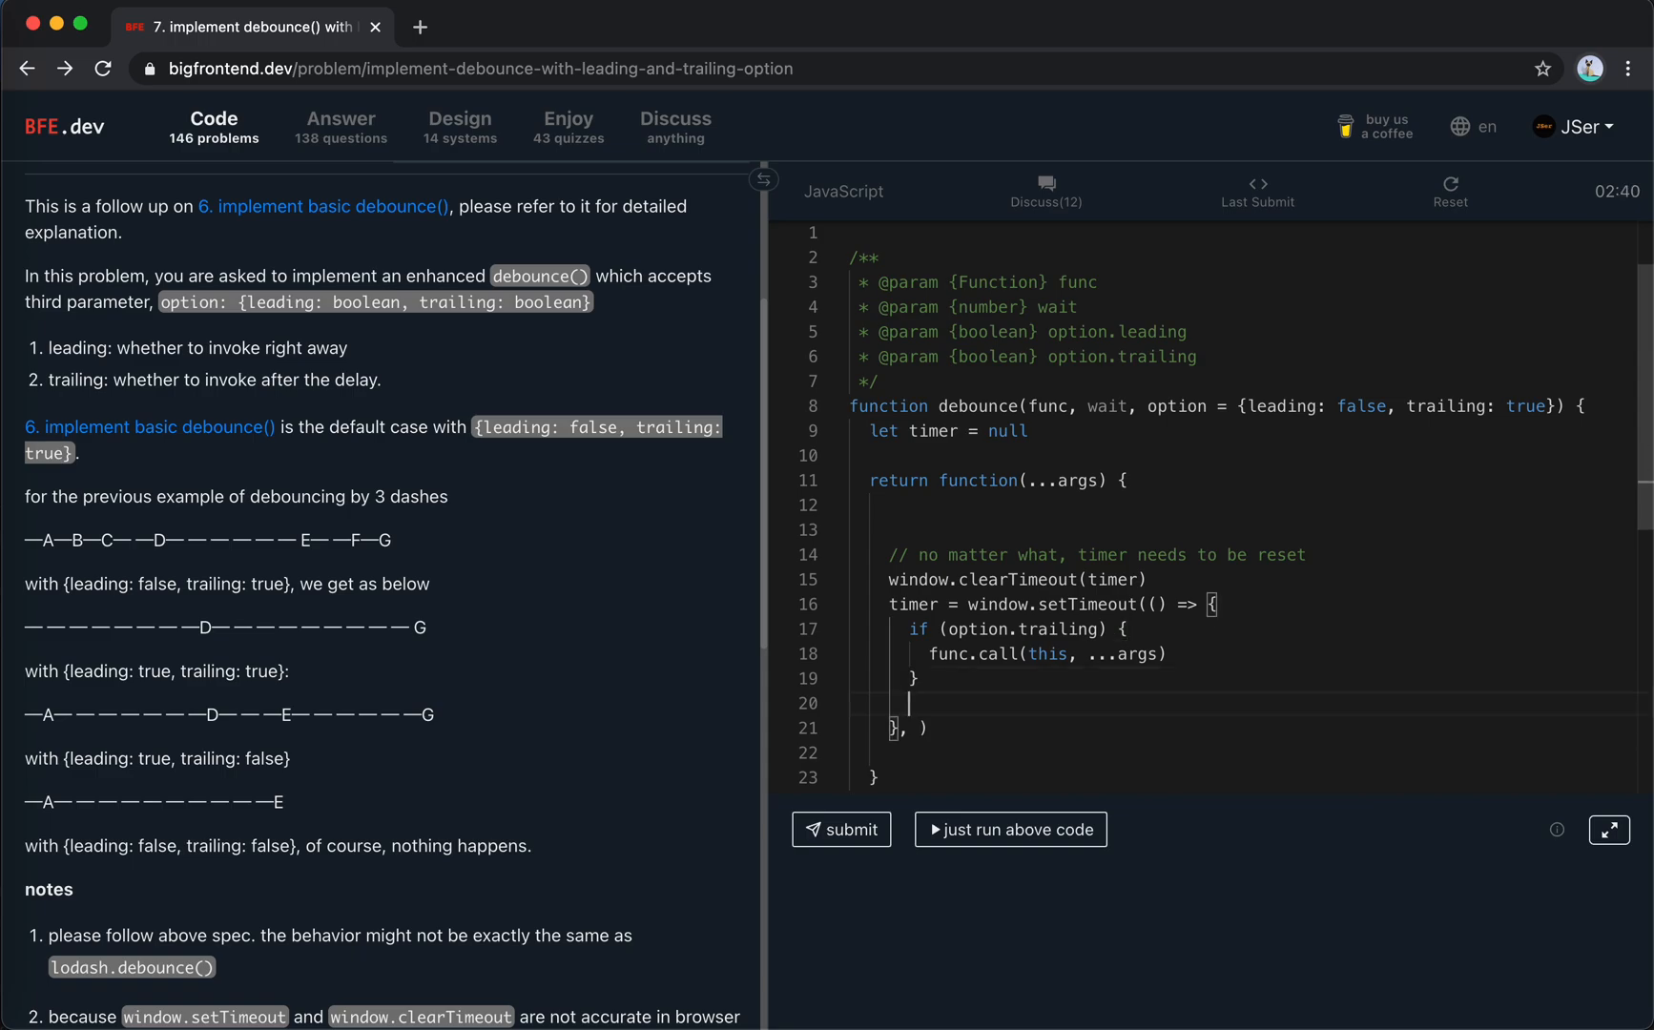
type("t")
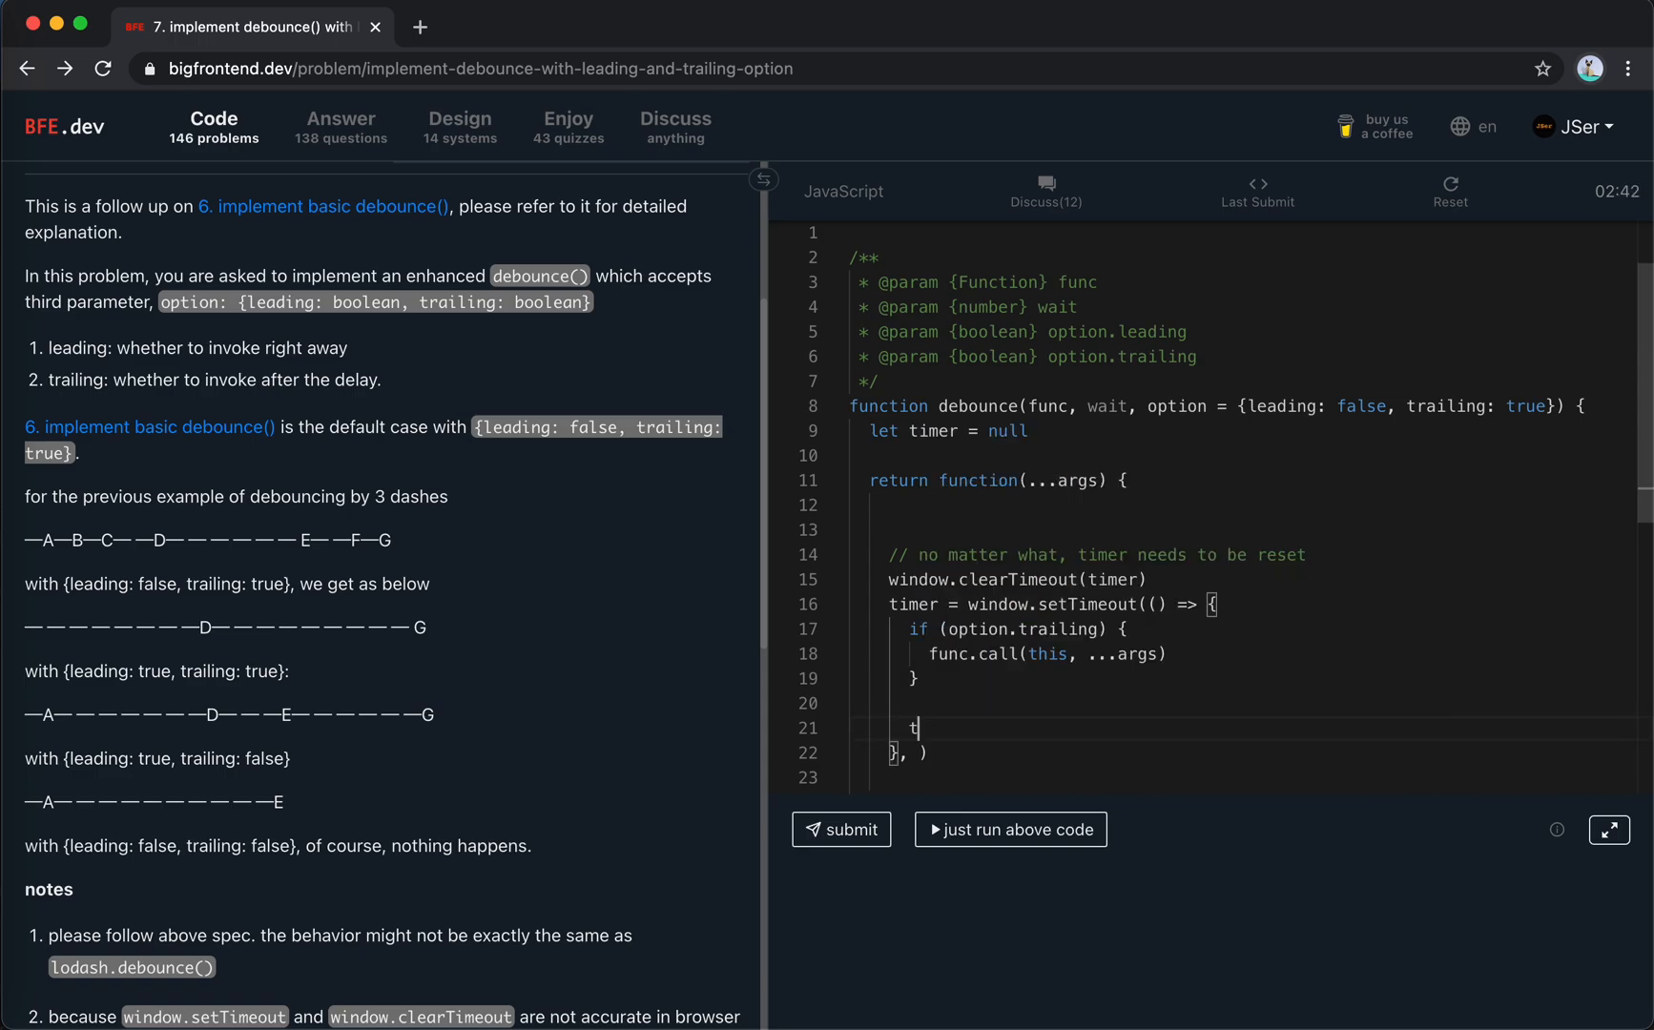
type("imer = null")
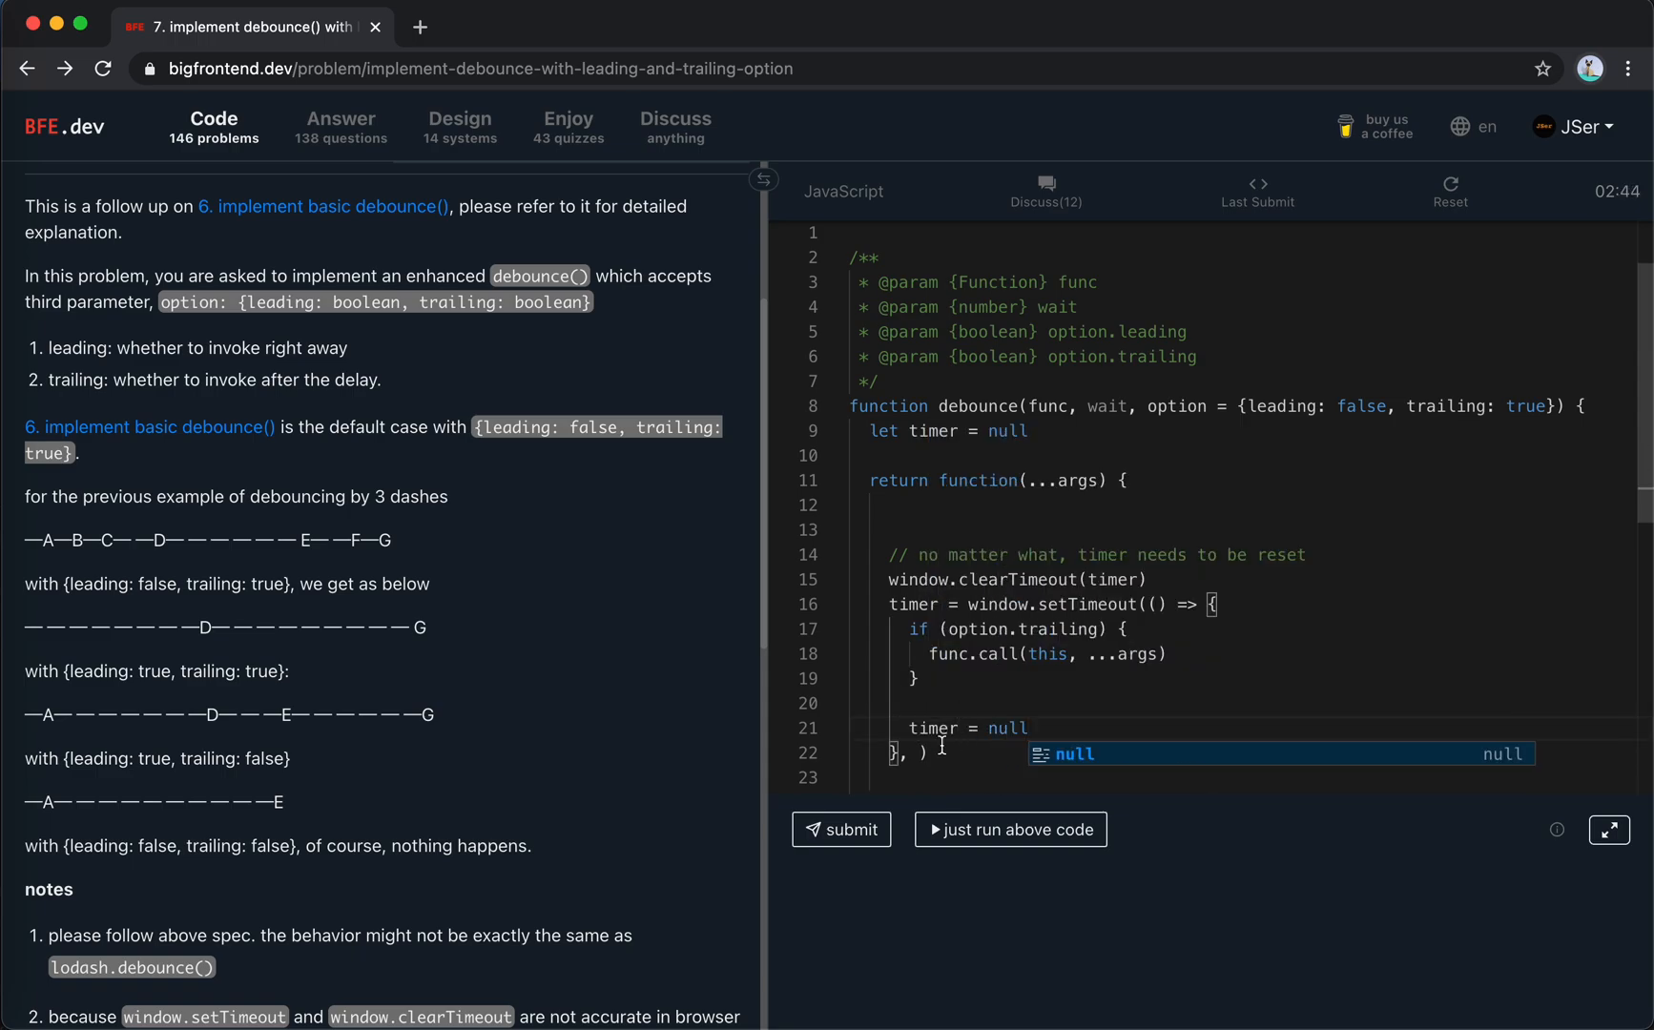
type("wait")
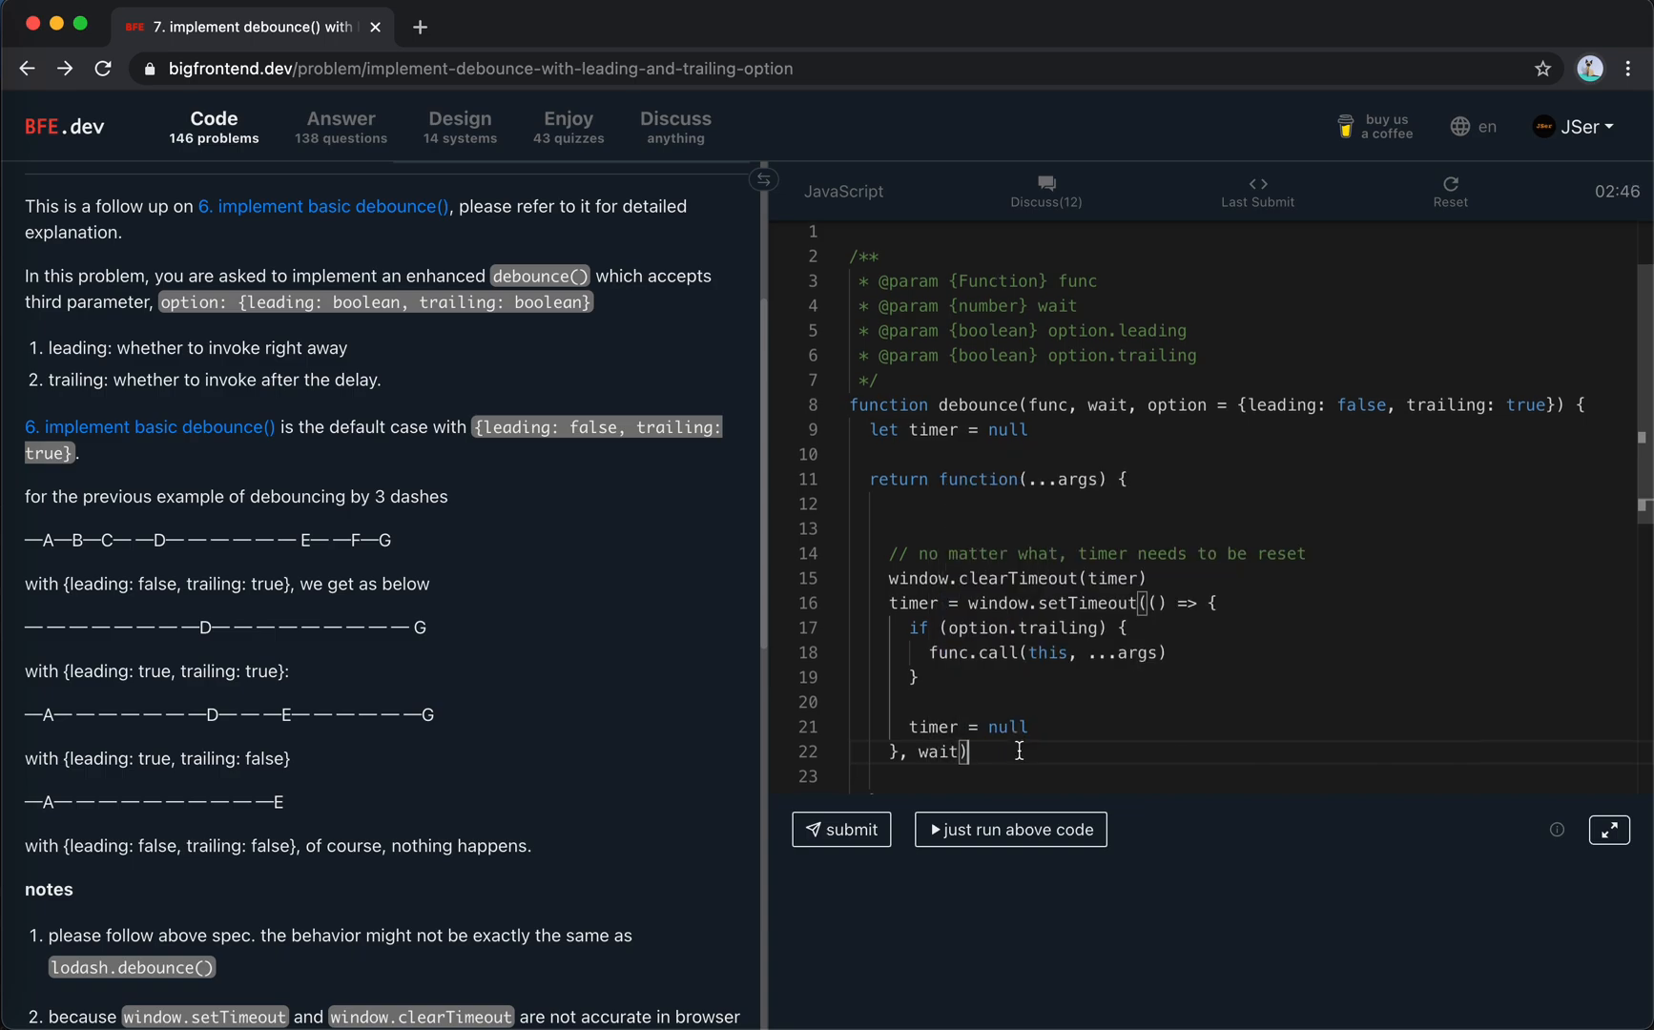
scroll("down", 3)
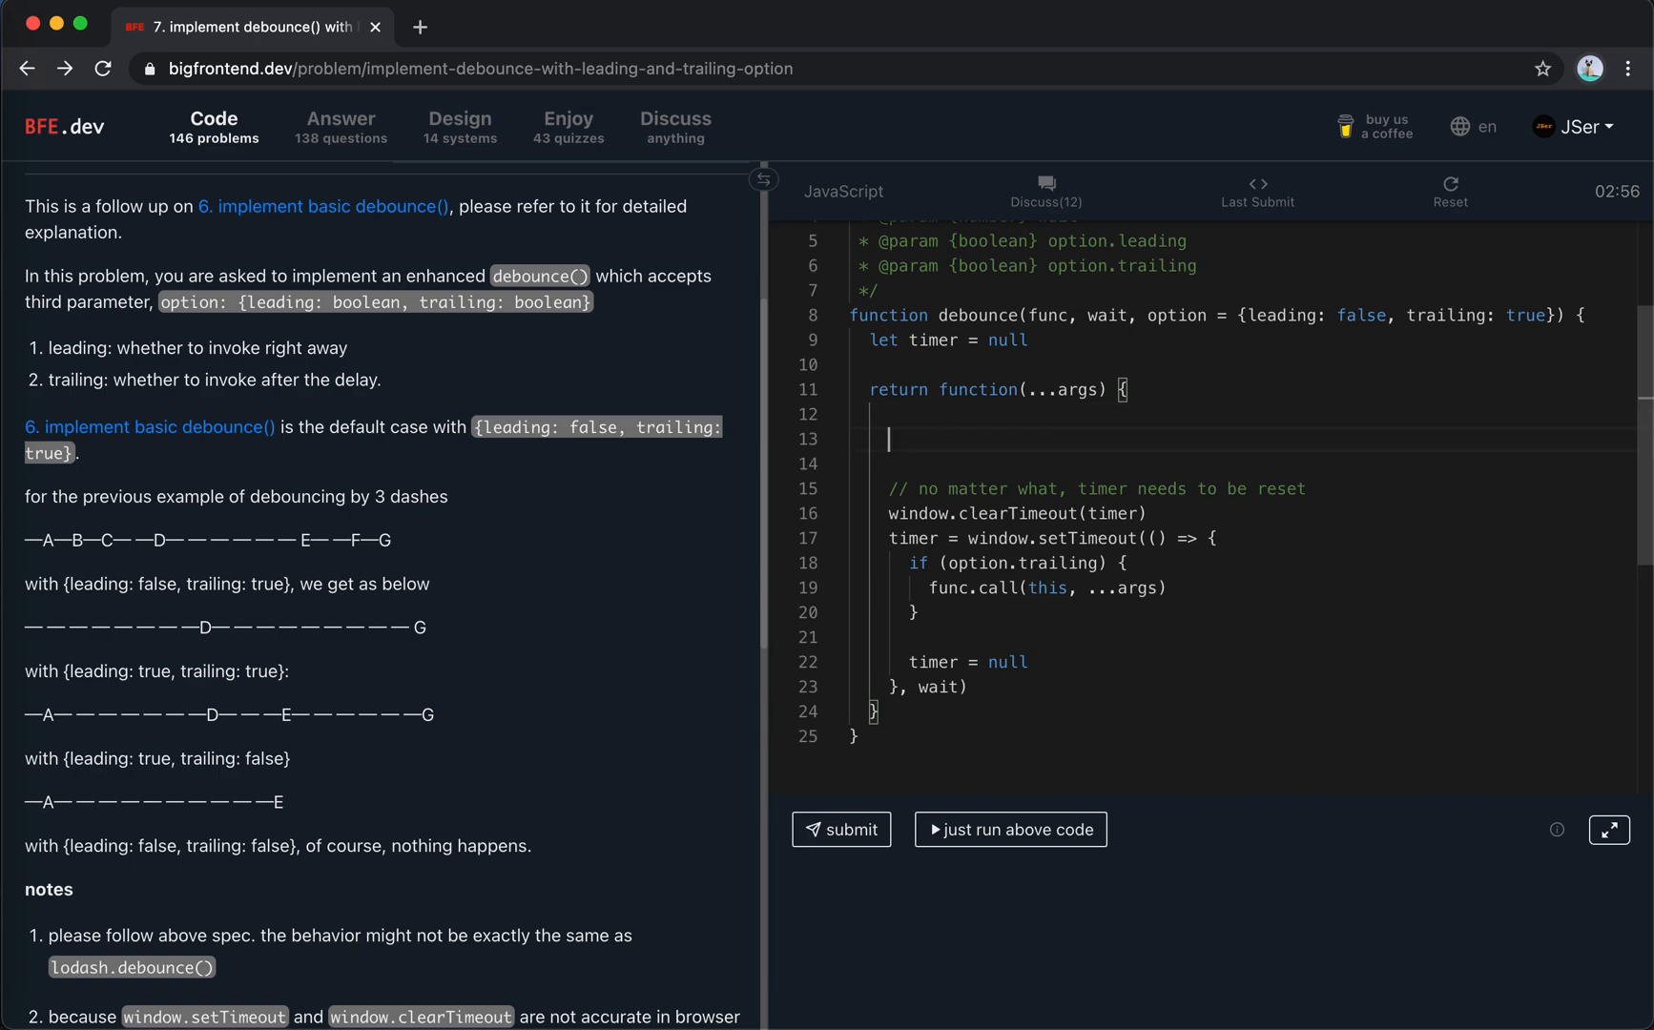
Add a comment and 'if (timer === null && option.leading)' calling func.call(this, ...args).
type("//")
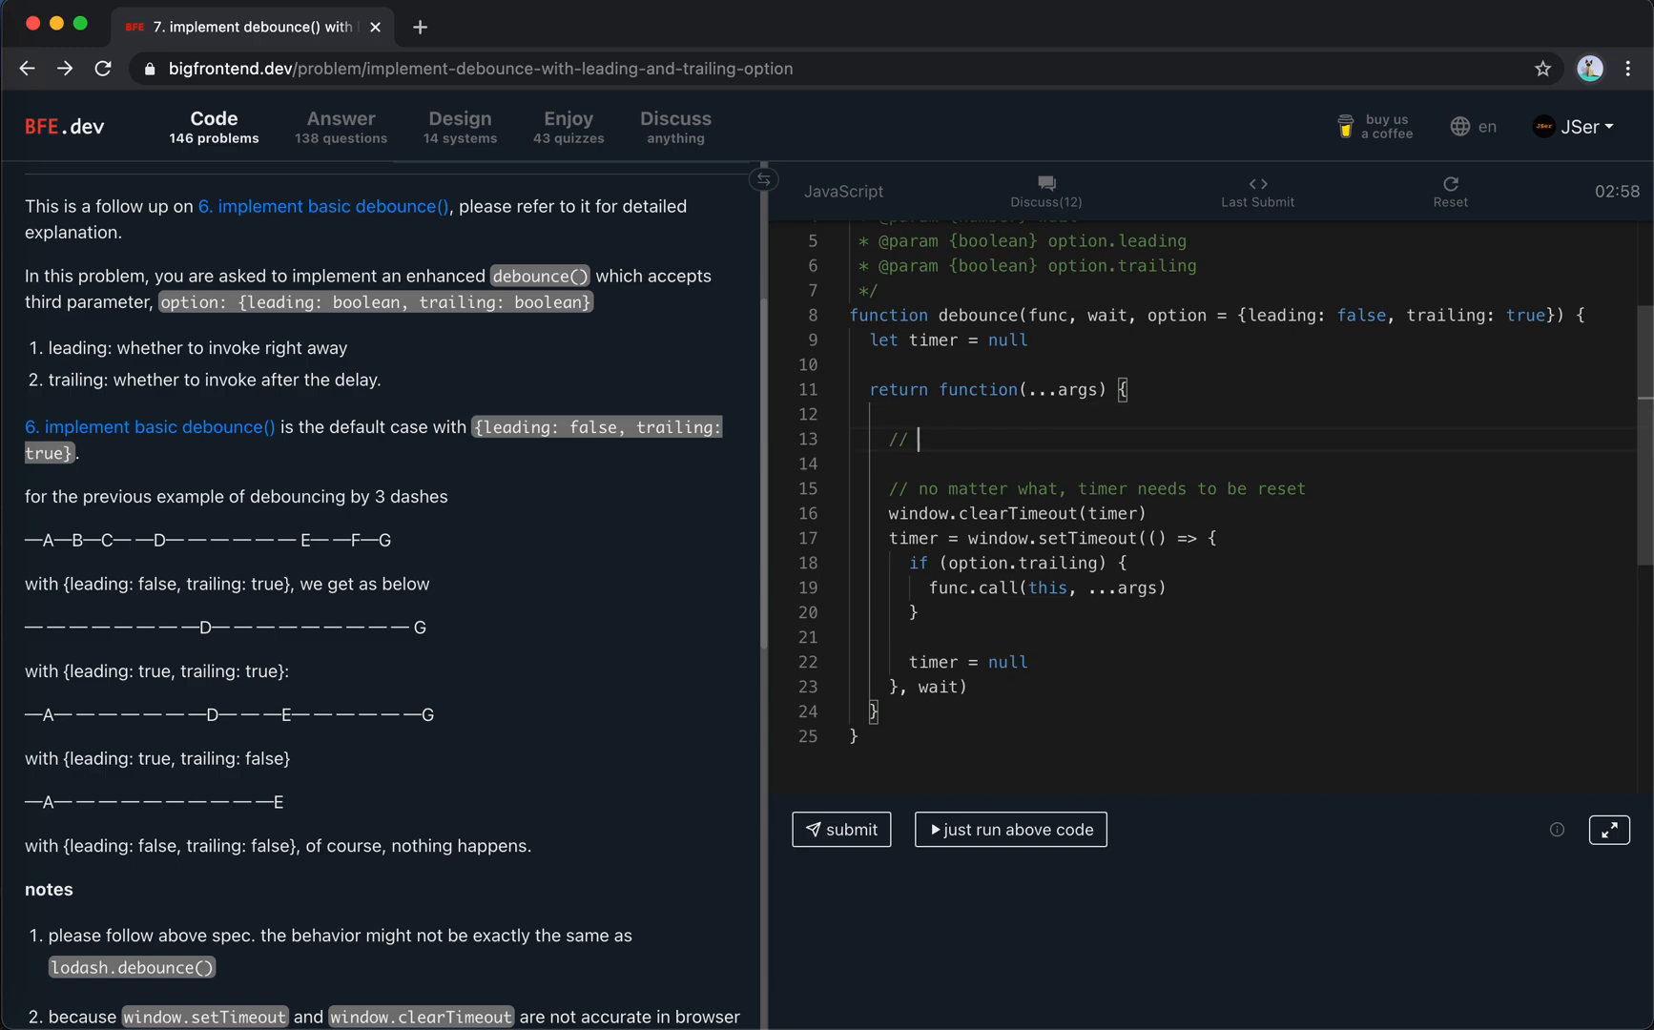
type("if not col")
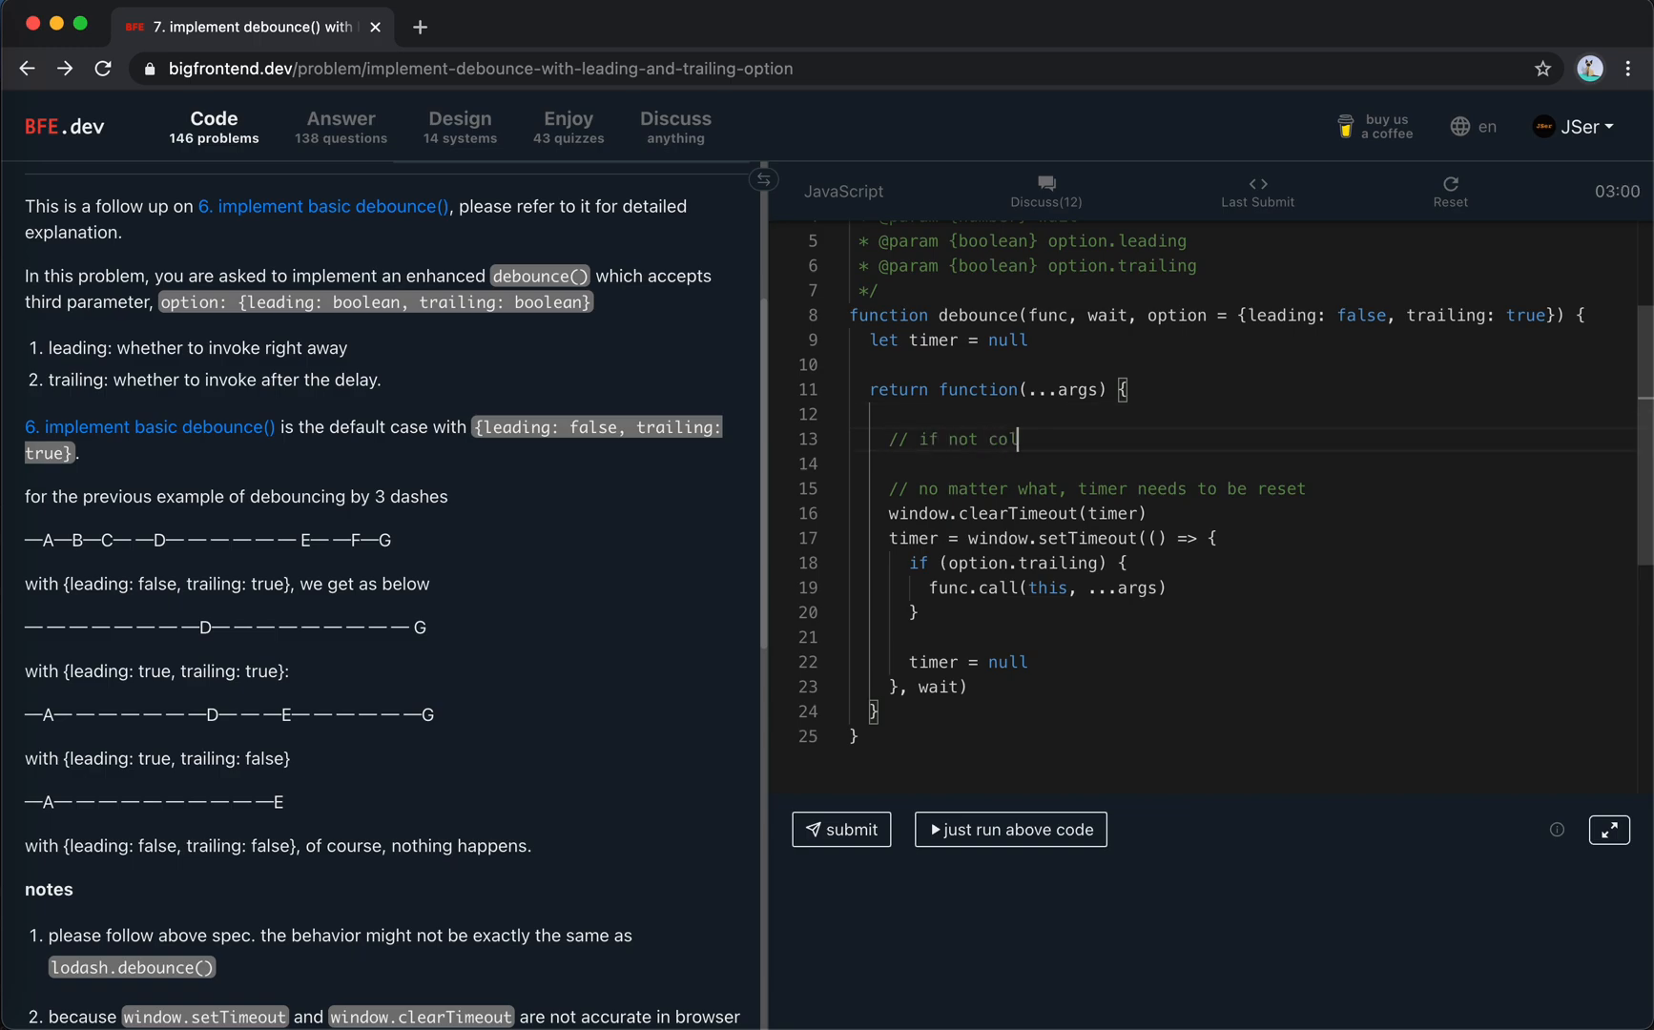
type("oling down and leading is true, invoke it r")
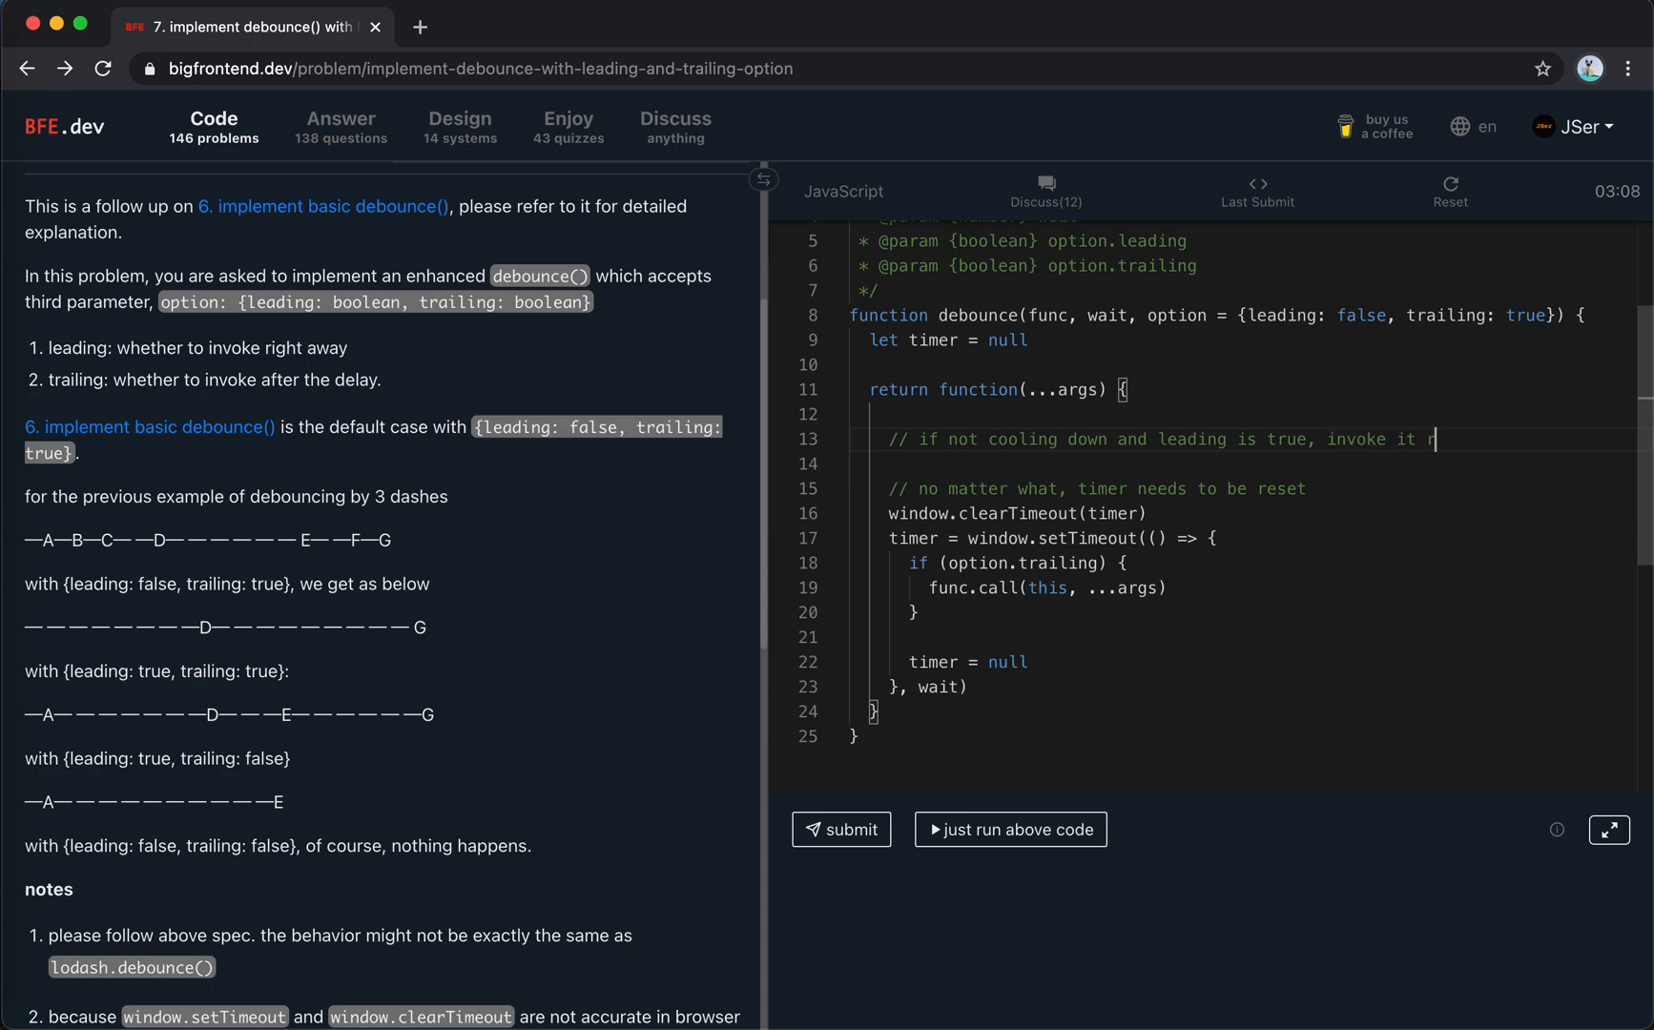
type("ight away")
left_click(1244, 464)
type("if (timer === null")
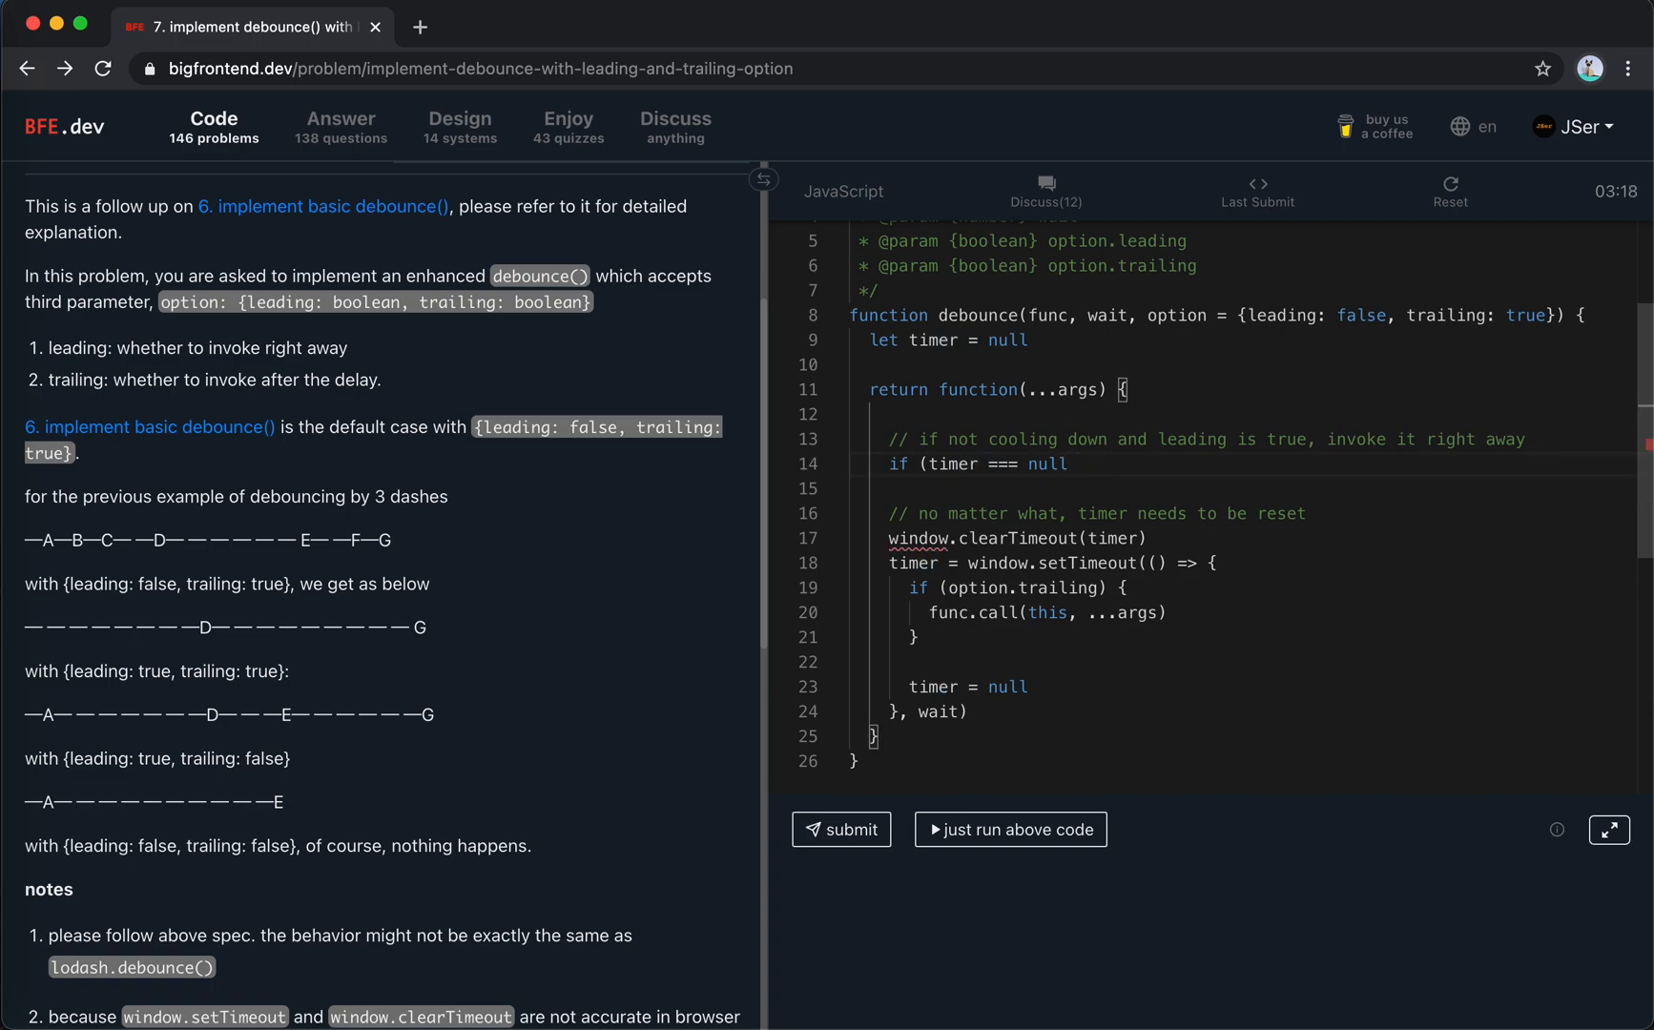
type("&& l")
type("func.call(this, ...args)")
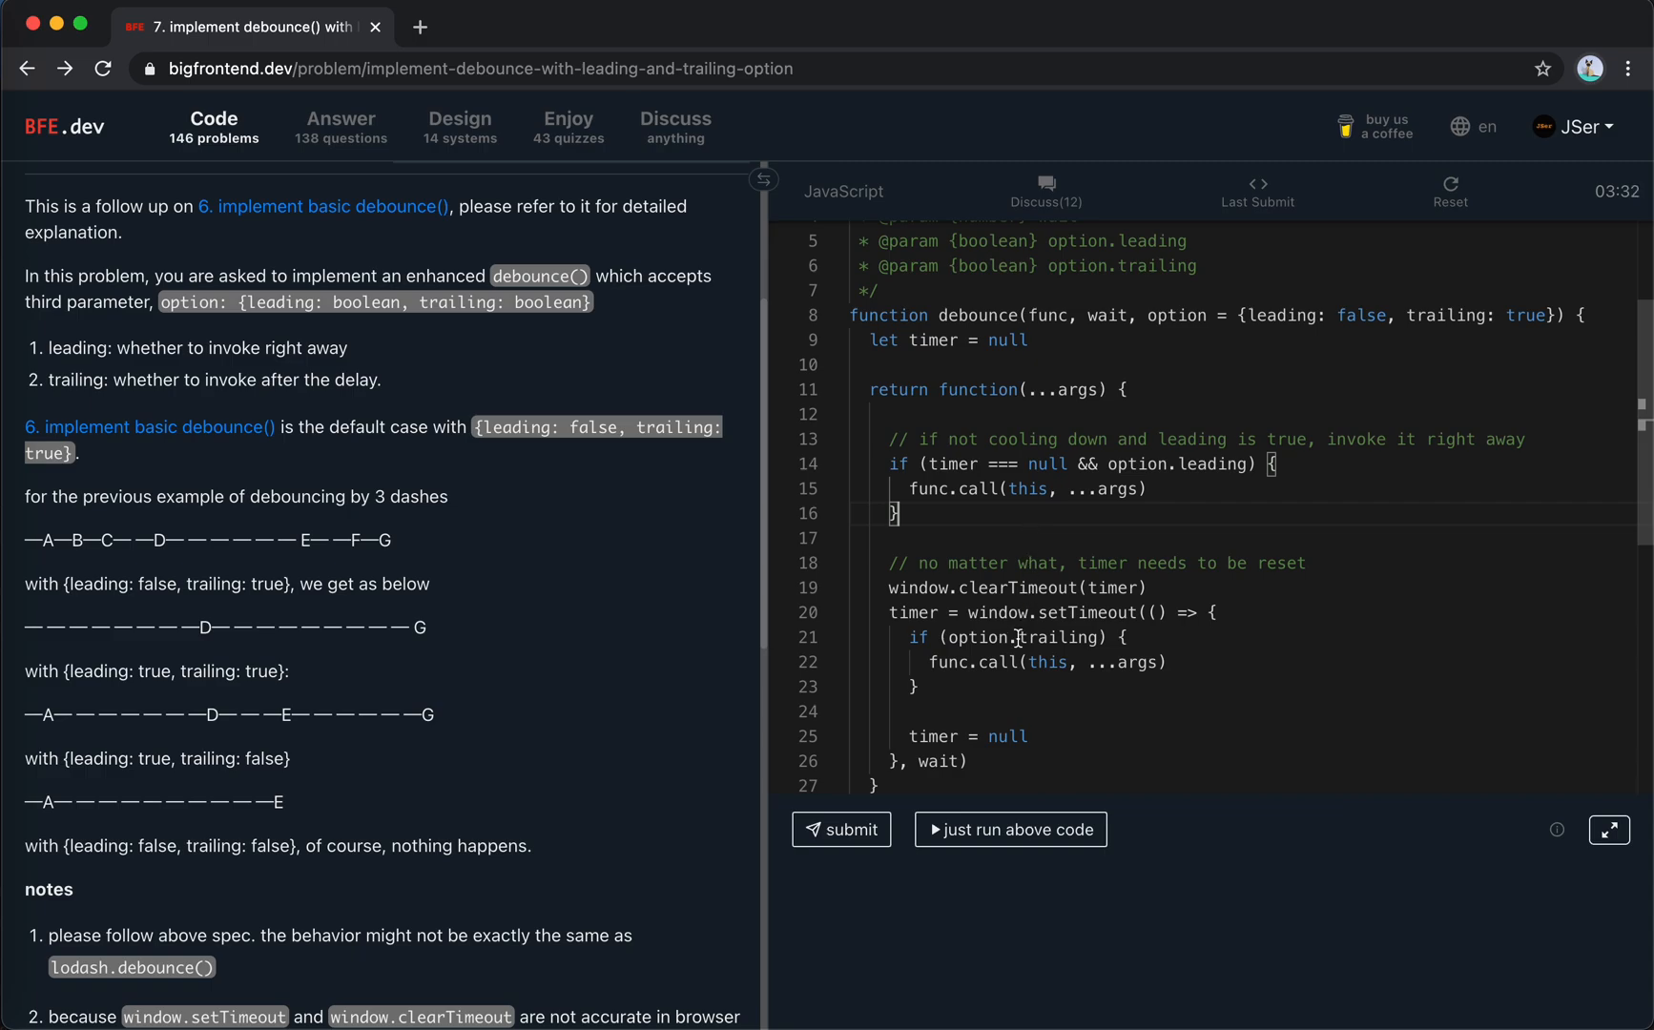
mouse_move(966, 472)
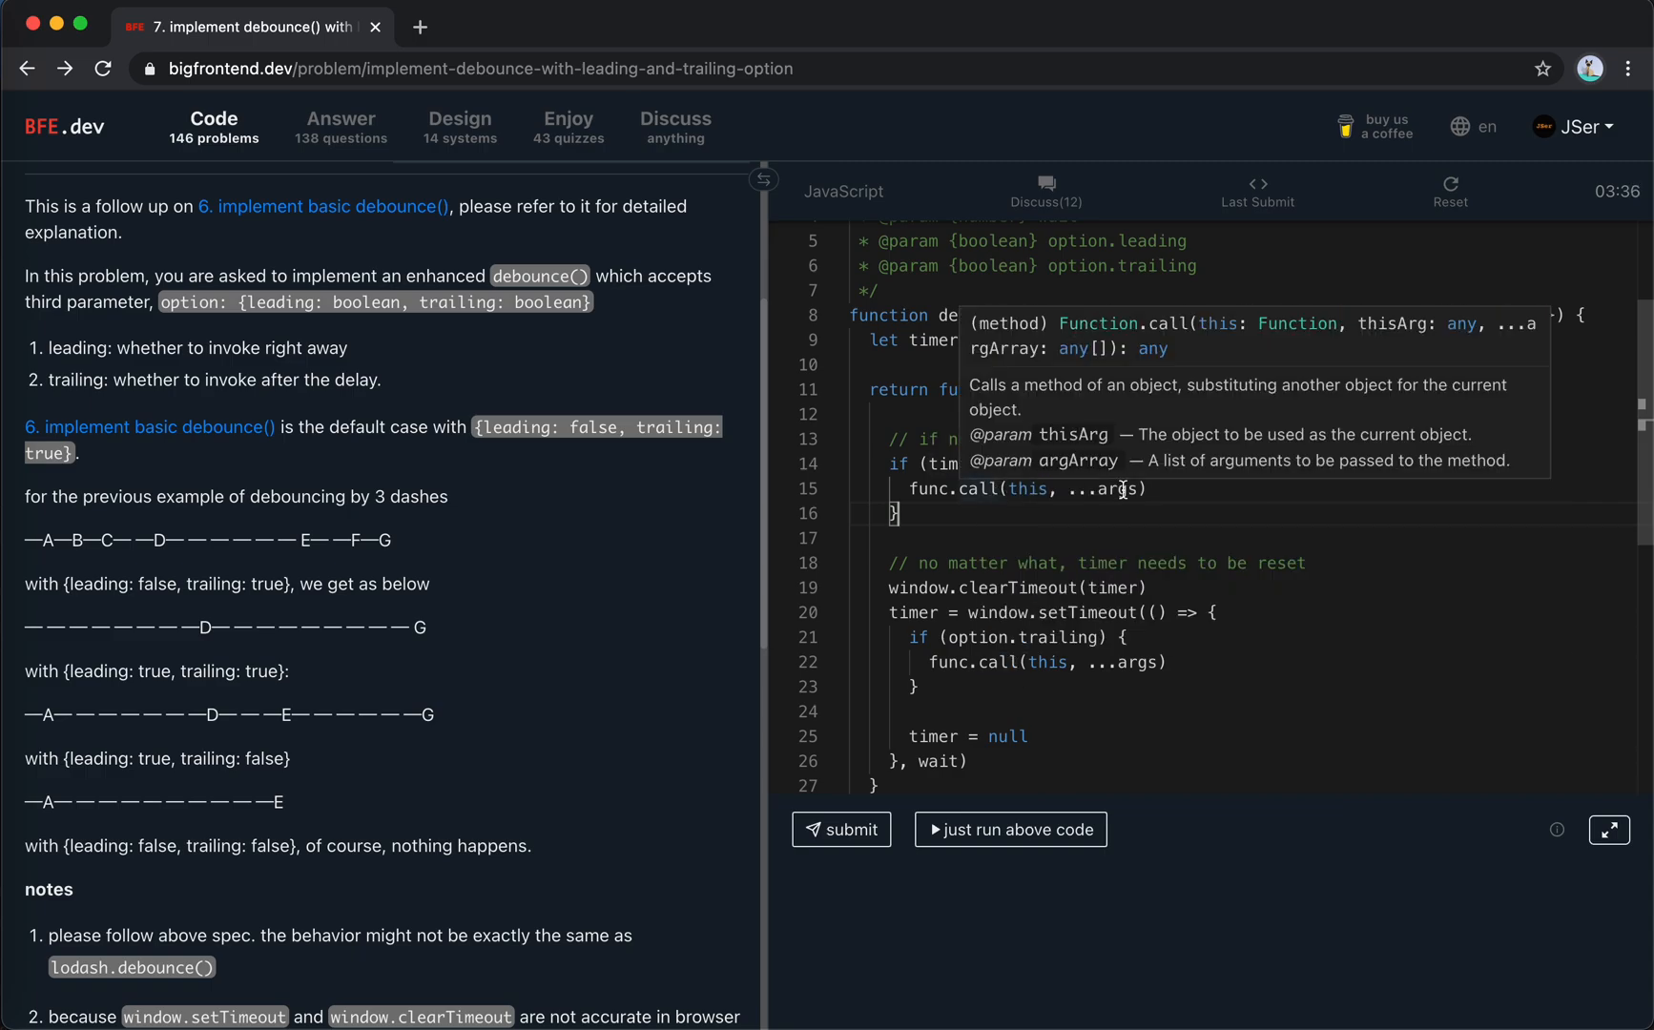
type("let")
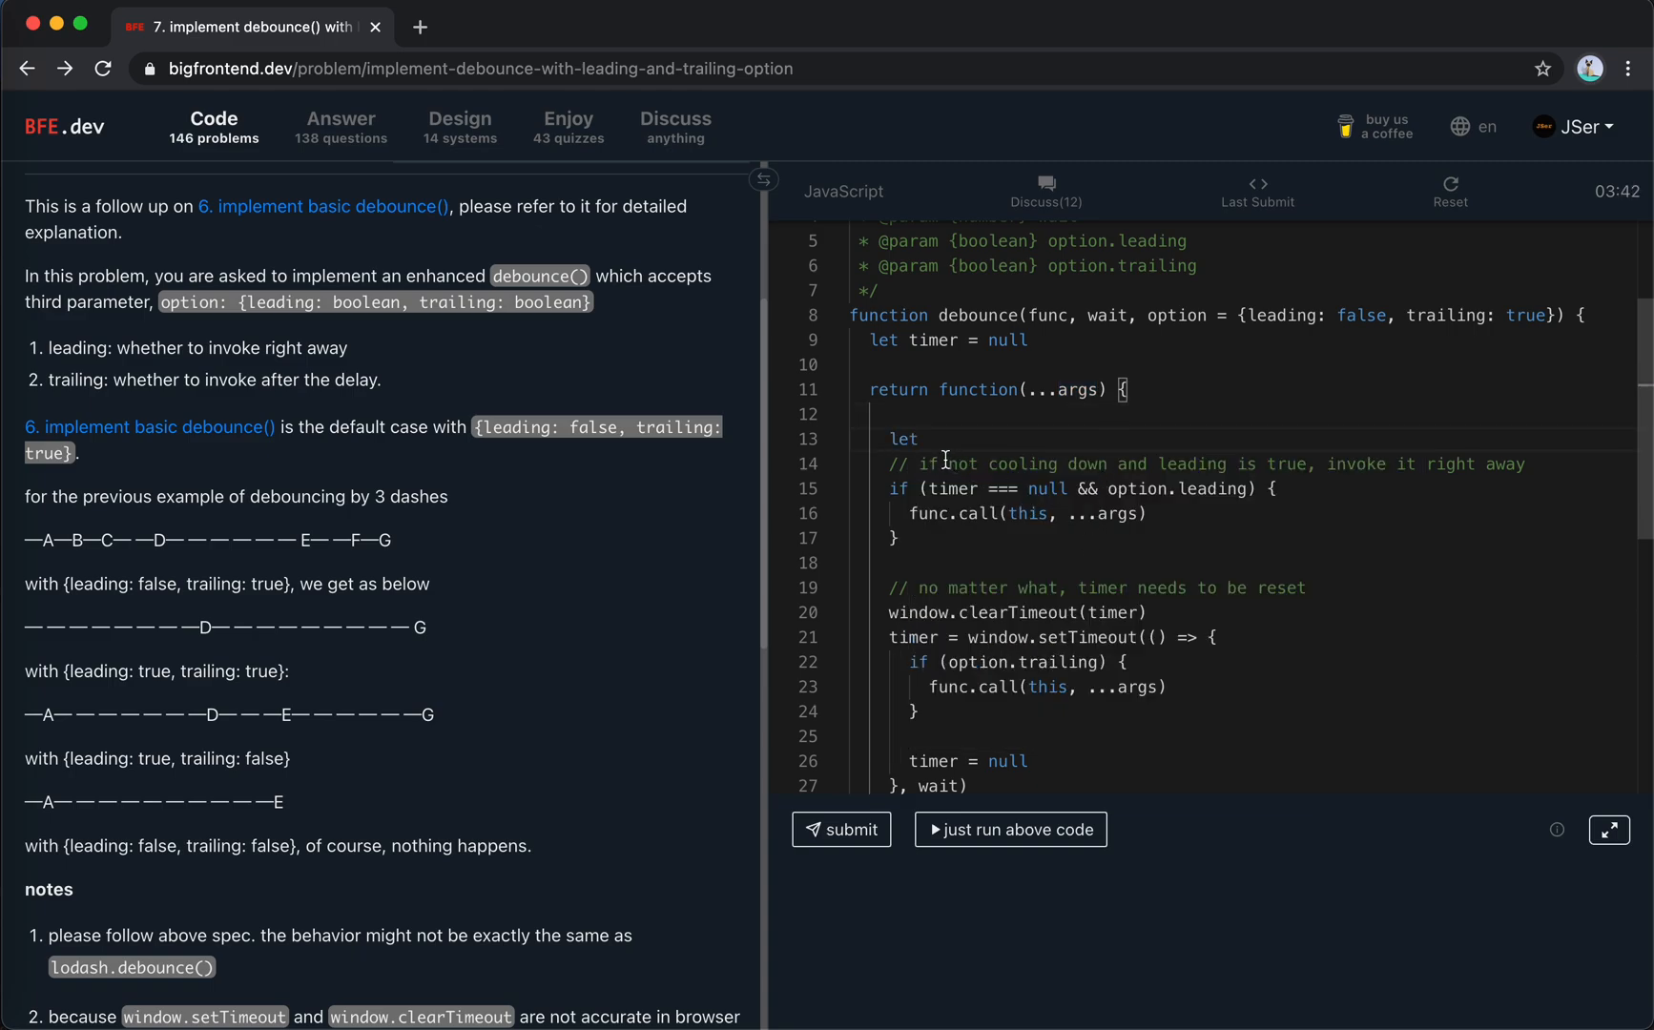
Declare 'let isInvoked = false' and set 'isInvoked = true' after the leading call.
double_click(903, 440)
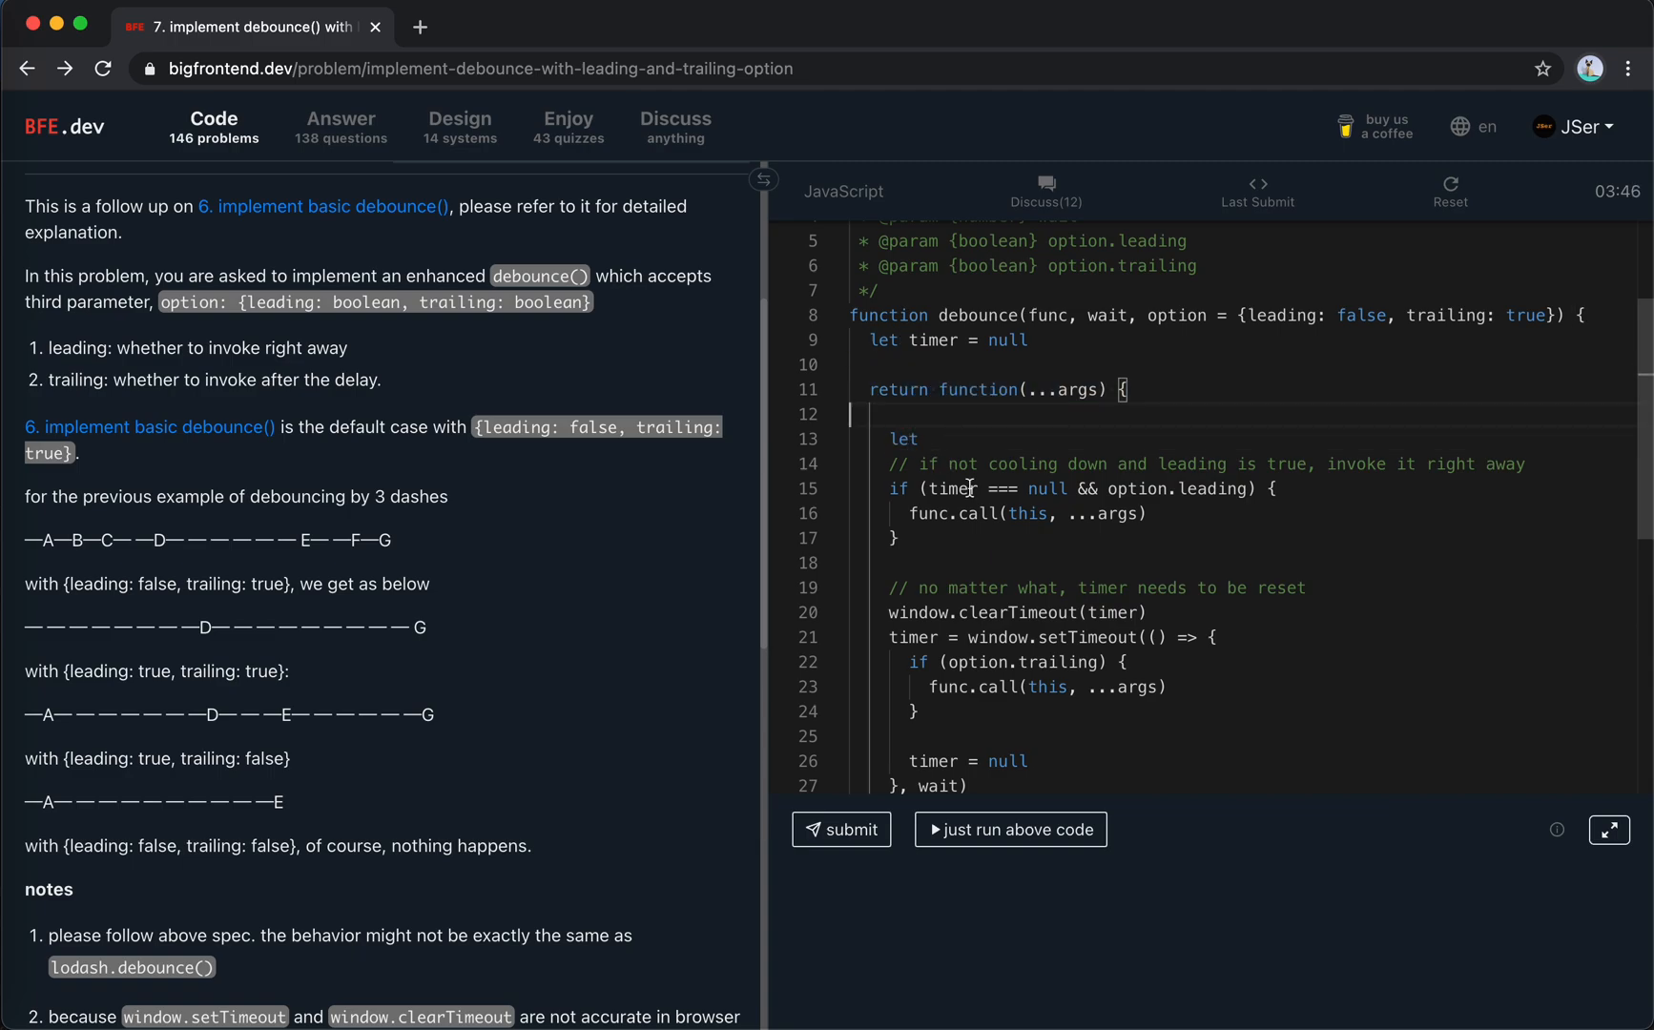
scroll("down", 3)
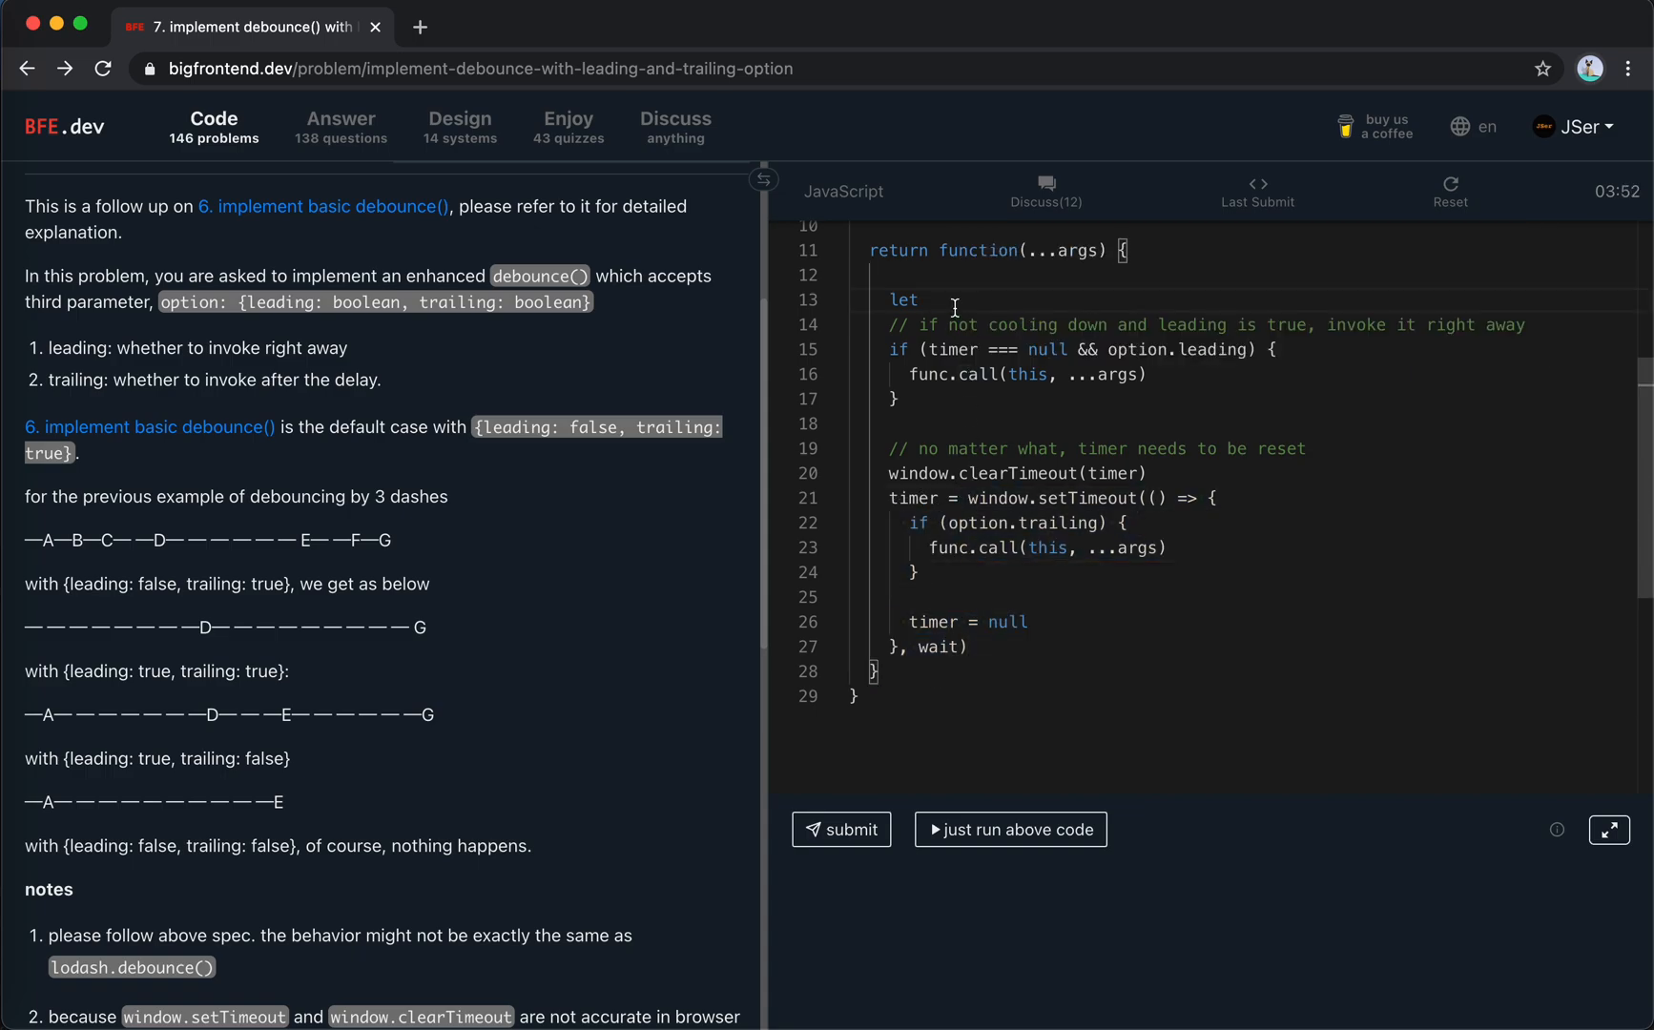
type("is")
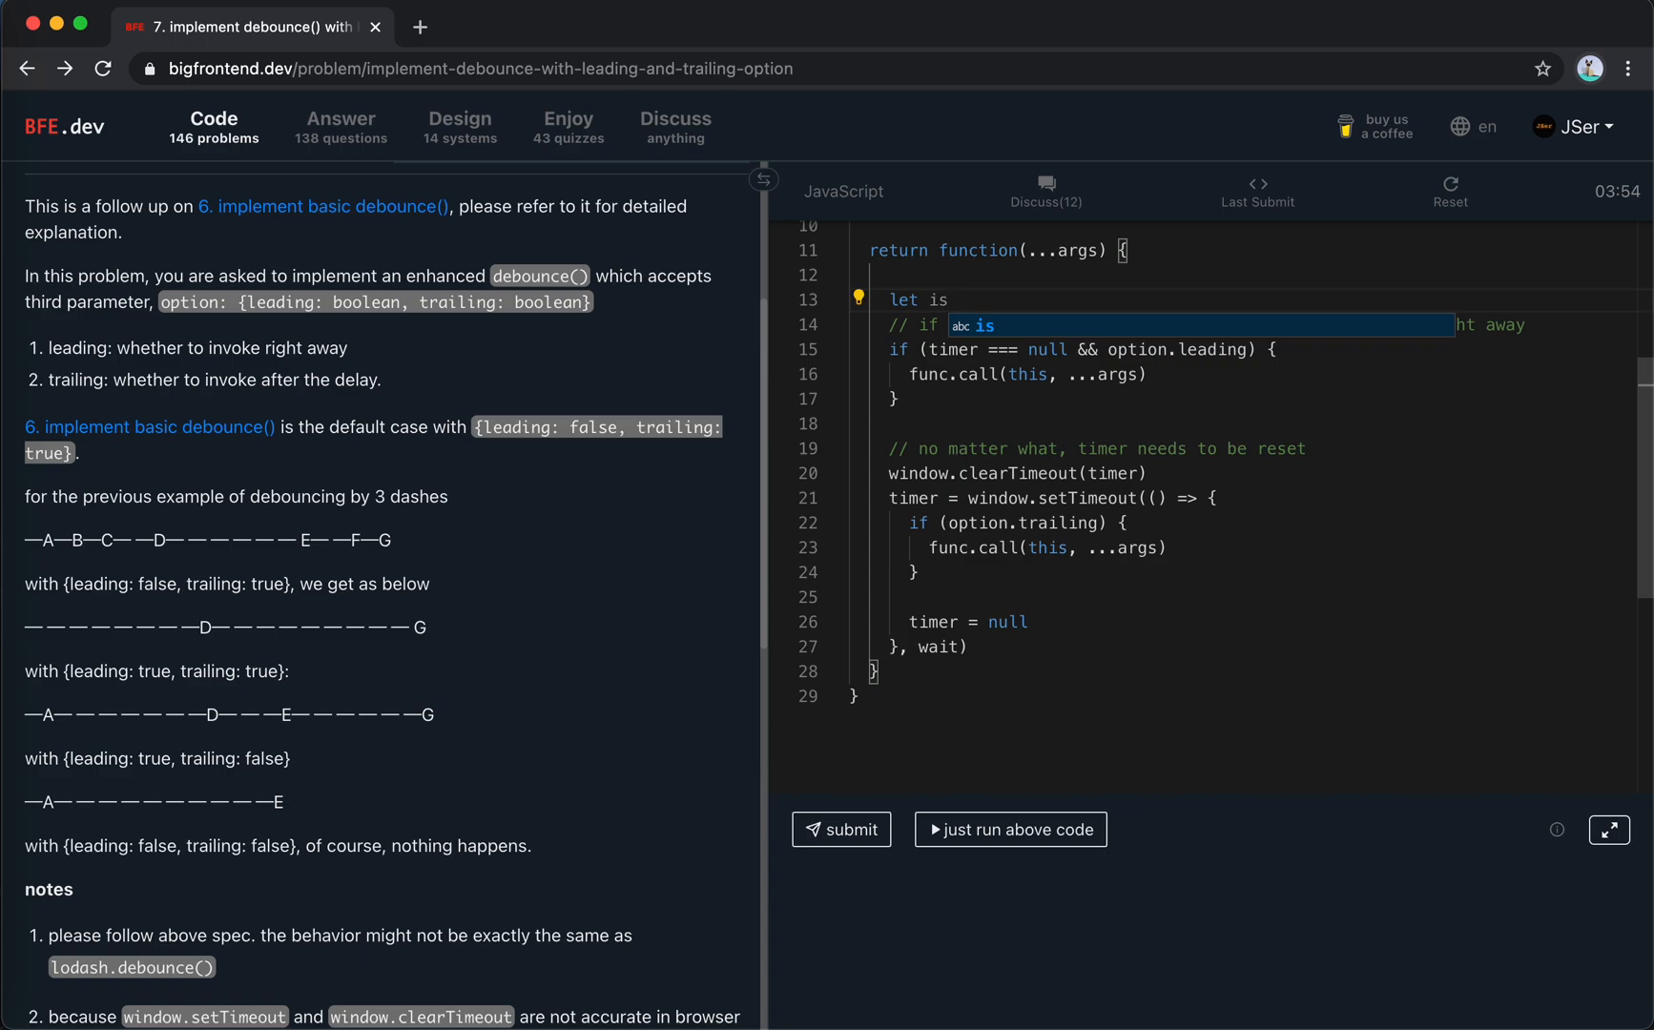
type("Invok")
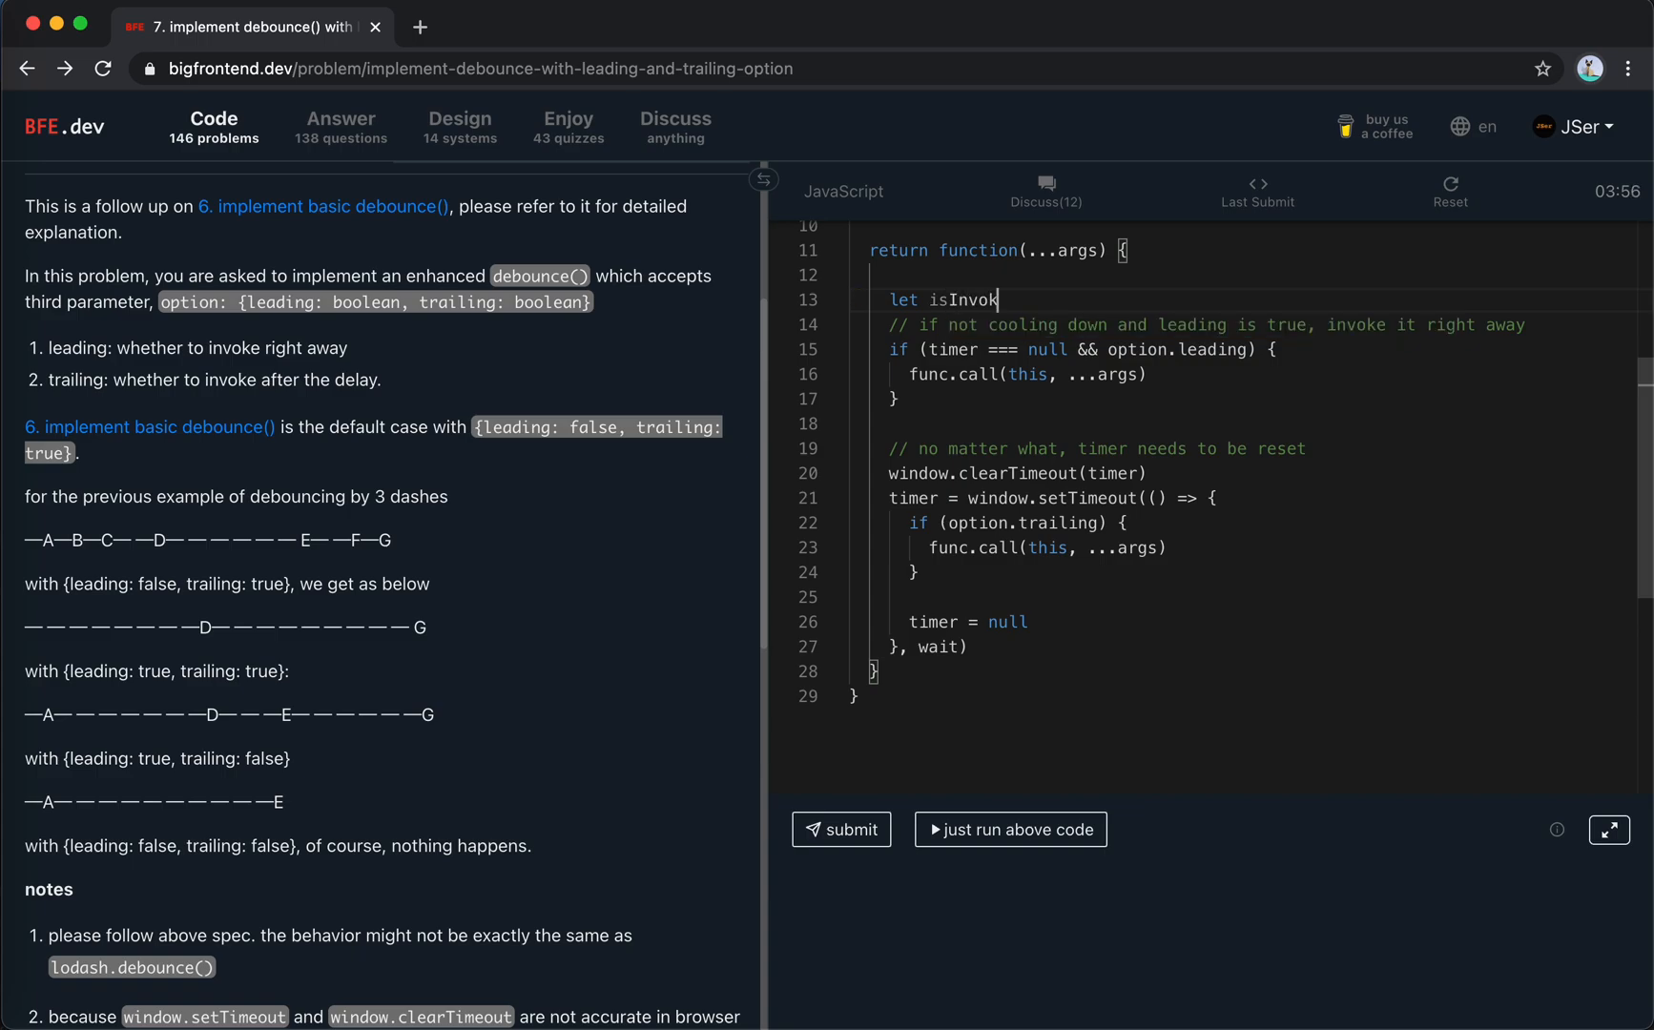
type("= false")
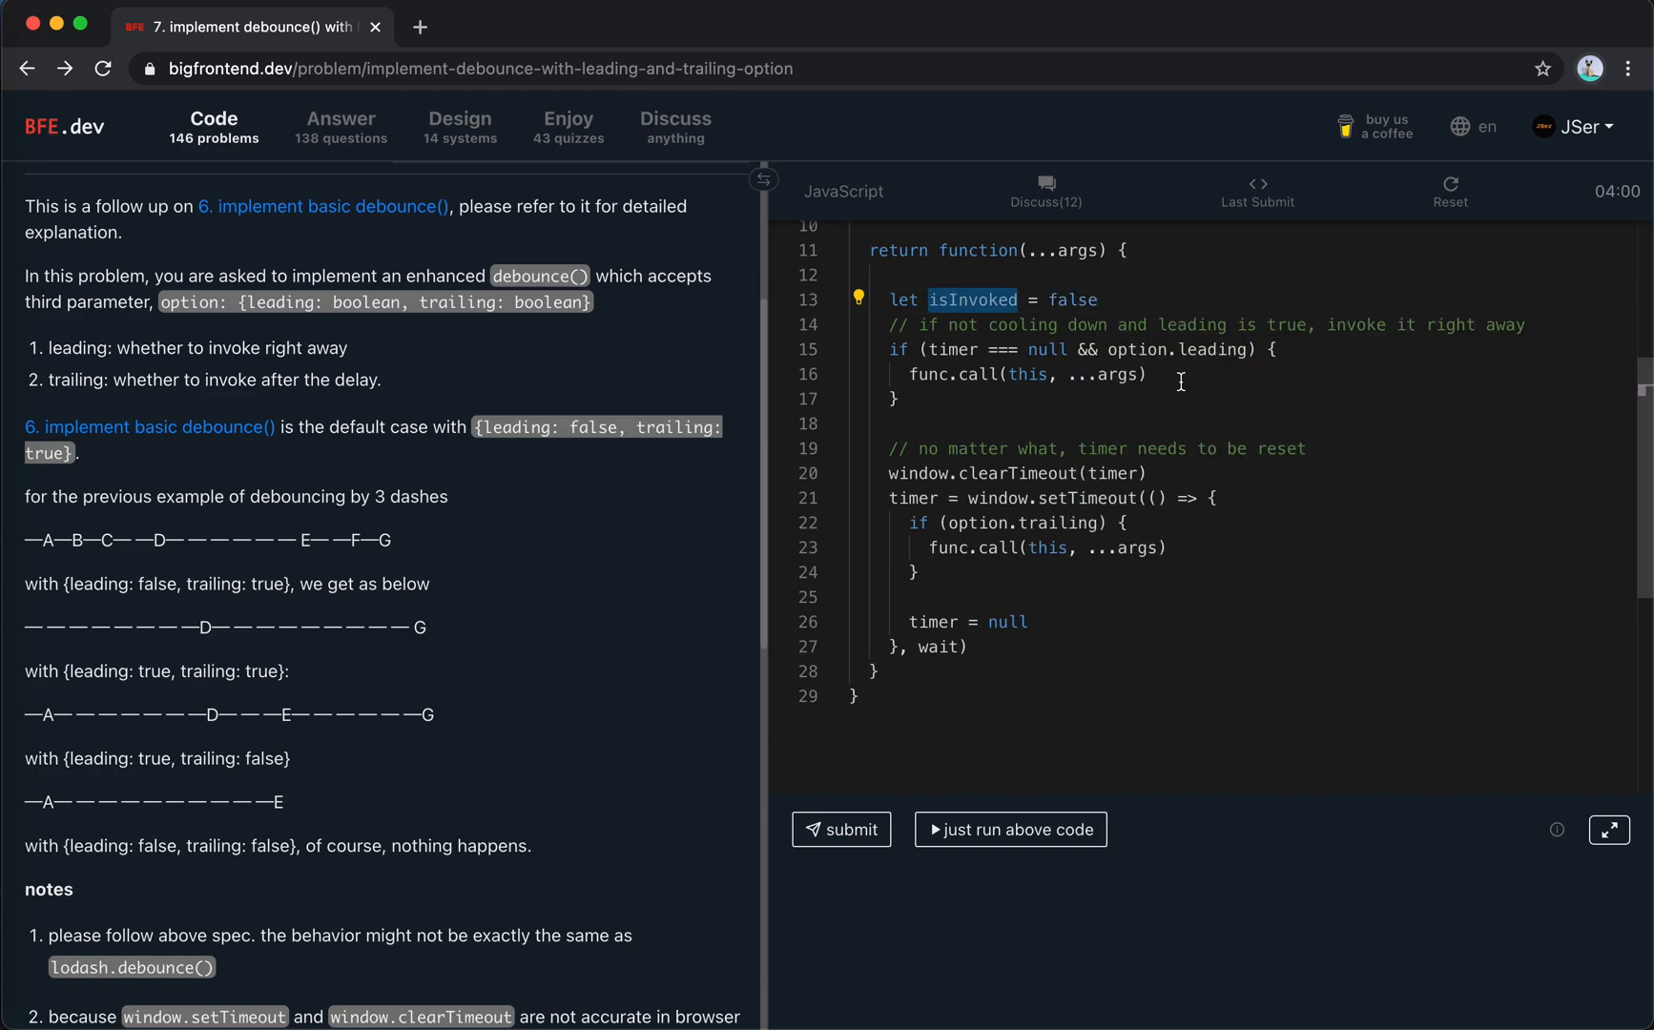
type("isInvoked = tr")
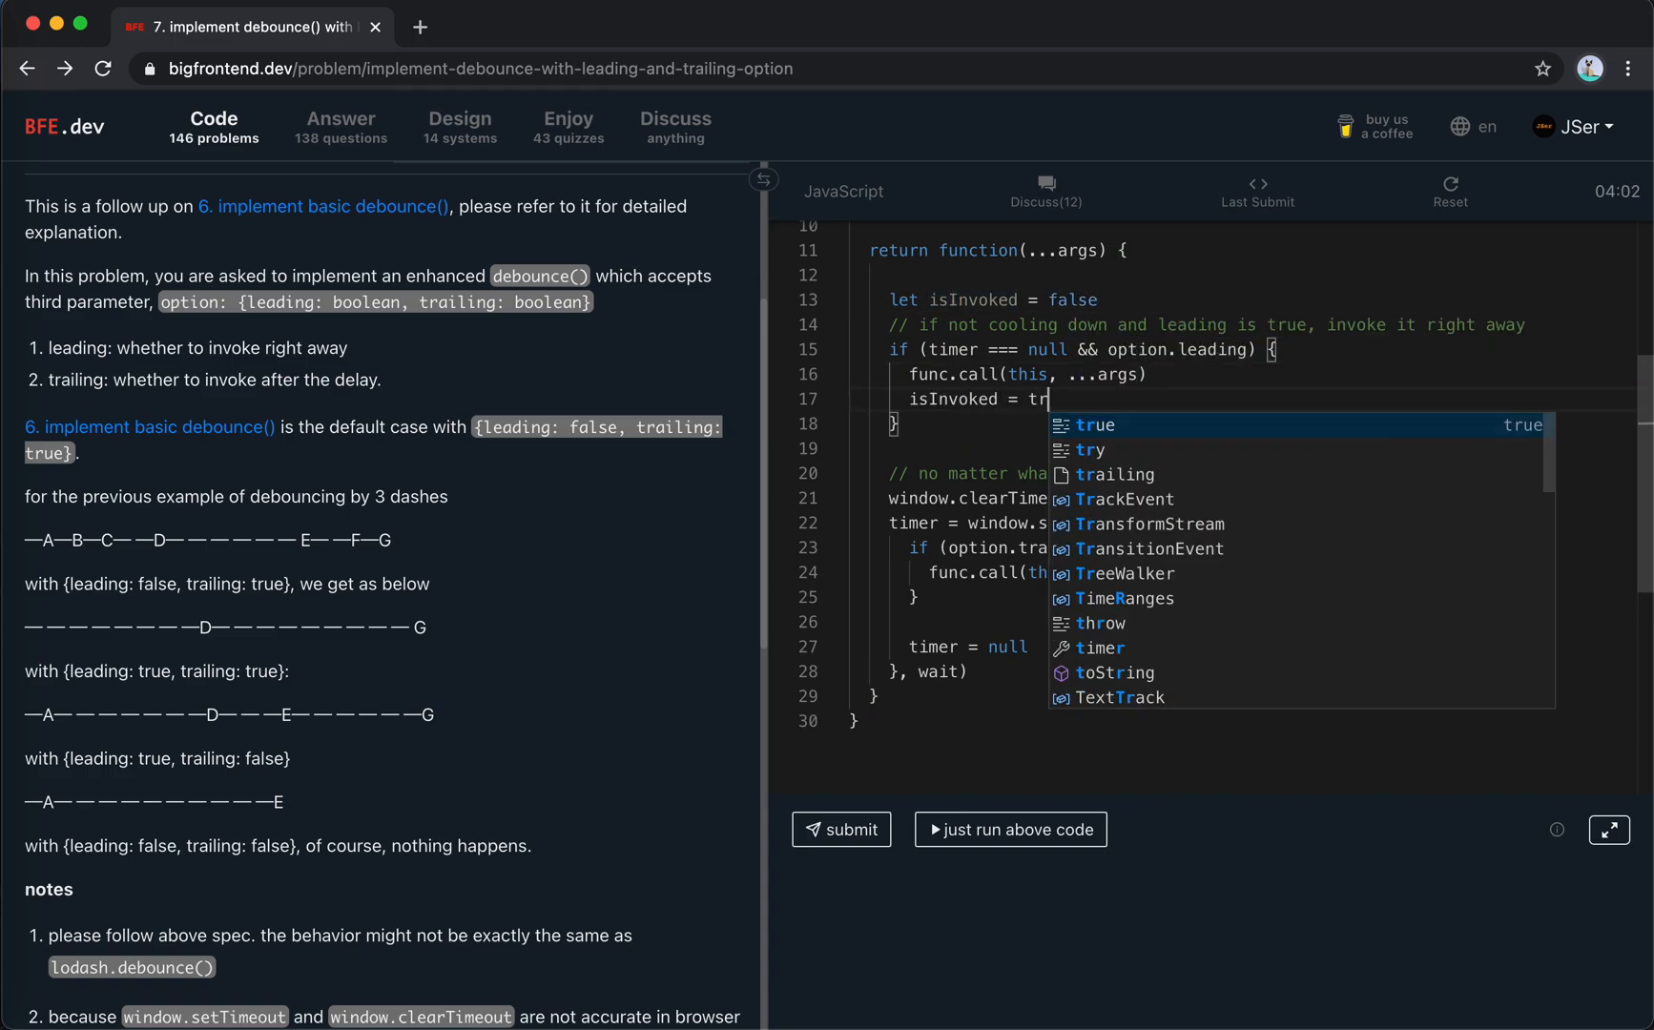
Change the trailing condition to 'option.trailing && !isInvoked'.
left_click(1098, 424)
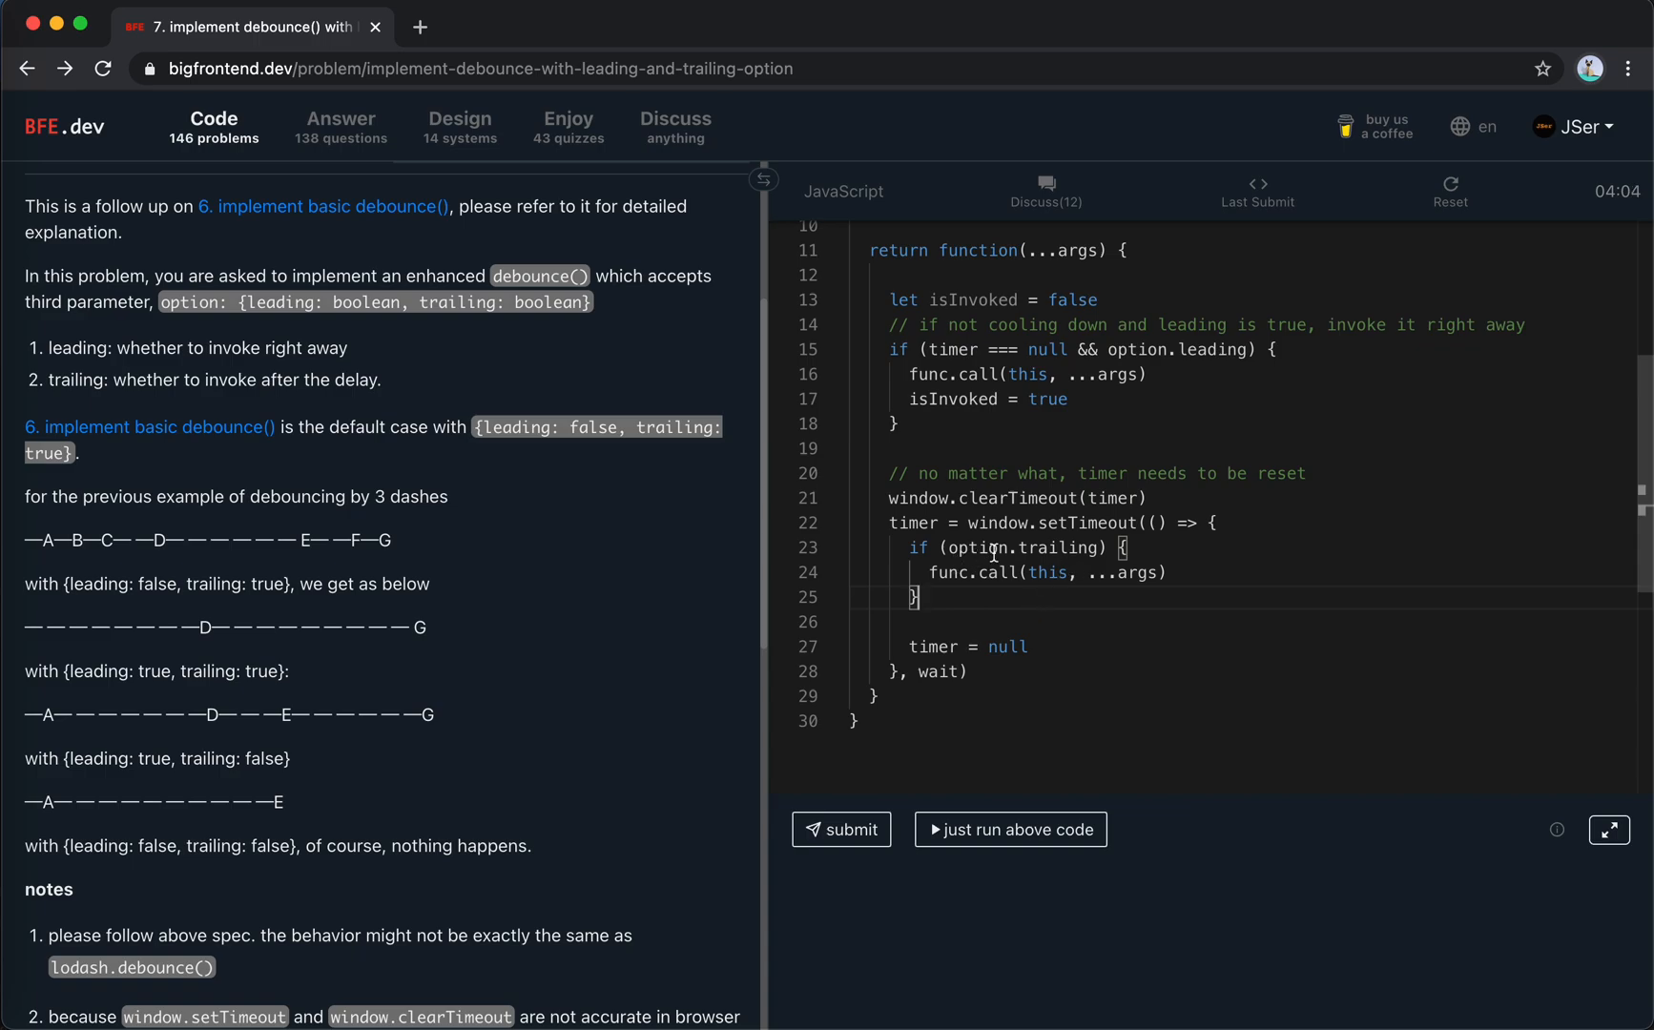
type("&& !")
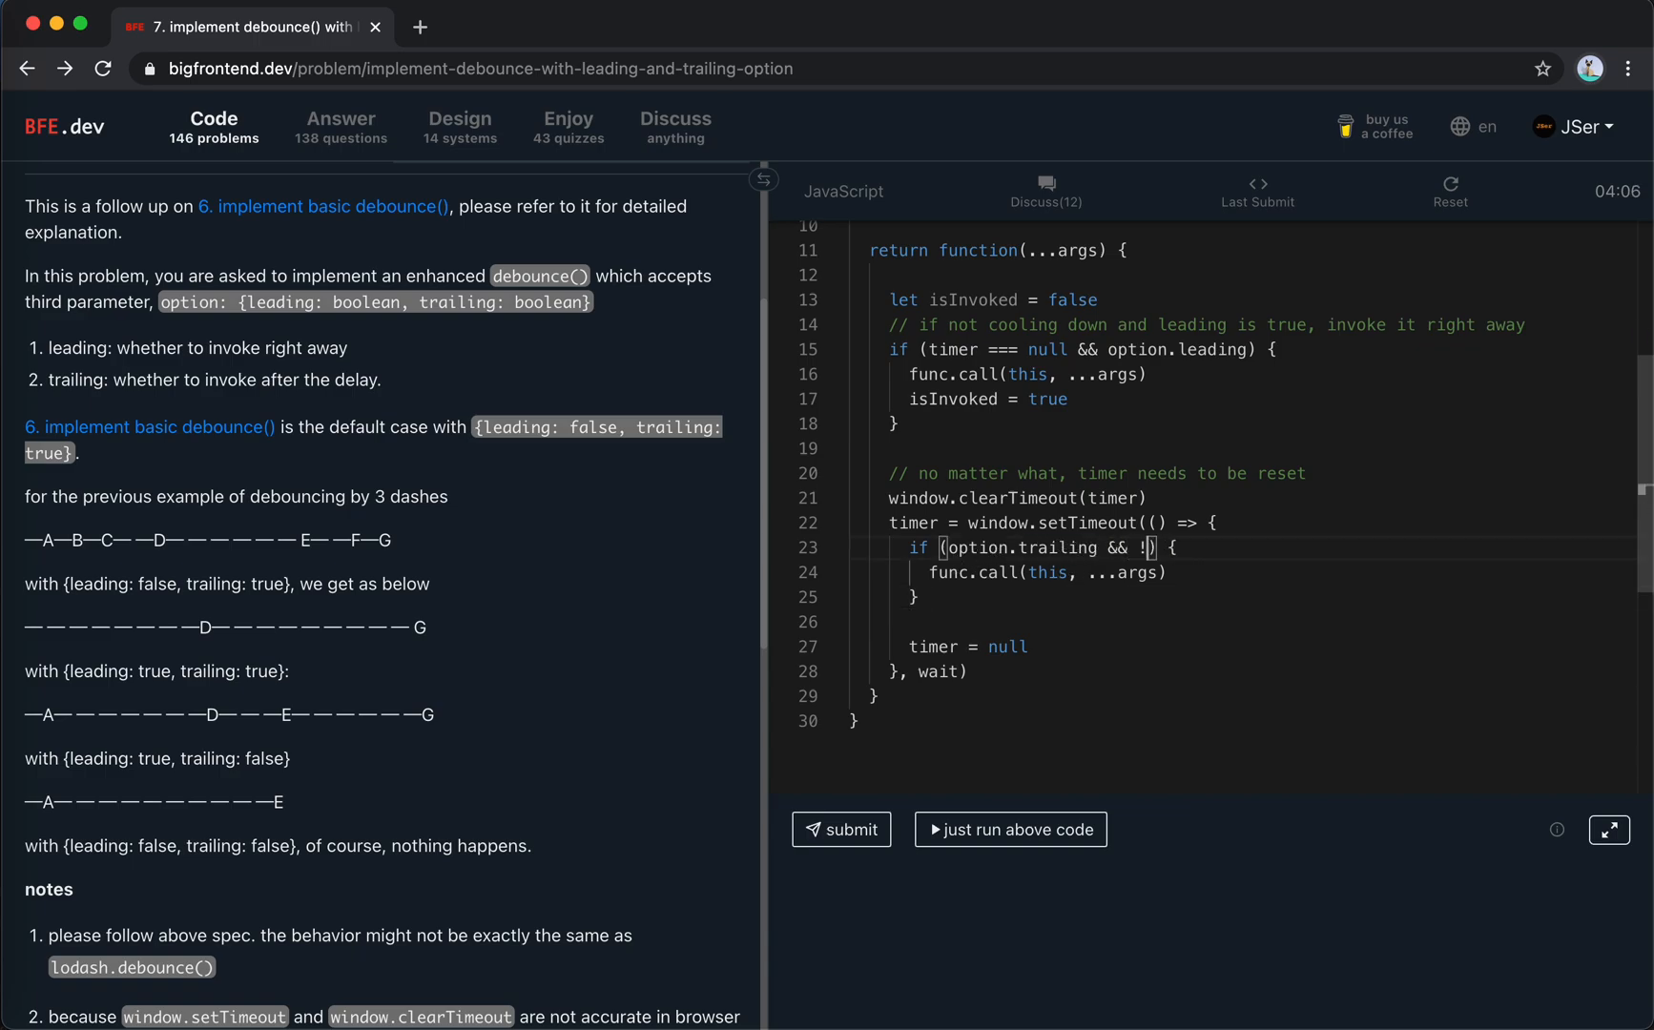
type("isInvoked")
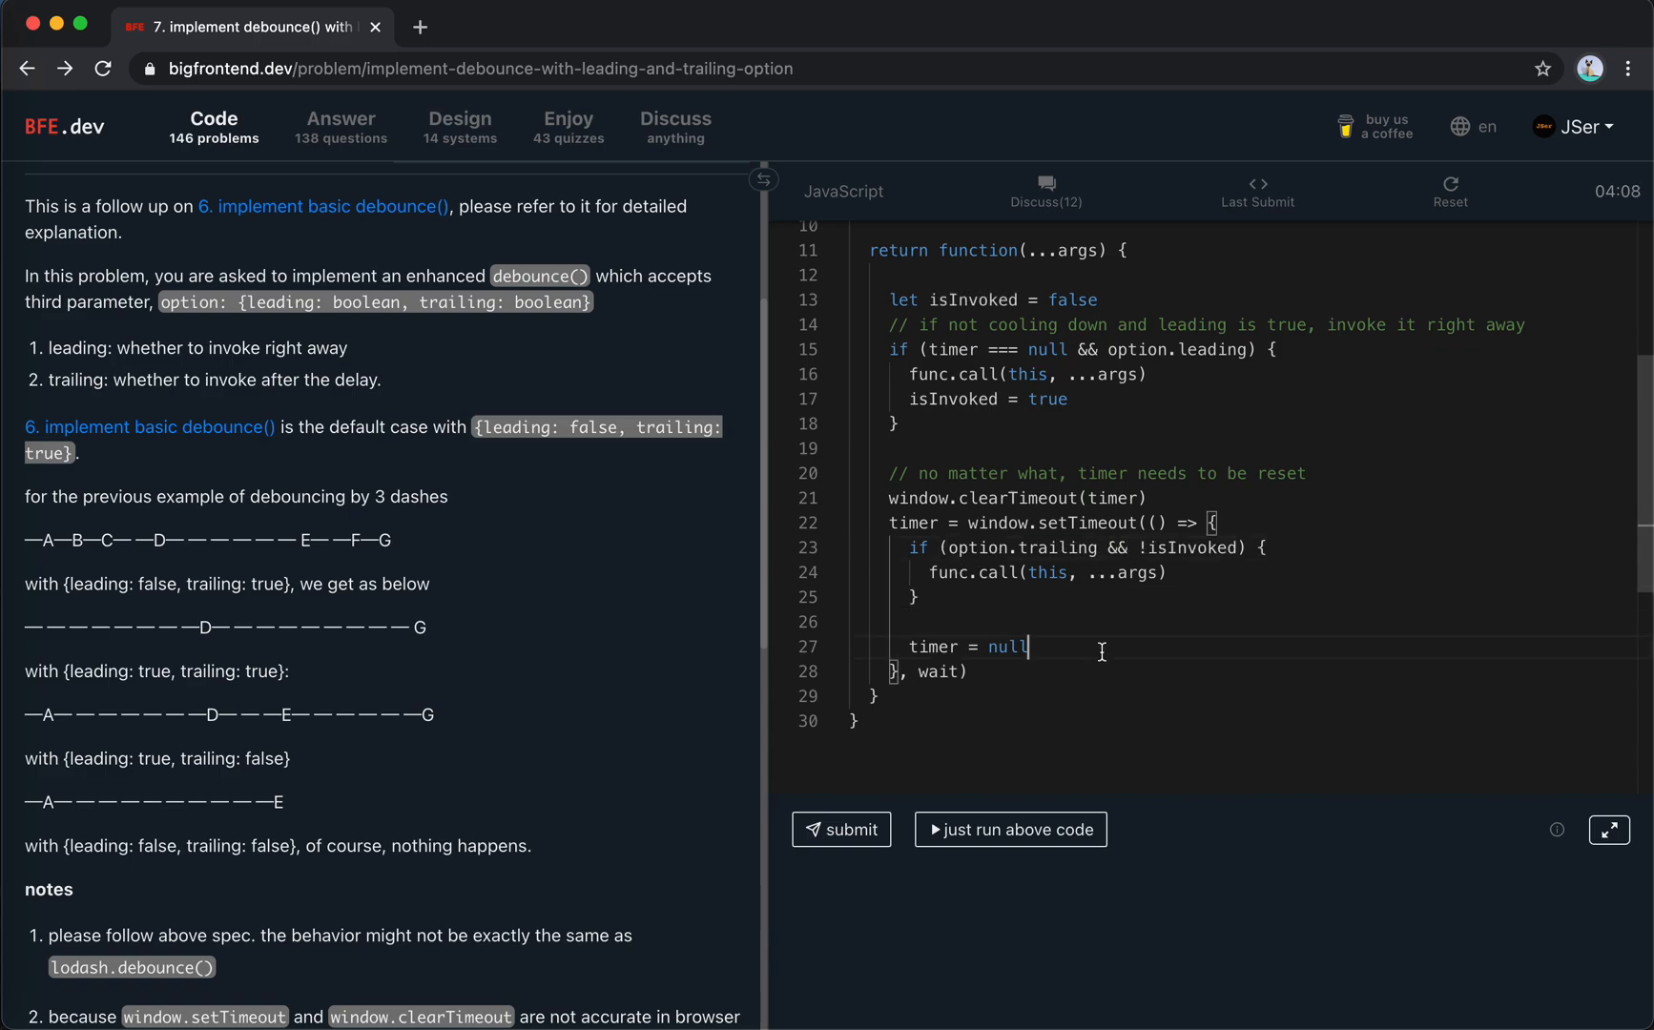
scroll("up", 3)
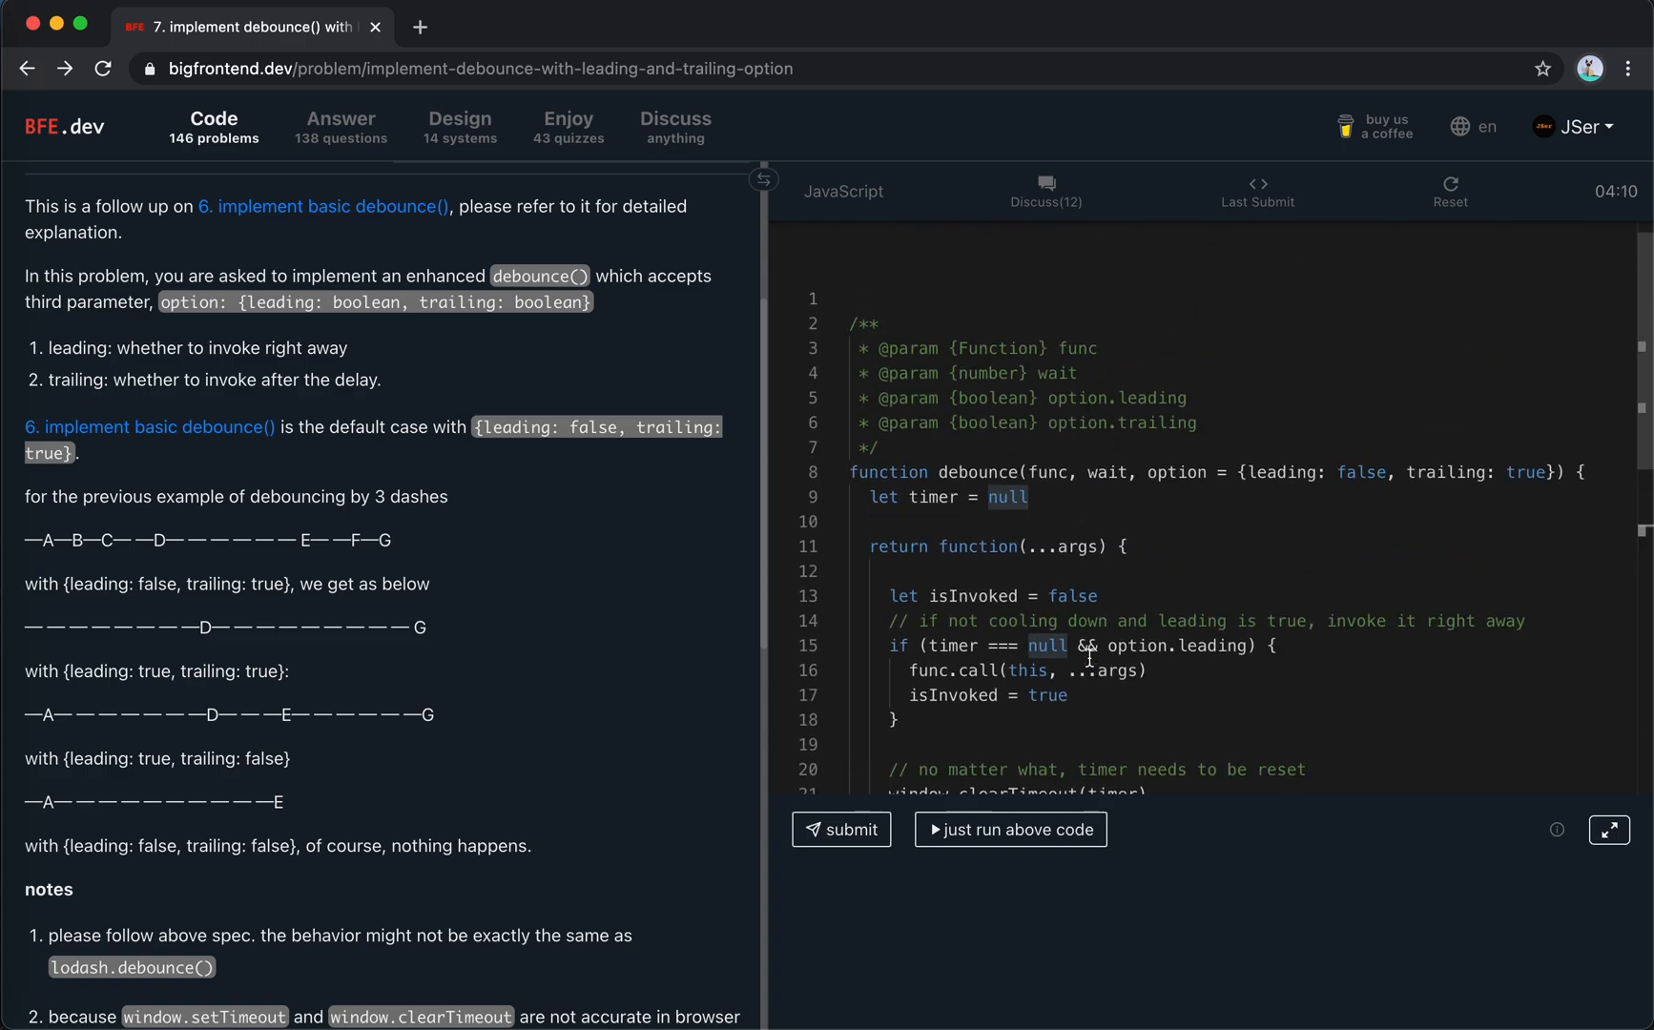
scroll("down", 3)
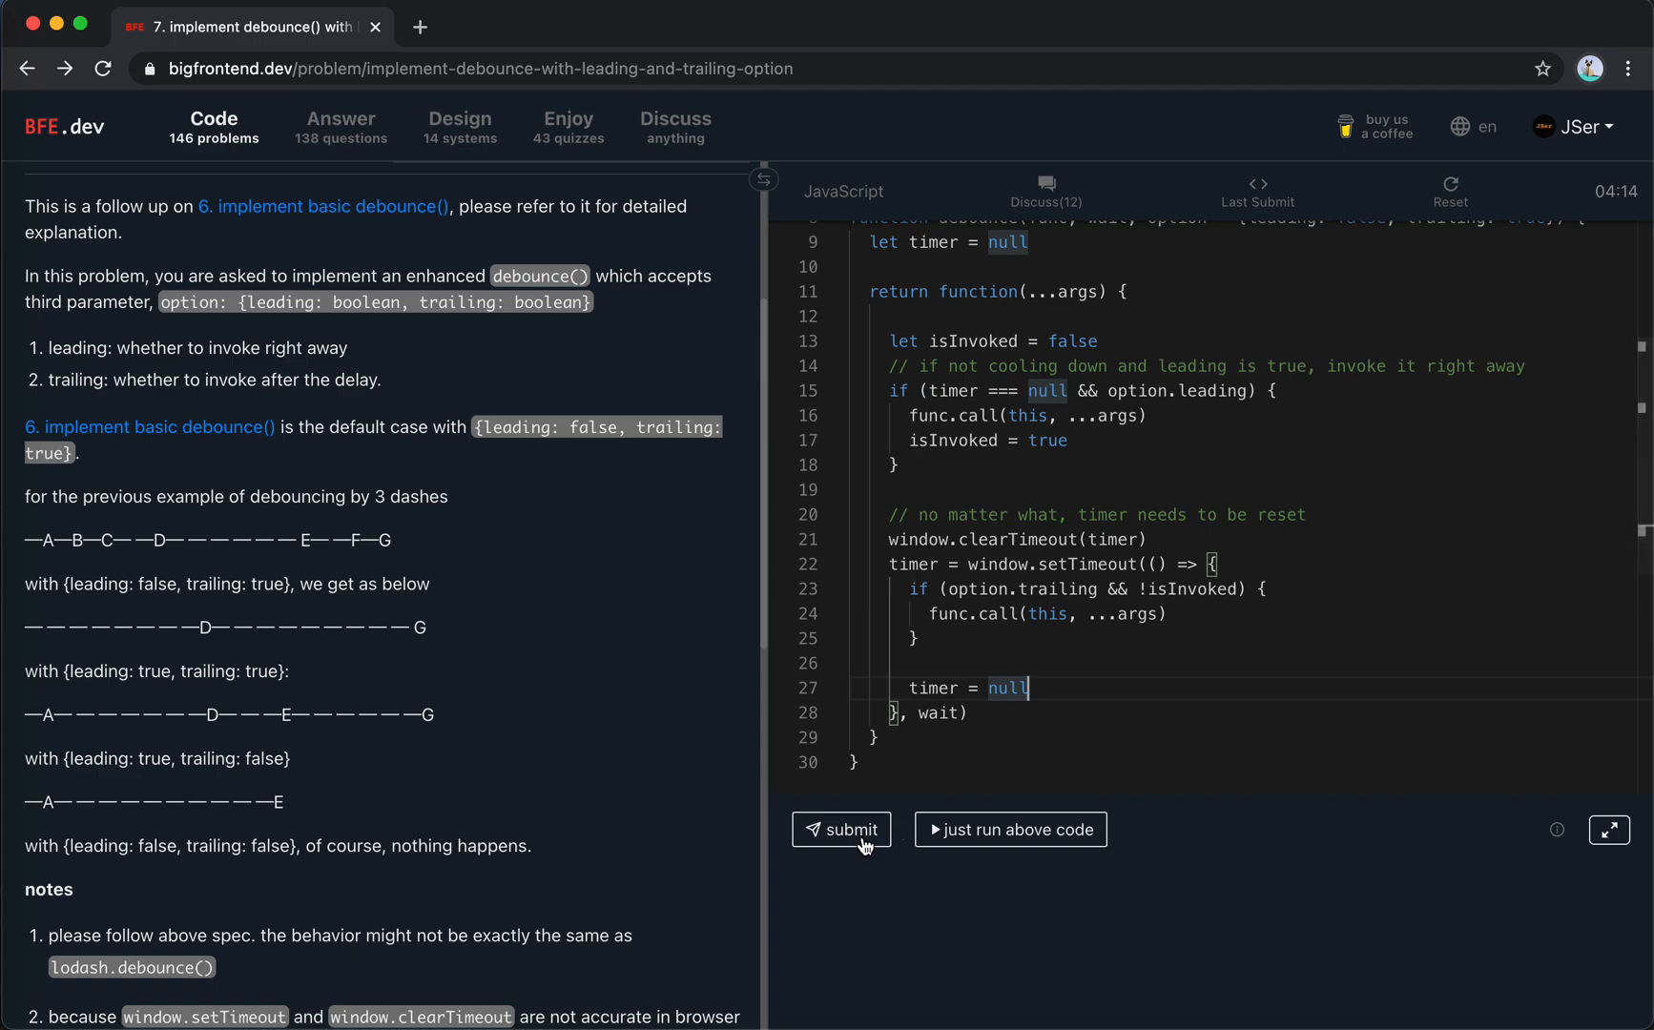
Submit the code, choose 'Post it!' in Well Done, and confirm the post with GO.
left_click(841, 829)
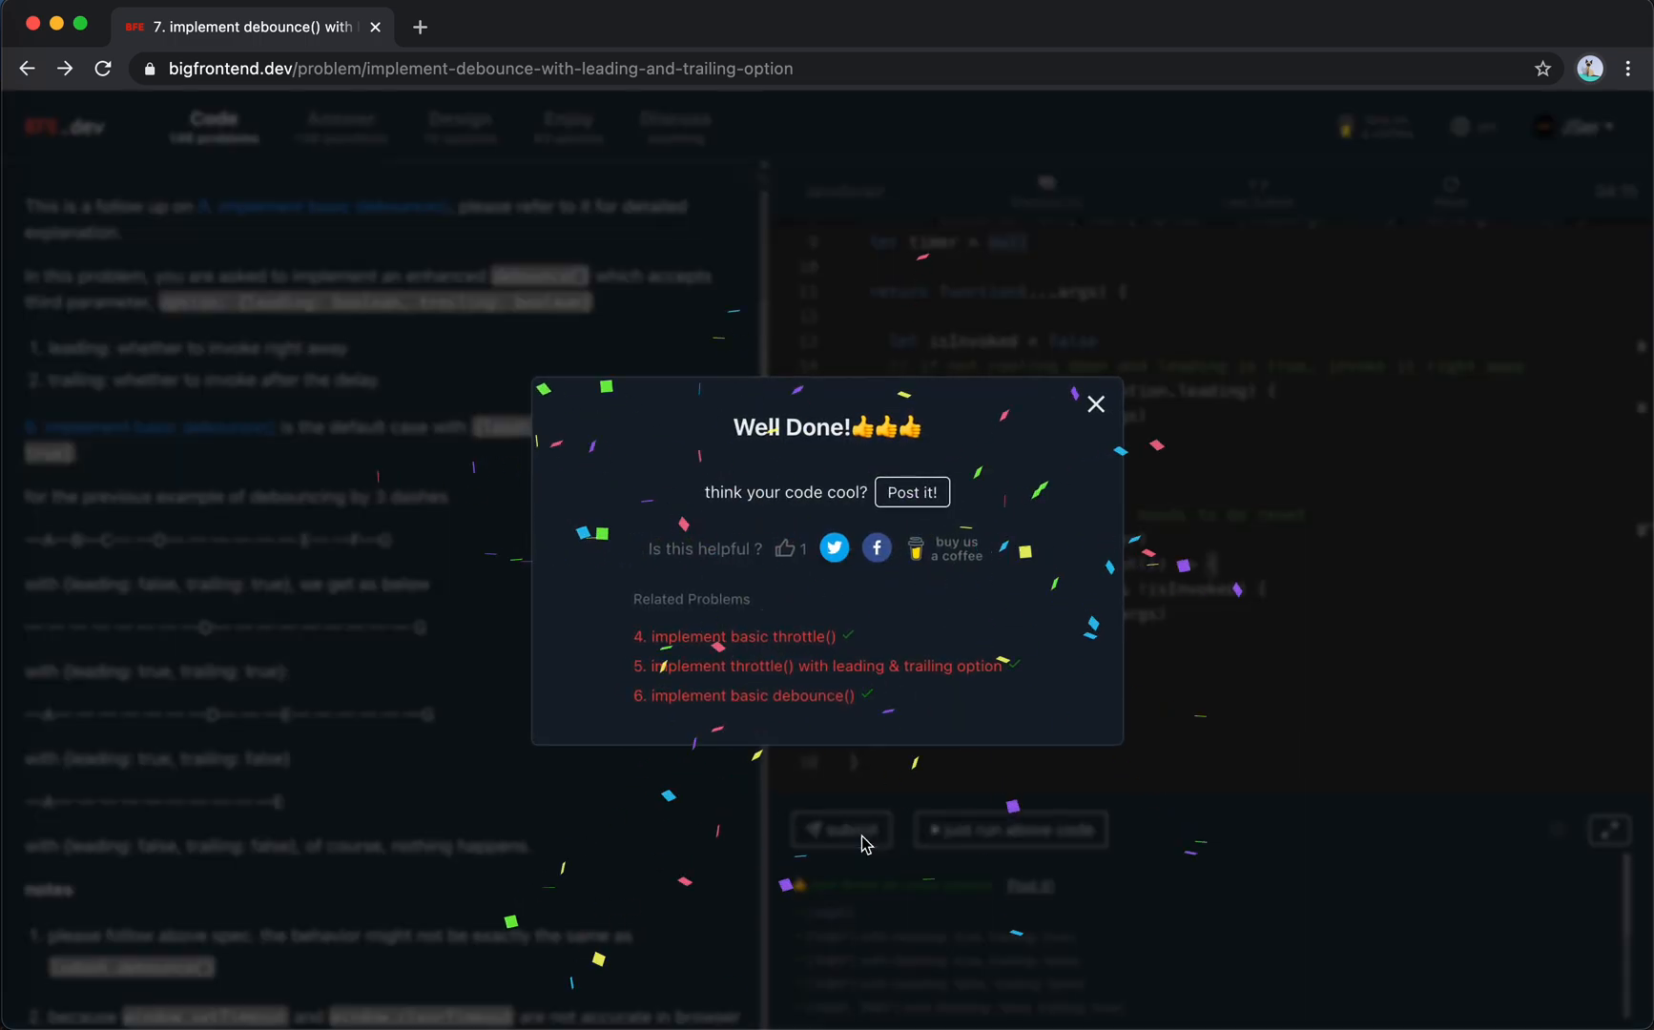
left_click(911, 492)
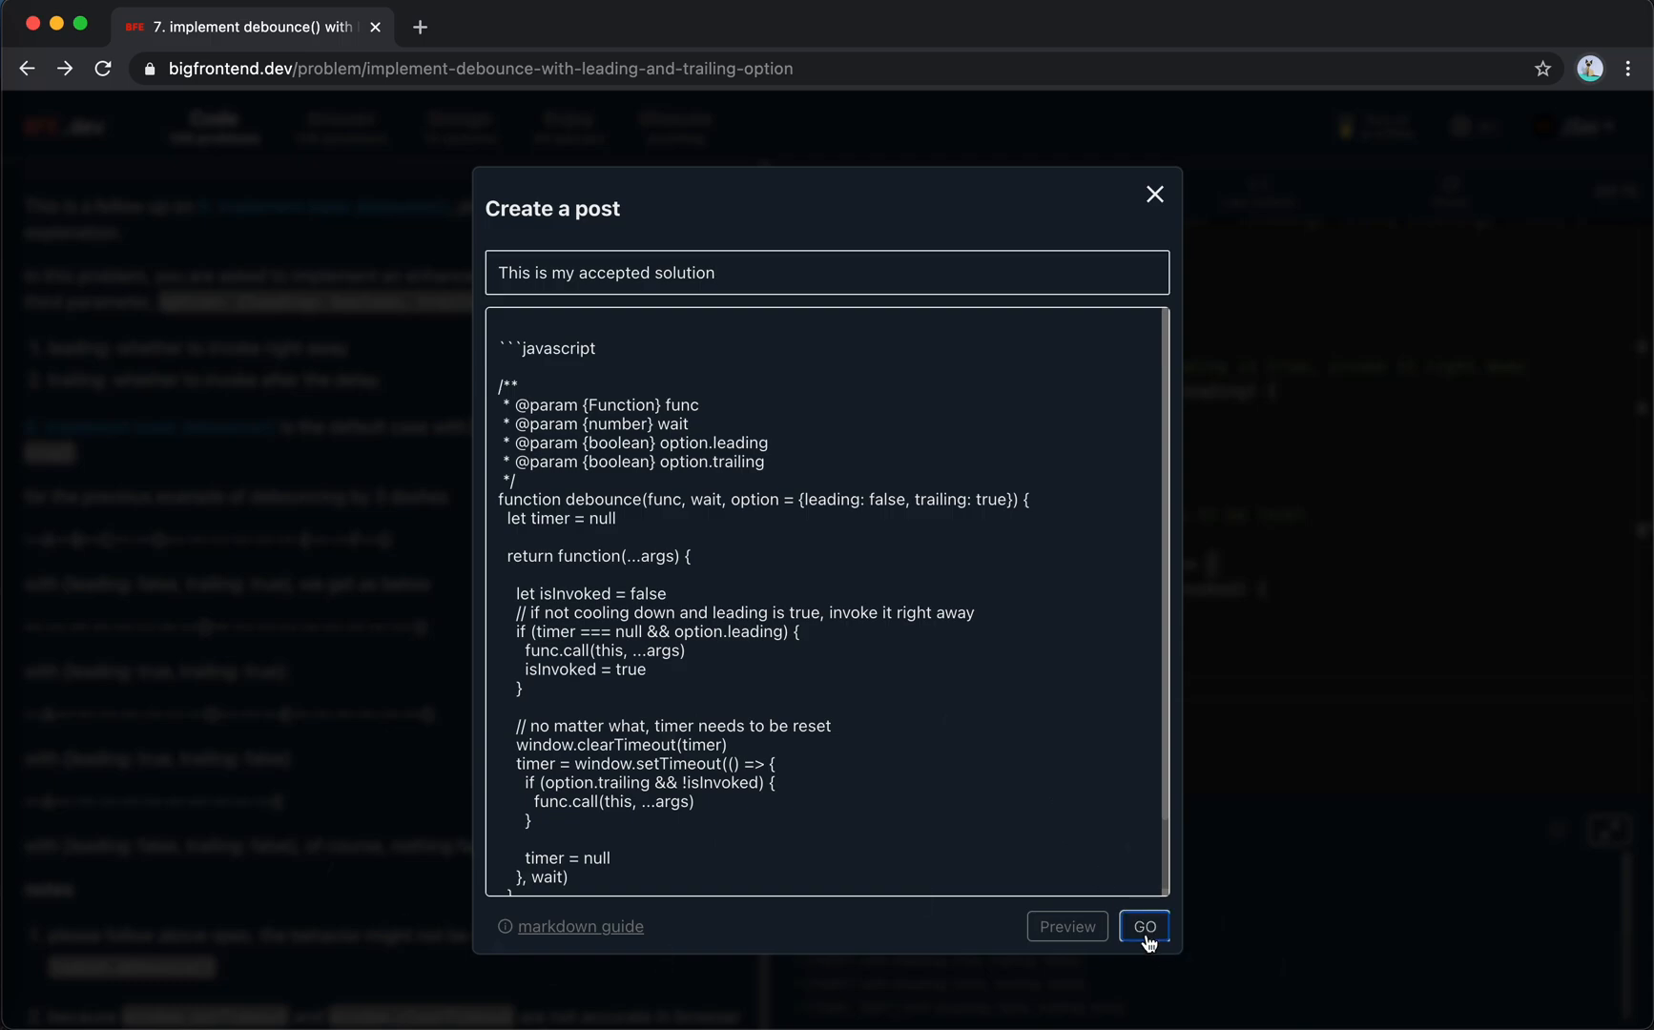
left_click(1144, 926)
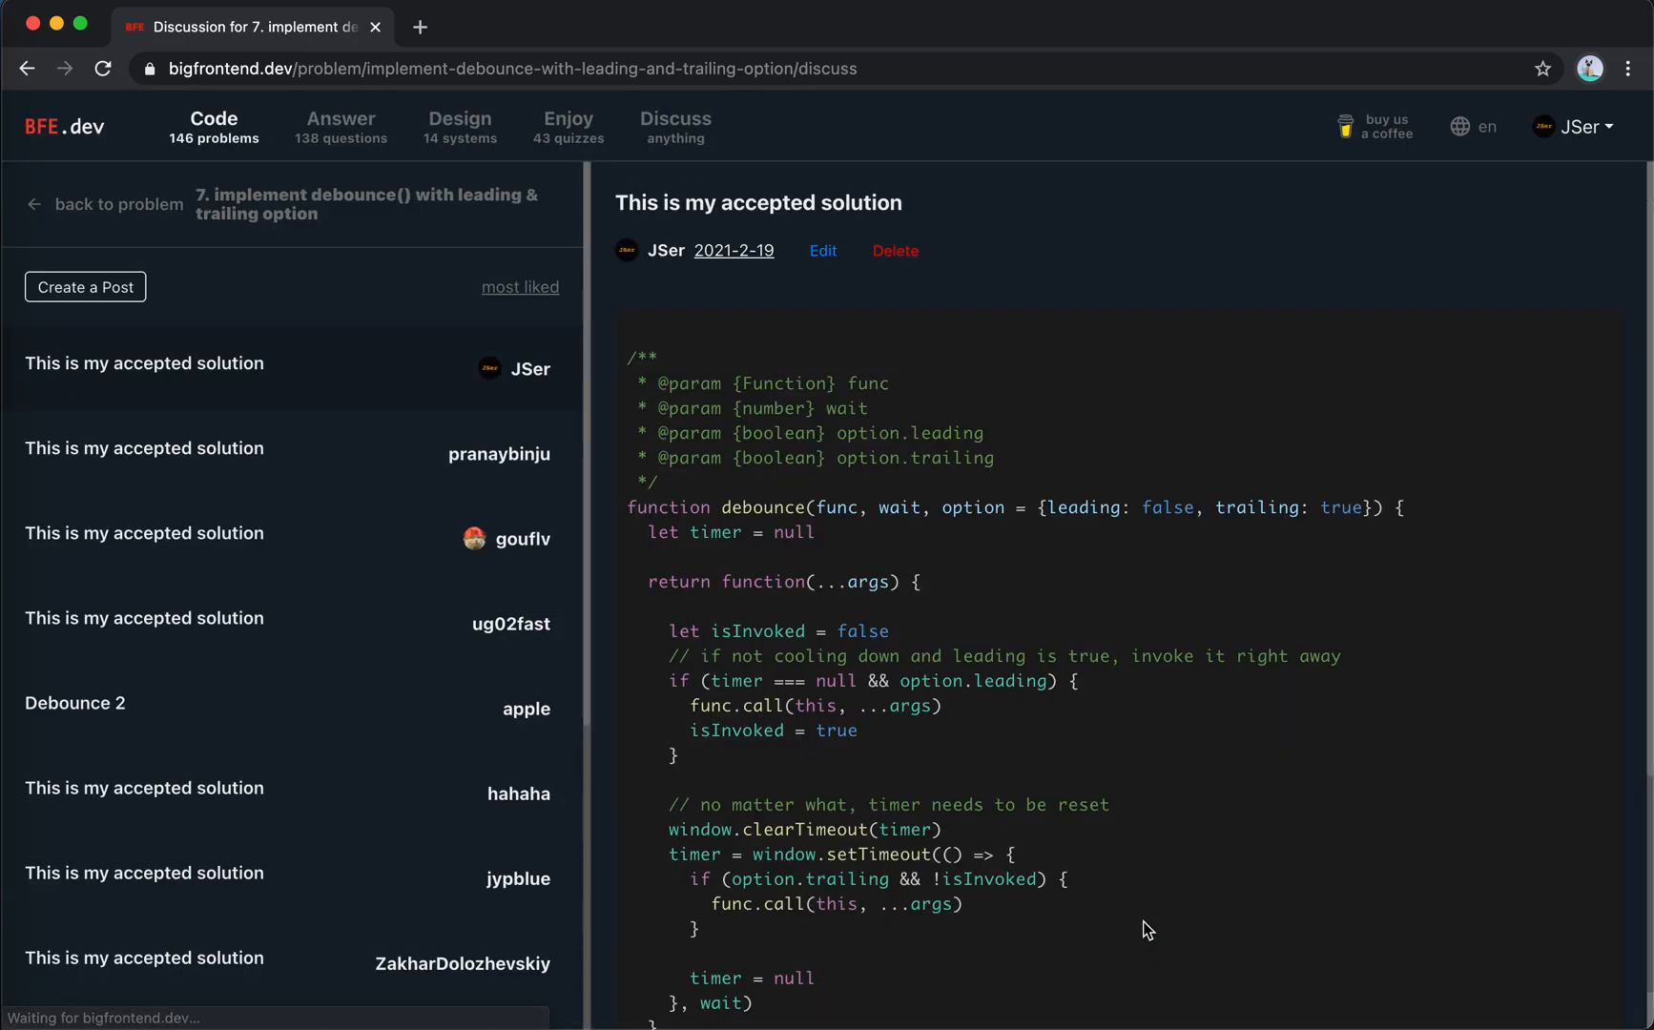
Follow 'back to problem' from the discussion post to the debounce problem page.
left_click(118, 205)
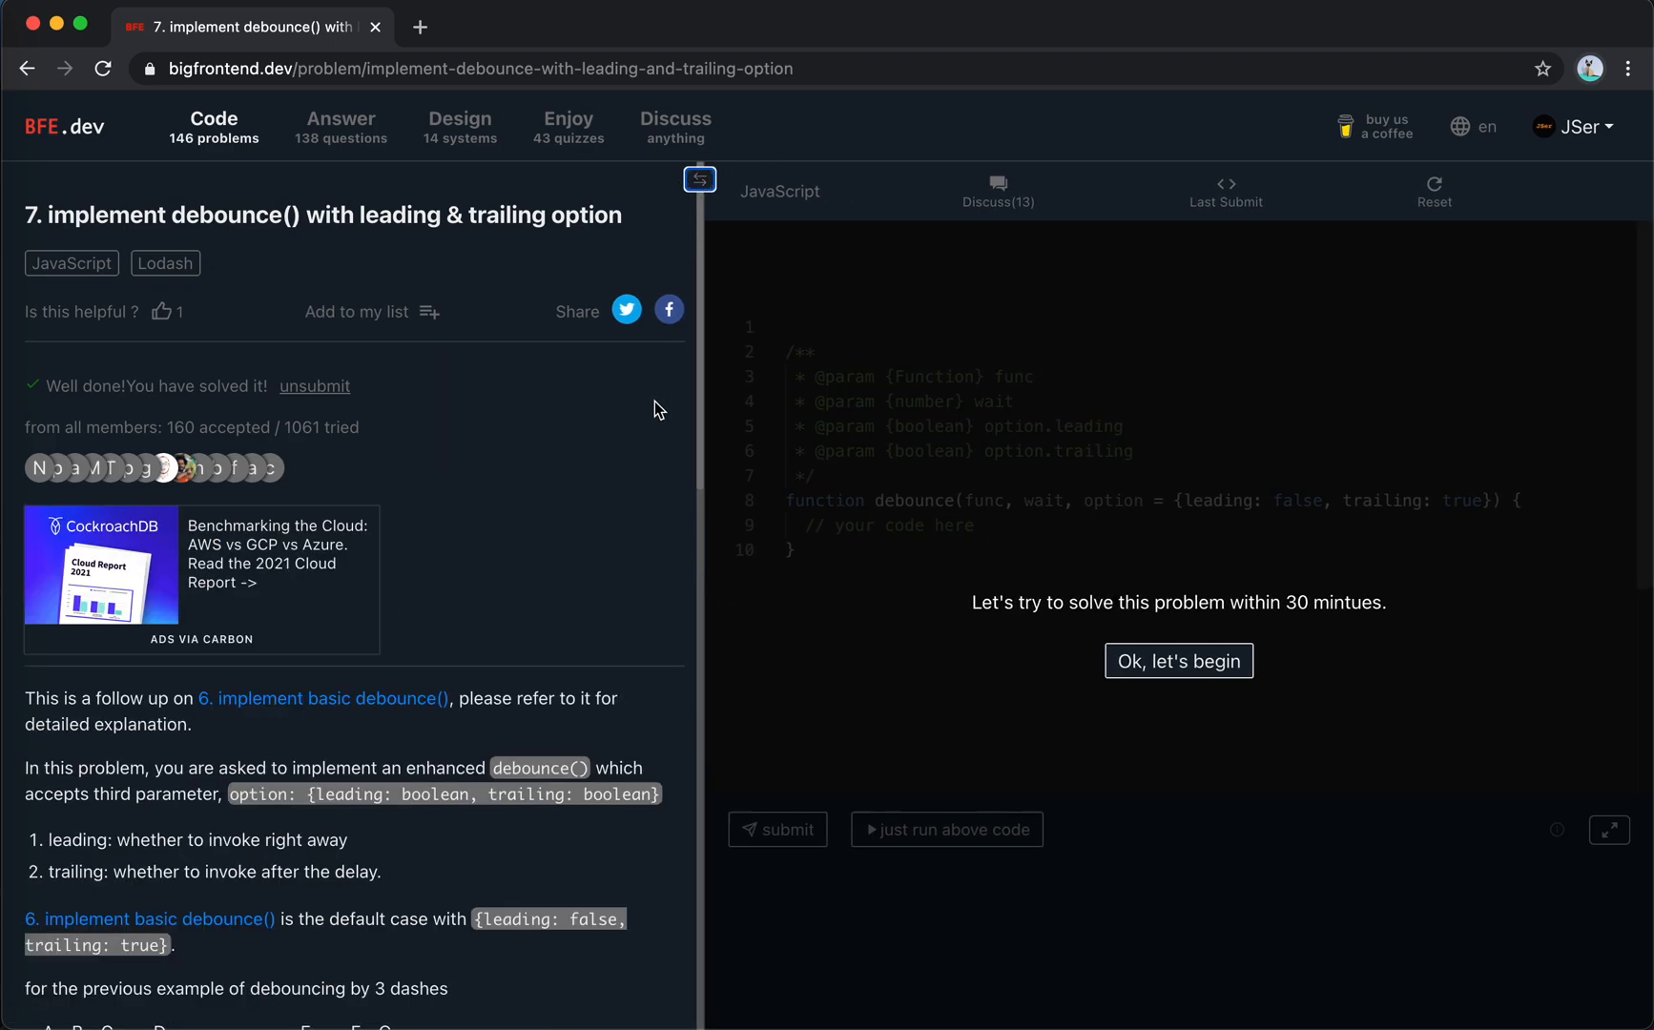
mouse_move(654, 474)
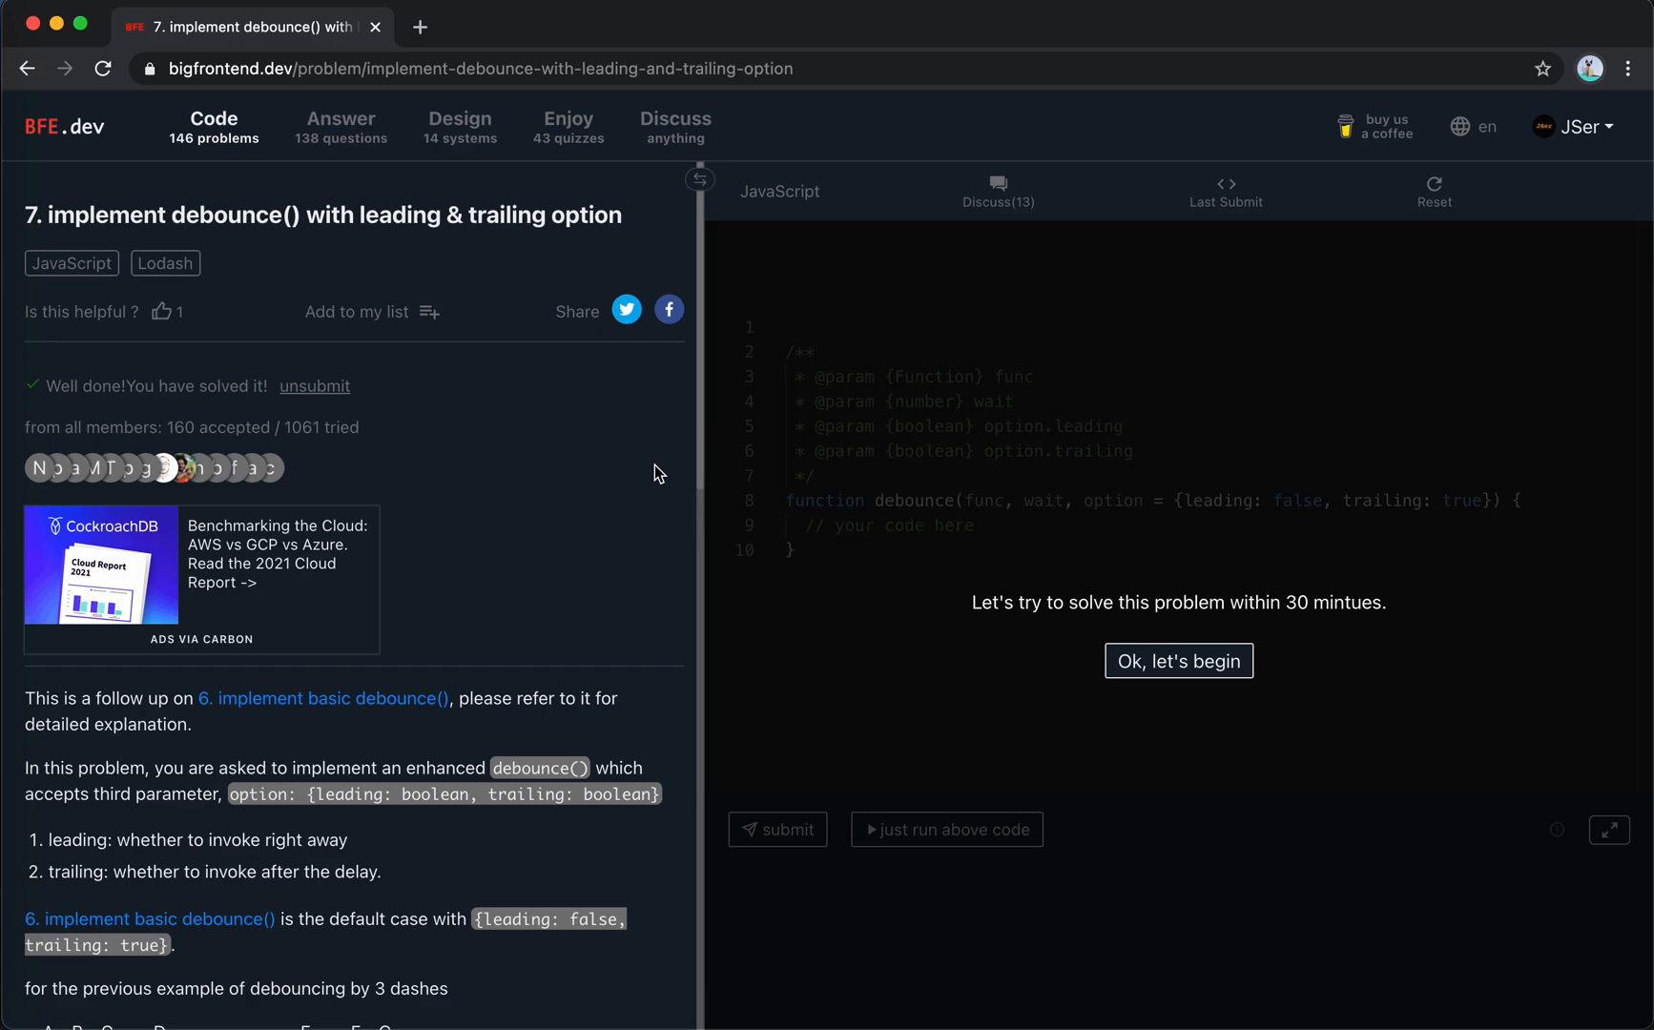